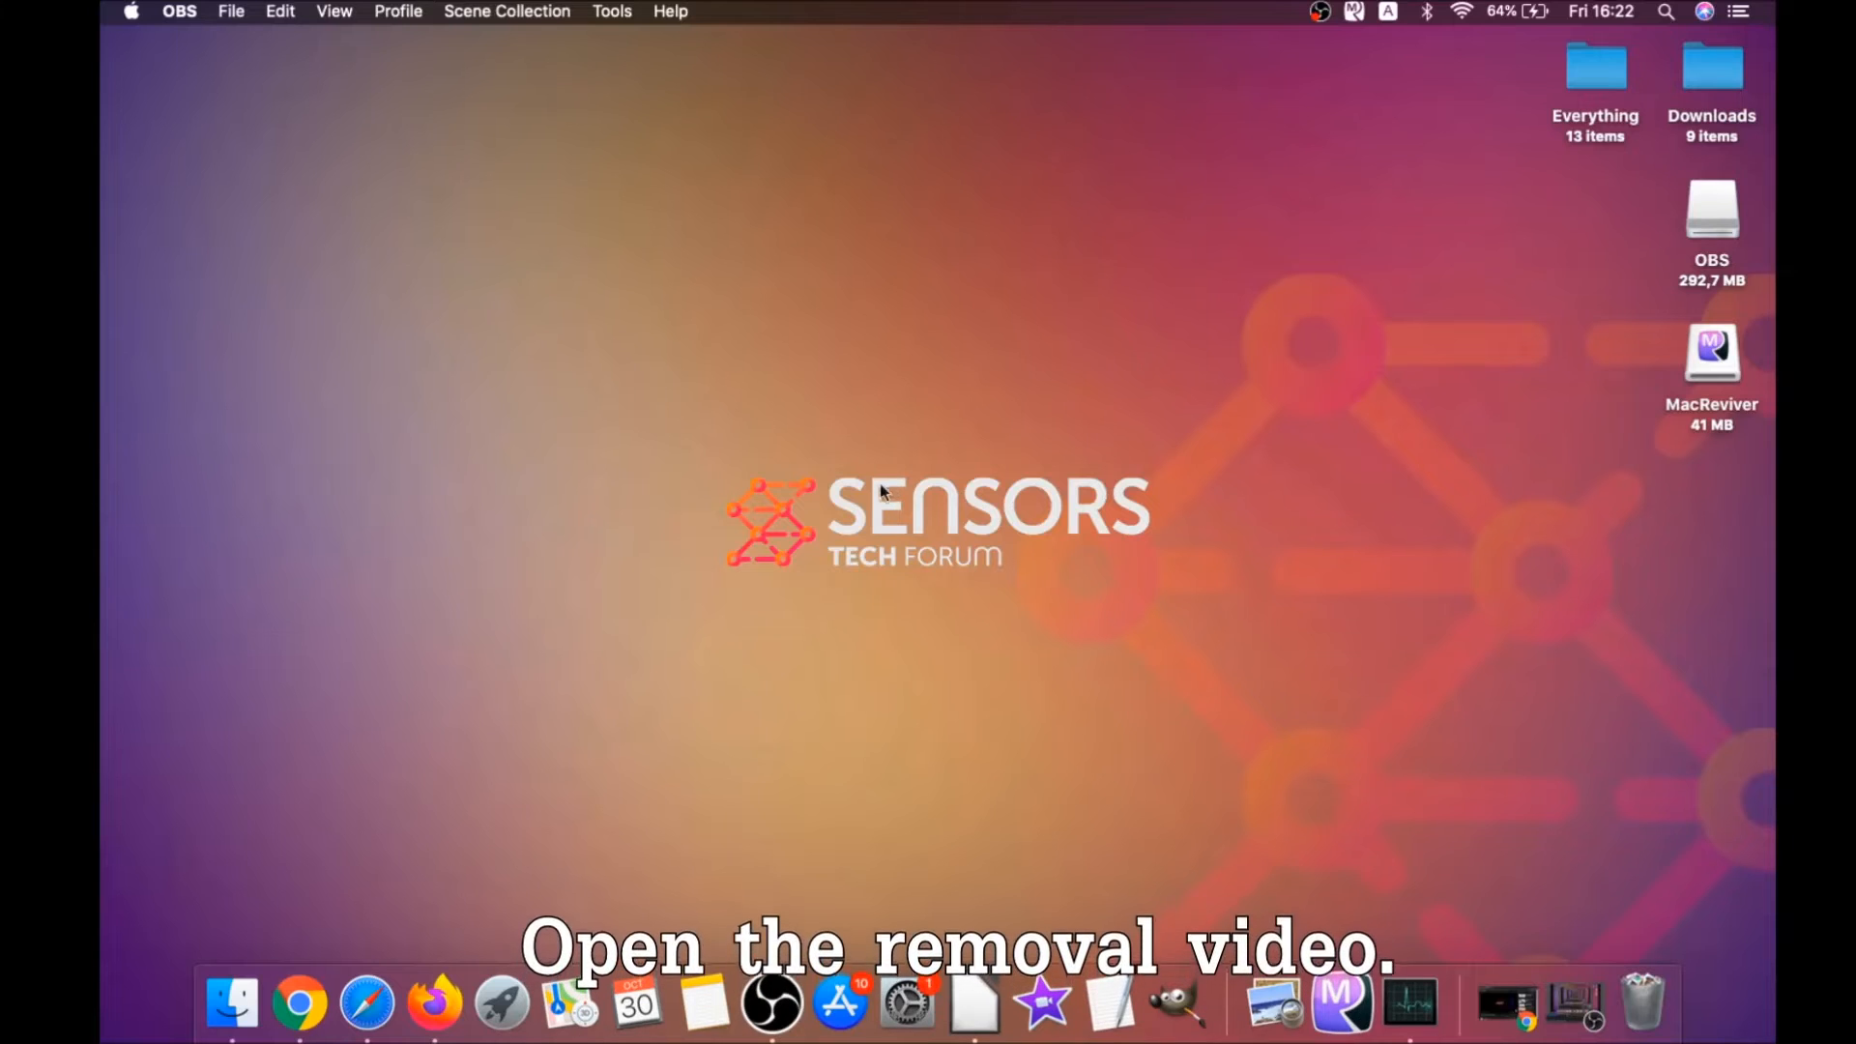
From the Mac virus removal video, follow the linked removal guide page
{"action": "left_click", "coordinate": [323, 1004]}
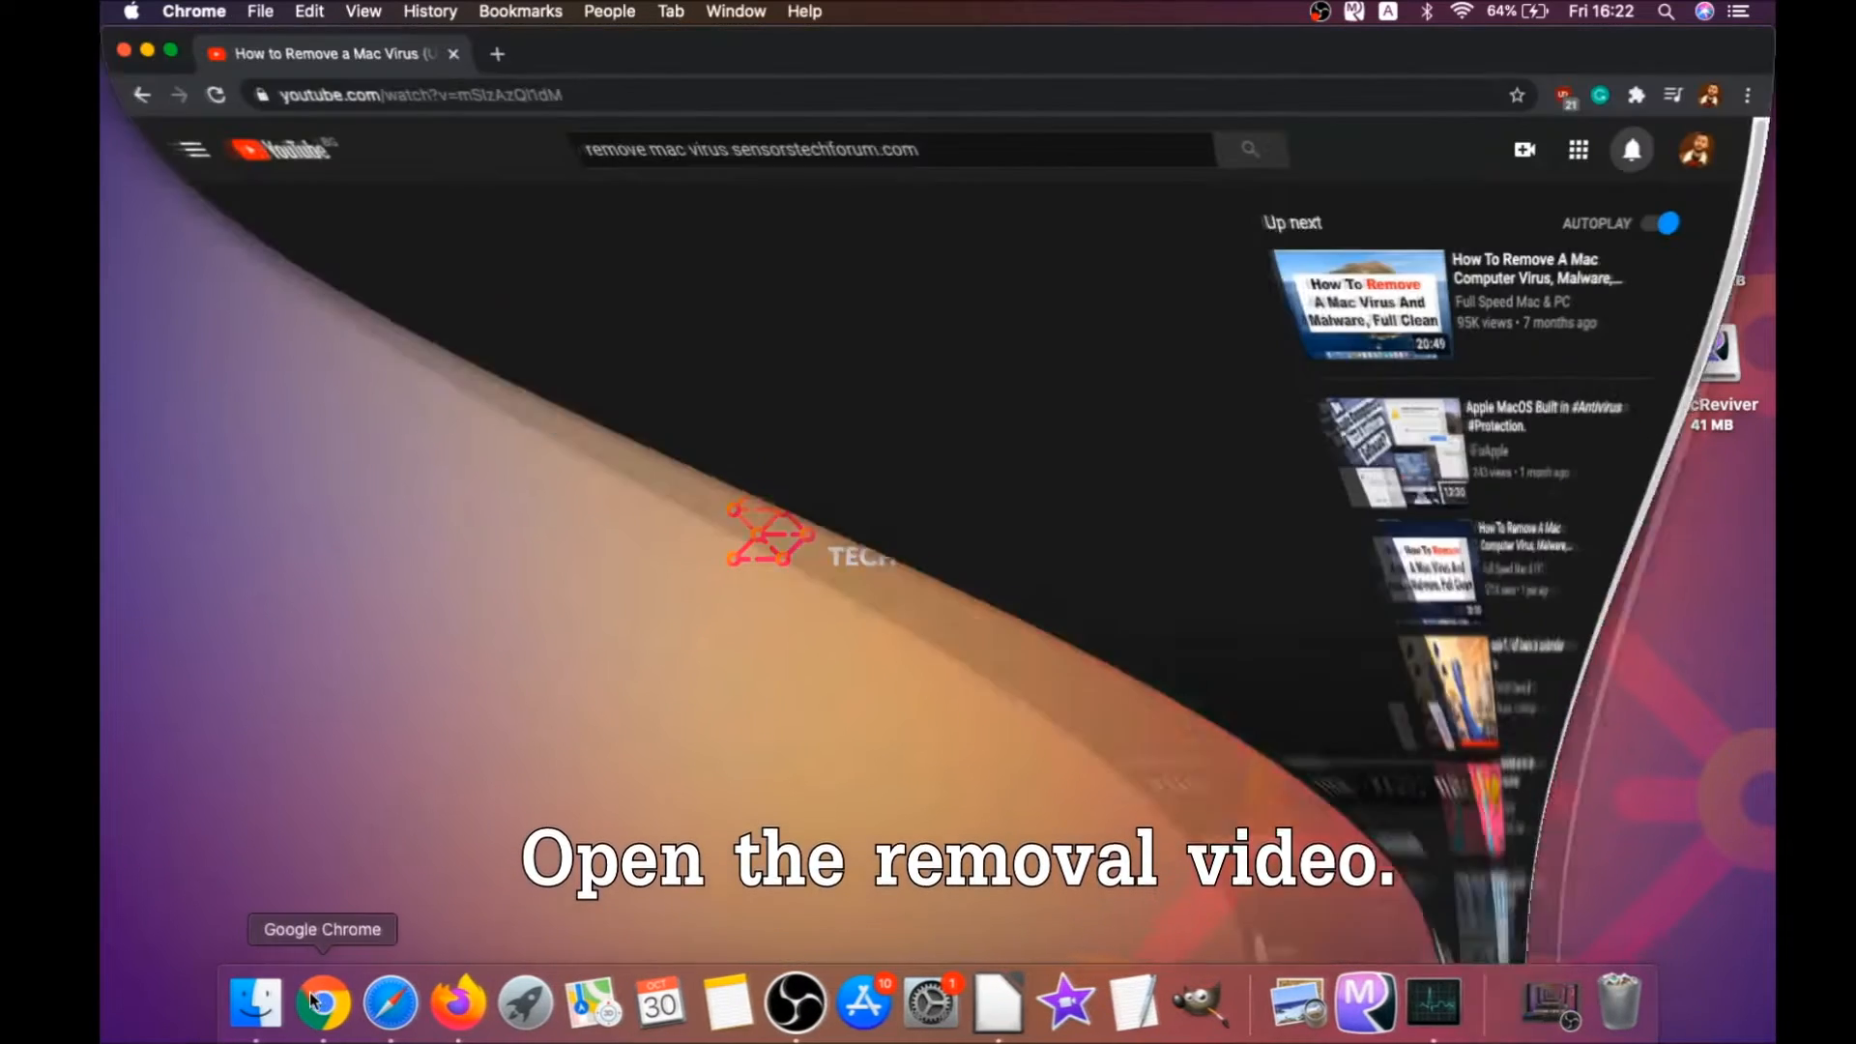
{"action": "left_click", "coordinate": [323, 1004]}
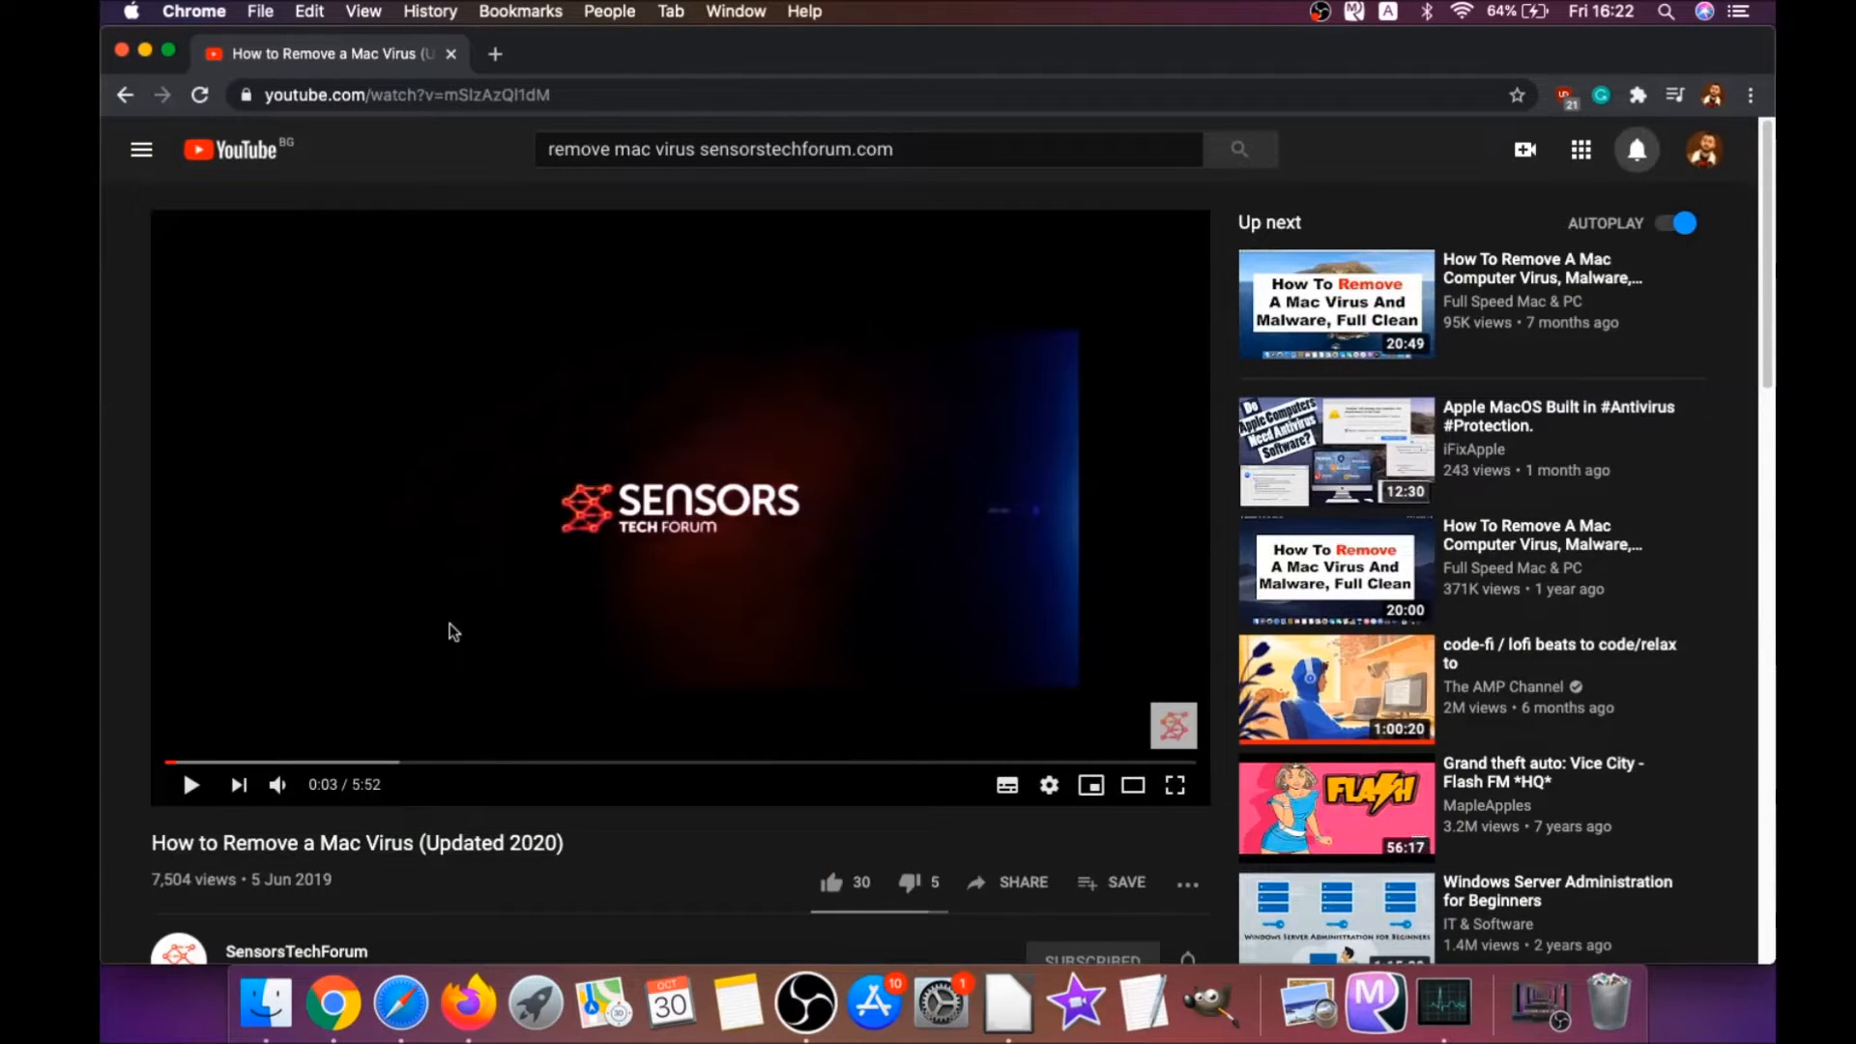
{"action": "scroll", "scroll_direction": "down", "scroll_amount": 3}
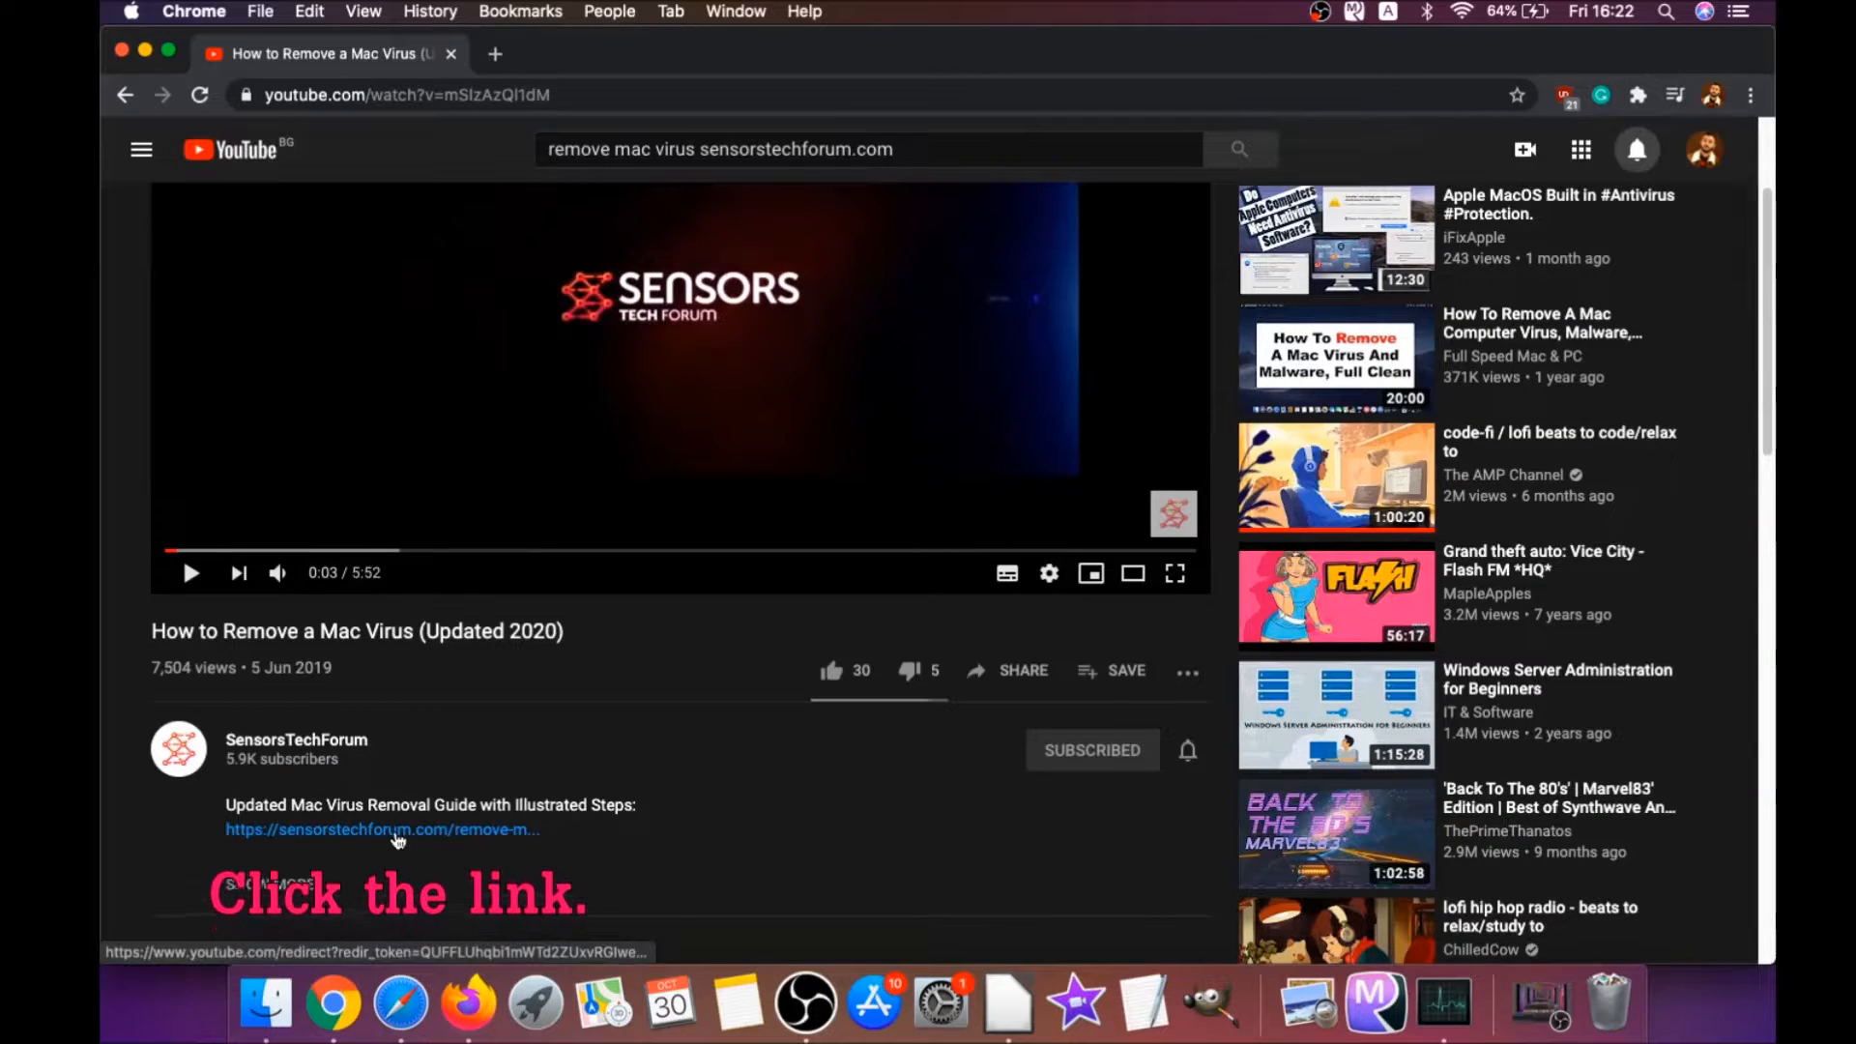
{"action": "left_click", "coordinate": [381, 829]}
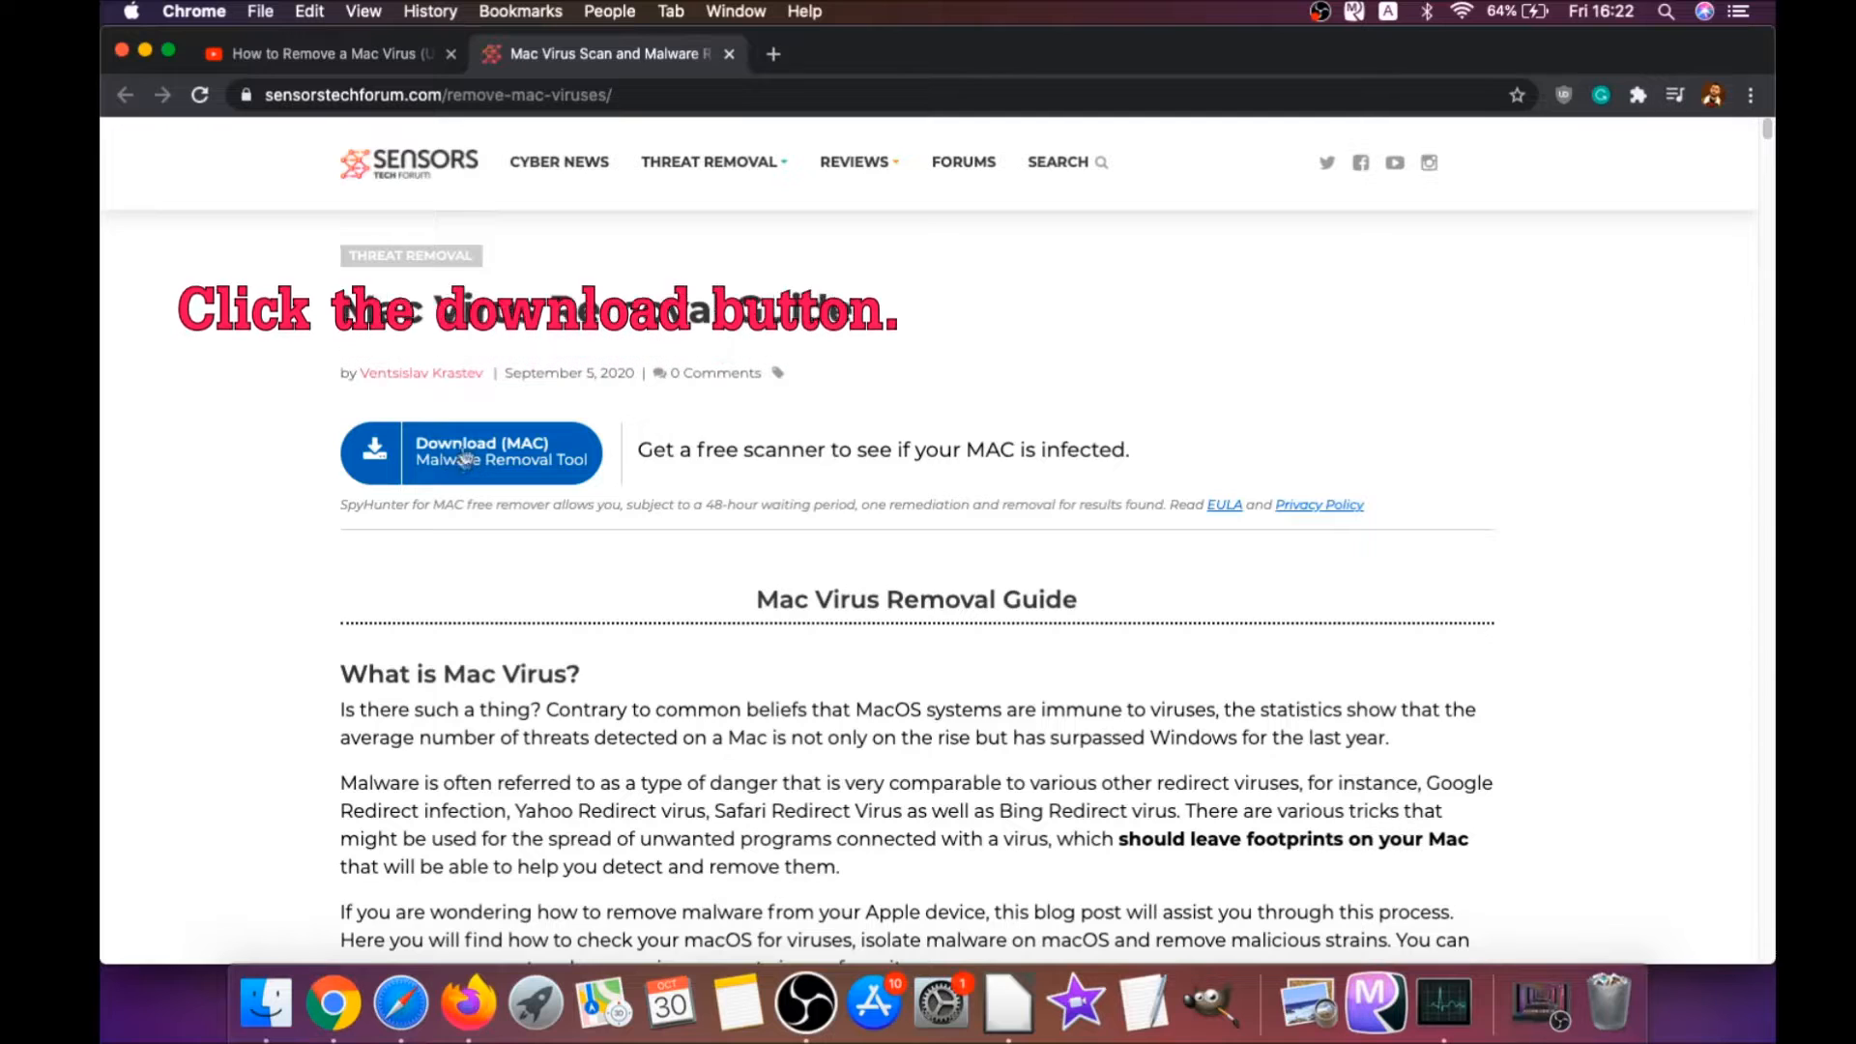
Start the SpyHunter for Mac installer download from the guide's Download (MAC) page
{"action": "left_click", "coordinate": [470, 453]}
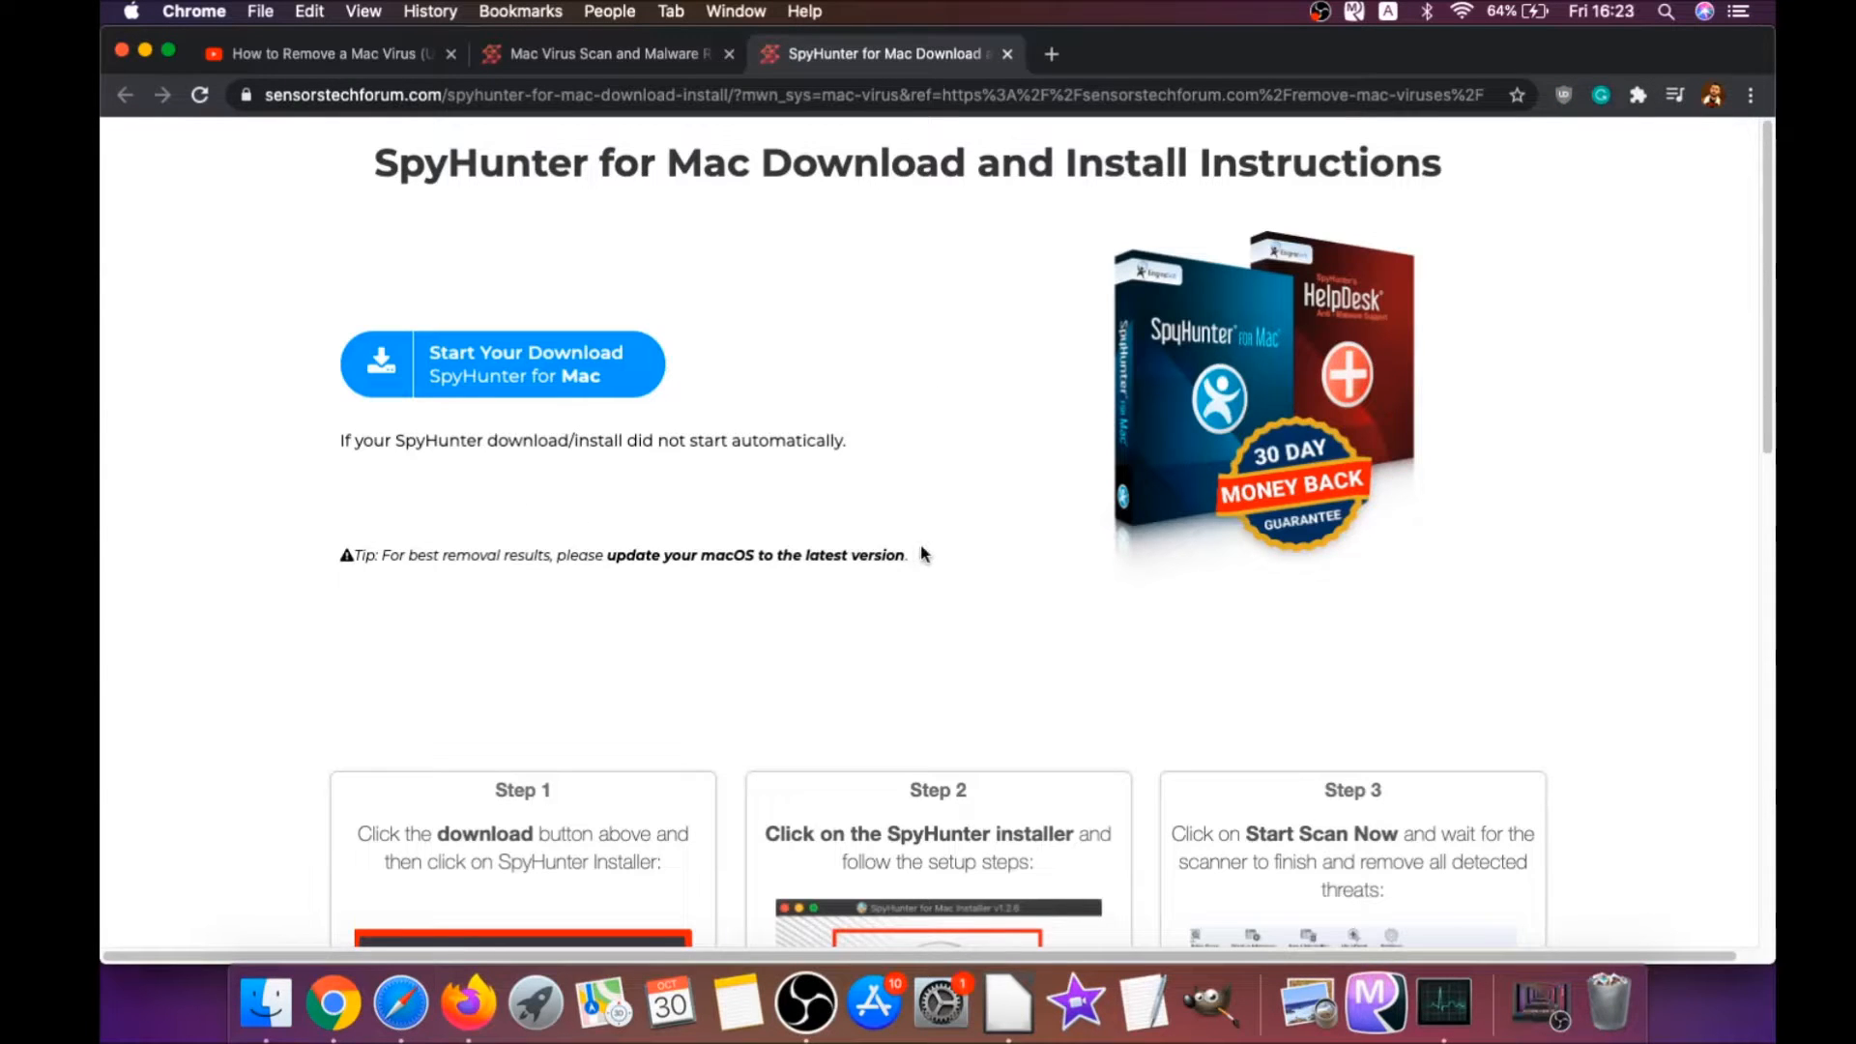
{"action": "left_click", "coordinate": [501, 363]}
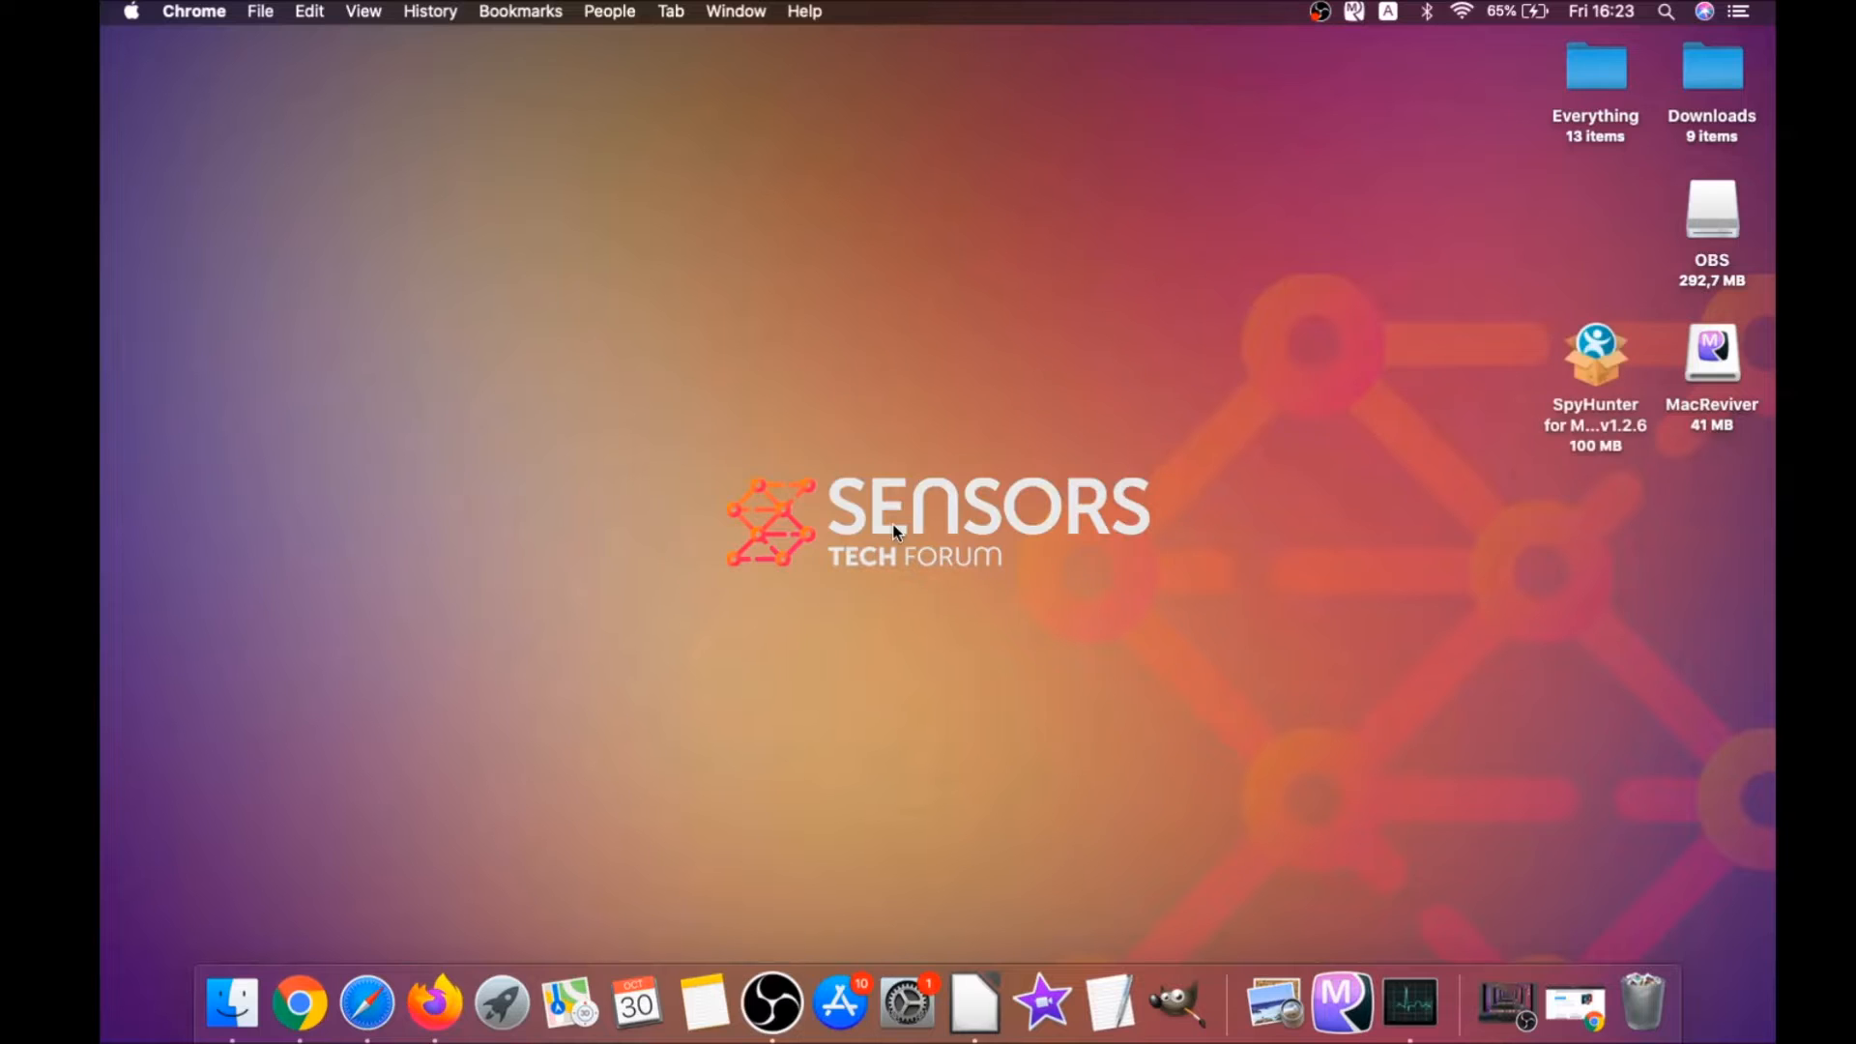
Run the mounted SpyHunter installer, accept the EULA, install and launch SpyHunter for Mac
{"action": "double_click", "coordinate": [1596, 352]}
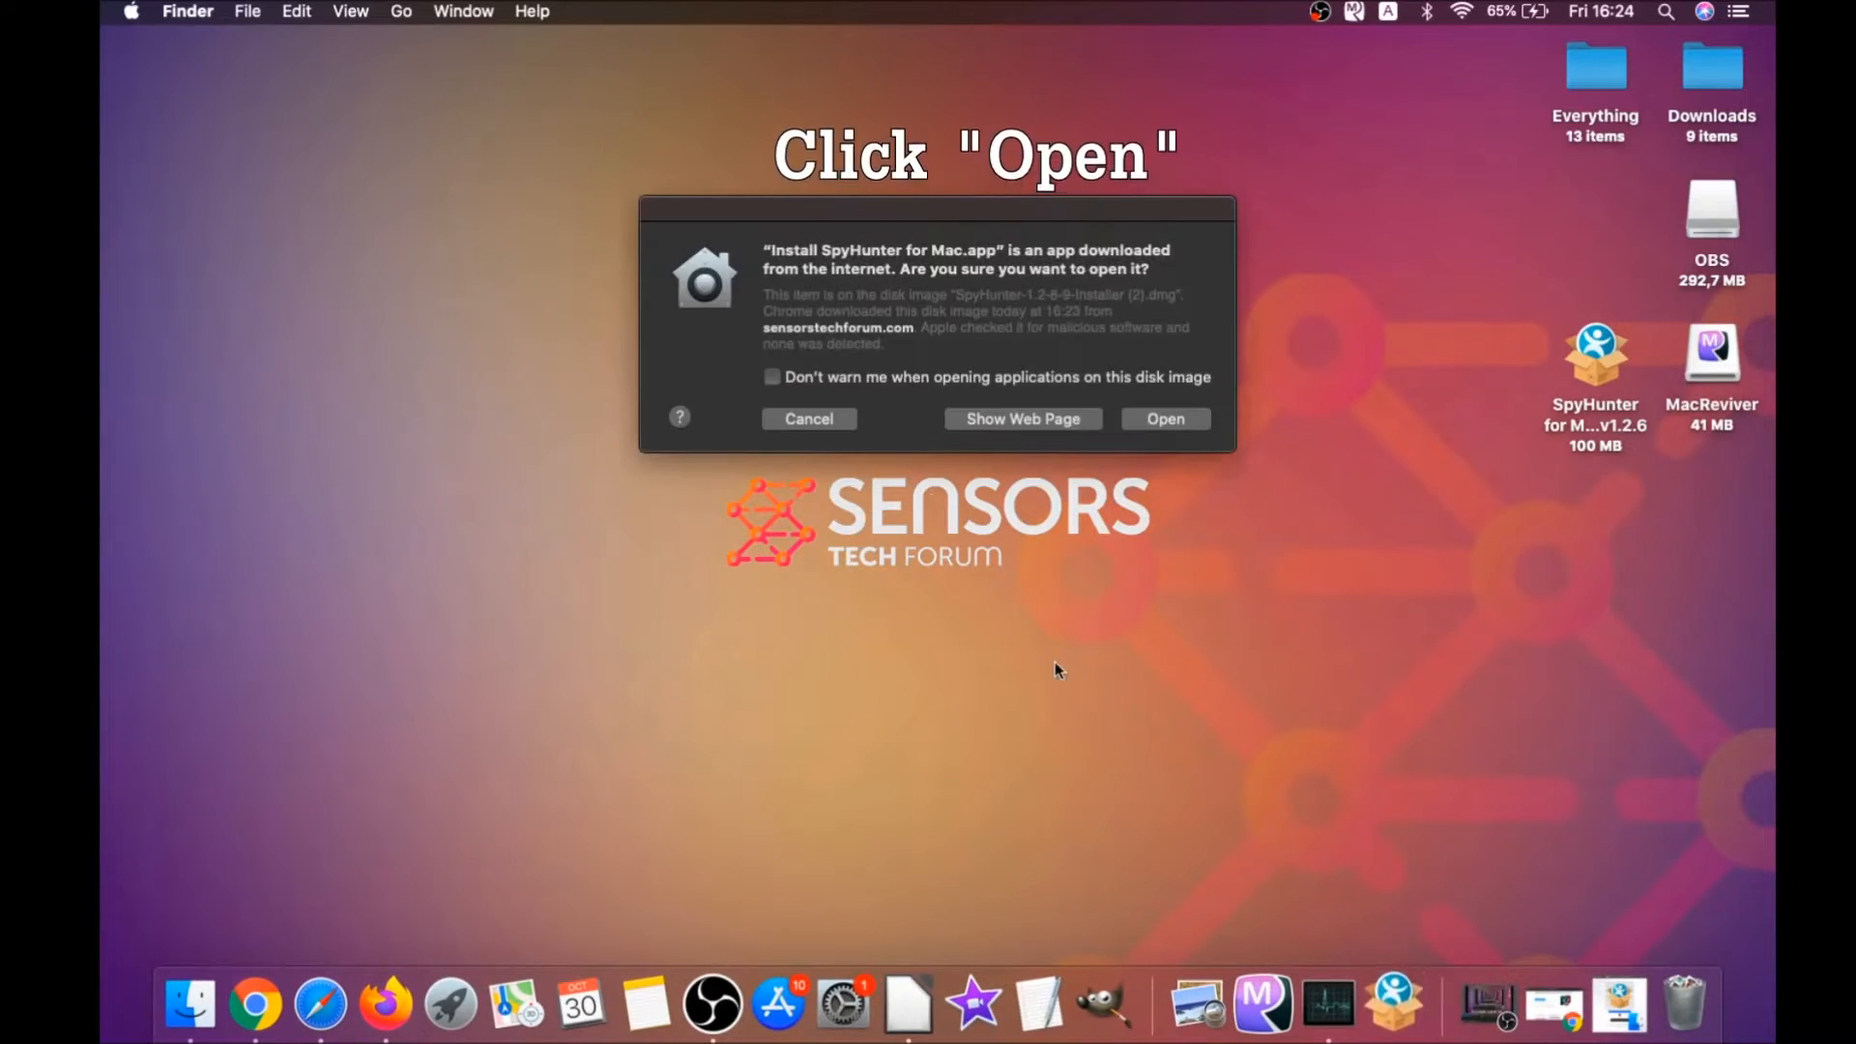
{"action": "left_click", "coordinate": [1164, 418]}
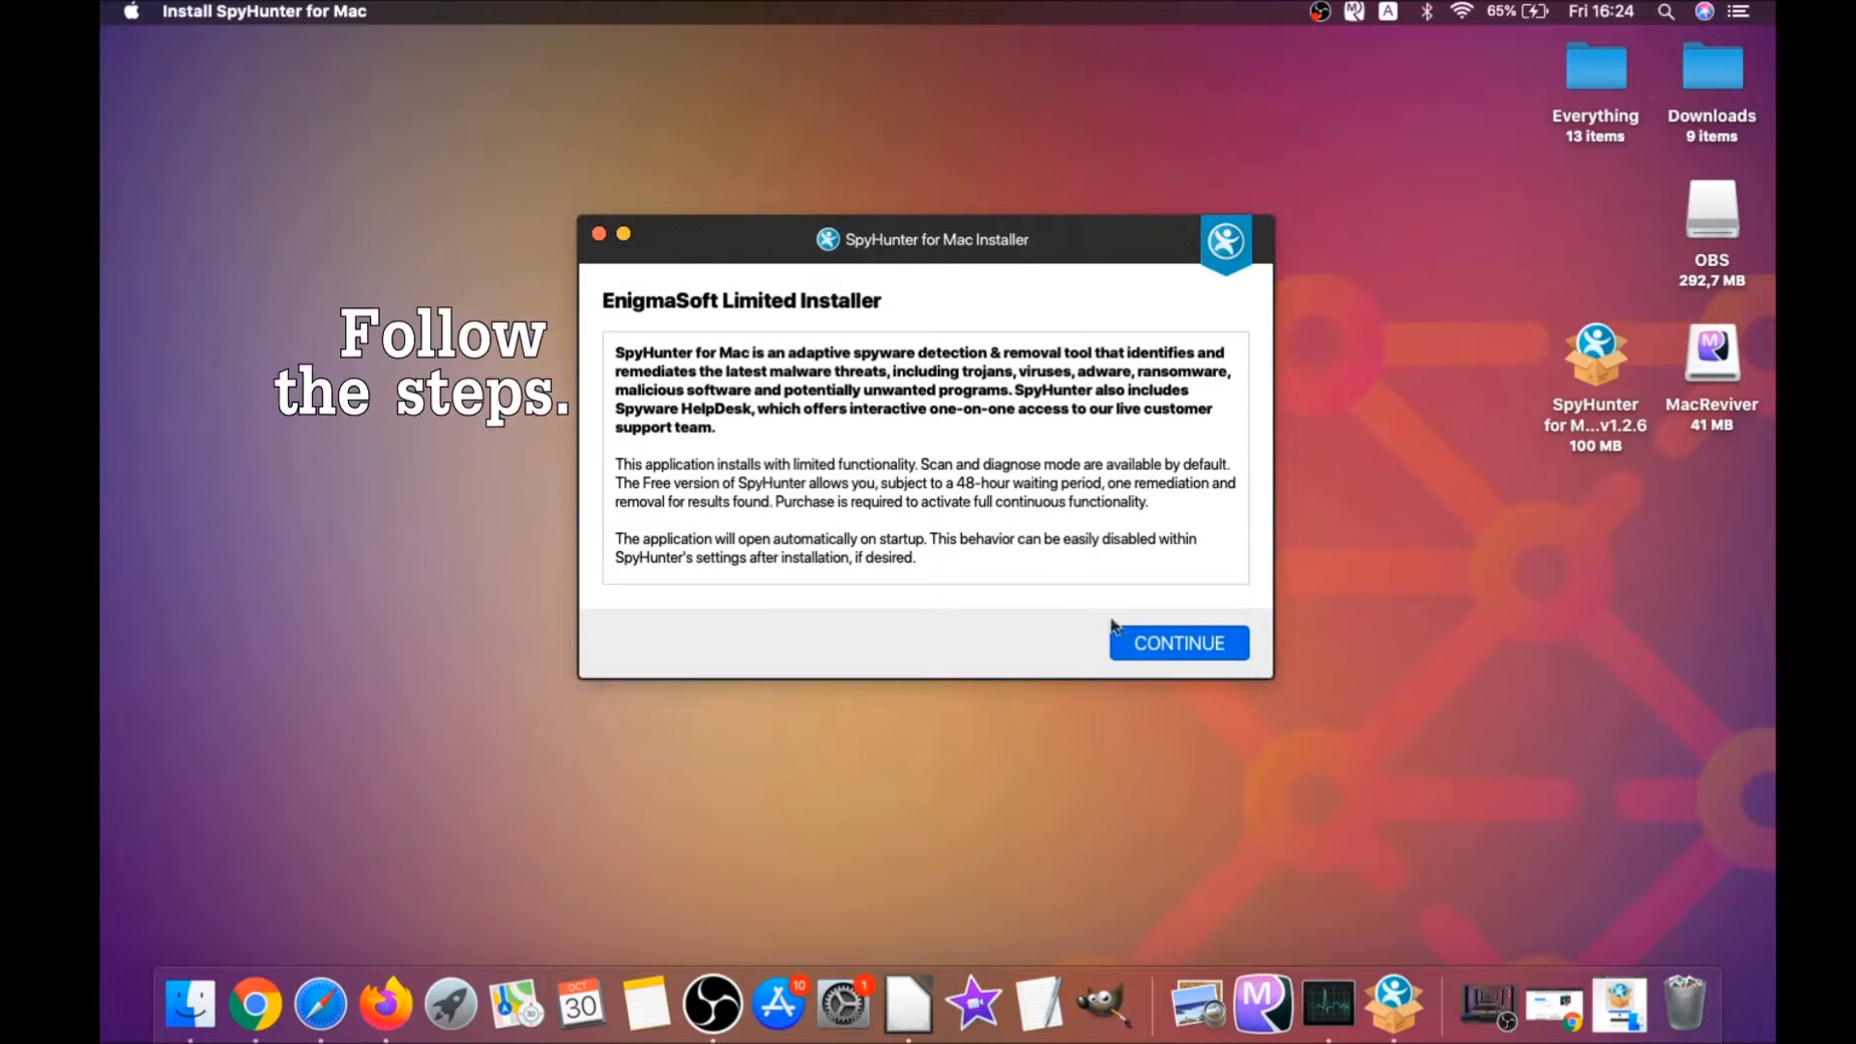
{"action": "left_click", "coordinate": [1178, 642]}
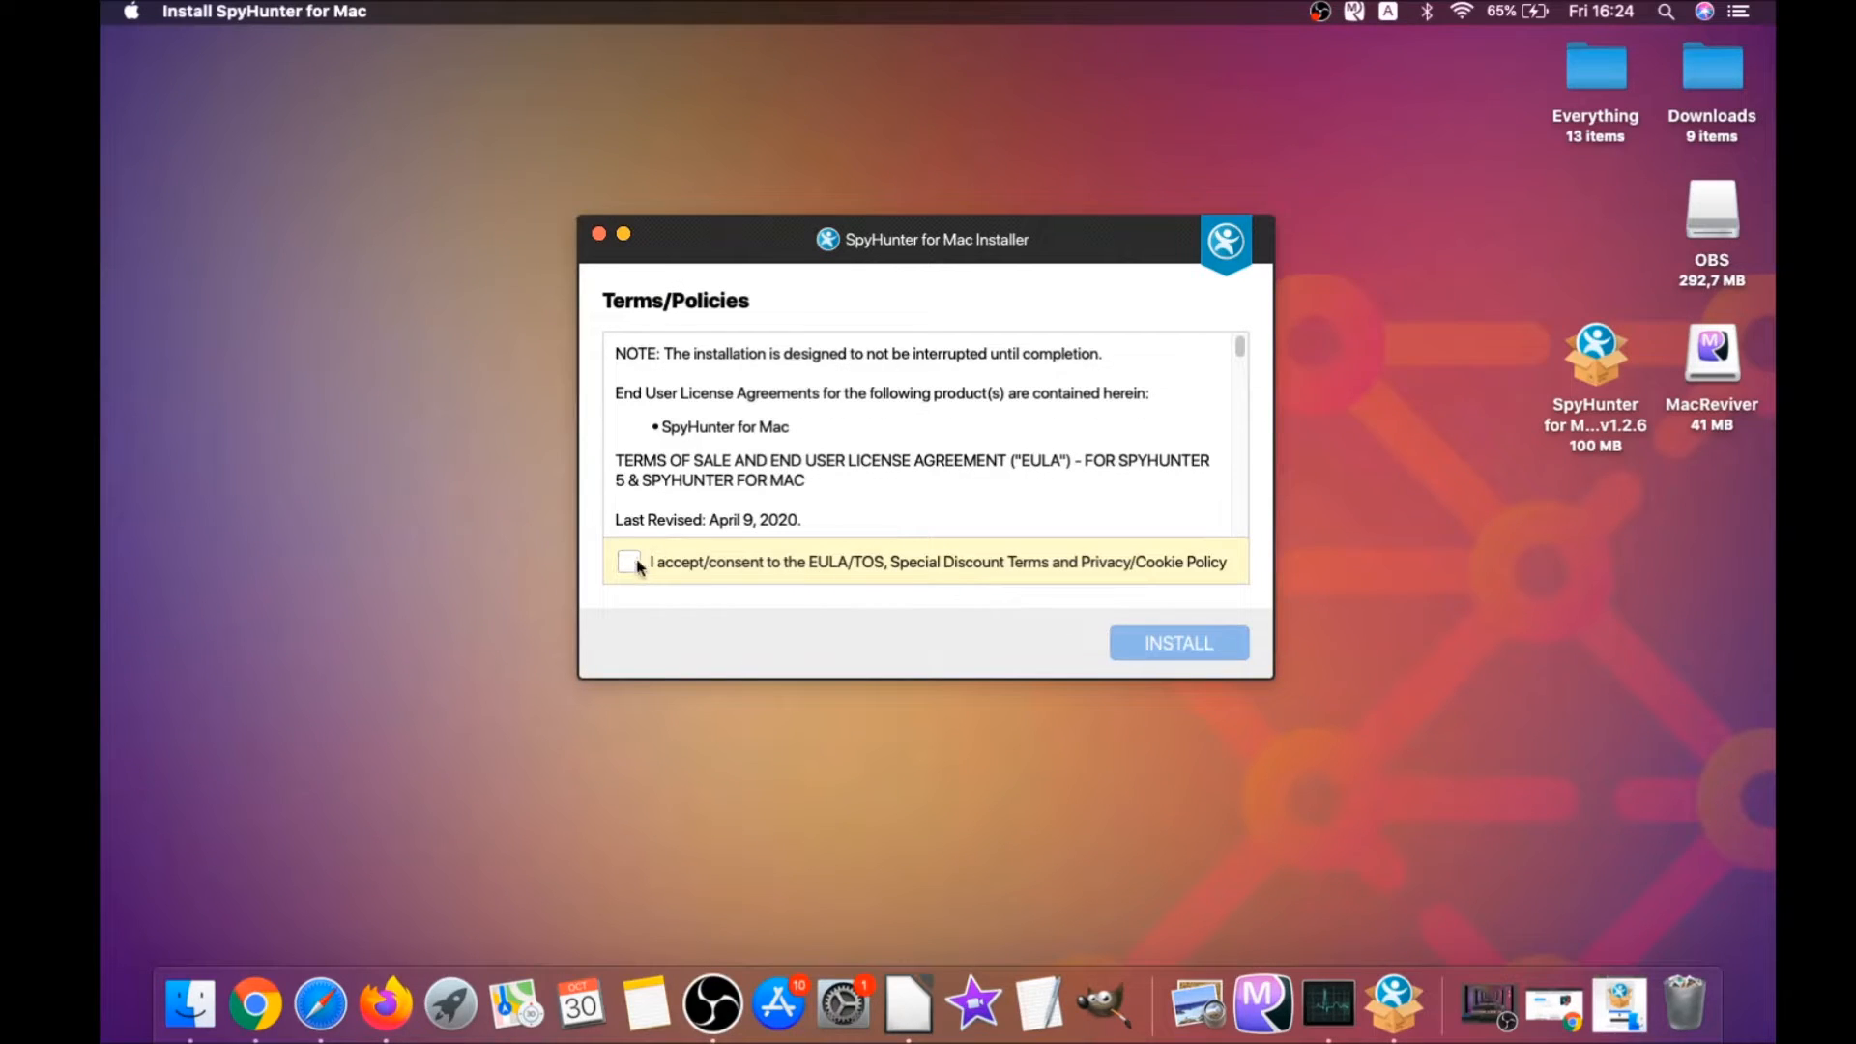
{"action": "left_click", "coordinate": [629, 561]}
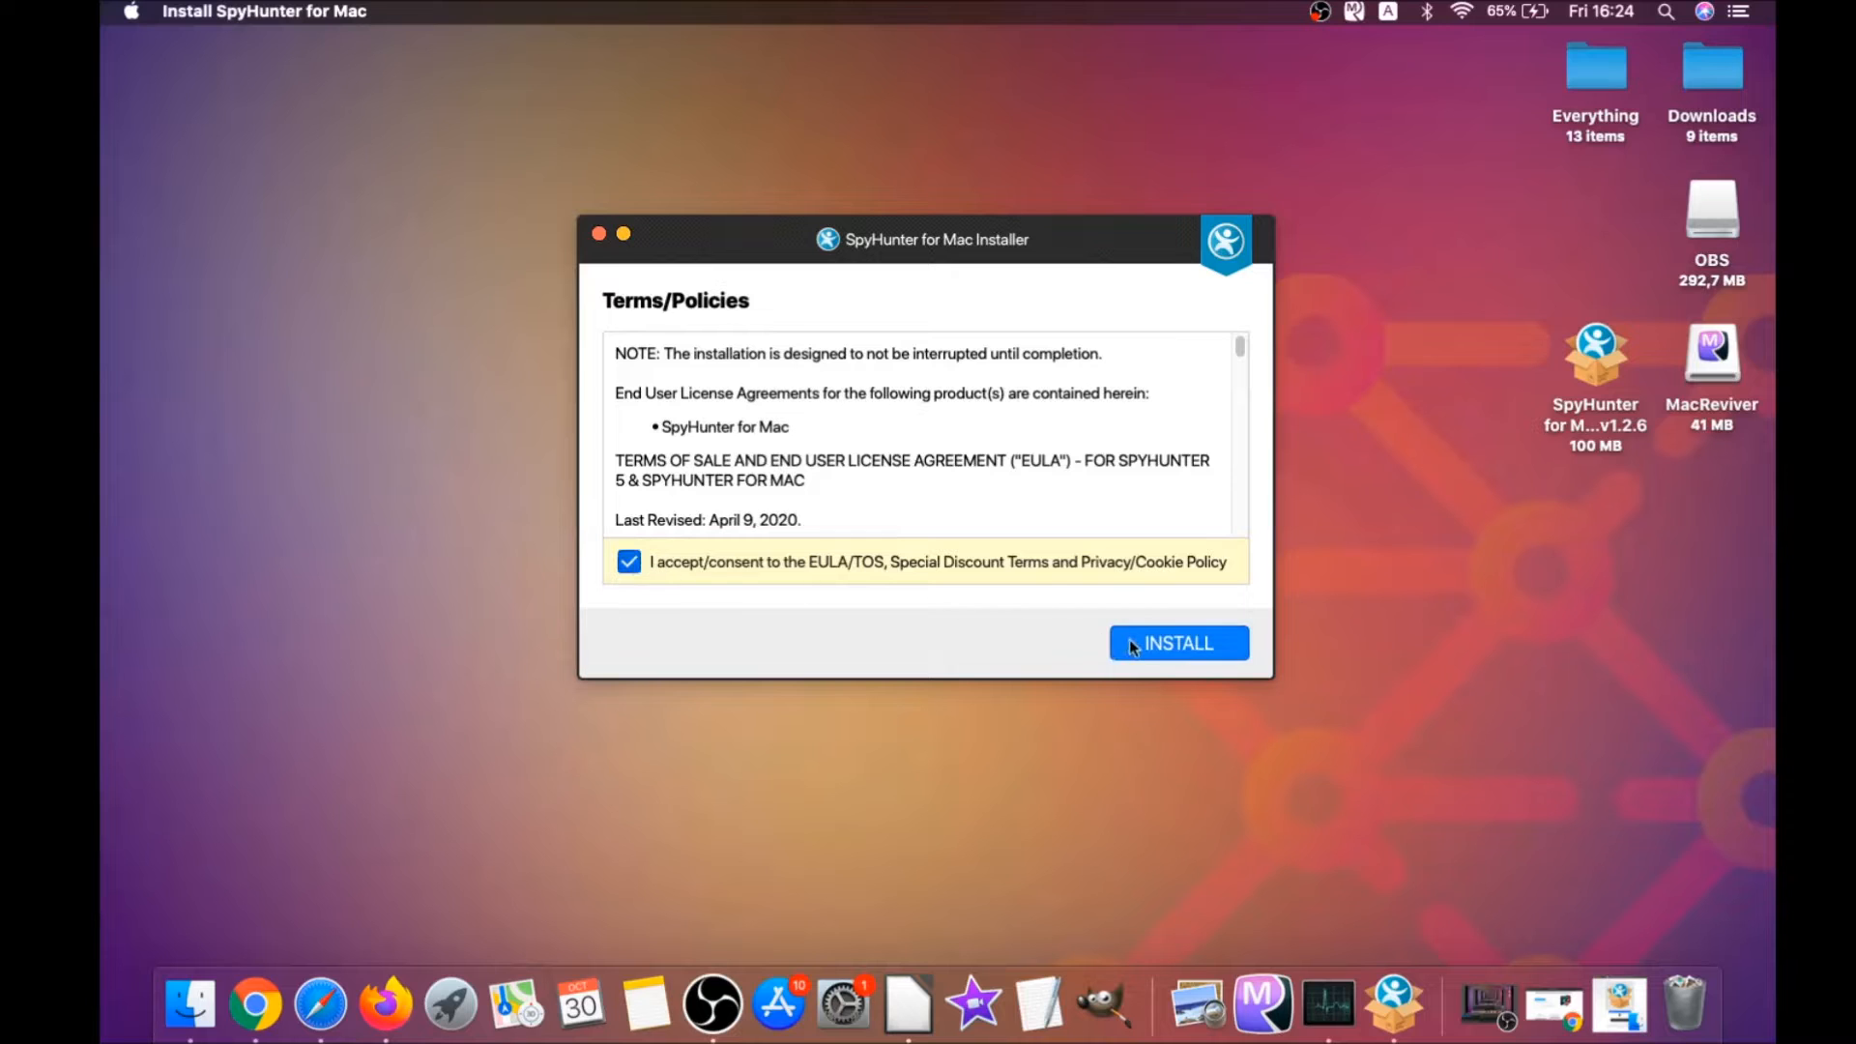
{"action": "left_click", "coordinate": [1178, 642]}
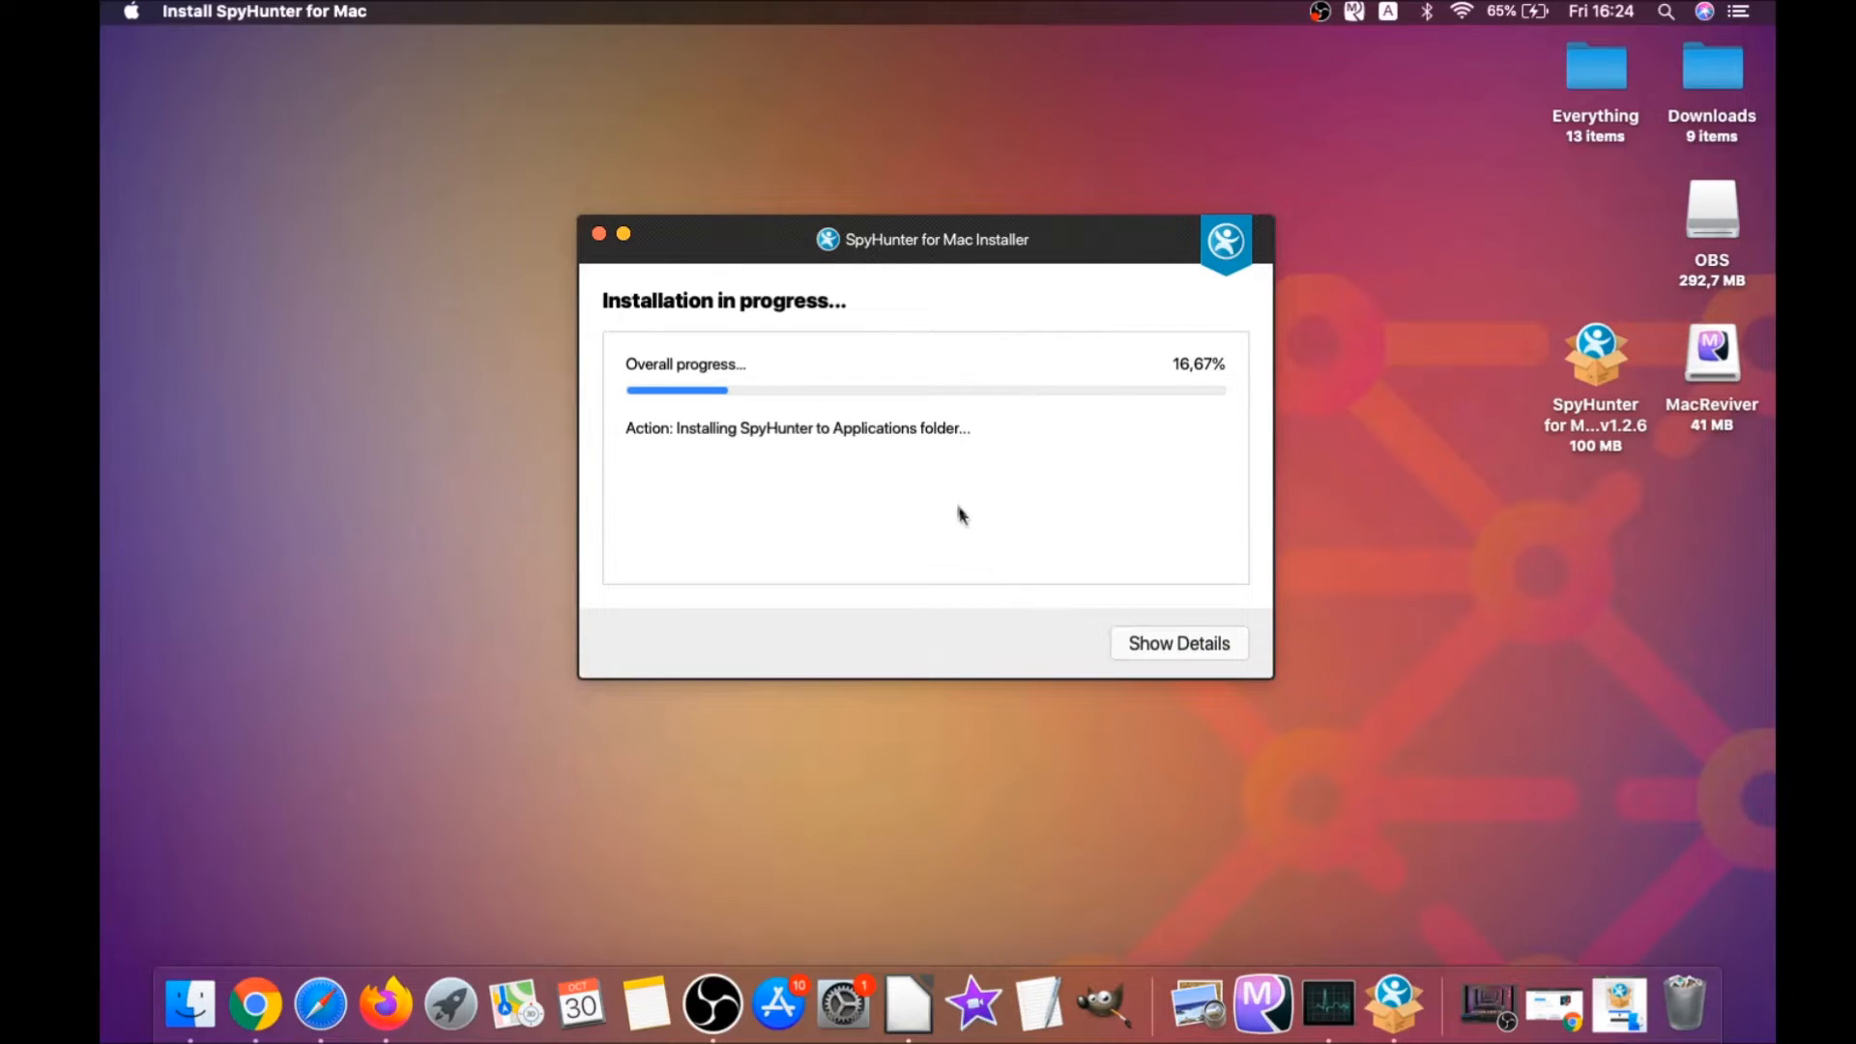
{"action": "mouse_move", "coordinate": [945, 493]}
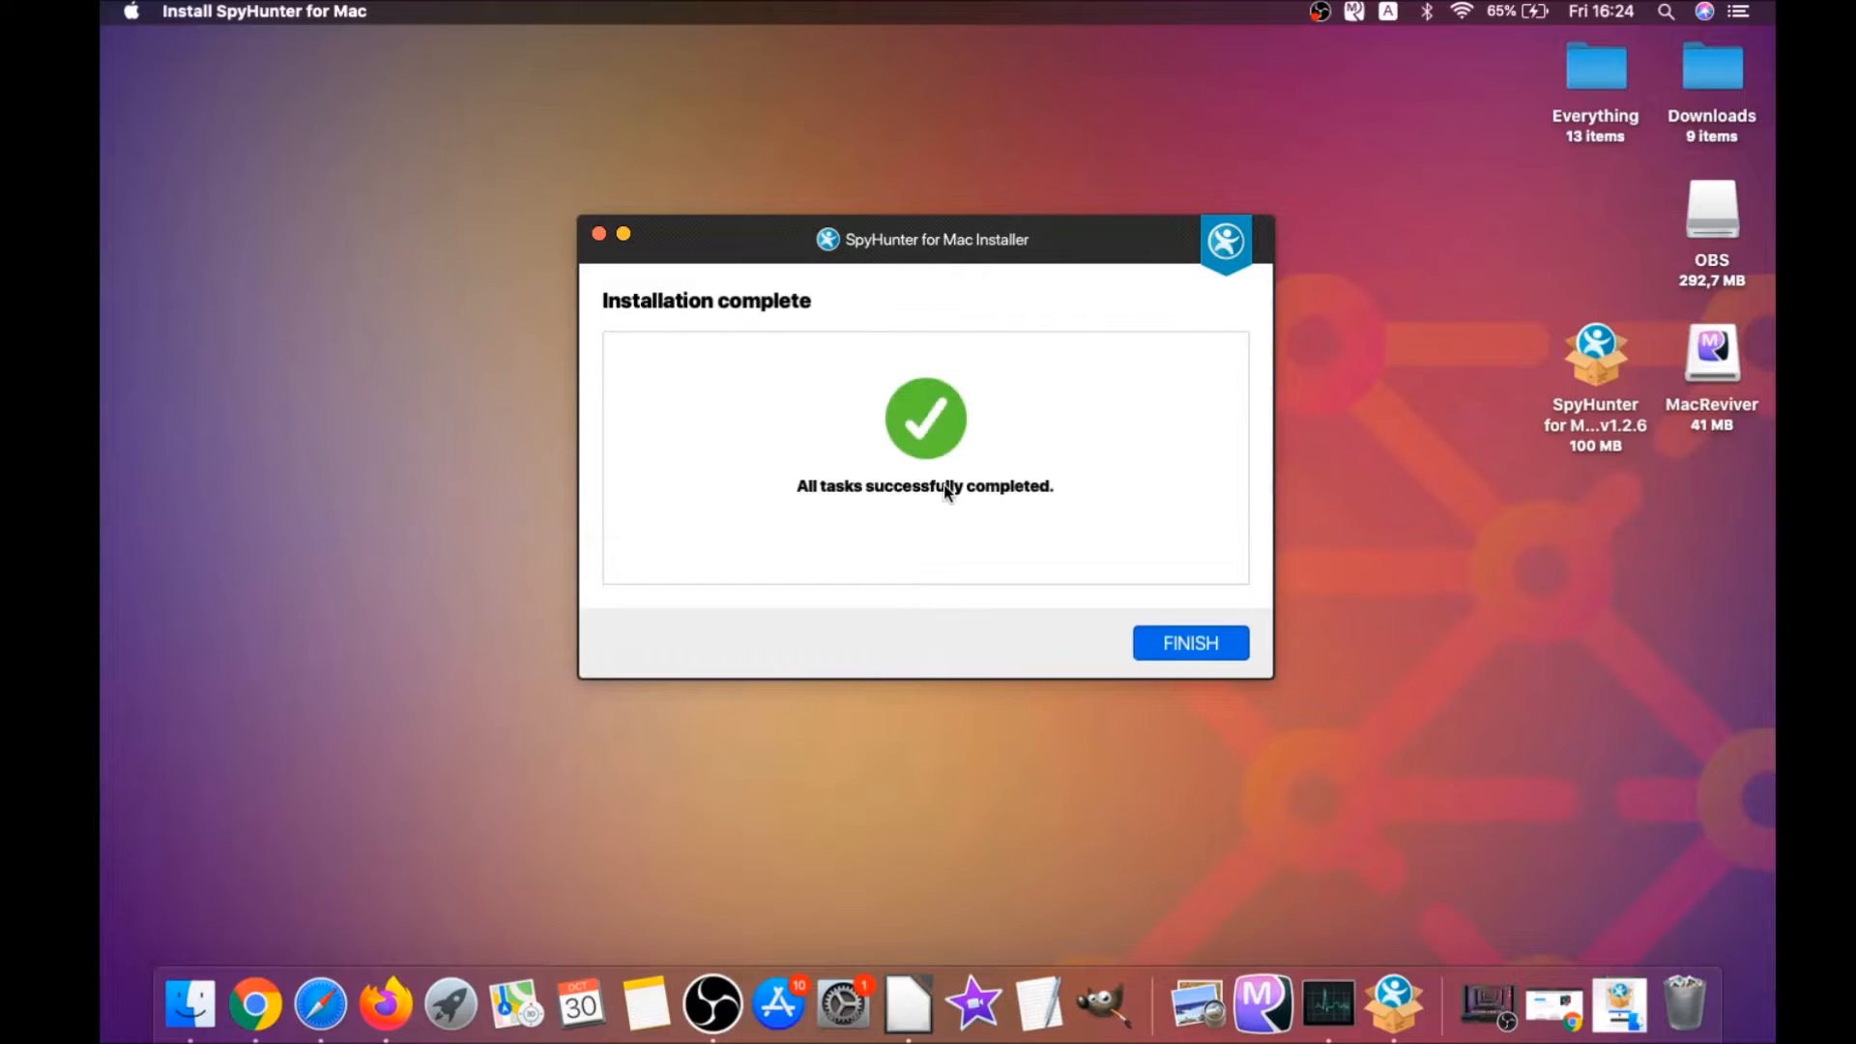
{"action": "left_click", "coordinate": [1189, 642]}
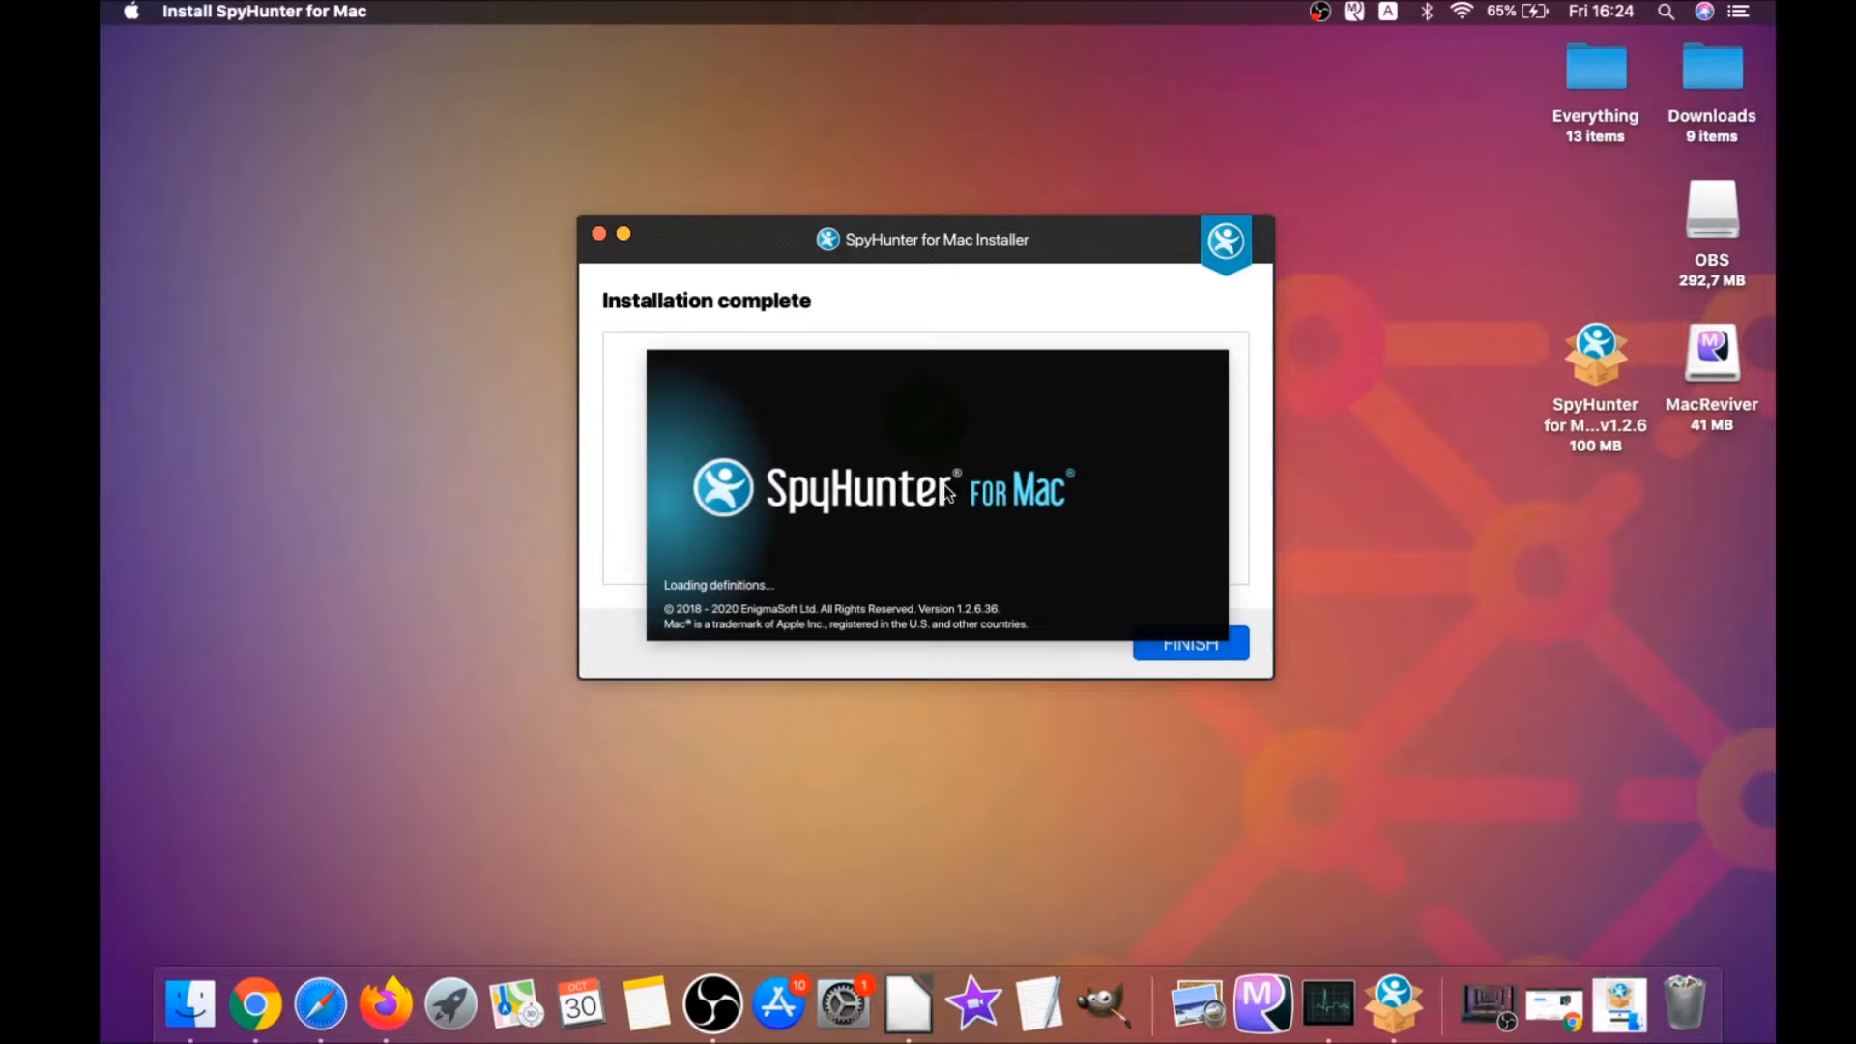
Scan the Mac with SpyHunter and remove the detected MacReviverSetup.dmg malware
{"action": "left_click", "coordinate": [1189, 642]}
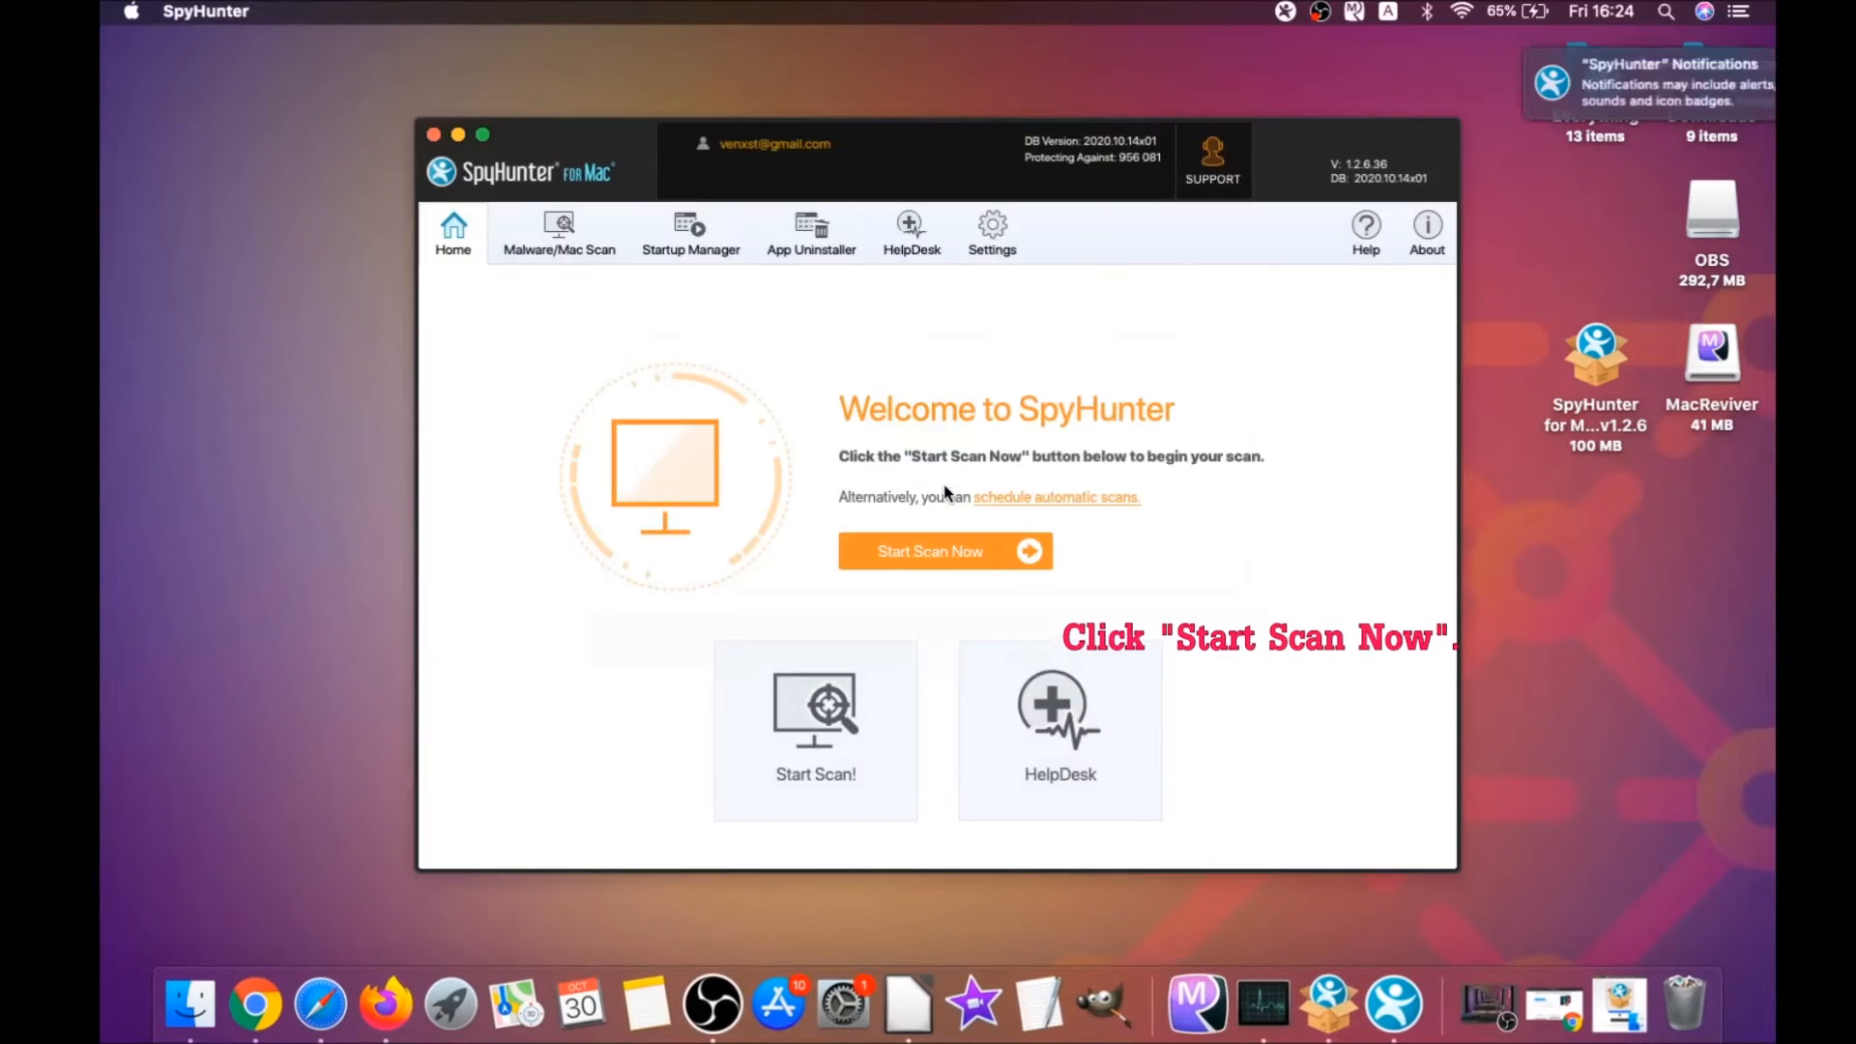
{"action": "left_click", "coordinate": [944, 551]}
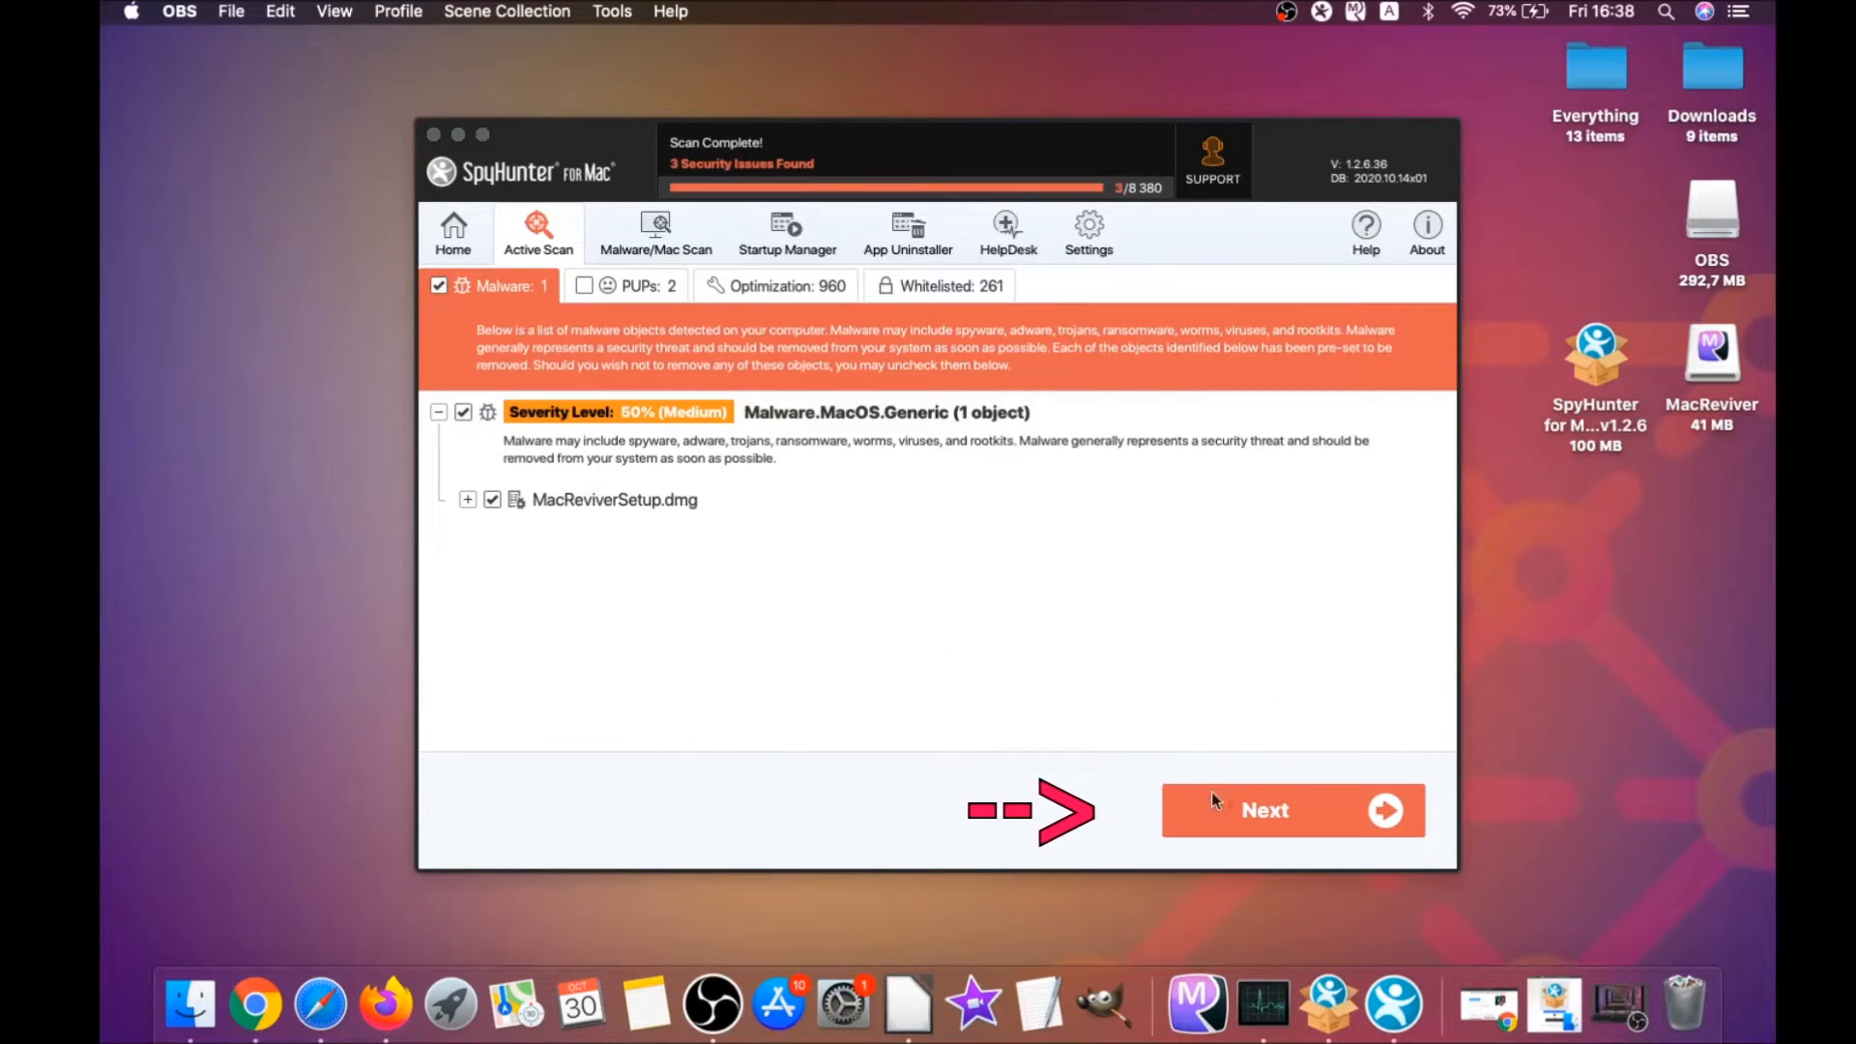
{"action": "left_click", "coordinate": [1294, 810]}
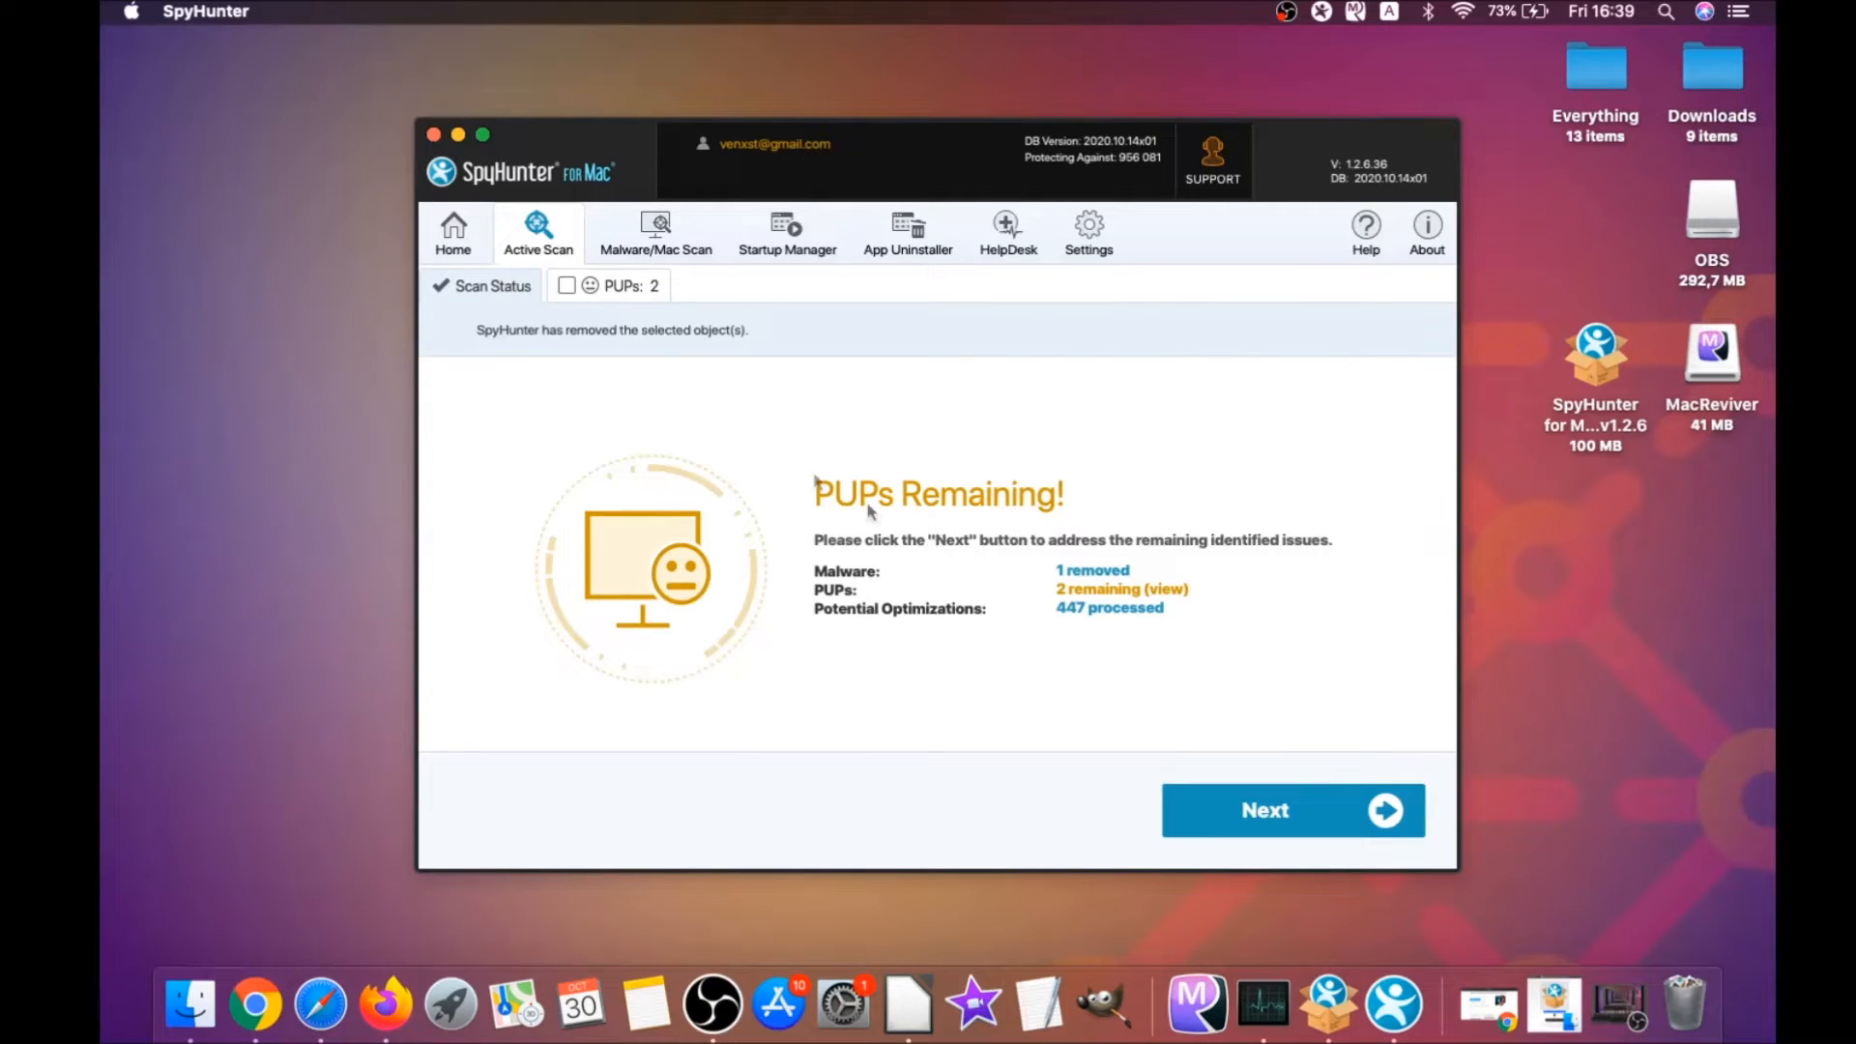
Remove both MacReviver PUPs and return to the SpyHunter home screen
{"action": "left_click", "coordinate": [615, 286]}
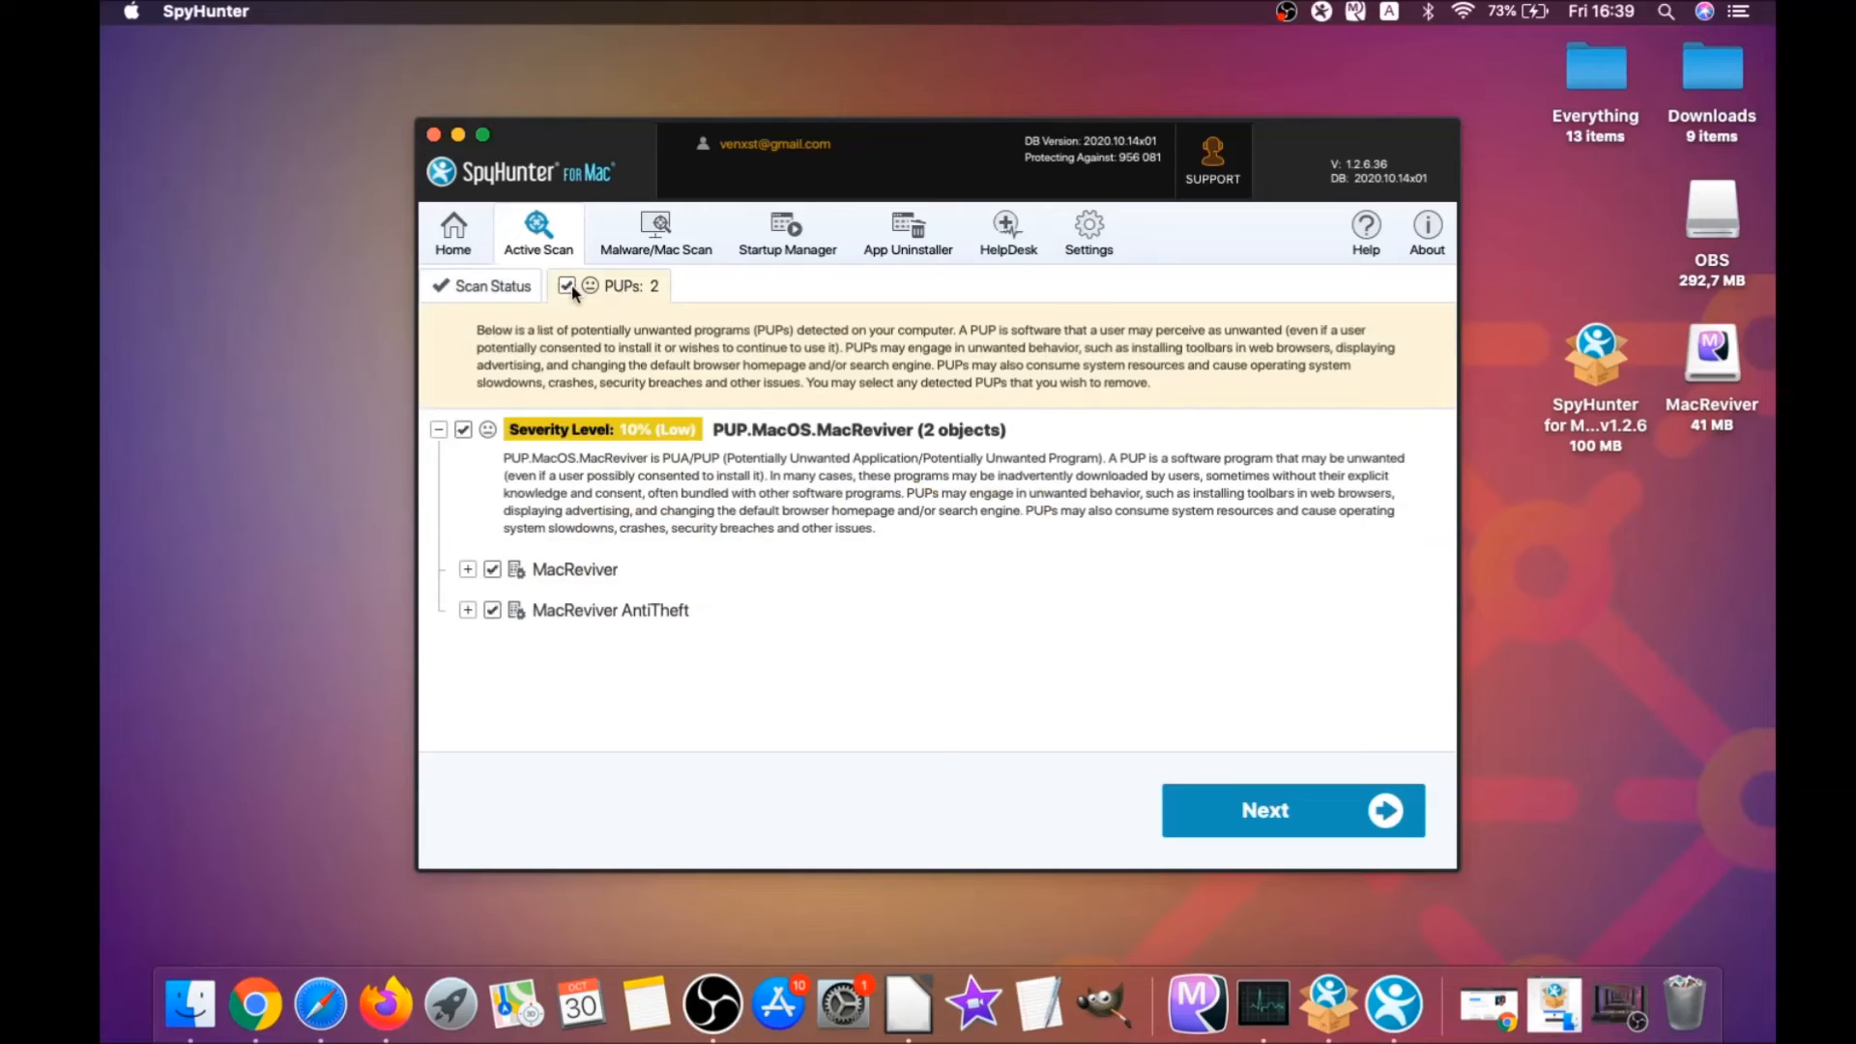
{"action": "left_click", "coordinate": [1292, 810]}
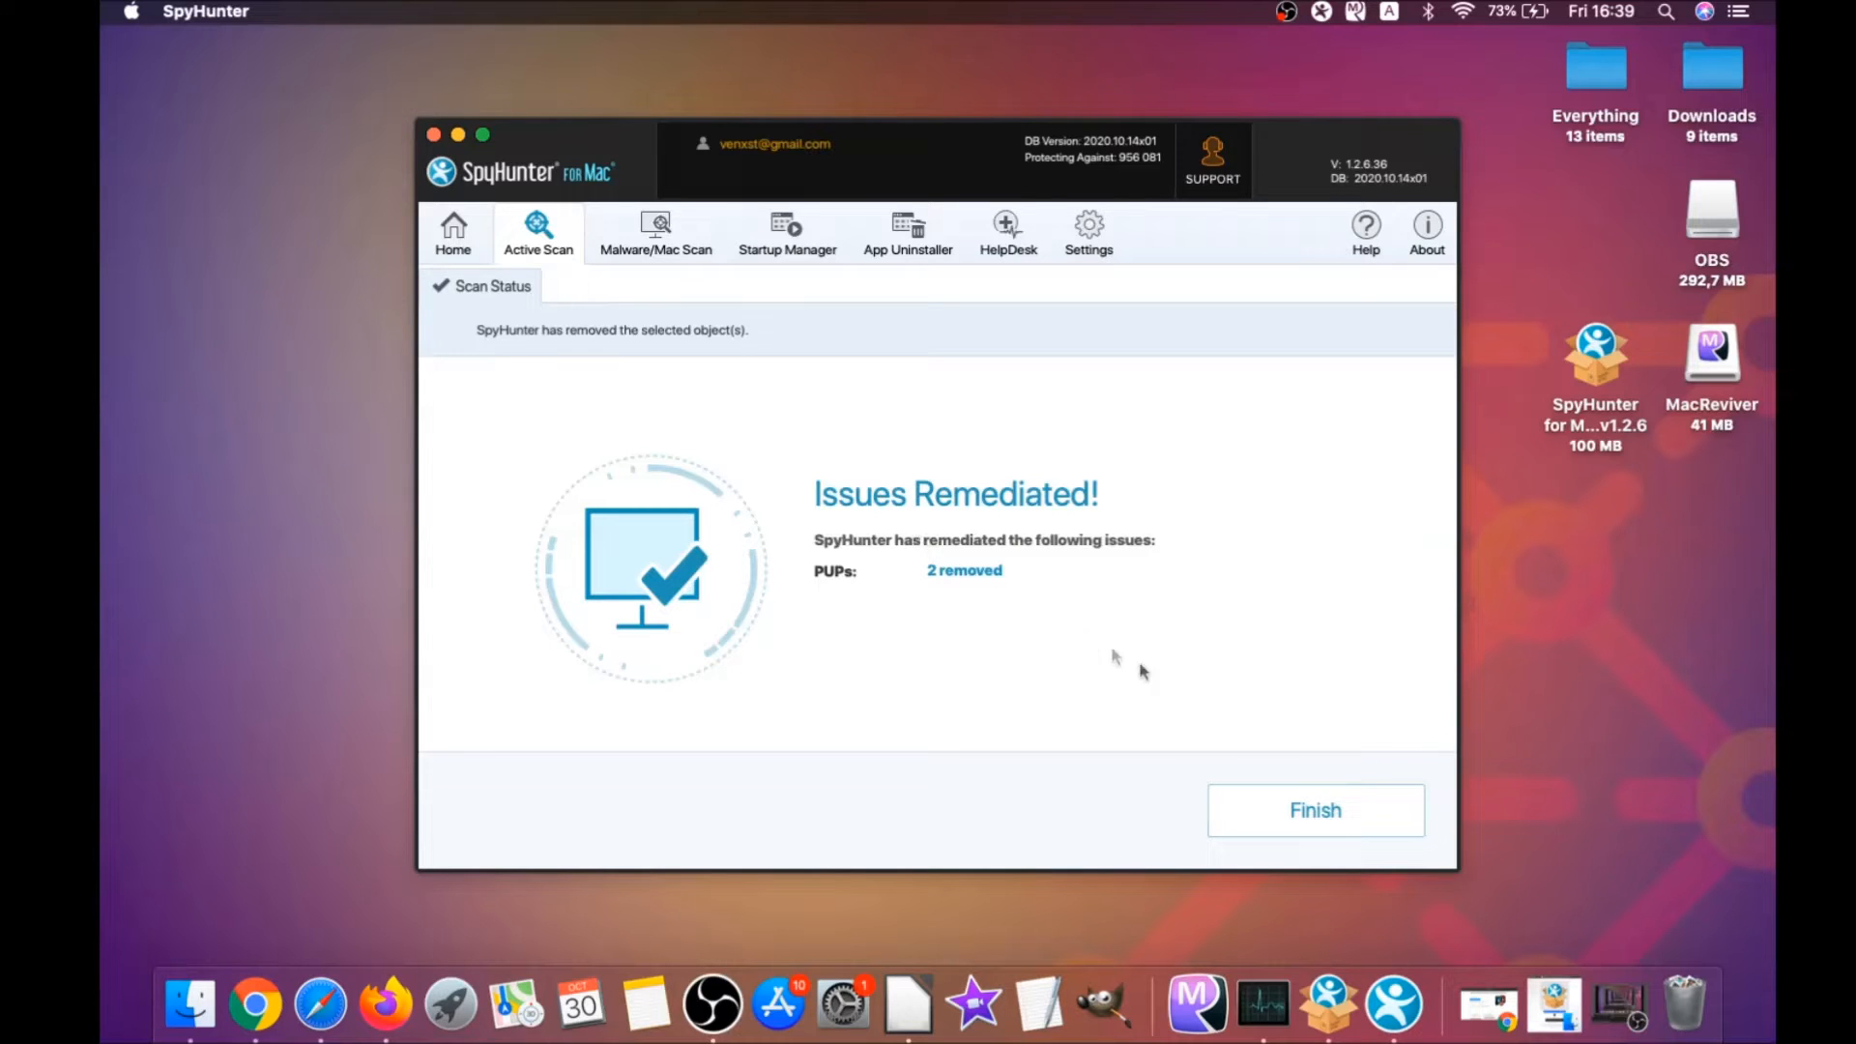
{"action": "left_click", "coordinate": [1315, 810]}
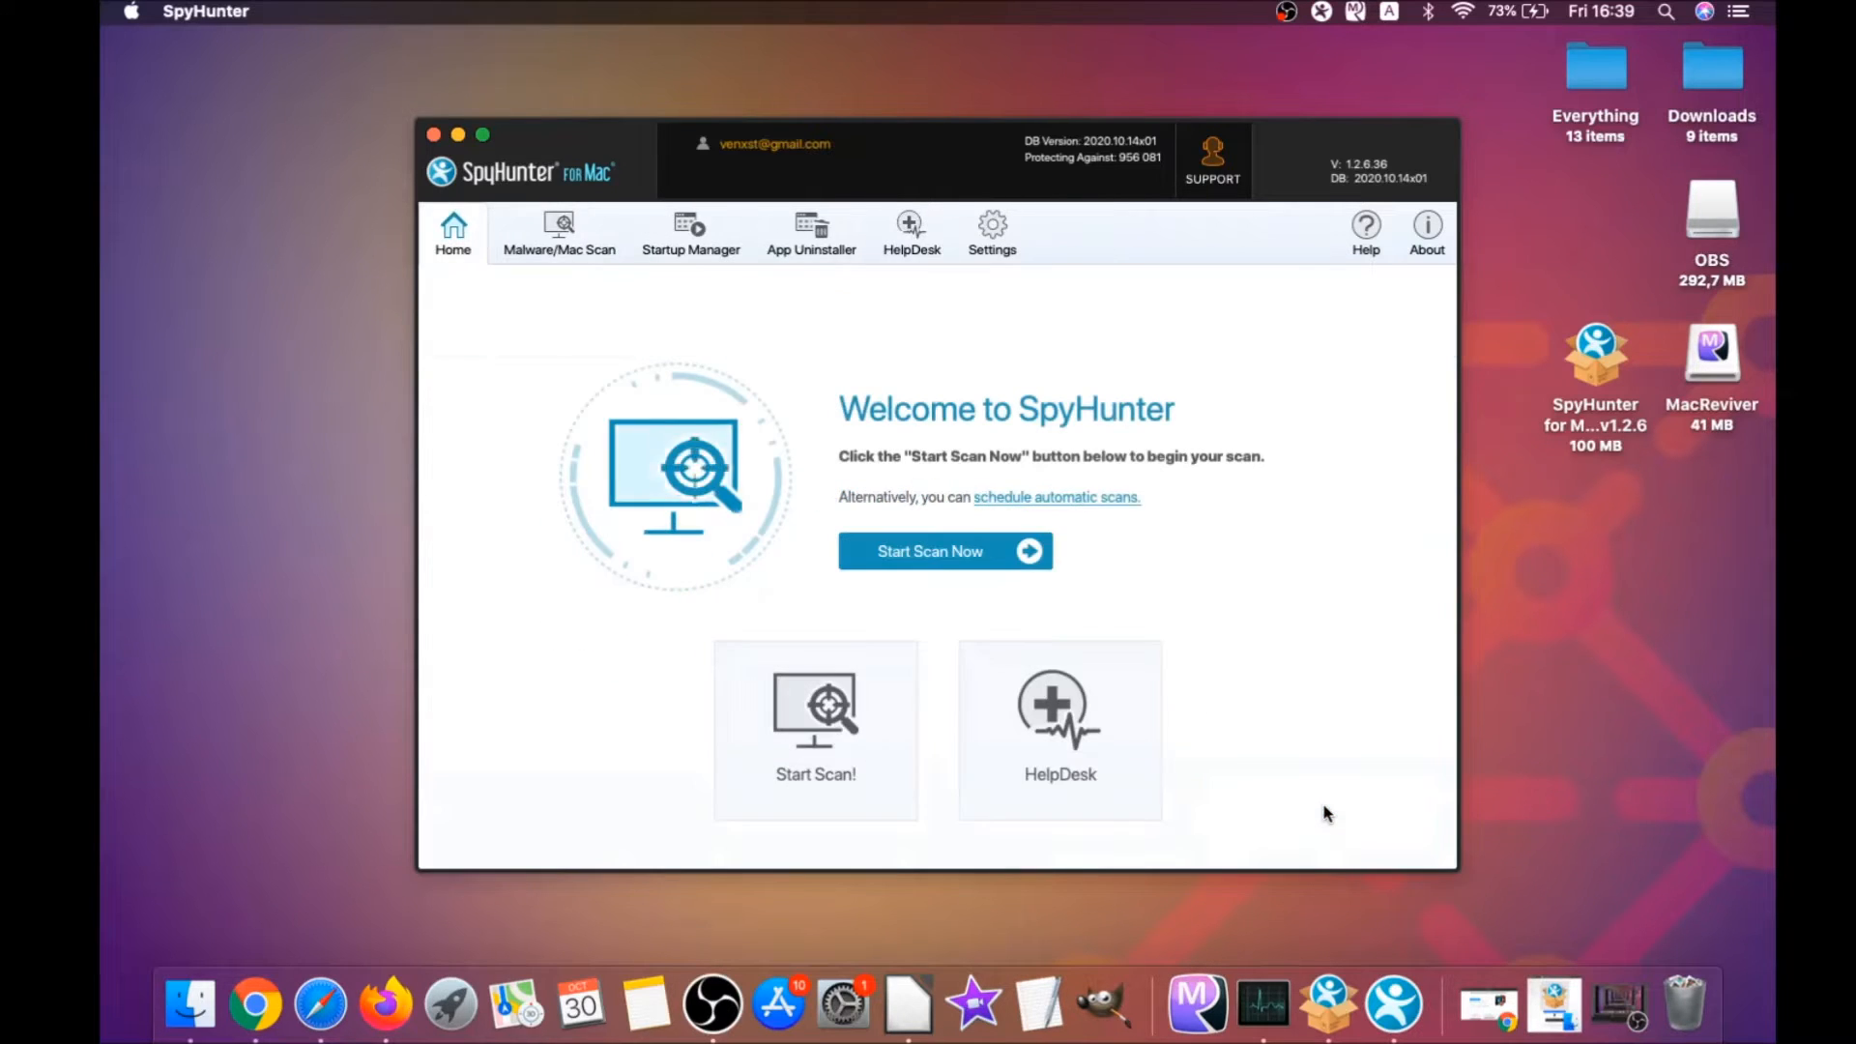
{"action": "mouse_move", "coordinate": [946, 551]}
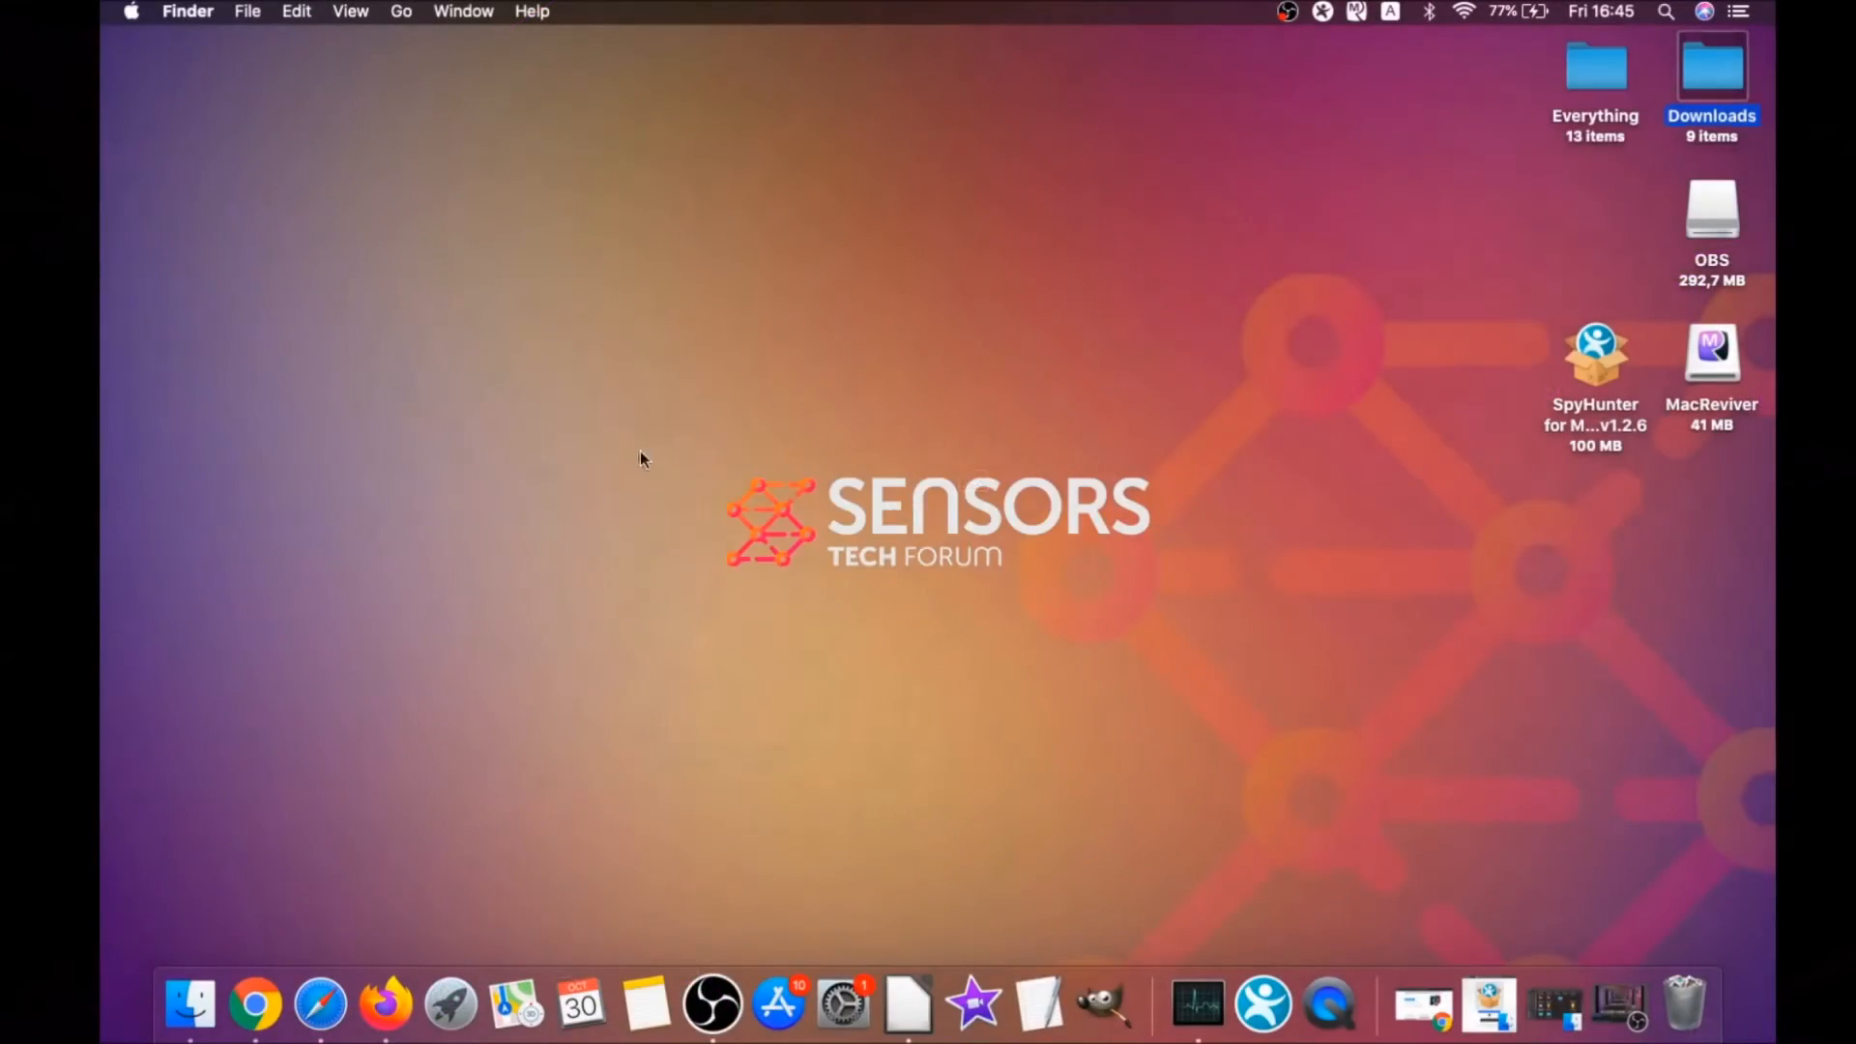
View the Applications folder, which still lists MacReviver.app, via Finder's Go menu
{"action": "left_click", "coordinate": [400, 12]}
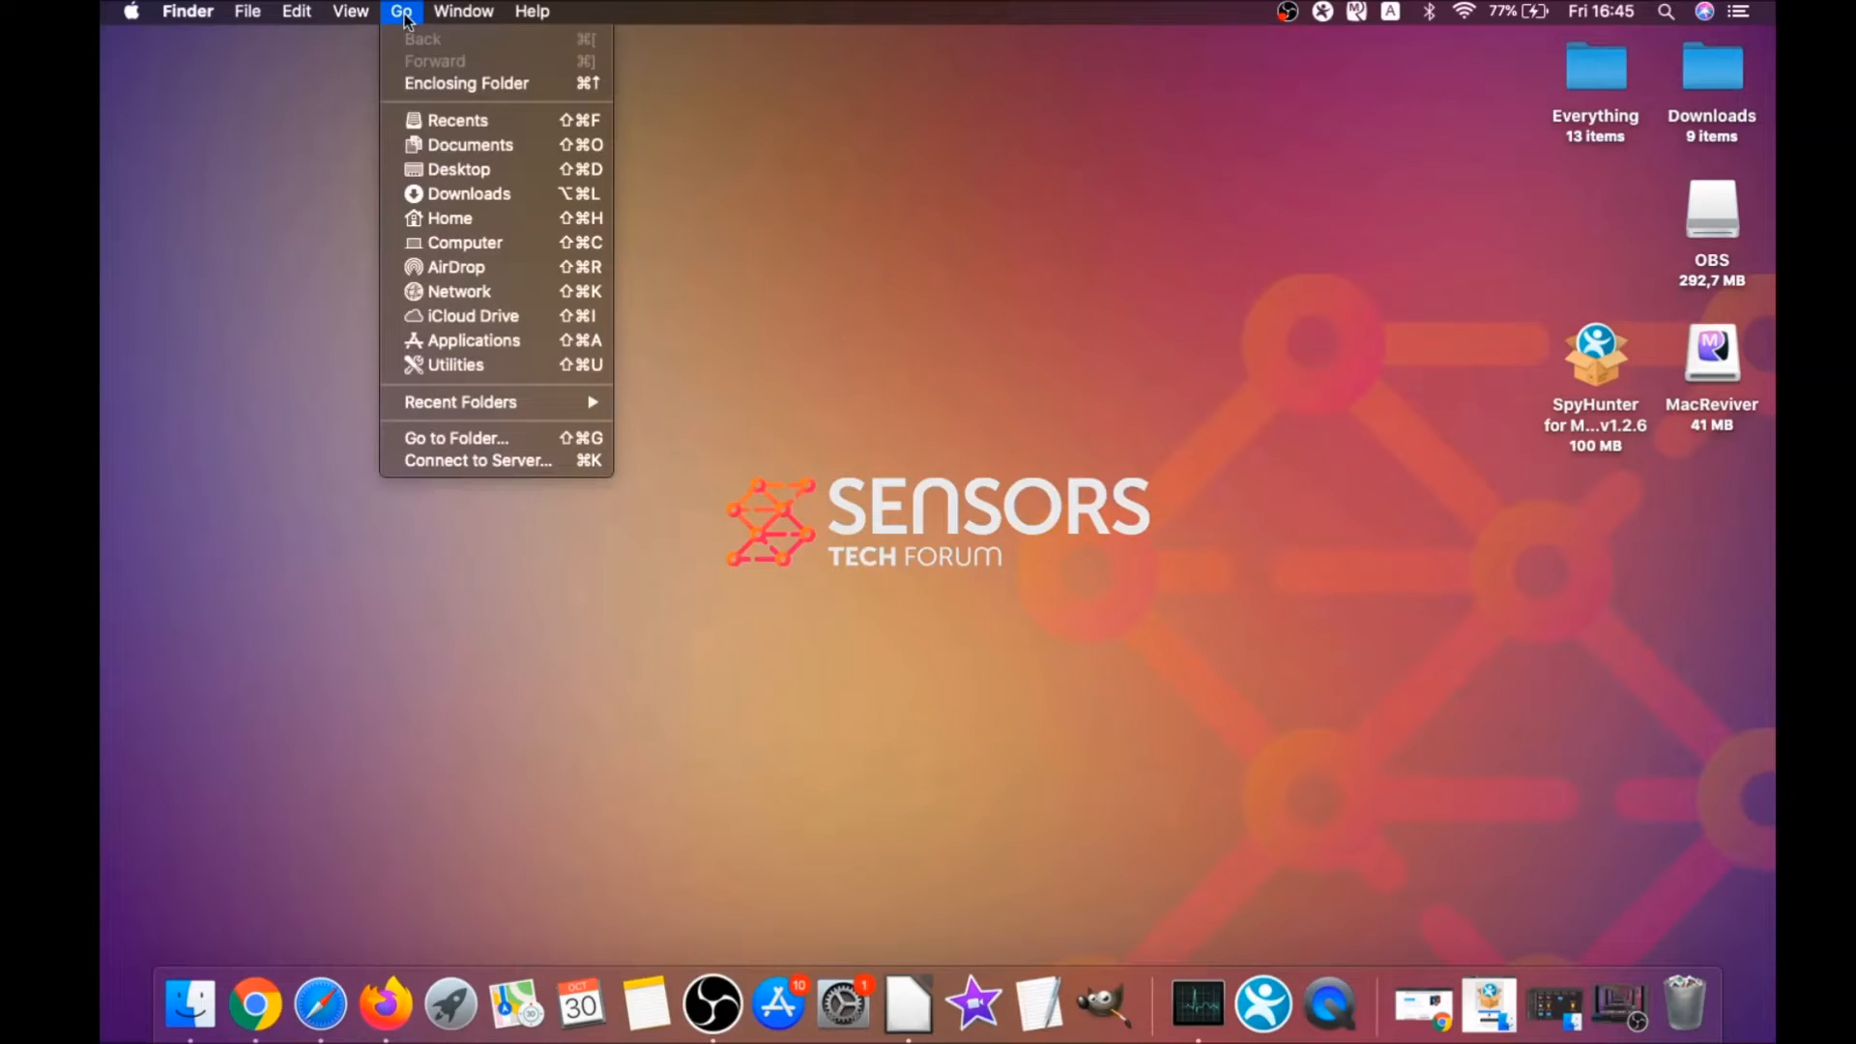
{"action": "mouse_move", "coordinate": [472, 340]}
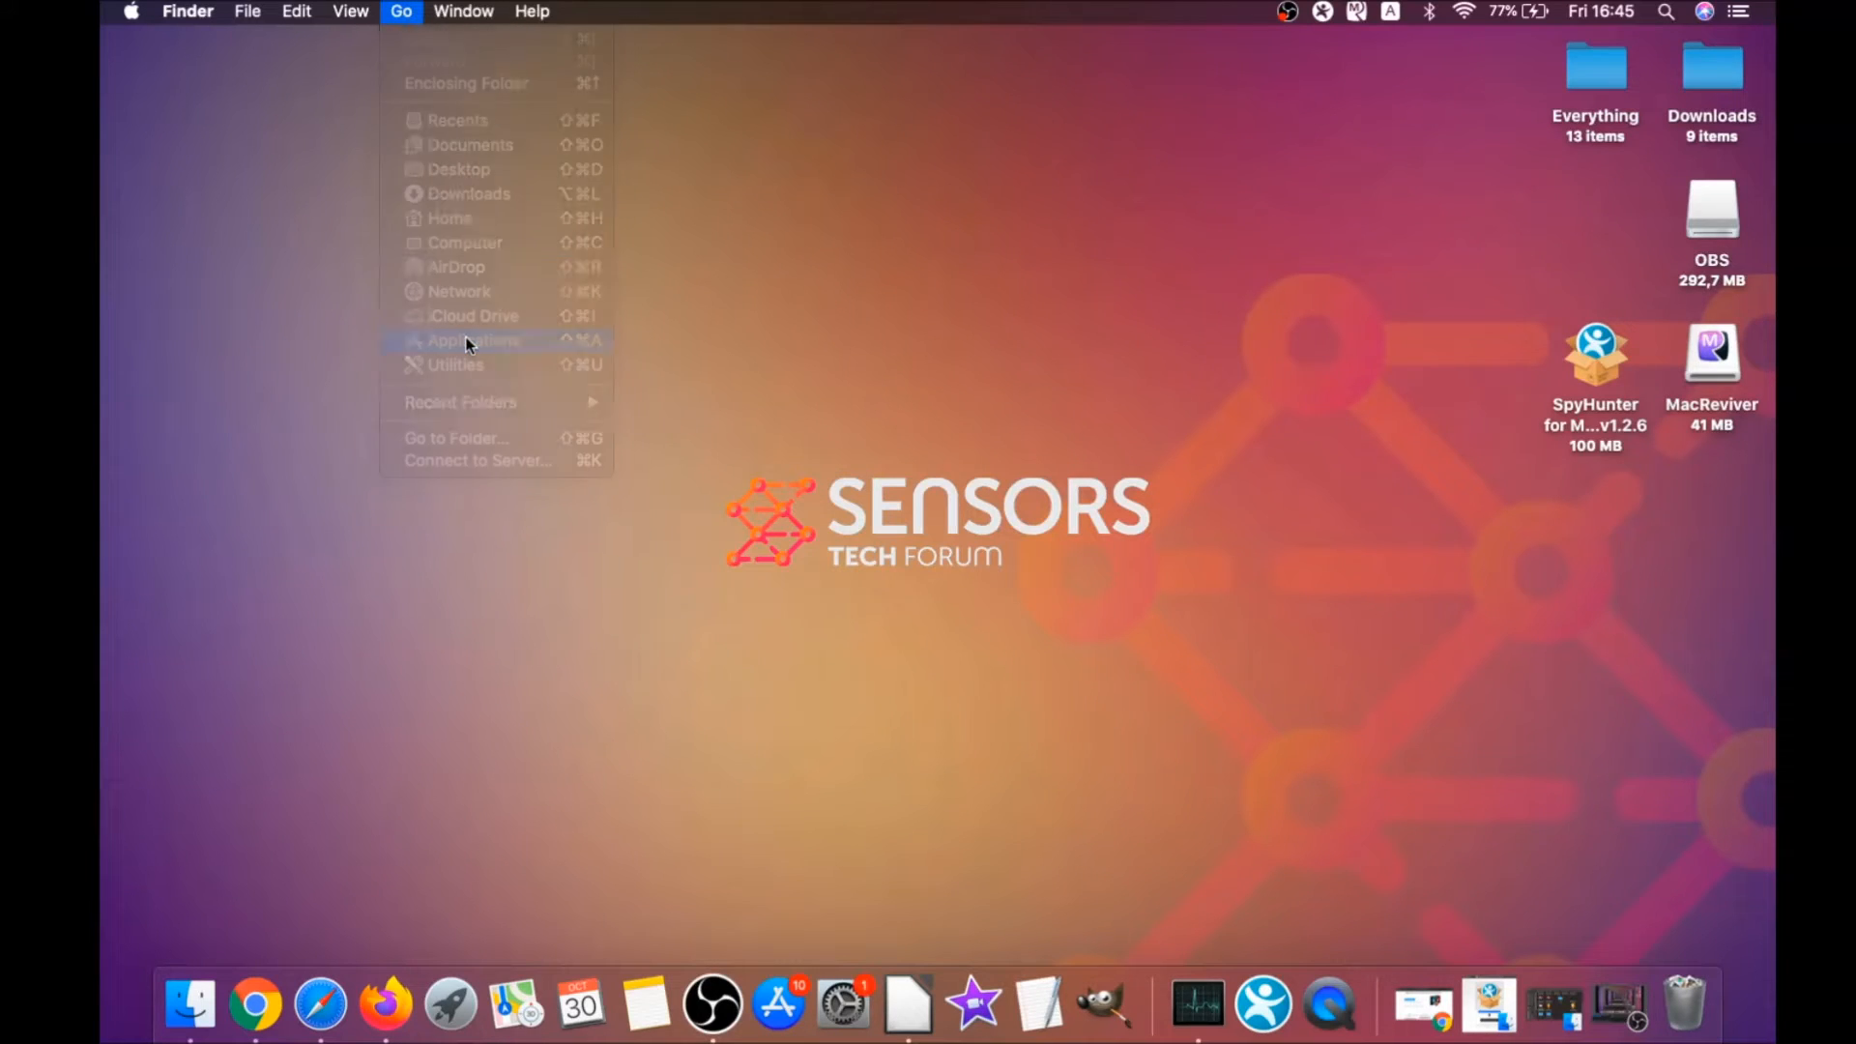
{"action": "left_click", "coordinate": [471, 340]}
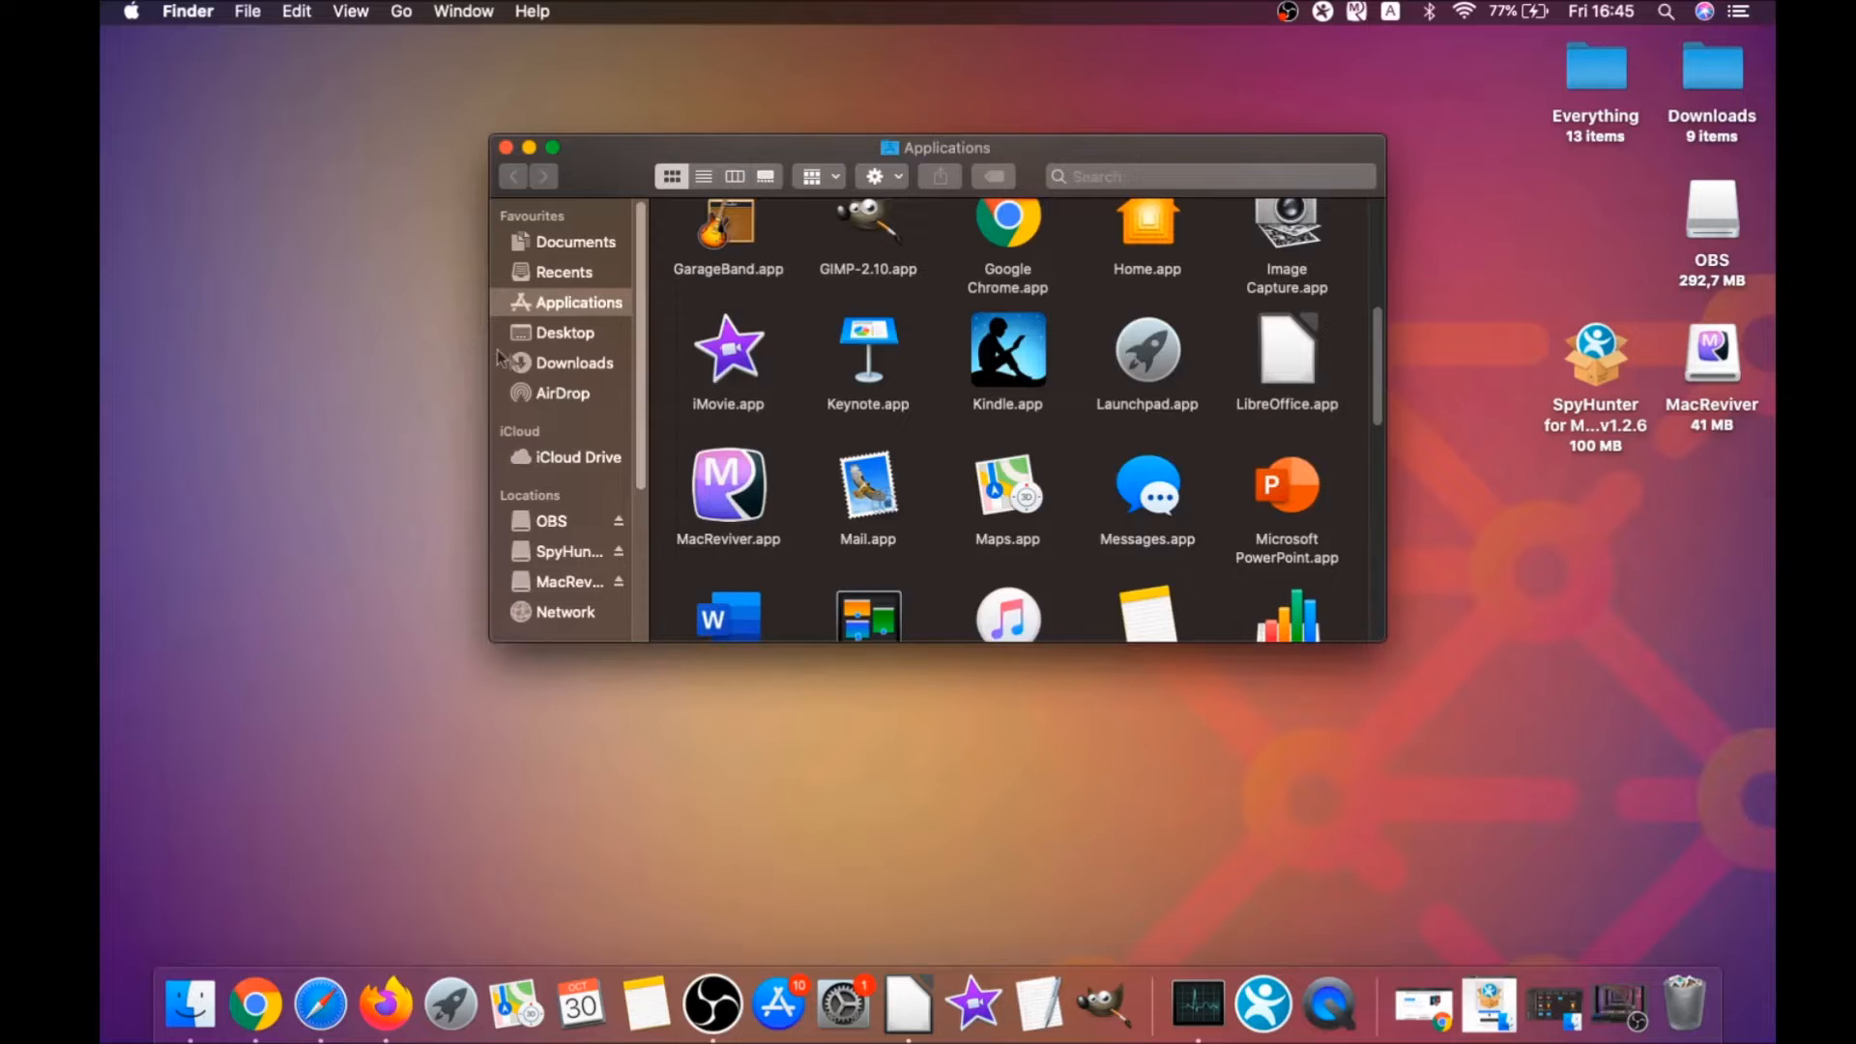
{"action": "left_click", "coordinate": [729, 483]}
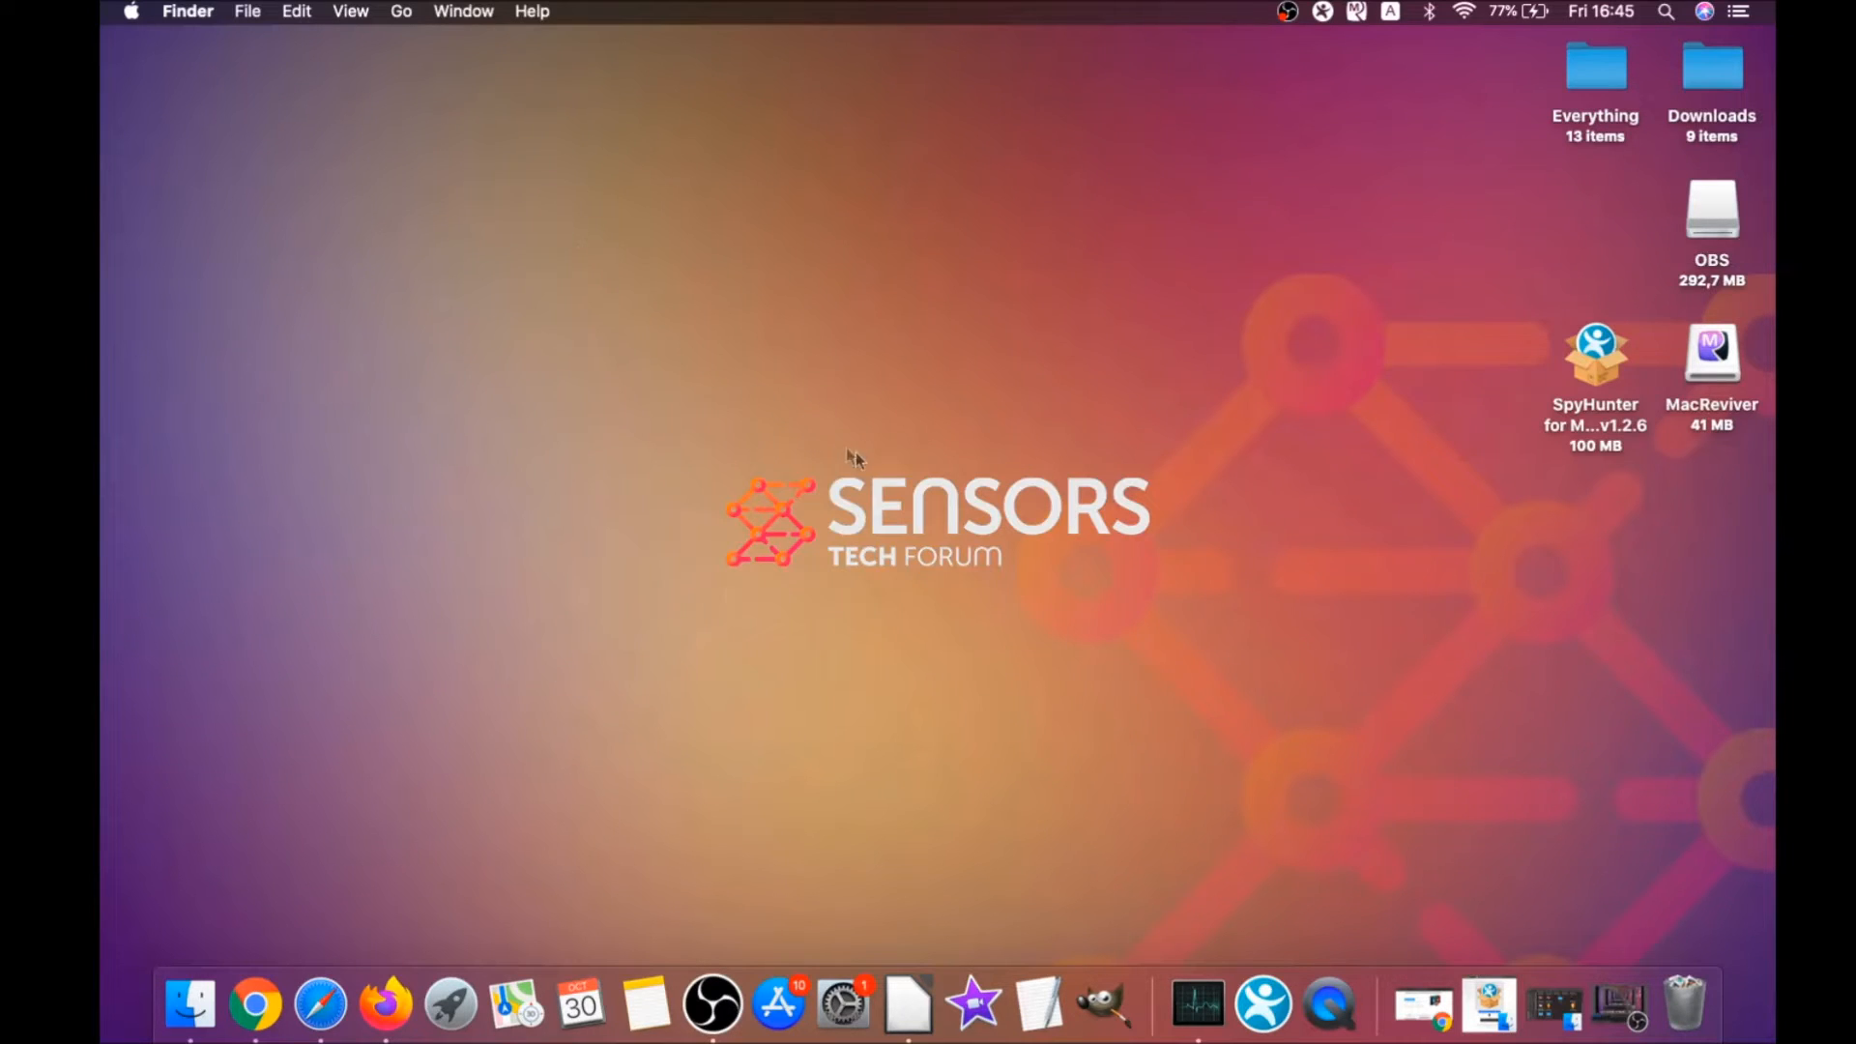
{"action": "mouse_move", "coordinate": [447, 89]}
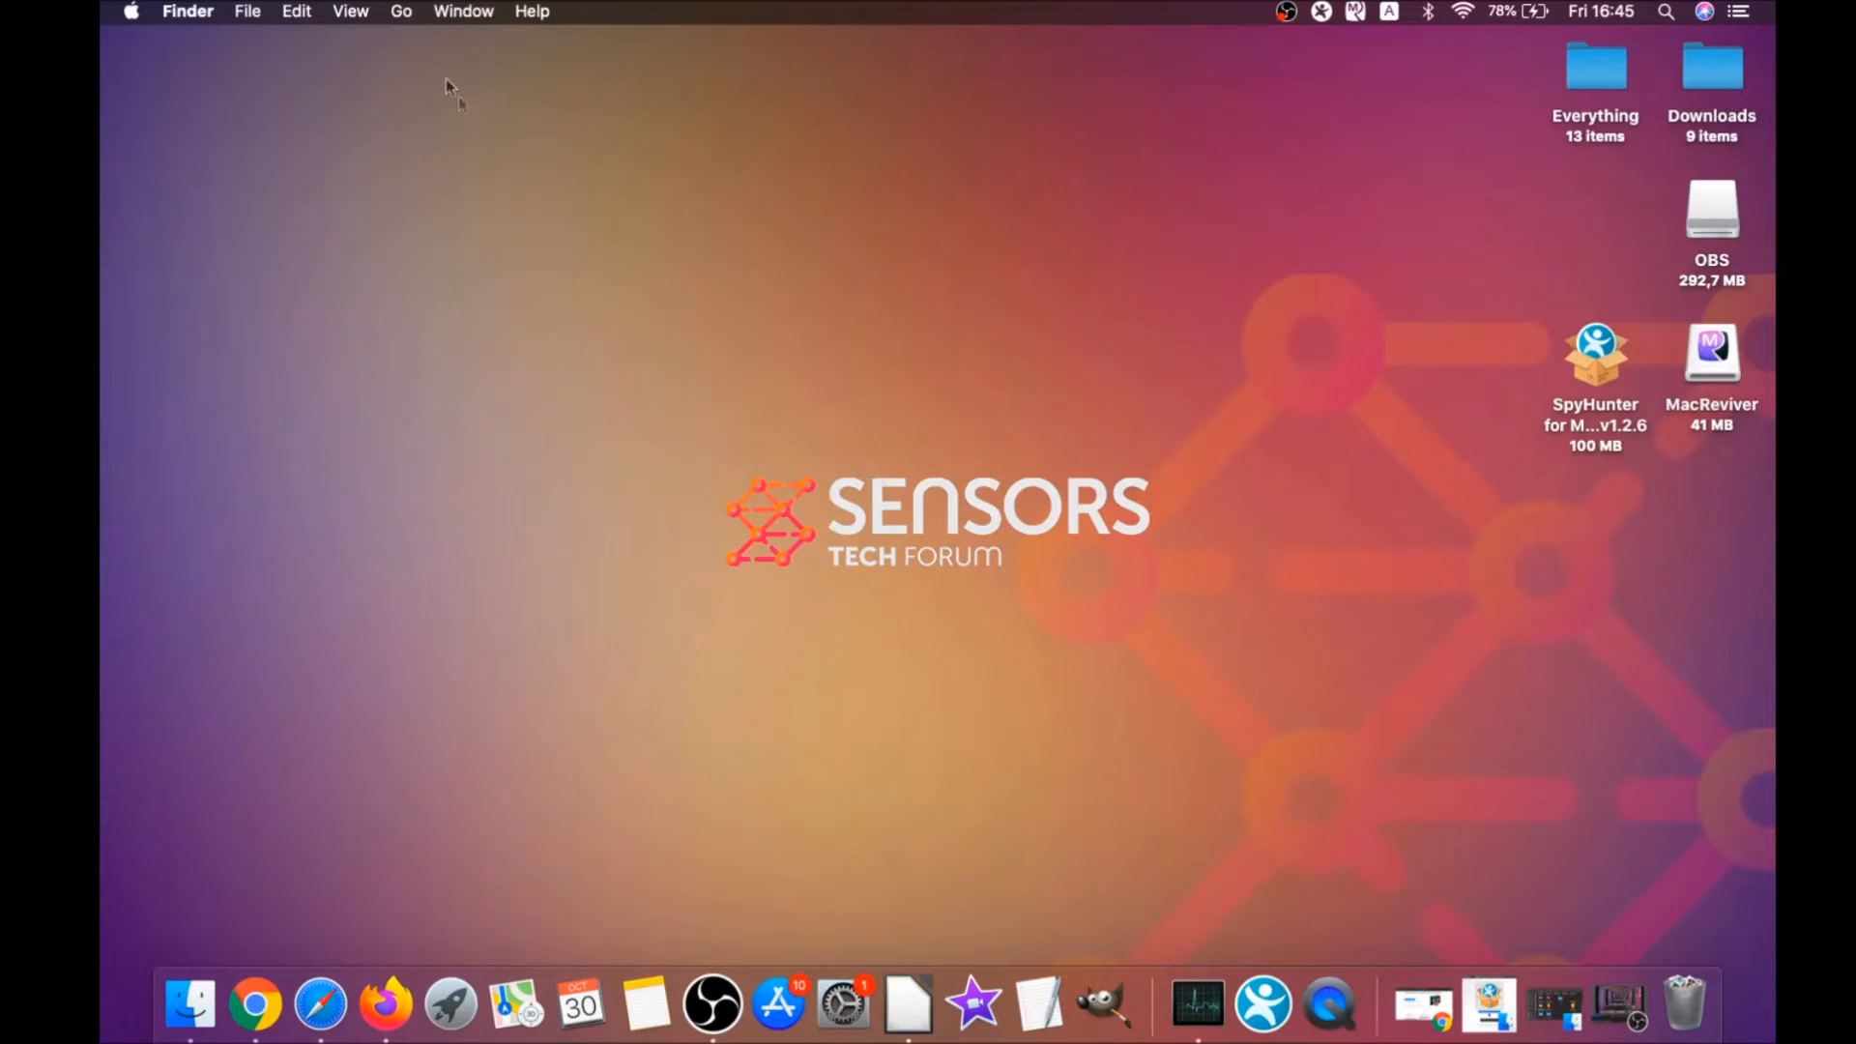
Navigate Finder to the Utilities folder via the Go menu
{"action": "left_click", "coordinate": [402, 12]}
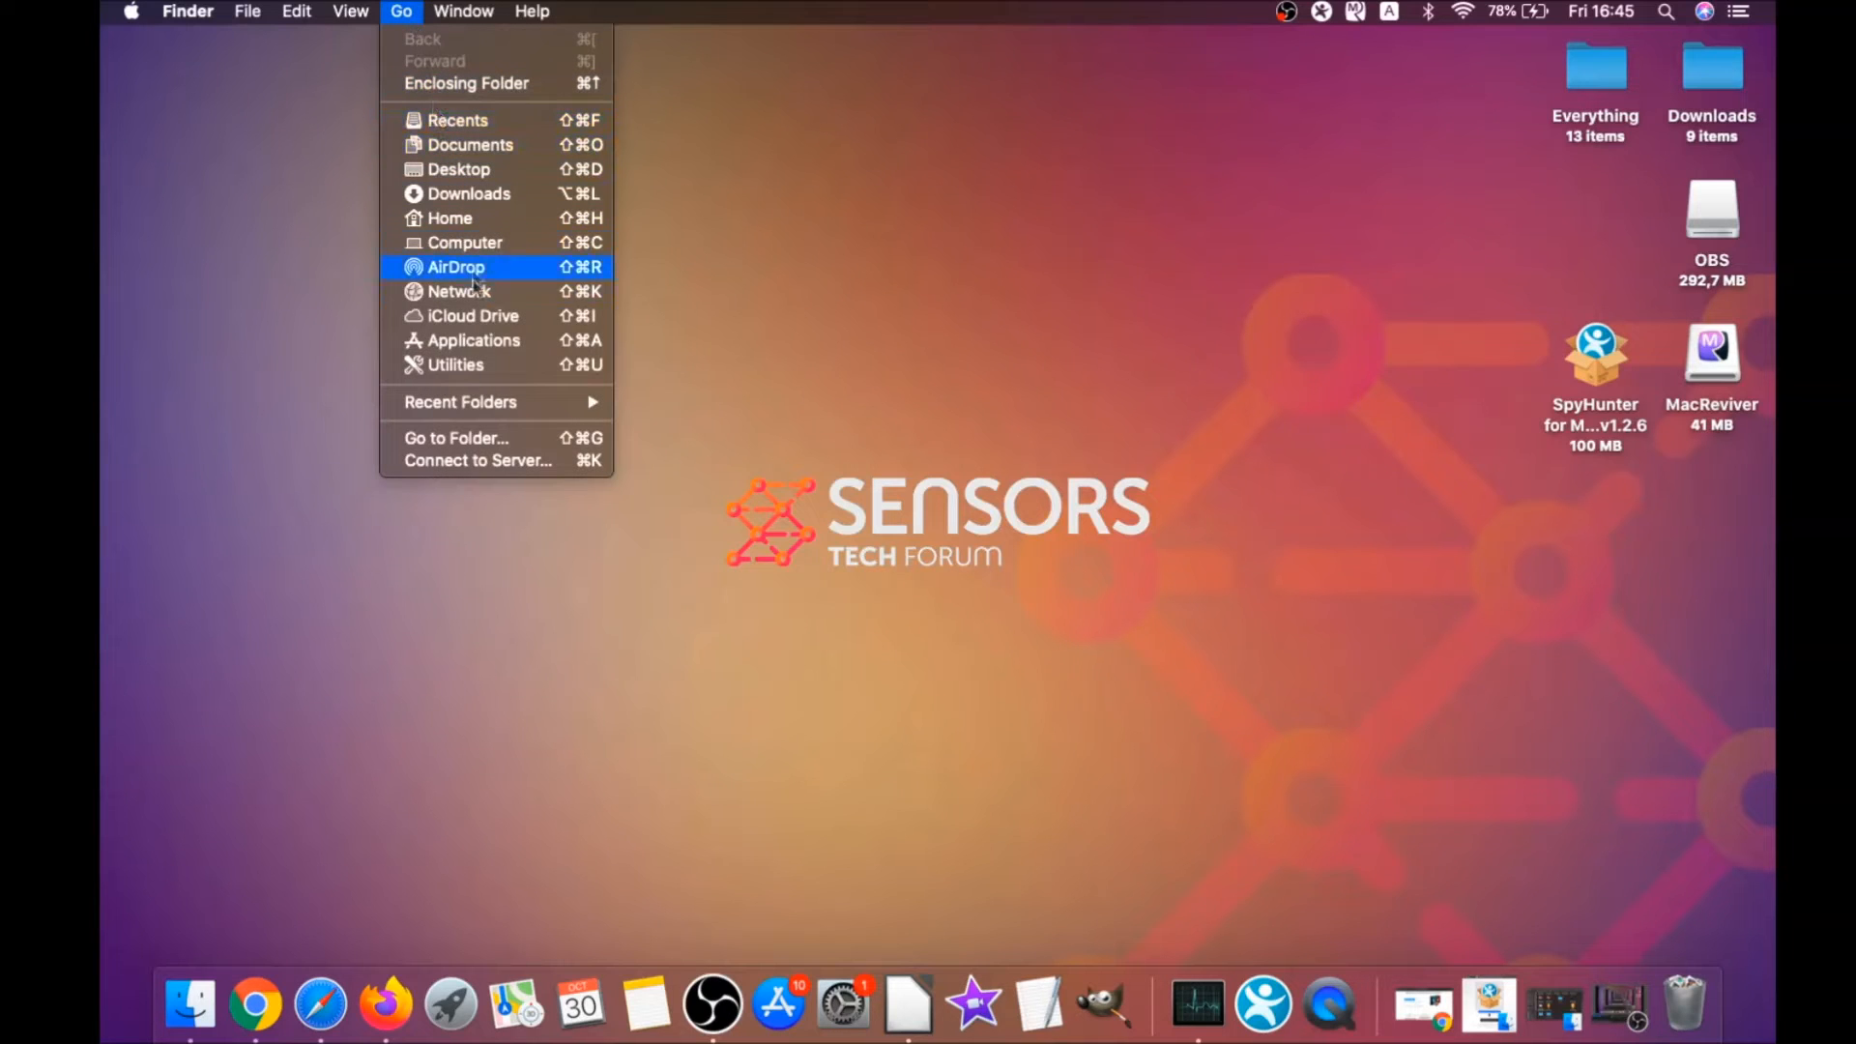
{"action": "left_click", "coordinate": [455, 366]}
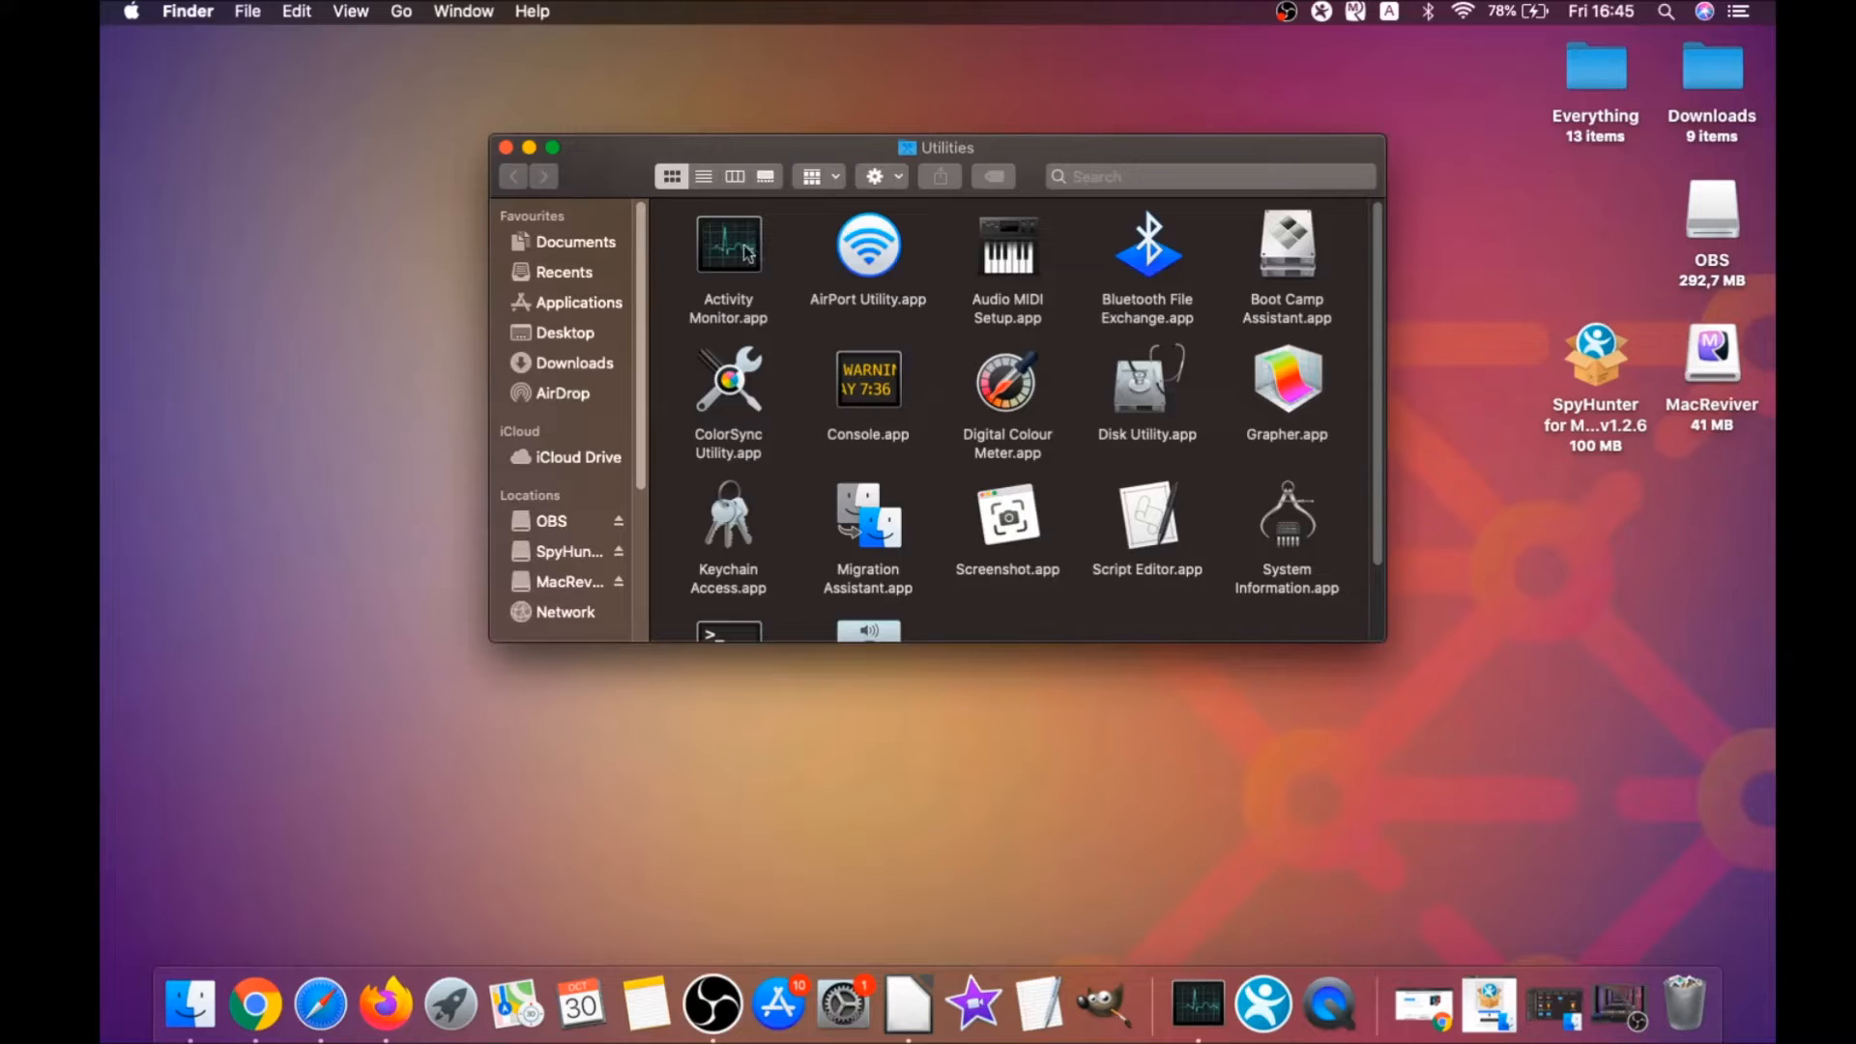
In Activity Monitor, locate and force-quit the lsd process
{"action": "double_click", "coordinate": [729, 246]}
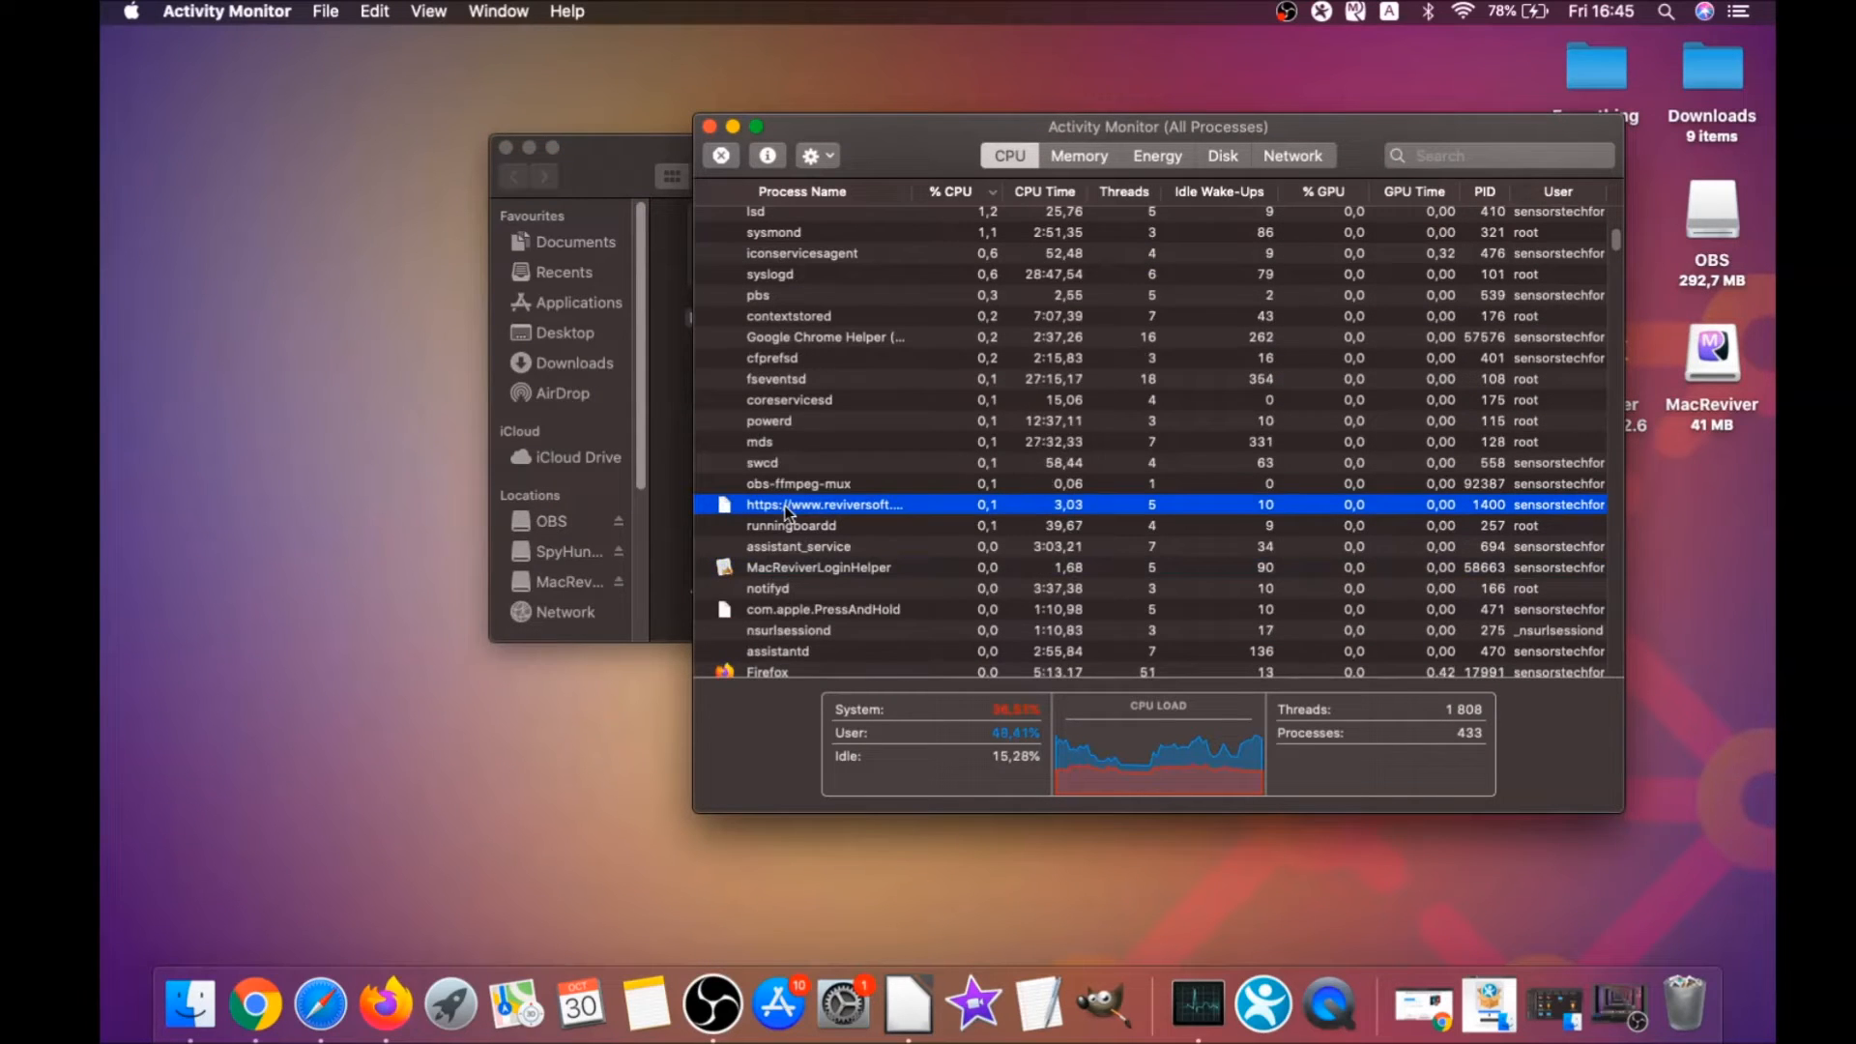
{"action": "scroll", "scroll_direction": "down", "scroll_amount": 3}
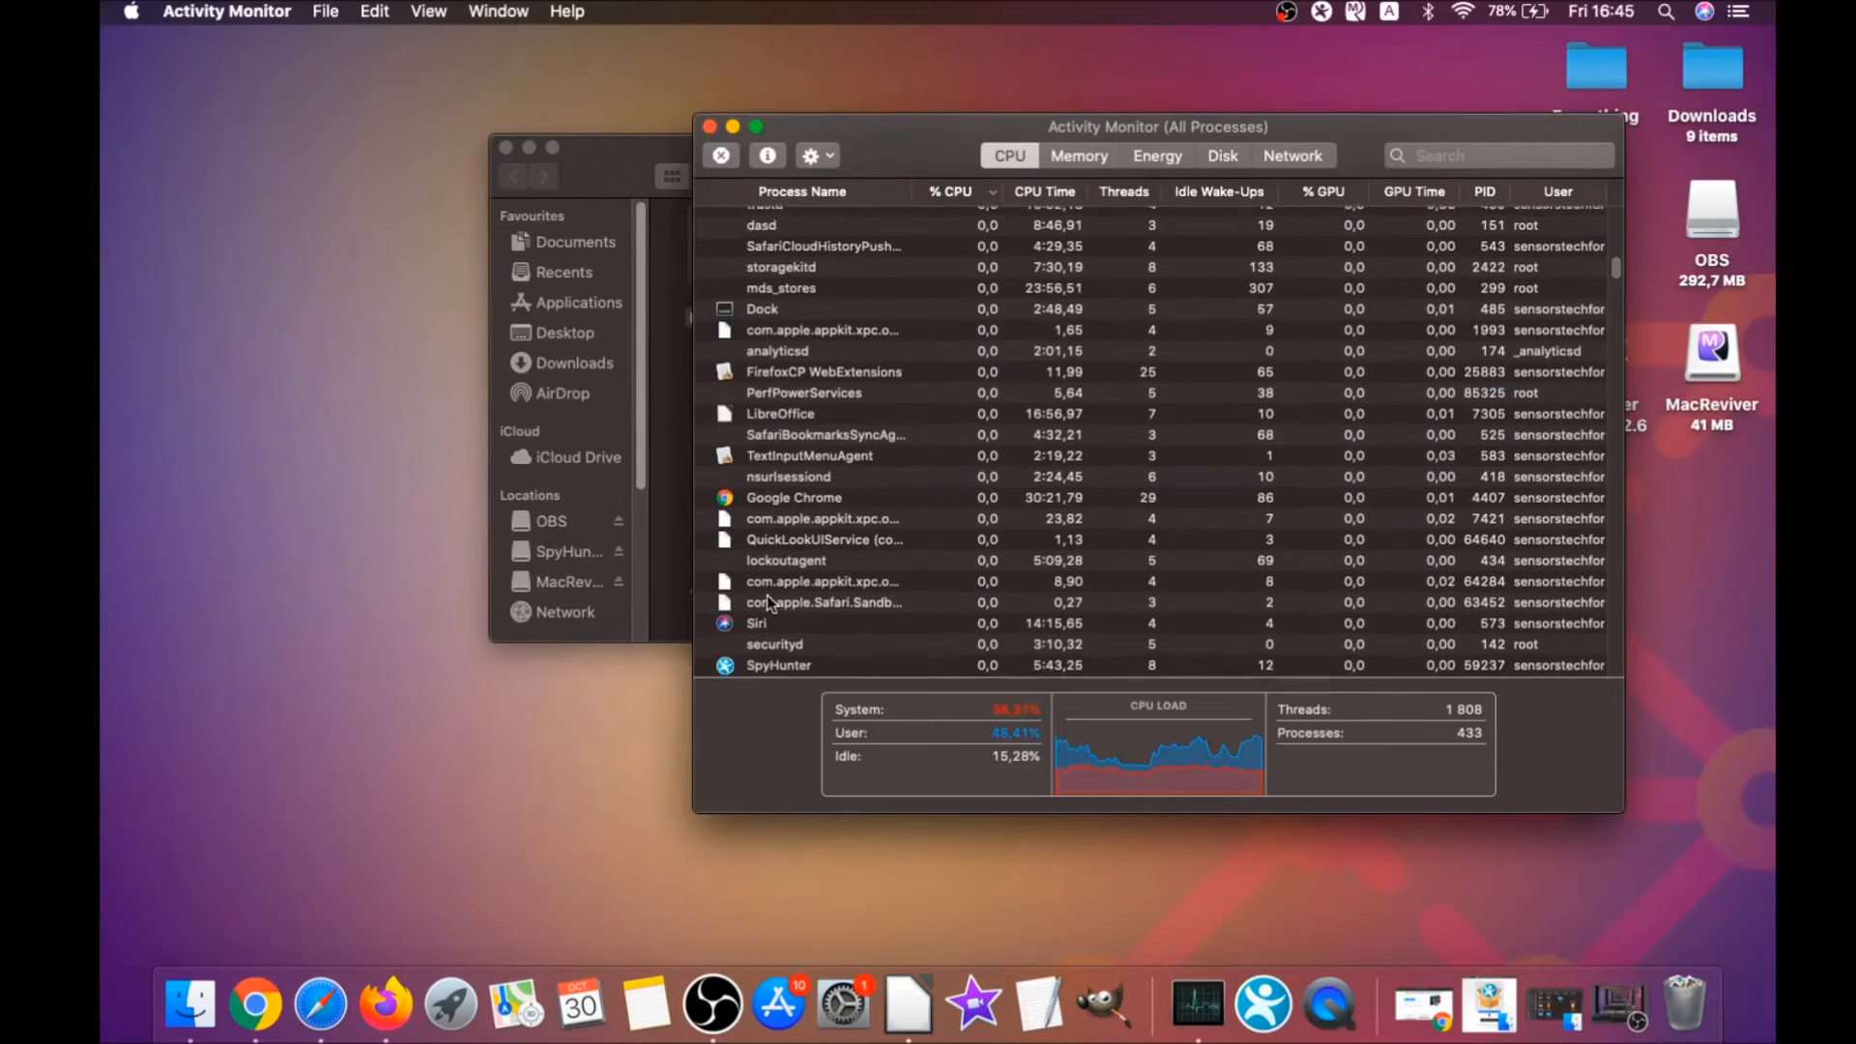
{"action": "scroll", "scroll_direction": "down", "scroll_amount": 3}
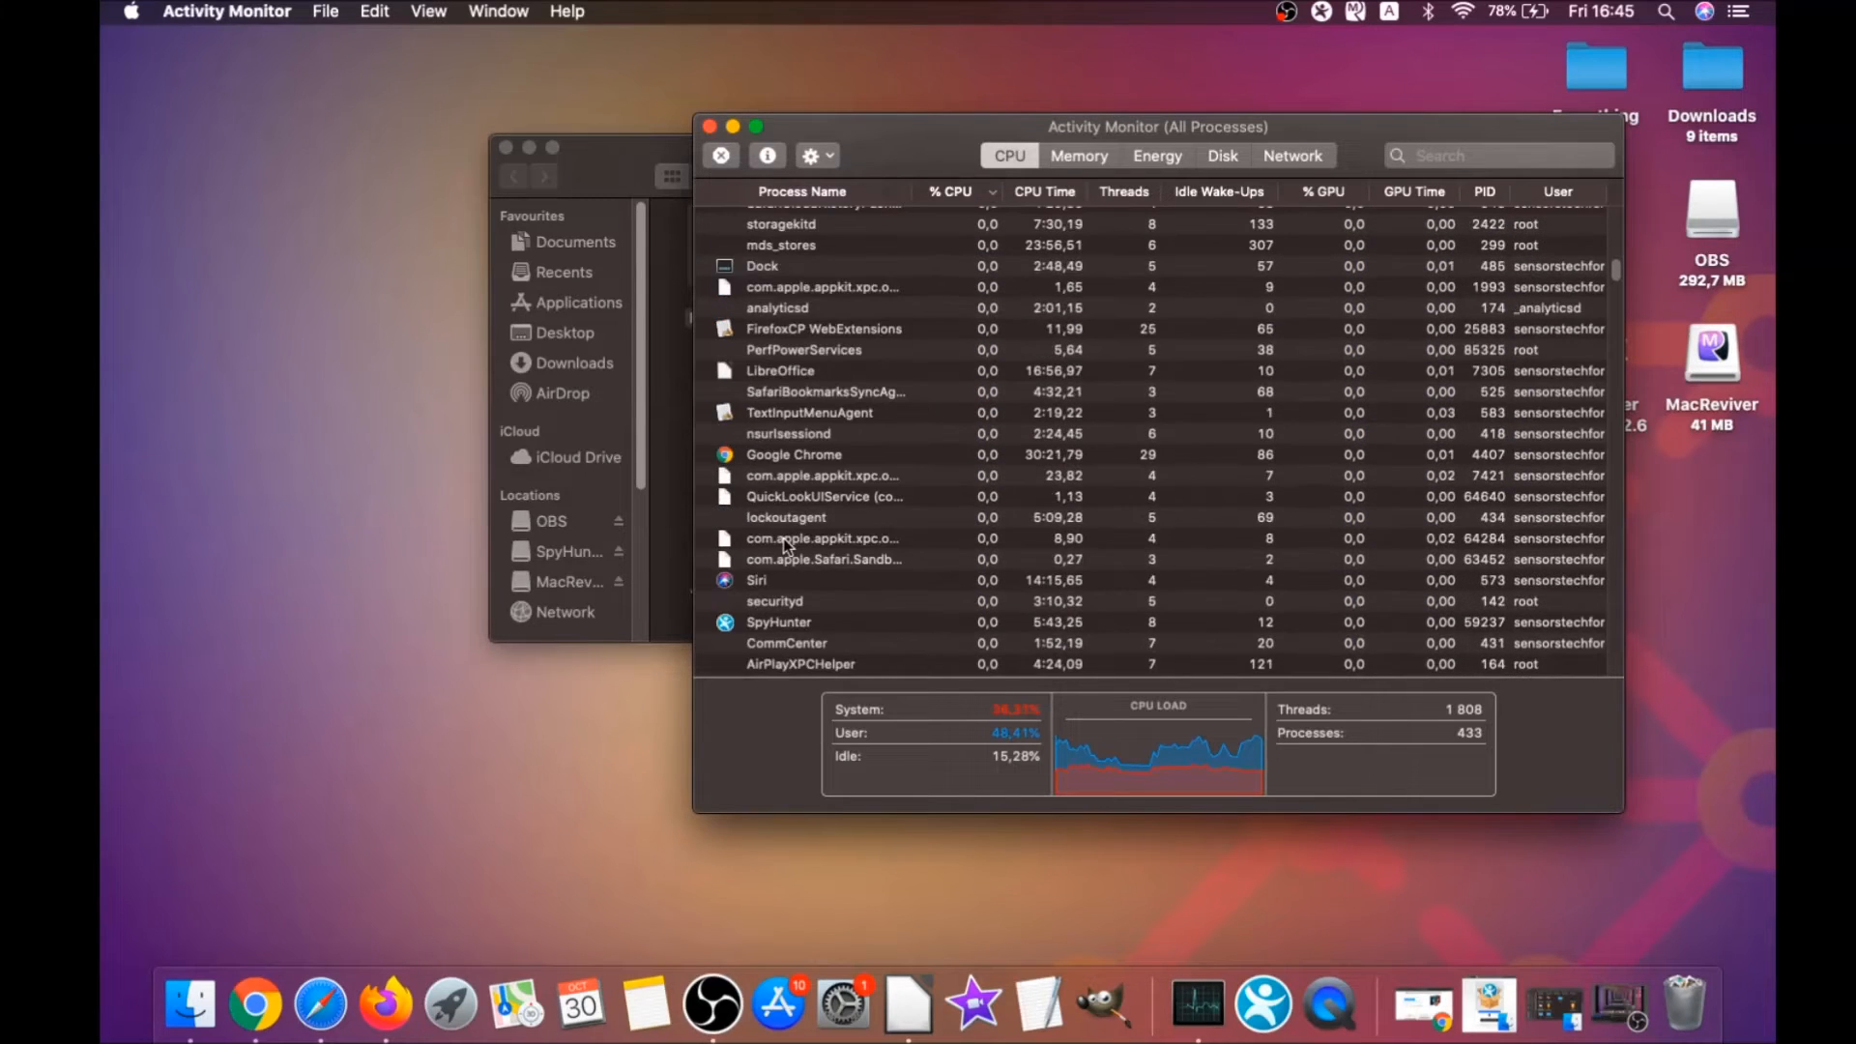
{"action": "scroll", "scroll_direction": "down", "scroll_amount": 3}
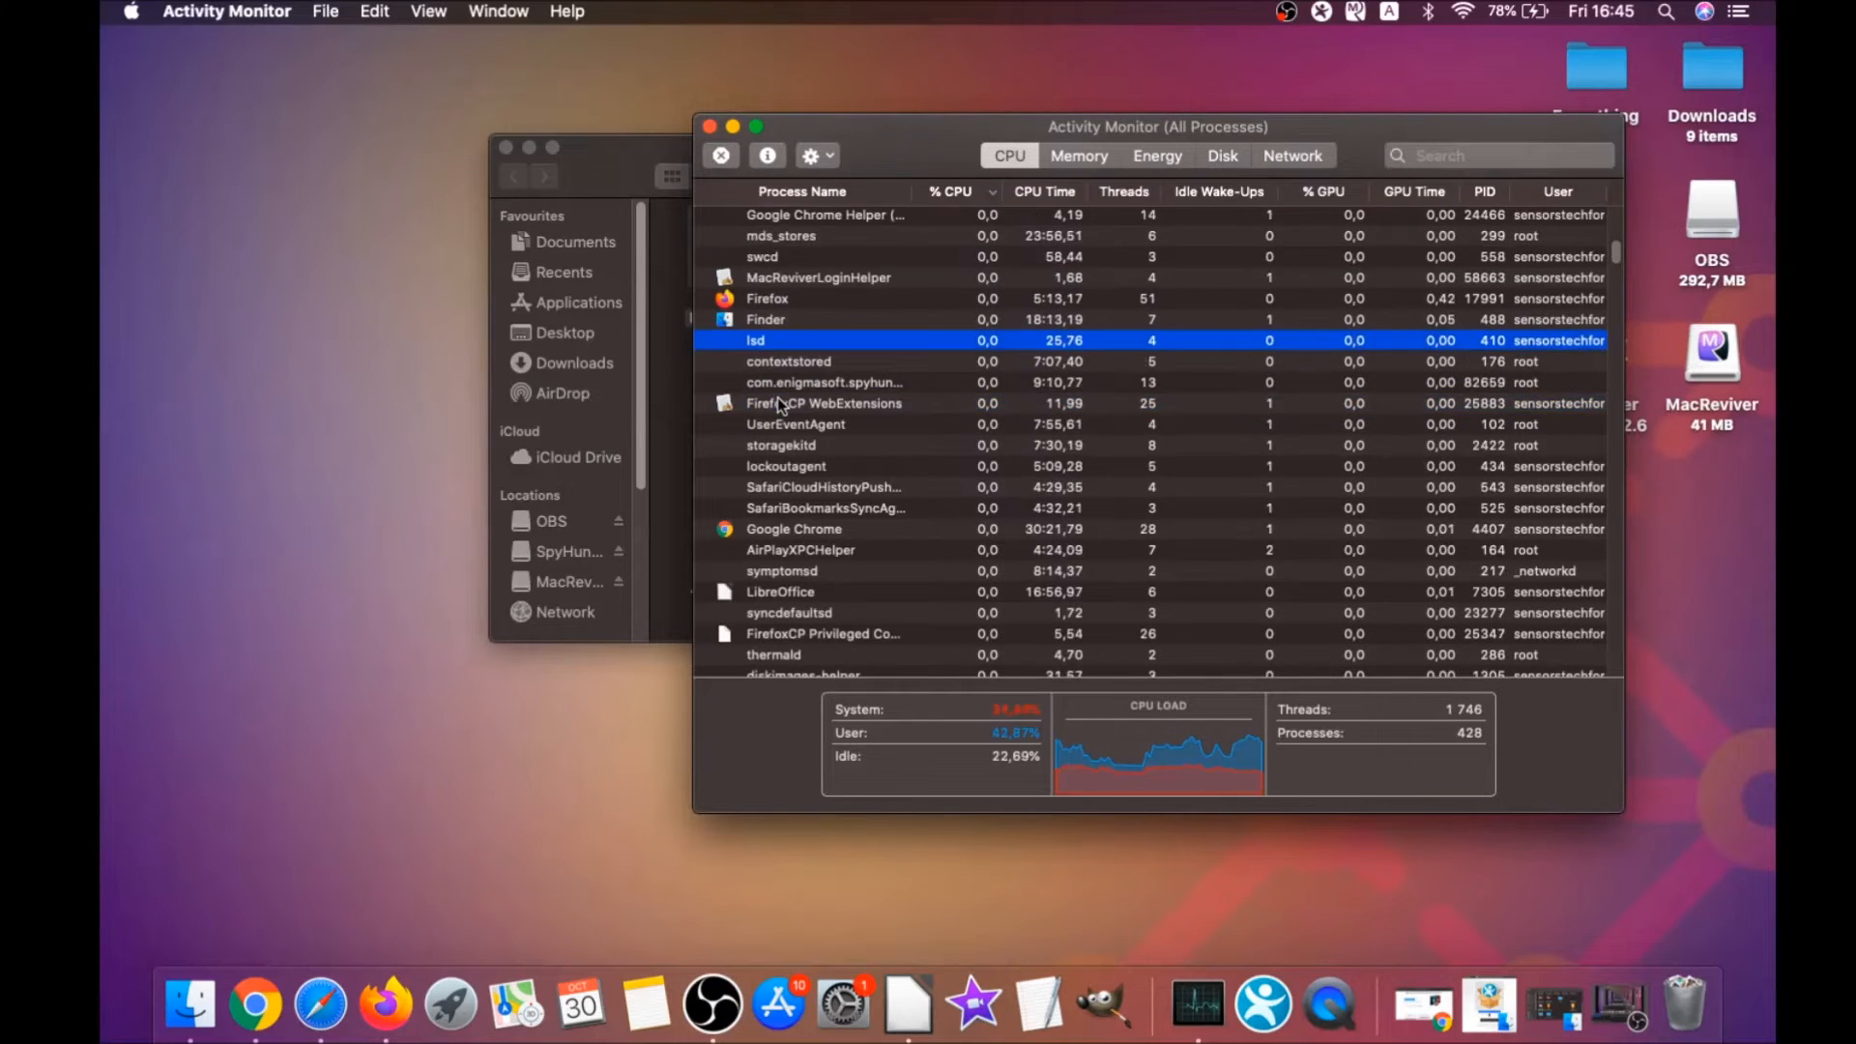
{"action": "left_click", "coordinate": [719, 154]}
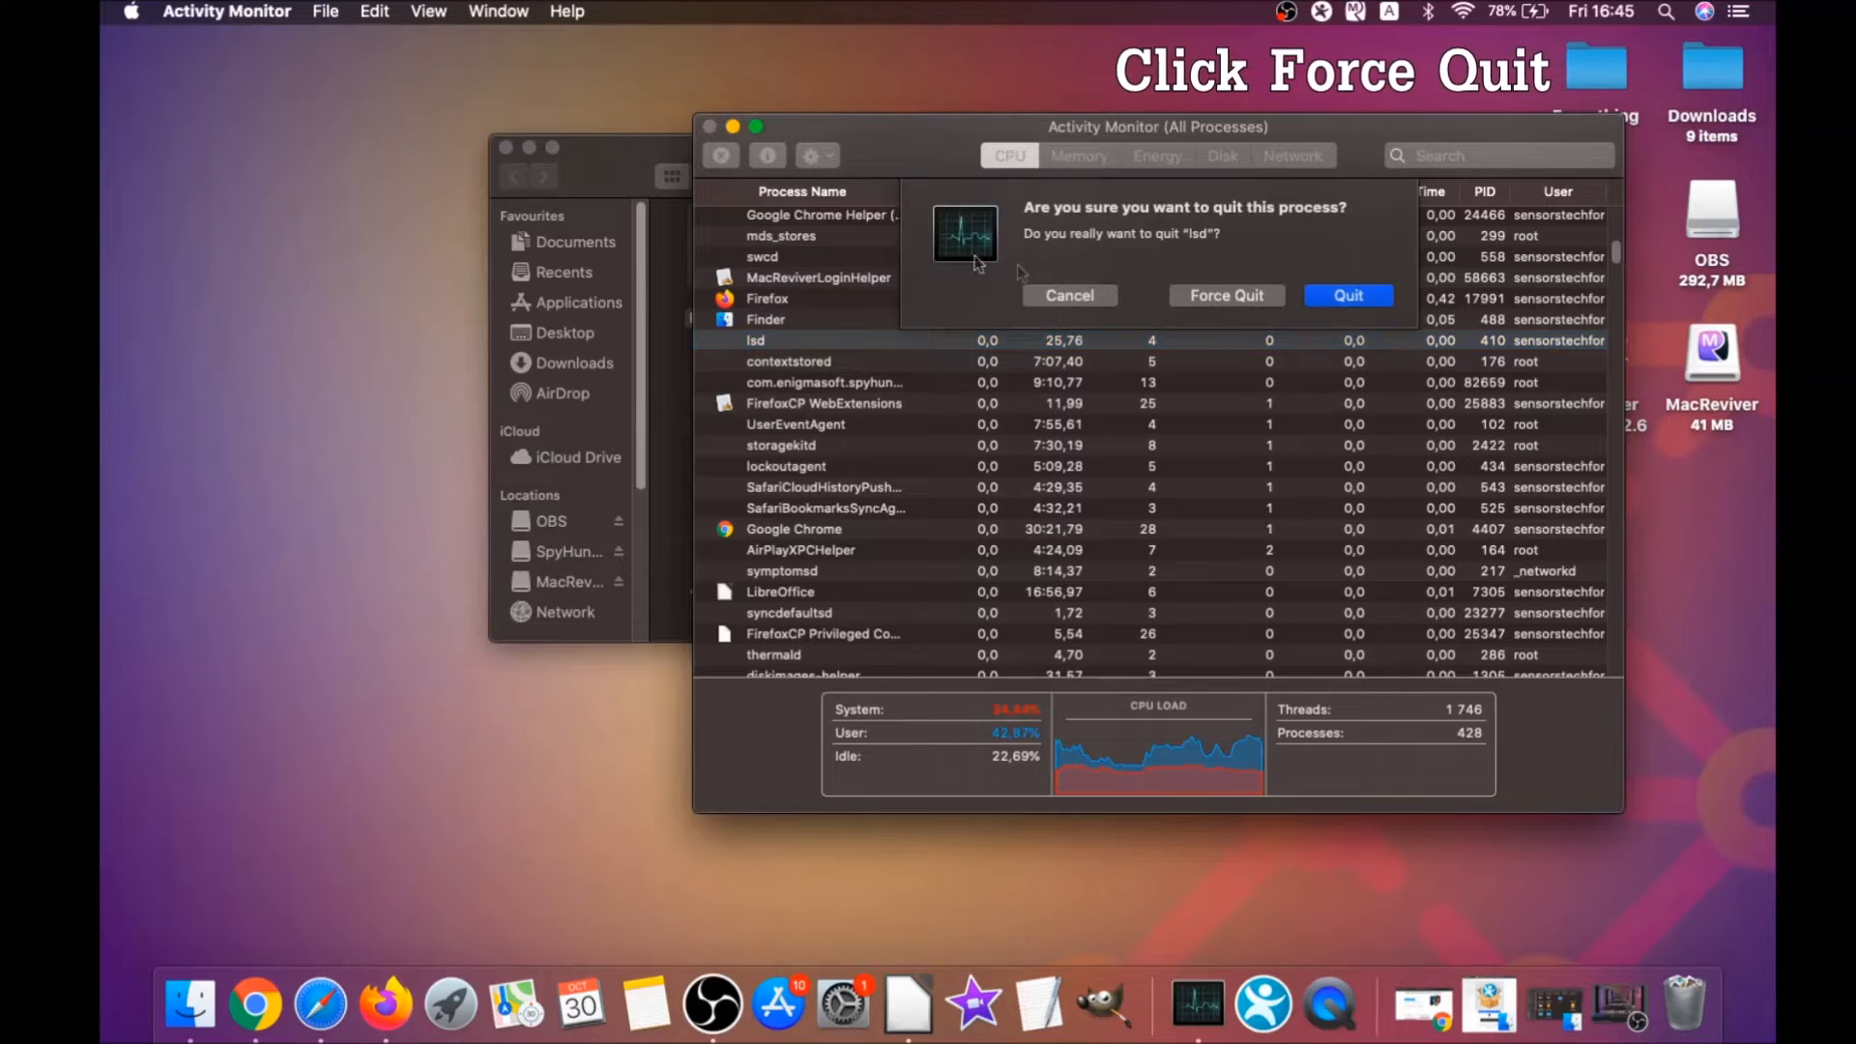
{"action": "left_click", "coordinate": [1225, 294]}
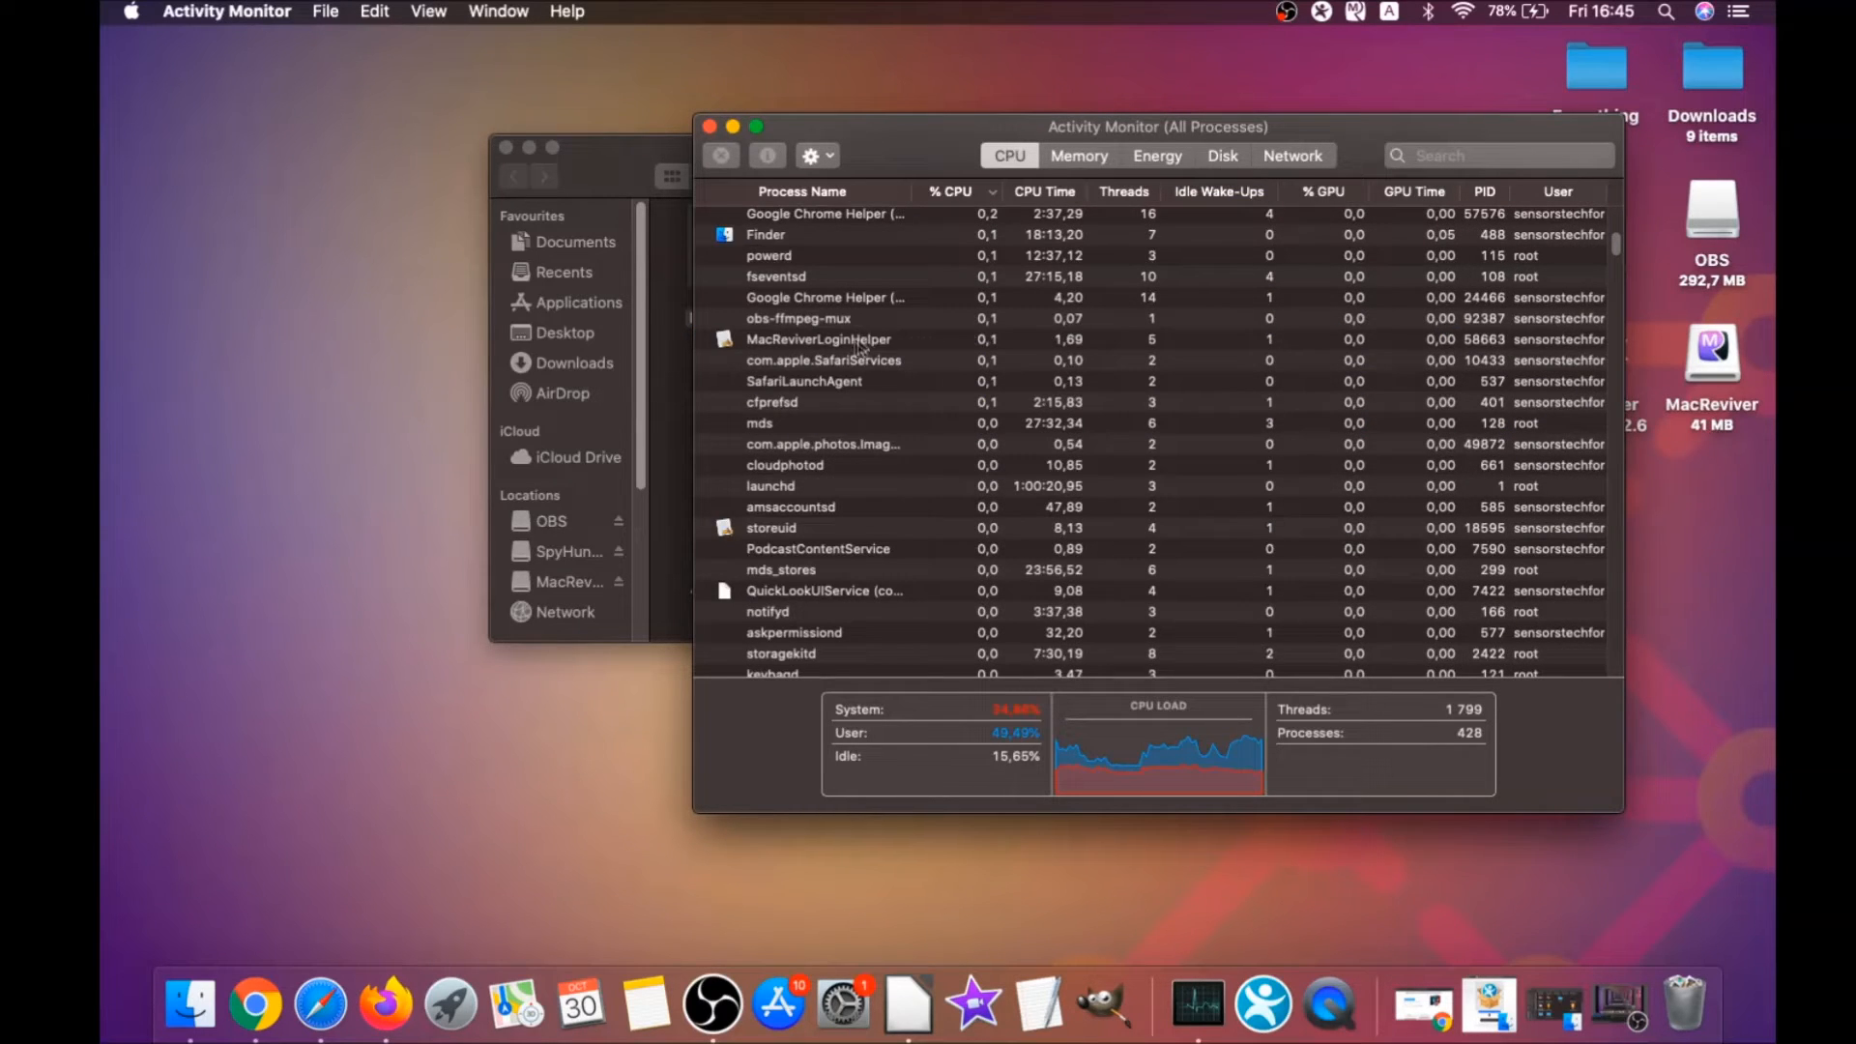
Force-quit MacReviverLoginHelper and close Activity Monitor and the Utilities window
{"action": "left_click", "coordinate": [720, 154]}
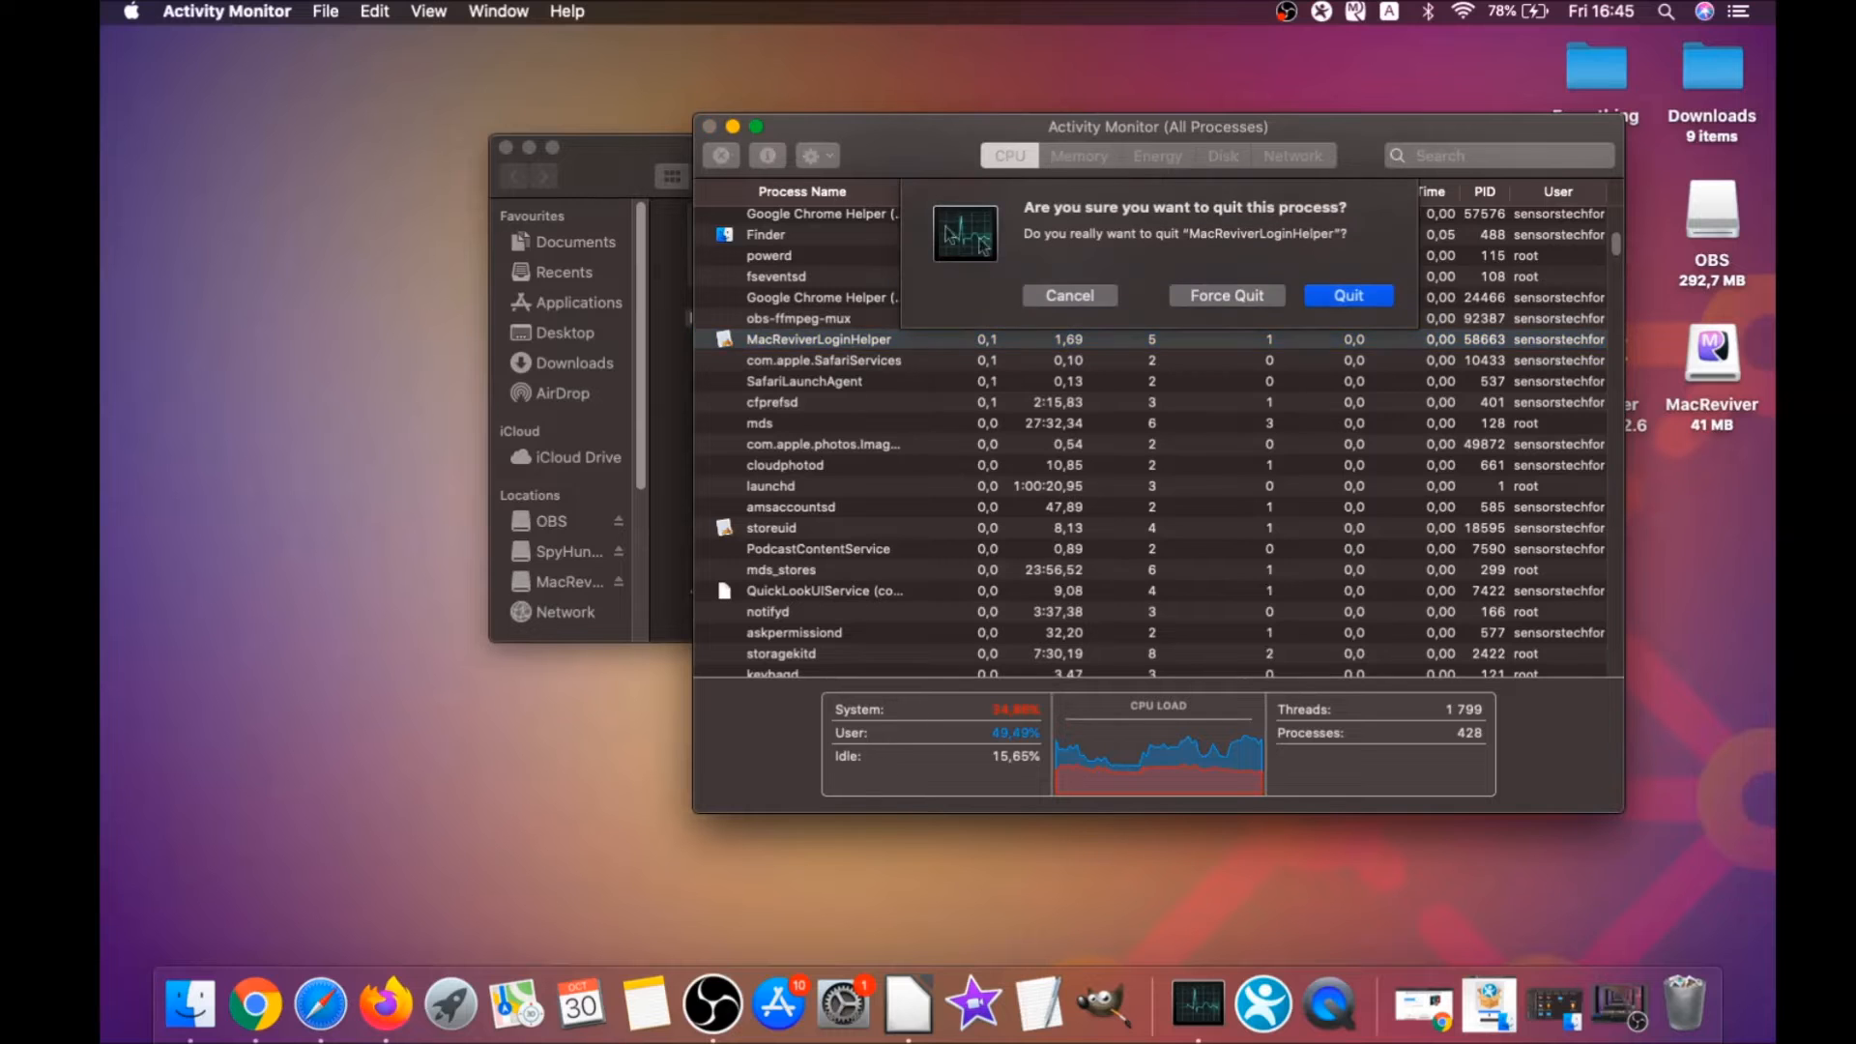
{"action": "left_click", "coordinate": [1347, 293]}
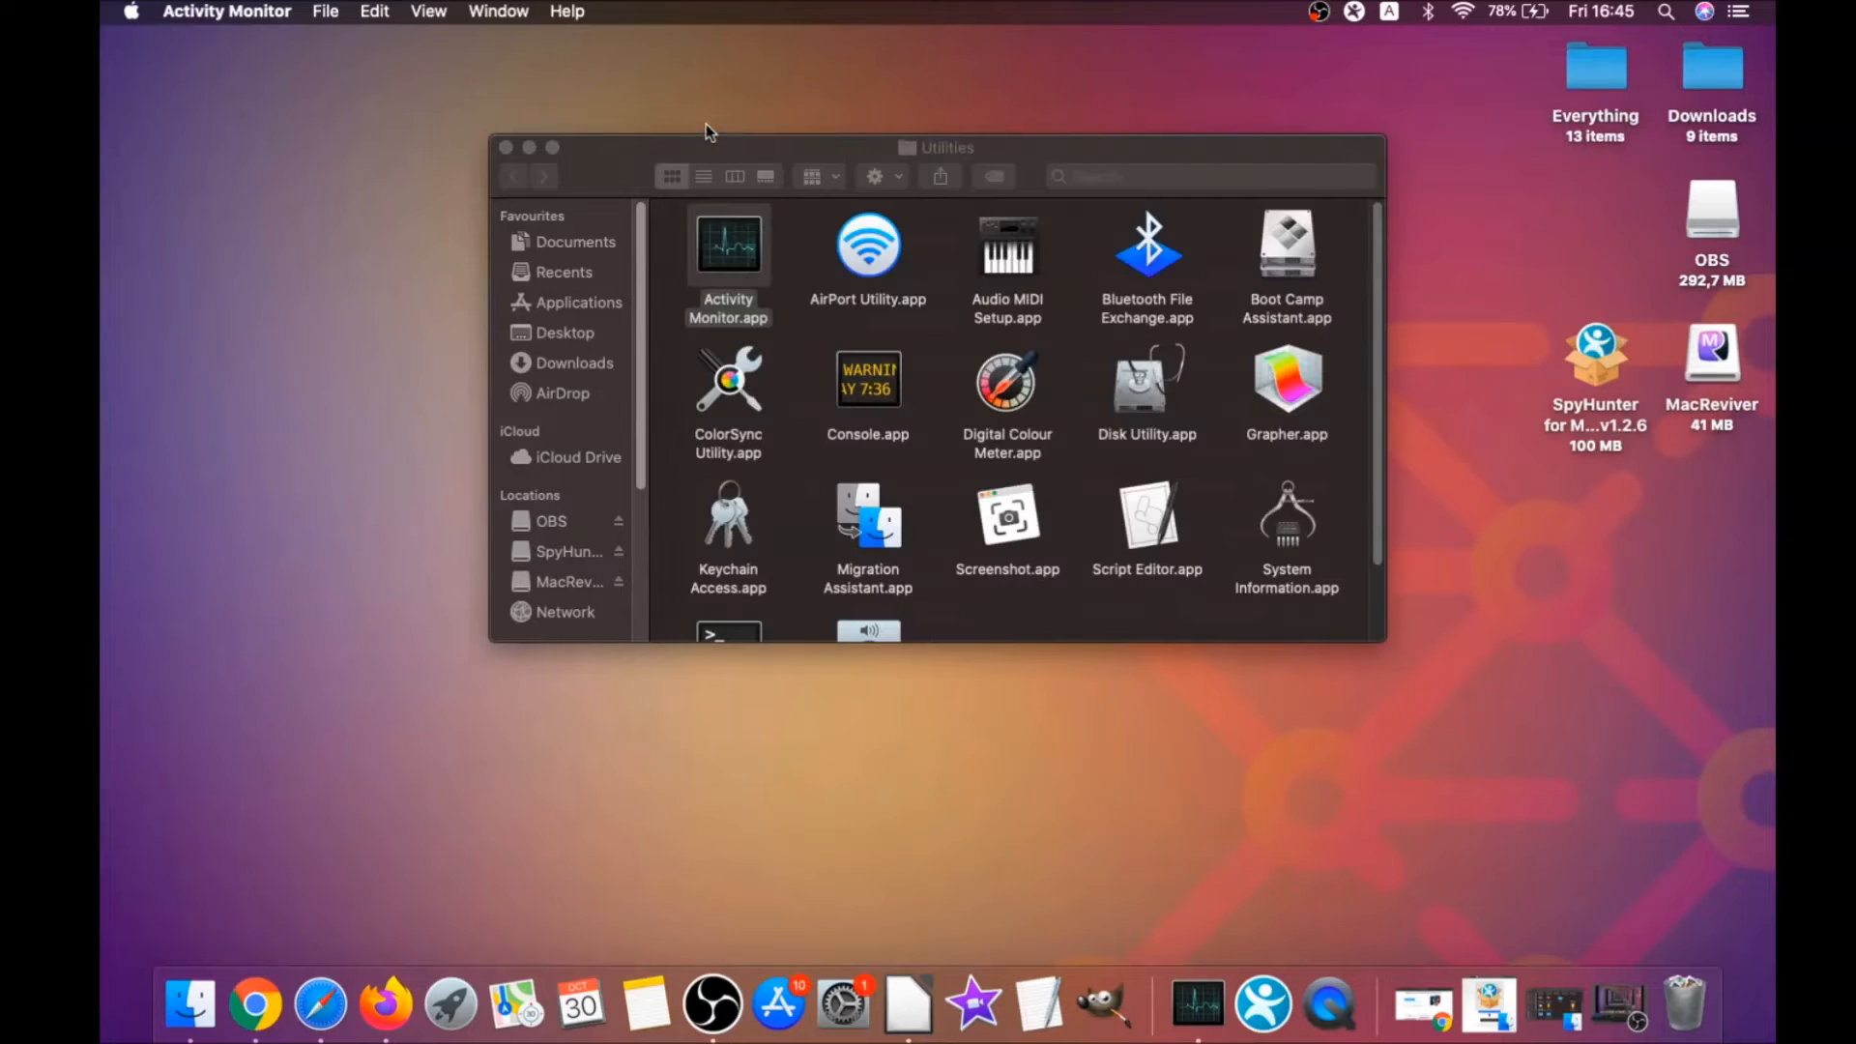
{"action": "left_click", "coordinate": [505, 147]}
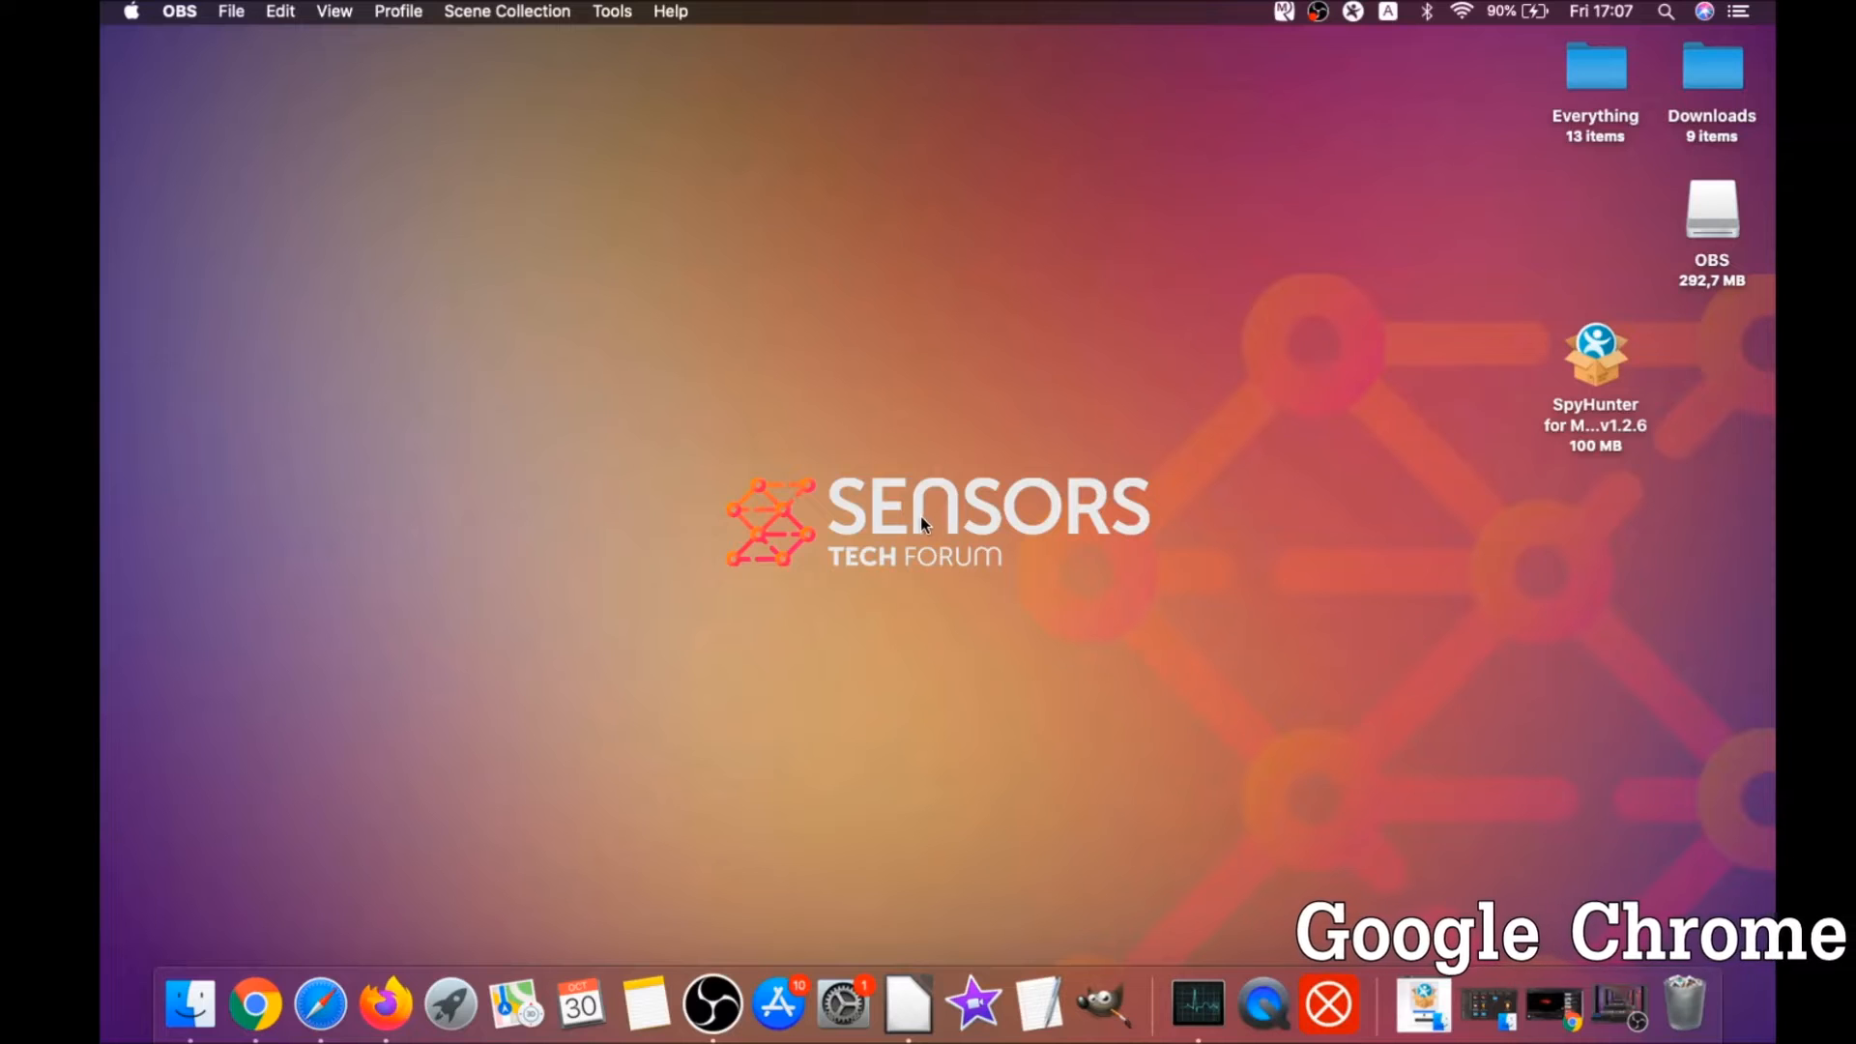
Launch Chrome and go to chrome://settings/clearBrowserData to bring up Clear browsing data
{"action": "left_click", "coordinate": [255, 1005]}
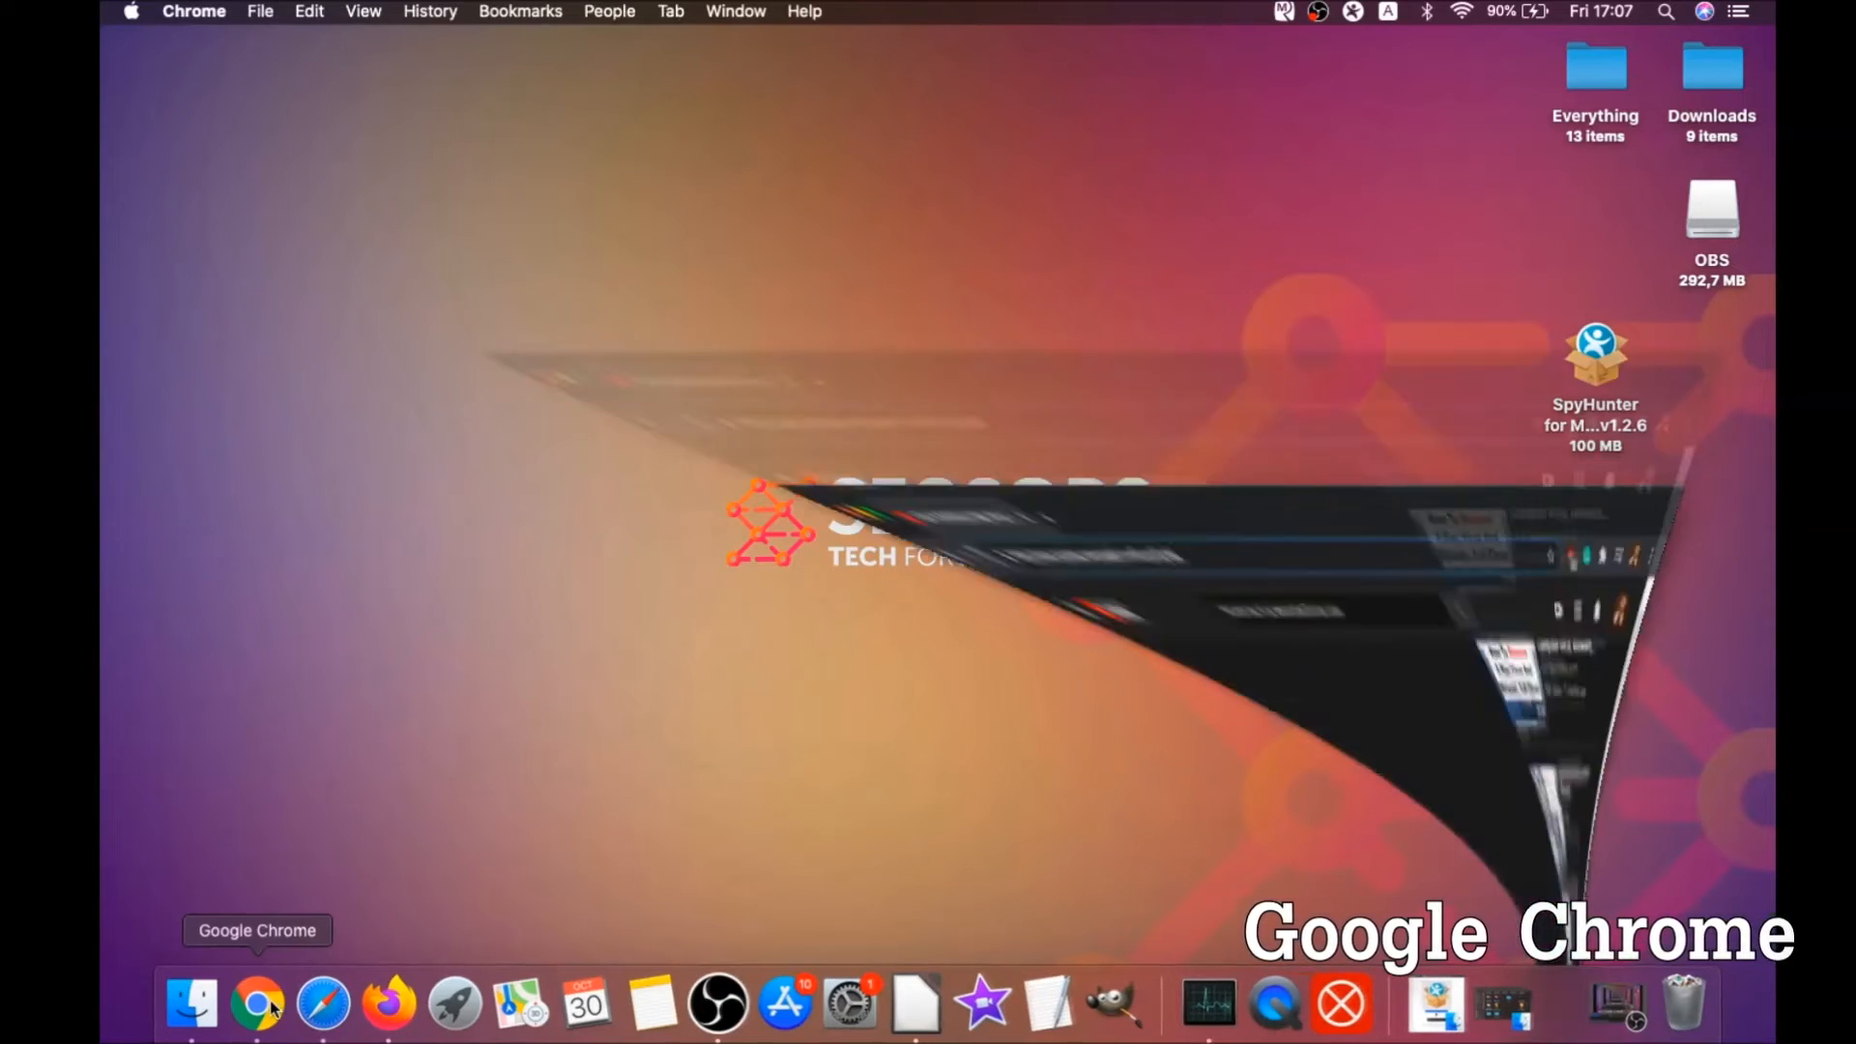
{"action": "left_click", "coordinate": [257, 1005]}
{"action": "type", "text": "about://settings"}
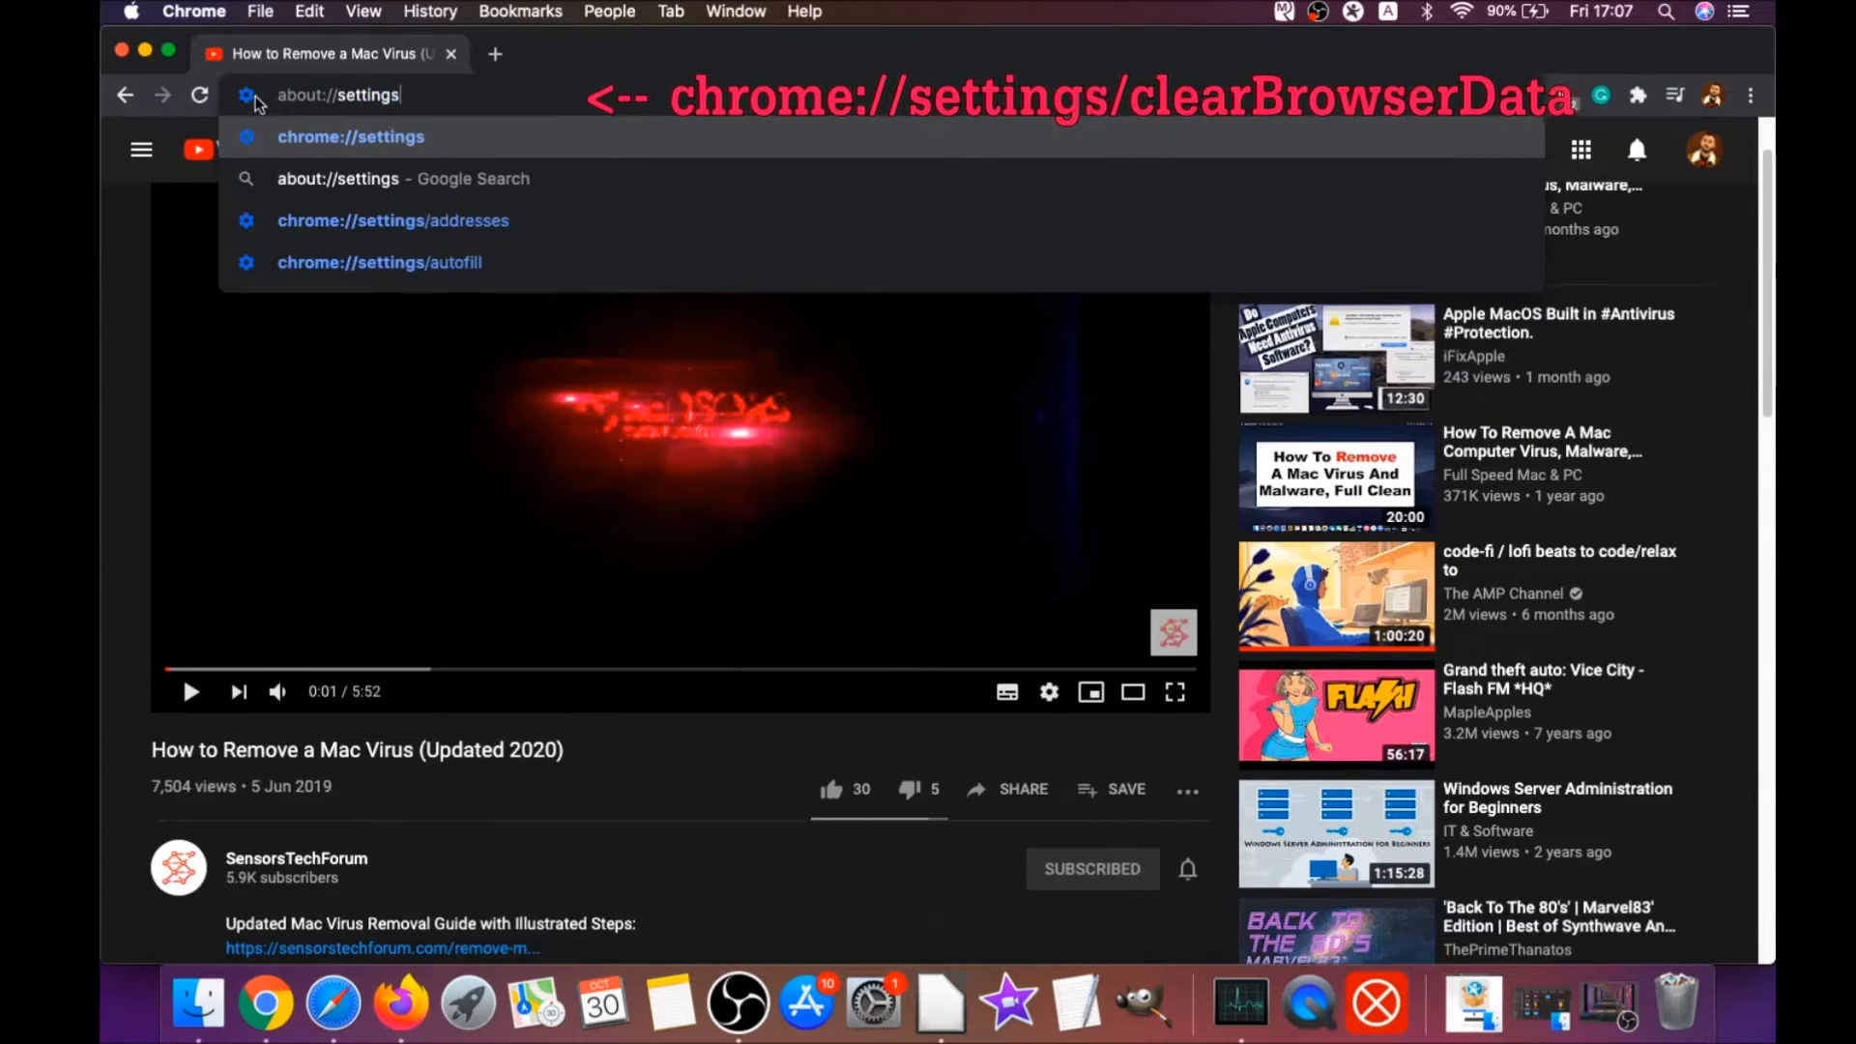
{"action": "type", "text": "/clearBrowserData"}
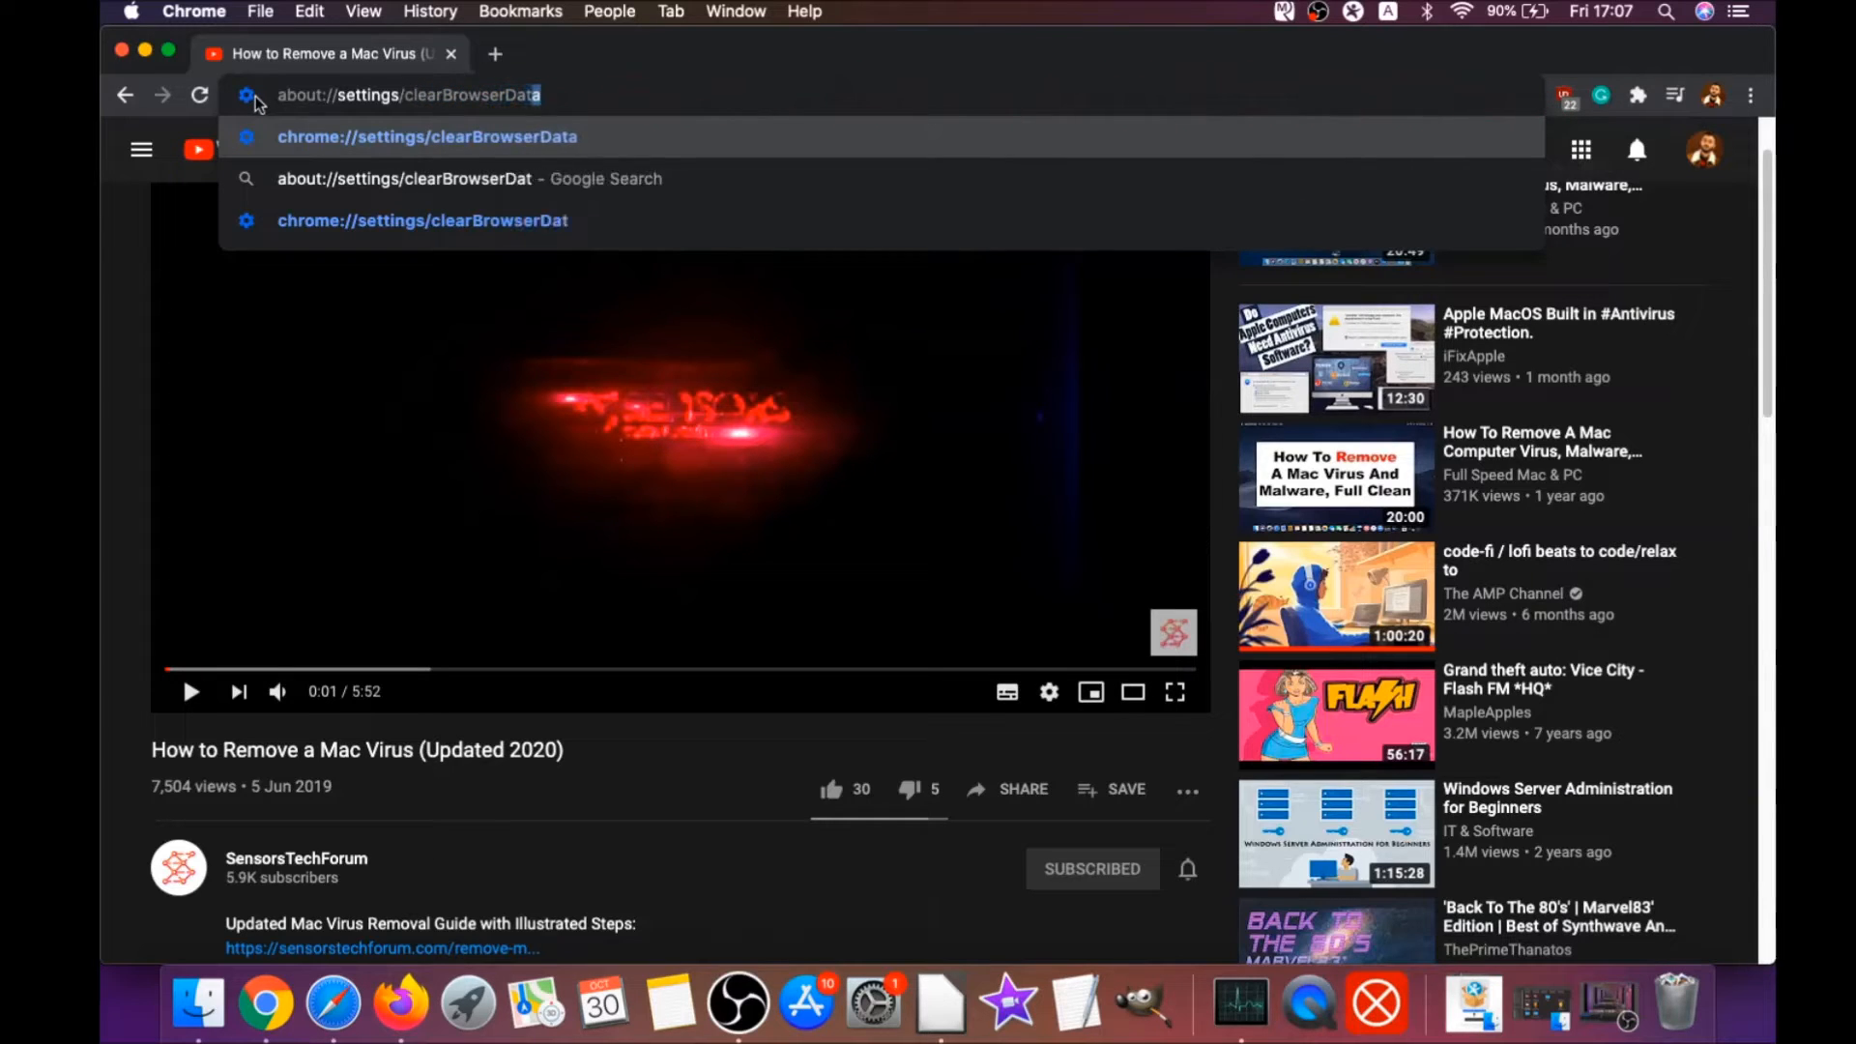
{"action": "key", "text": "Enter"}
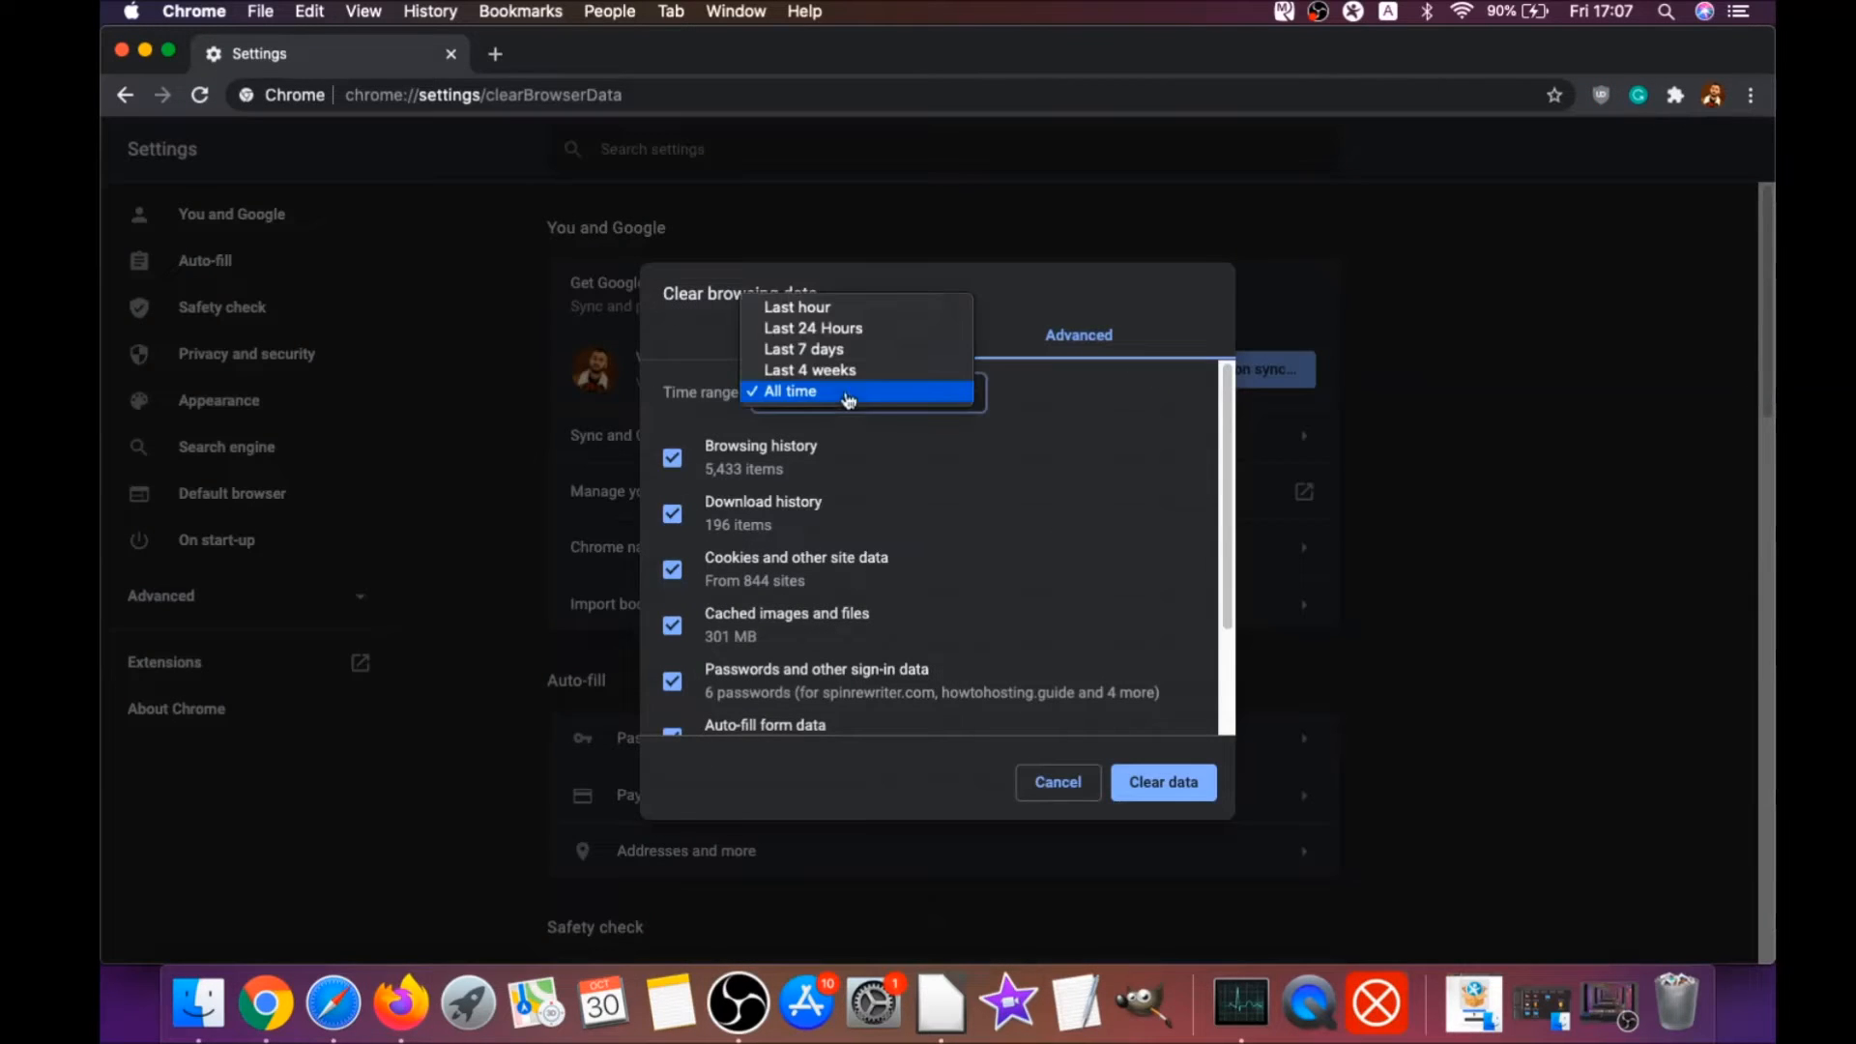
Clear Chrome's all-time browsing data, keeping passwords and sign-in data unticked
{"action": "left_click", "coordinate": [788, 390]}
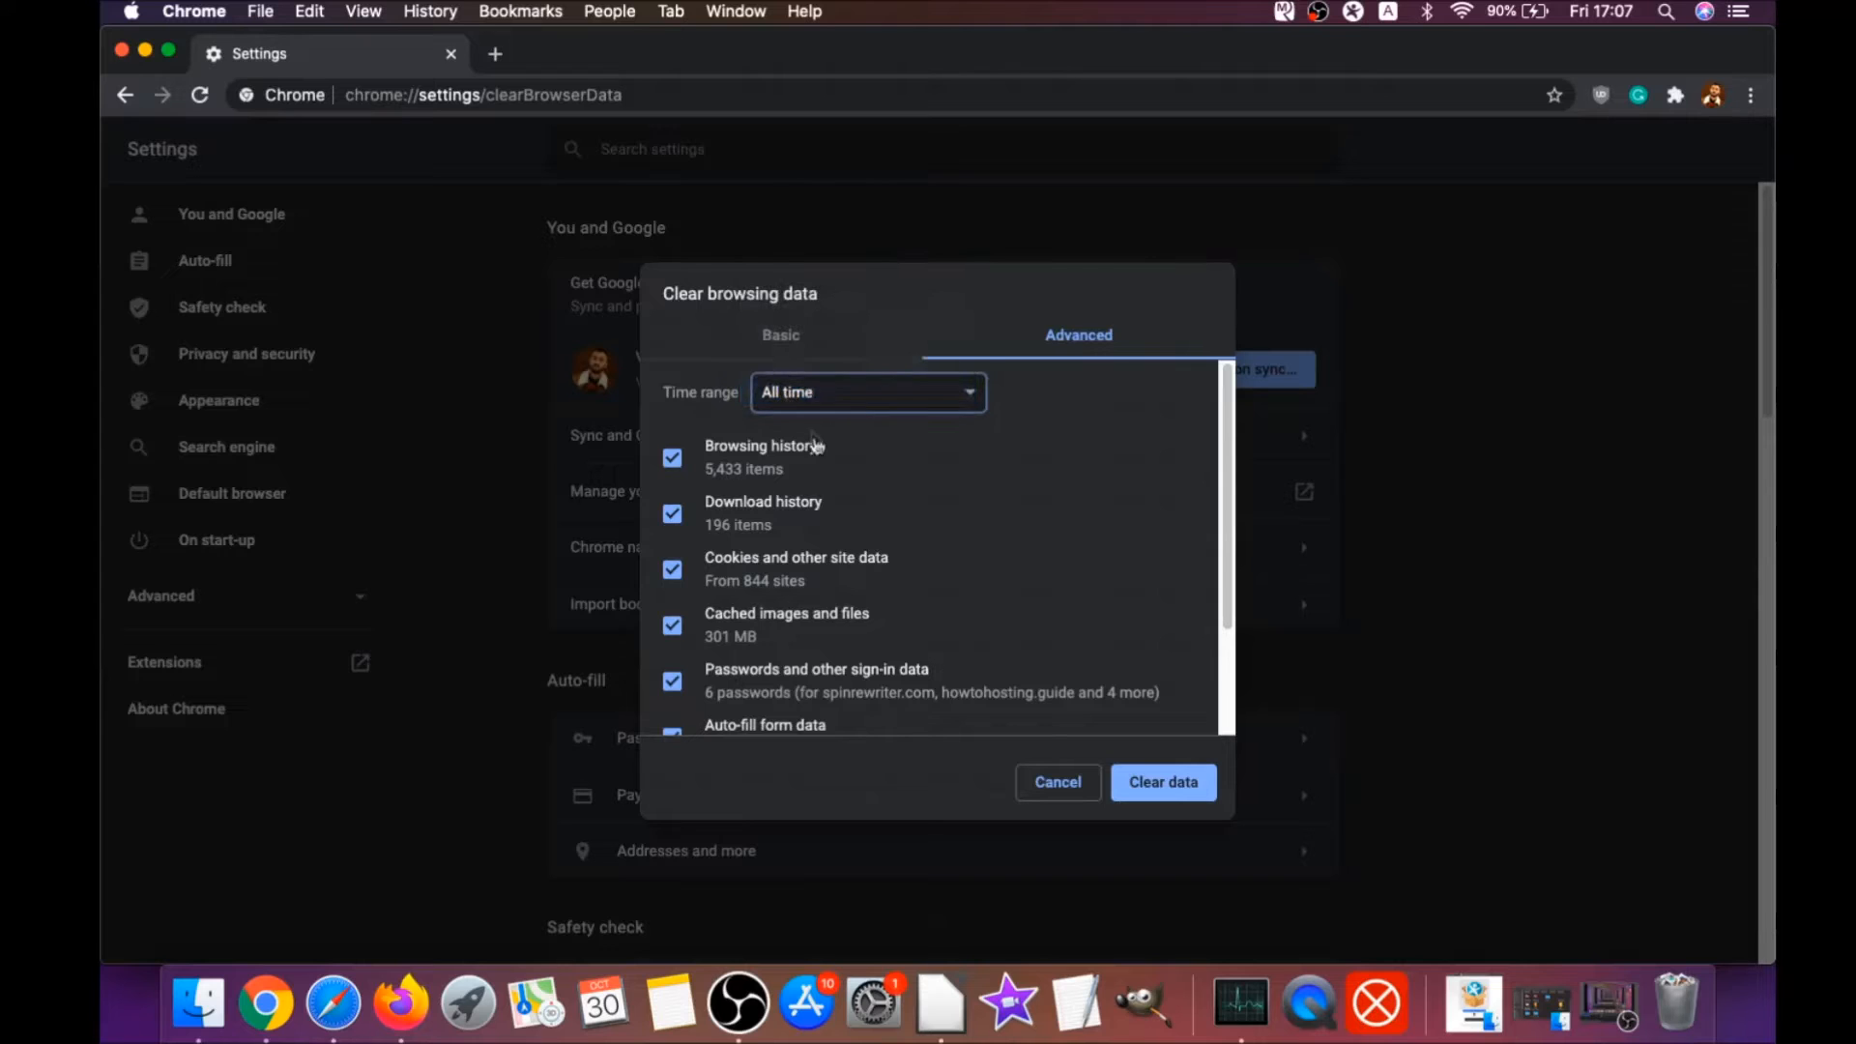
{"action": "scroll", "scroll_direction": "down", "scroll_amount": 3}
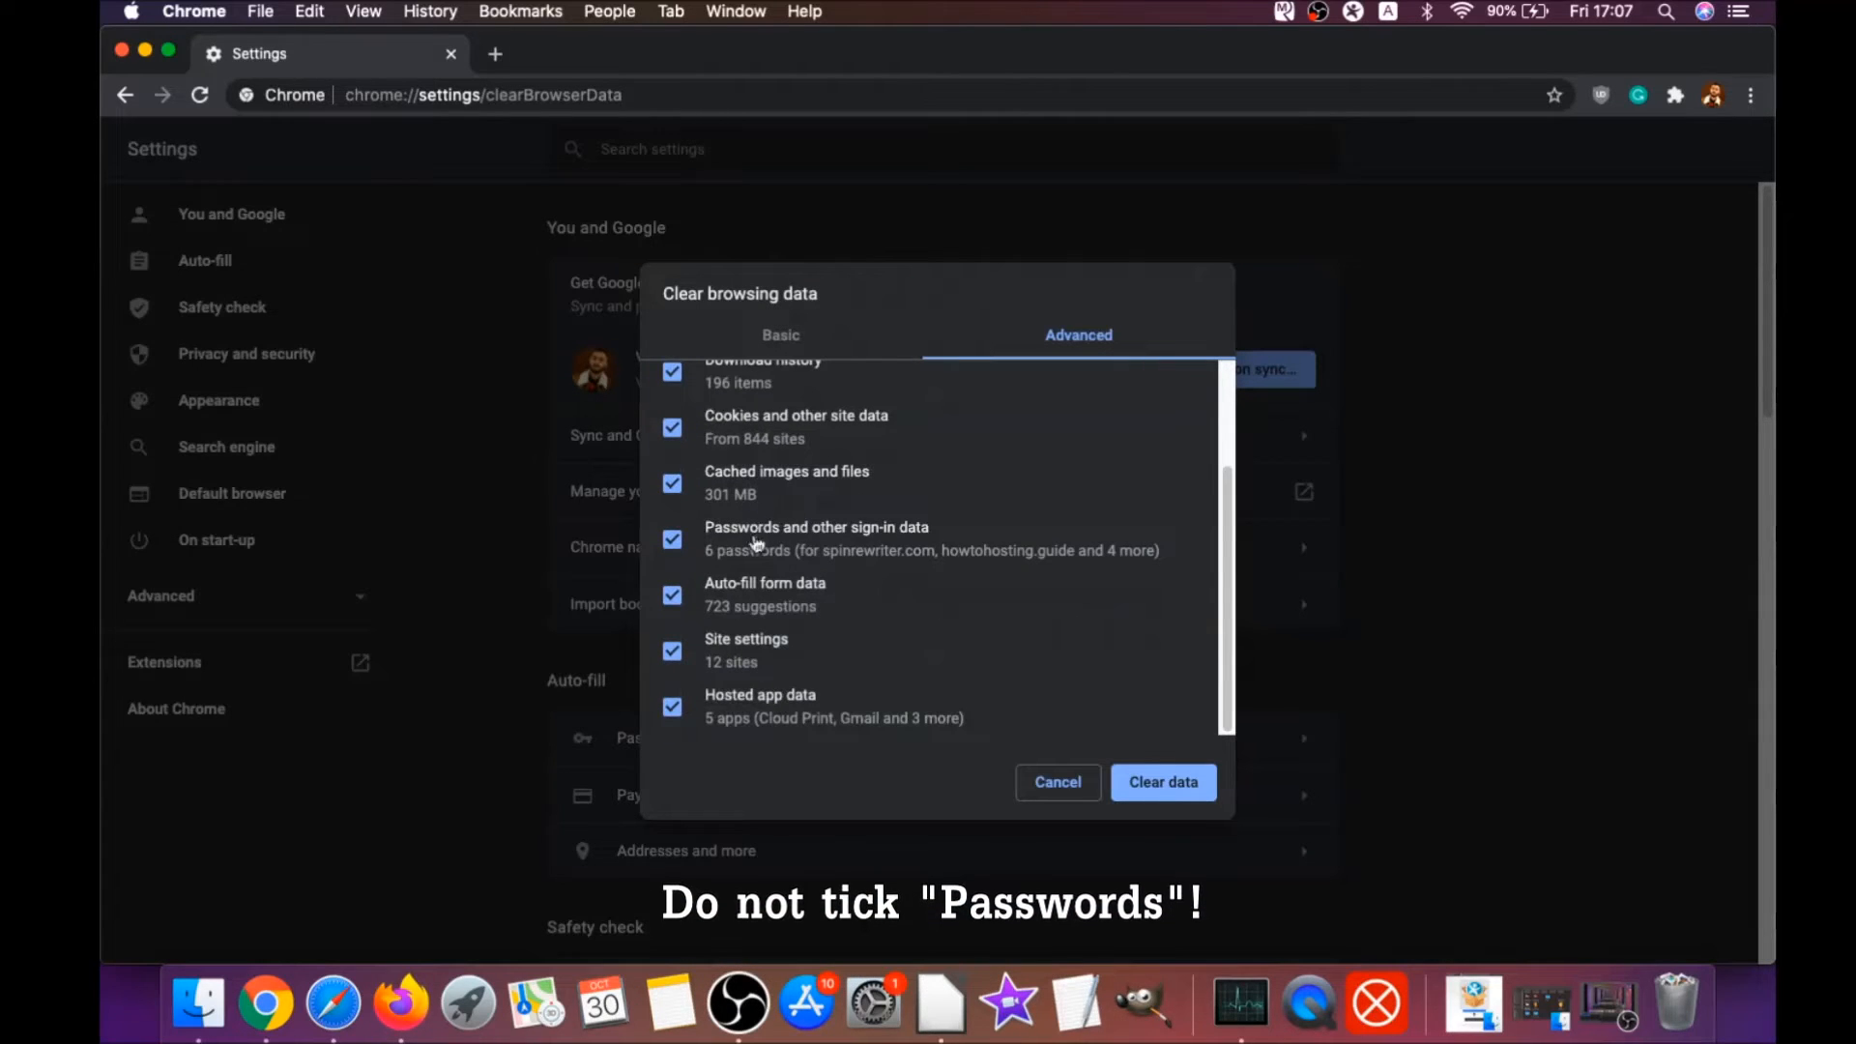
{"action": "left_click", "coordinate": [673, 681]}
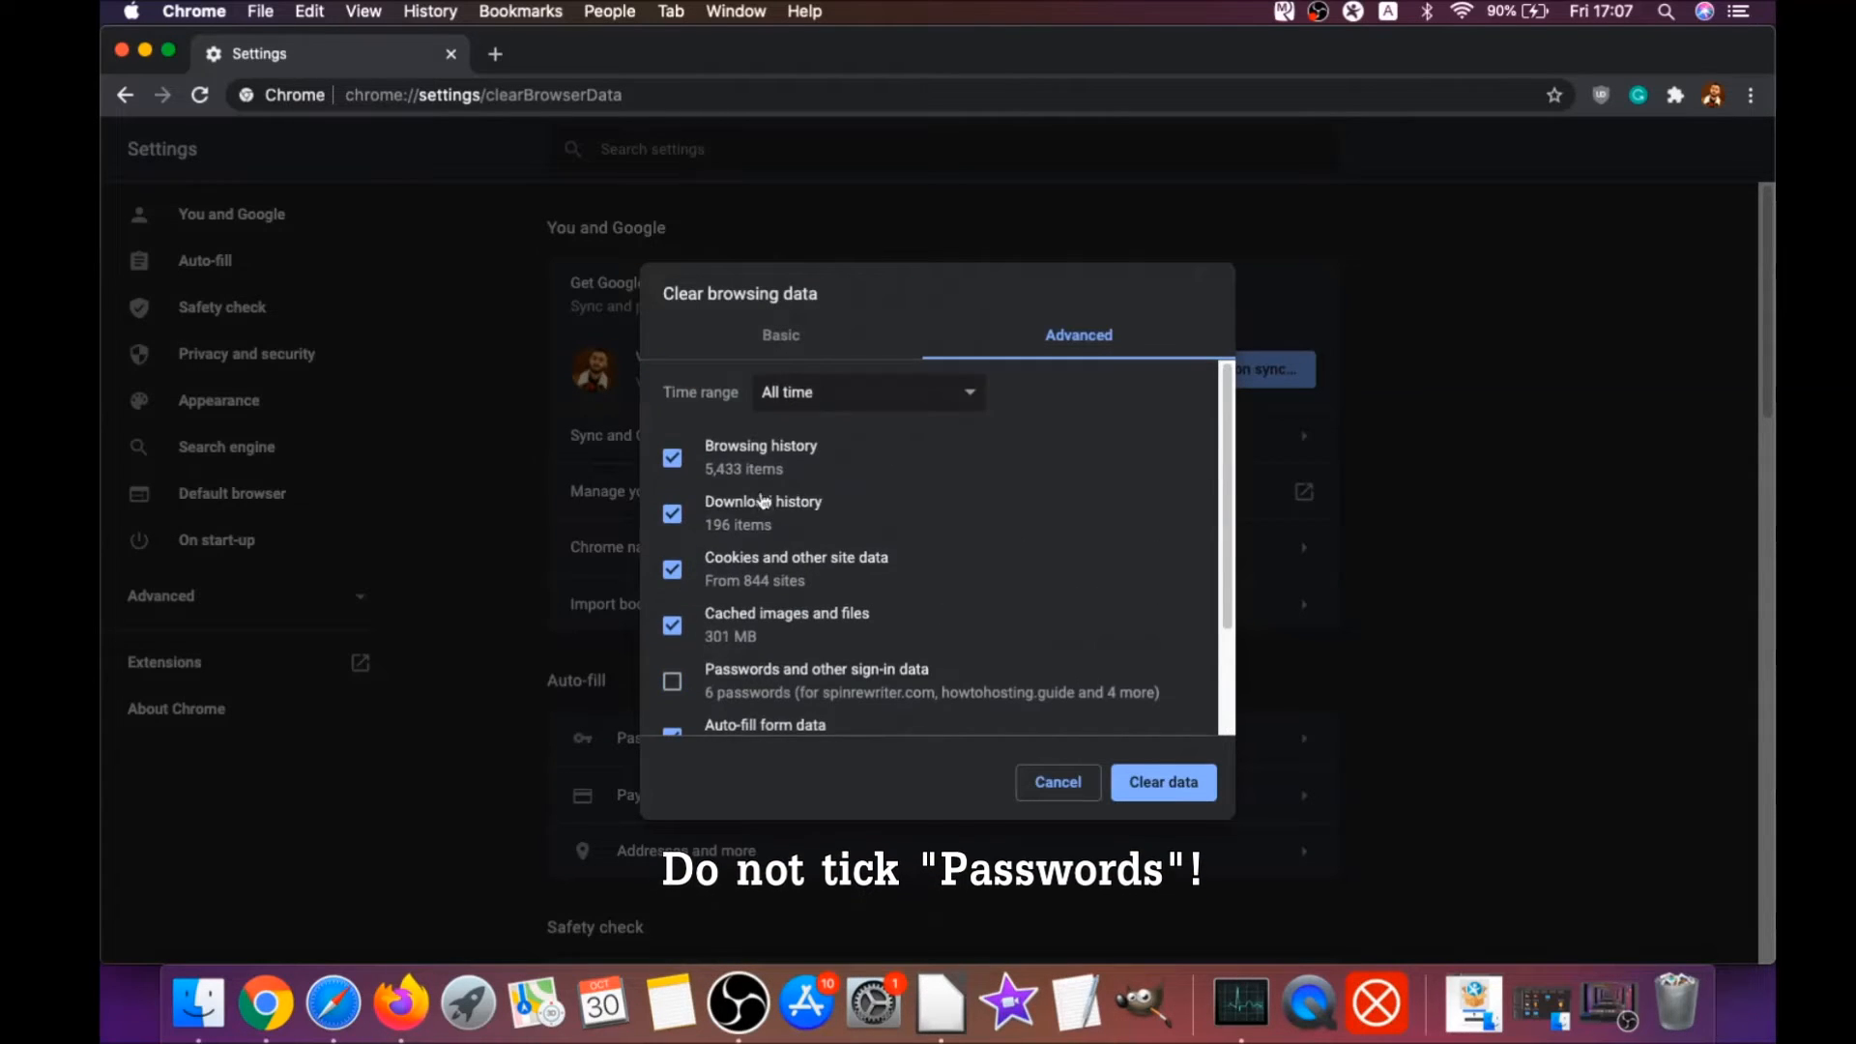
{"action": "scroll", "scroll_direction": "down", "scroll_amount": 3}
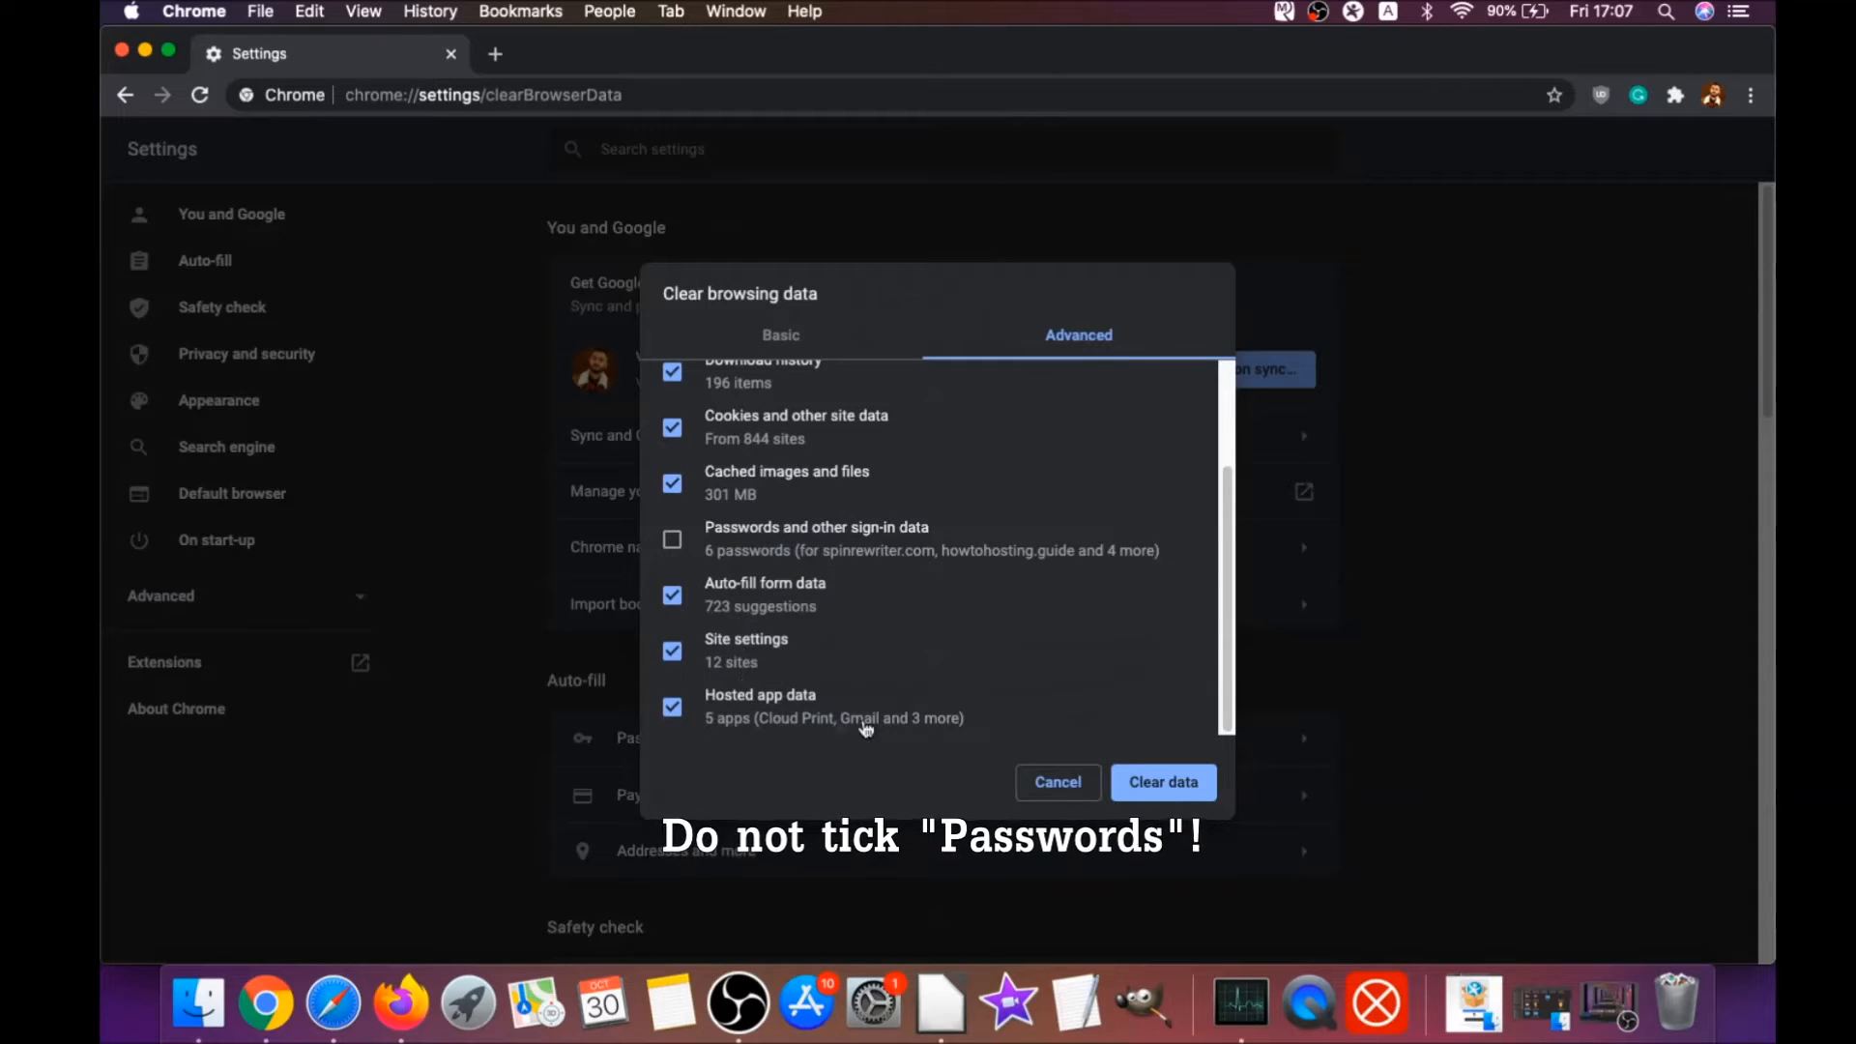
{"action": "left_click", "coordinate": [1162, 783]}
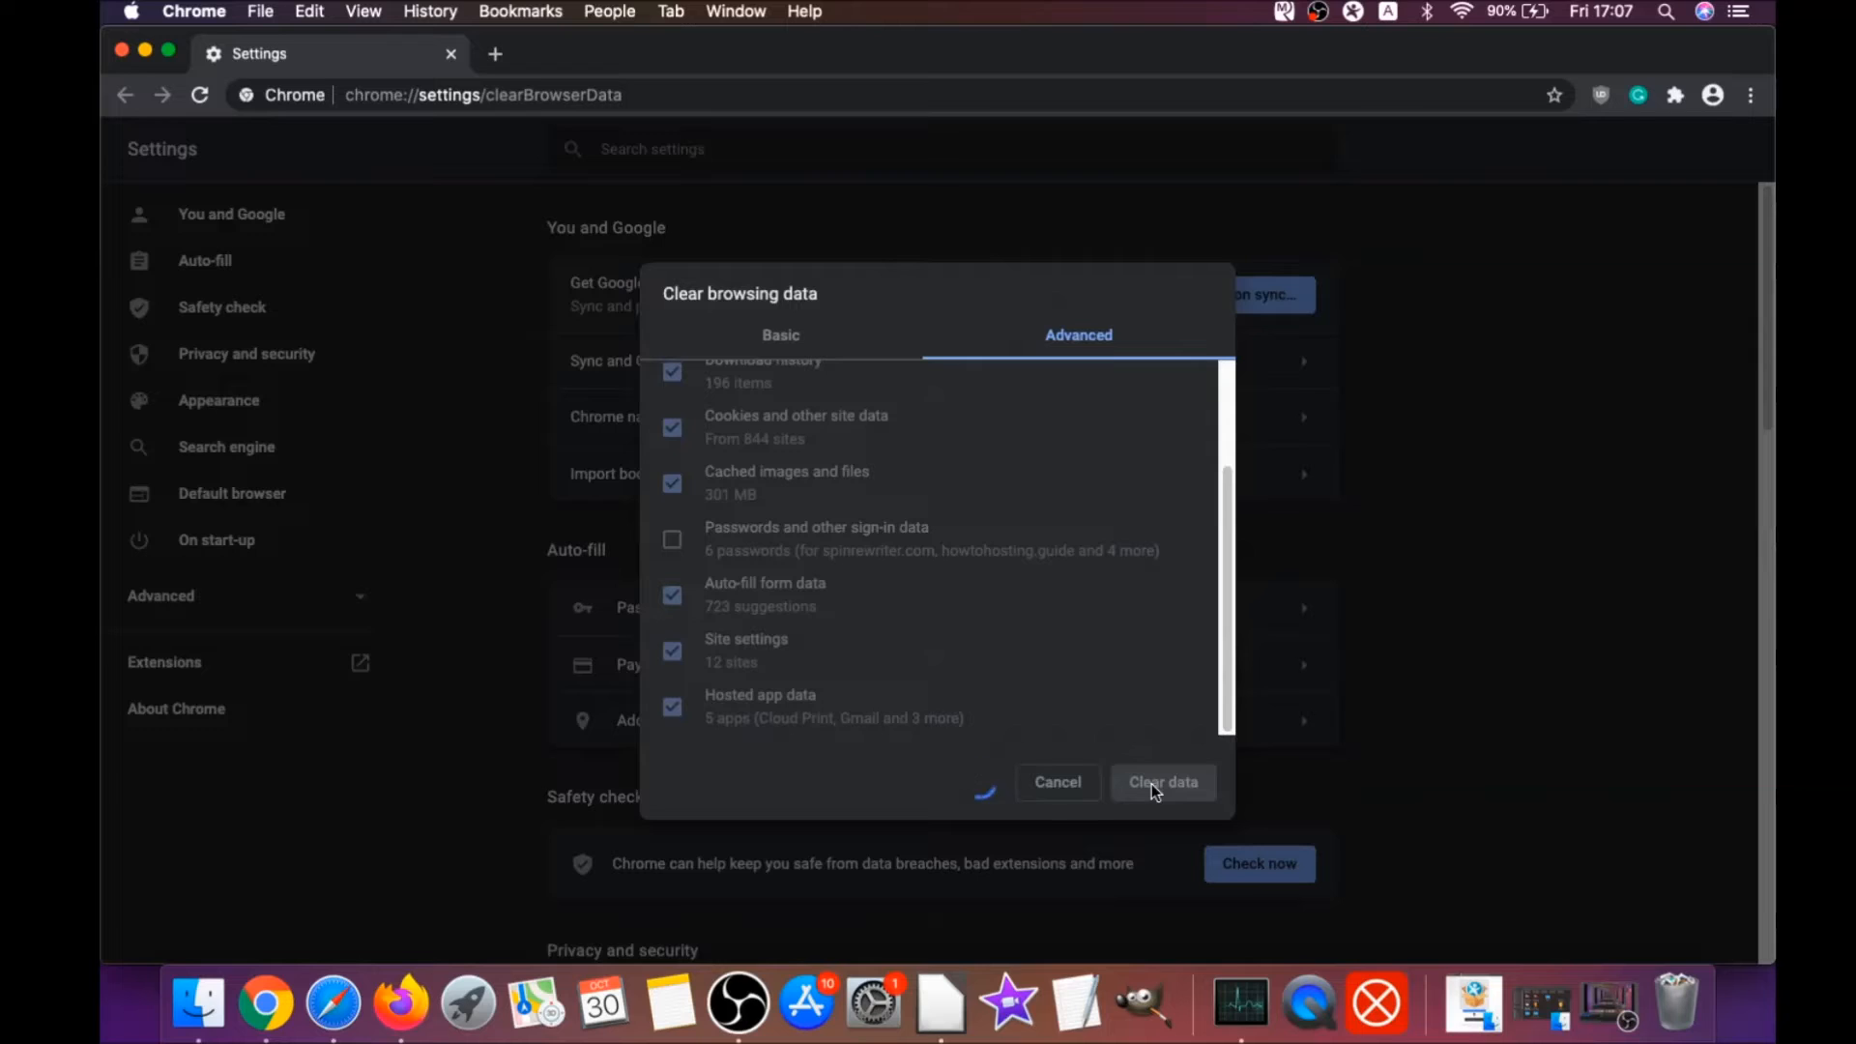
{"action": "left_click", "coordinate": [1162, 781]}
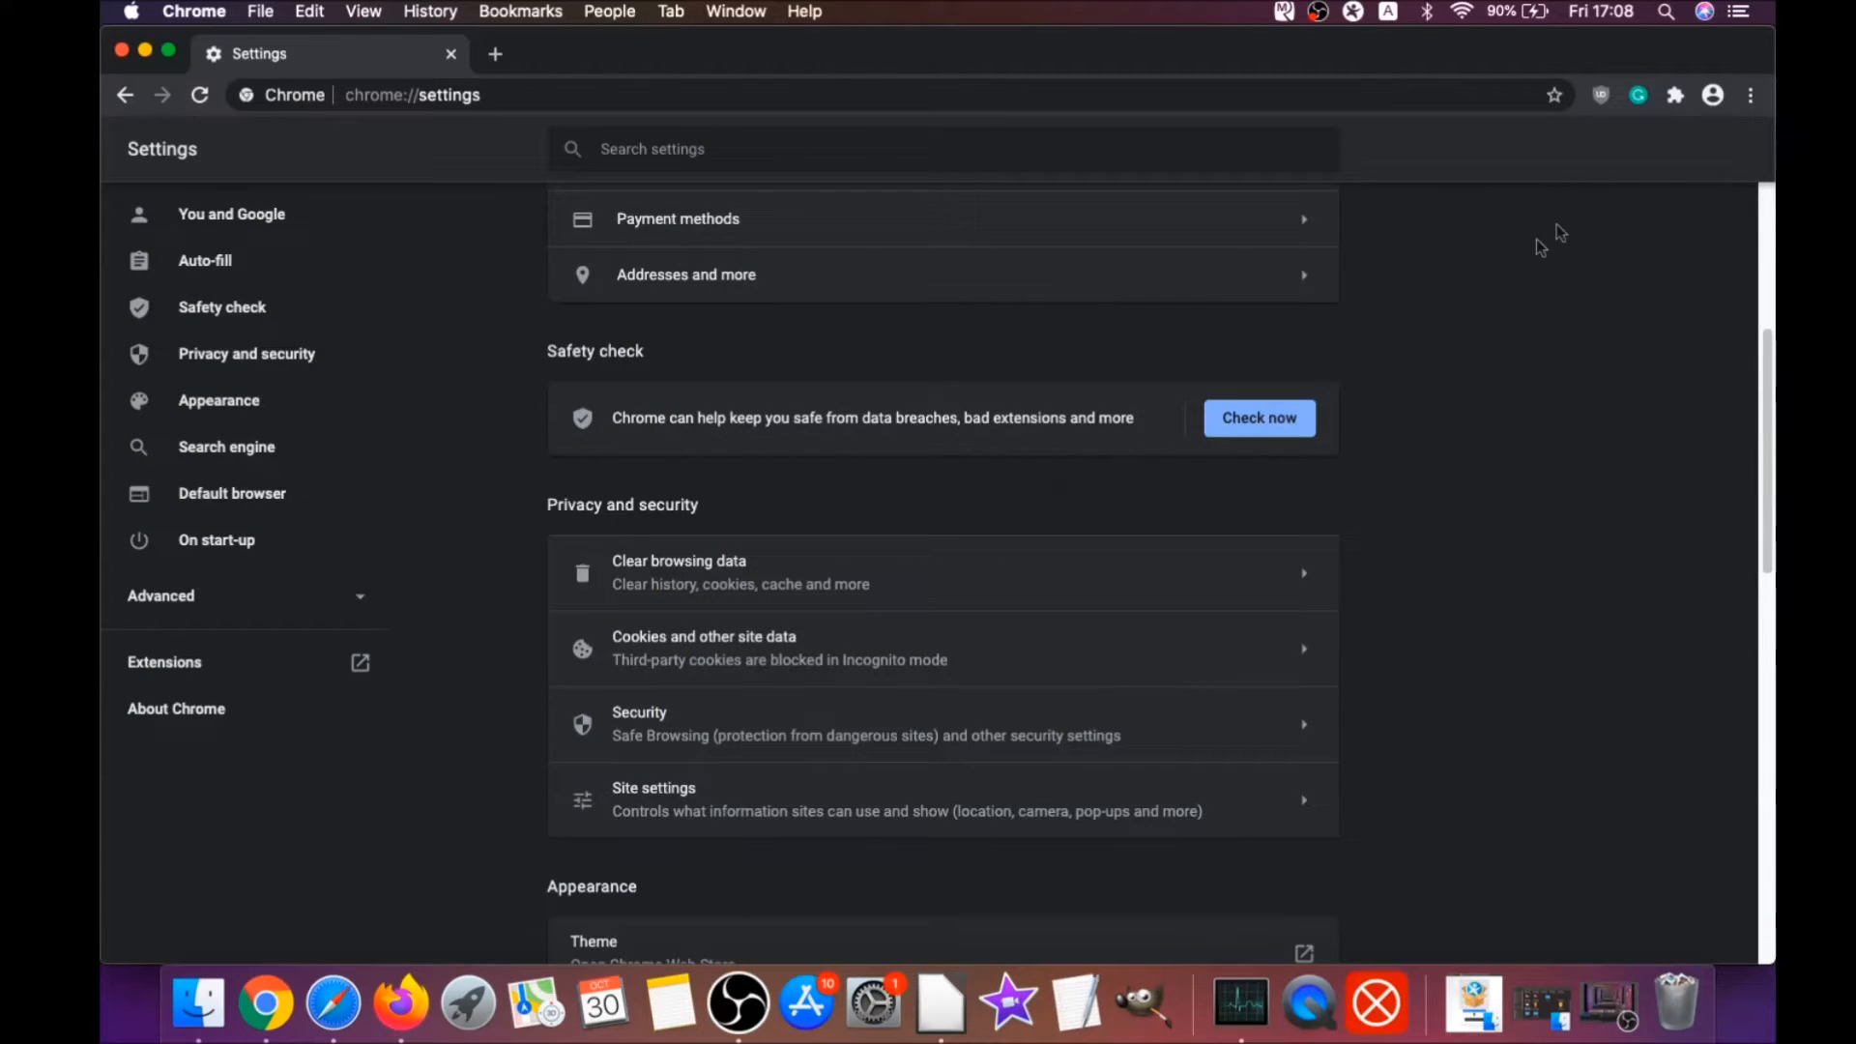
{"action": "left_click", "coordinate": [1750, 95]}
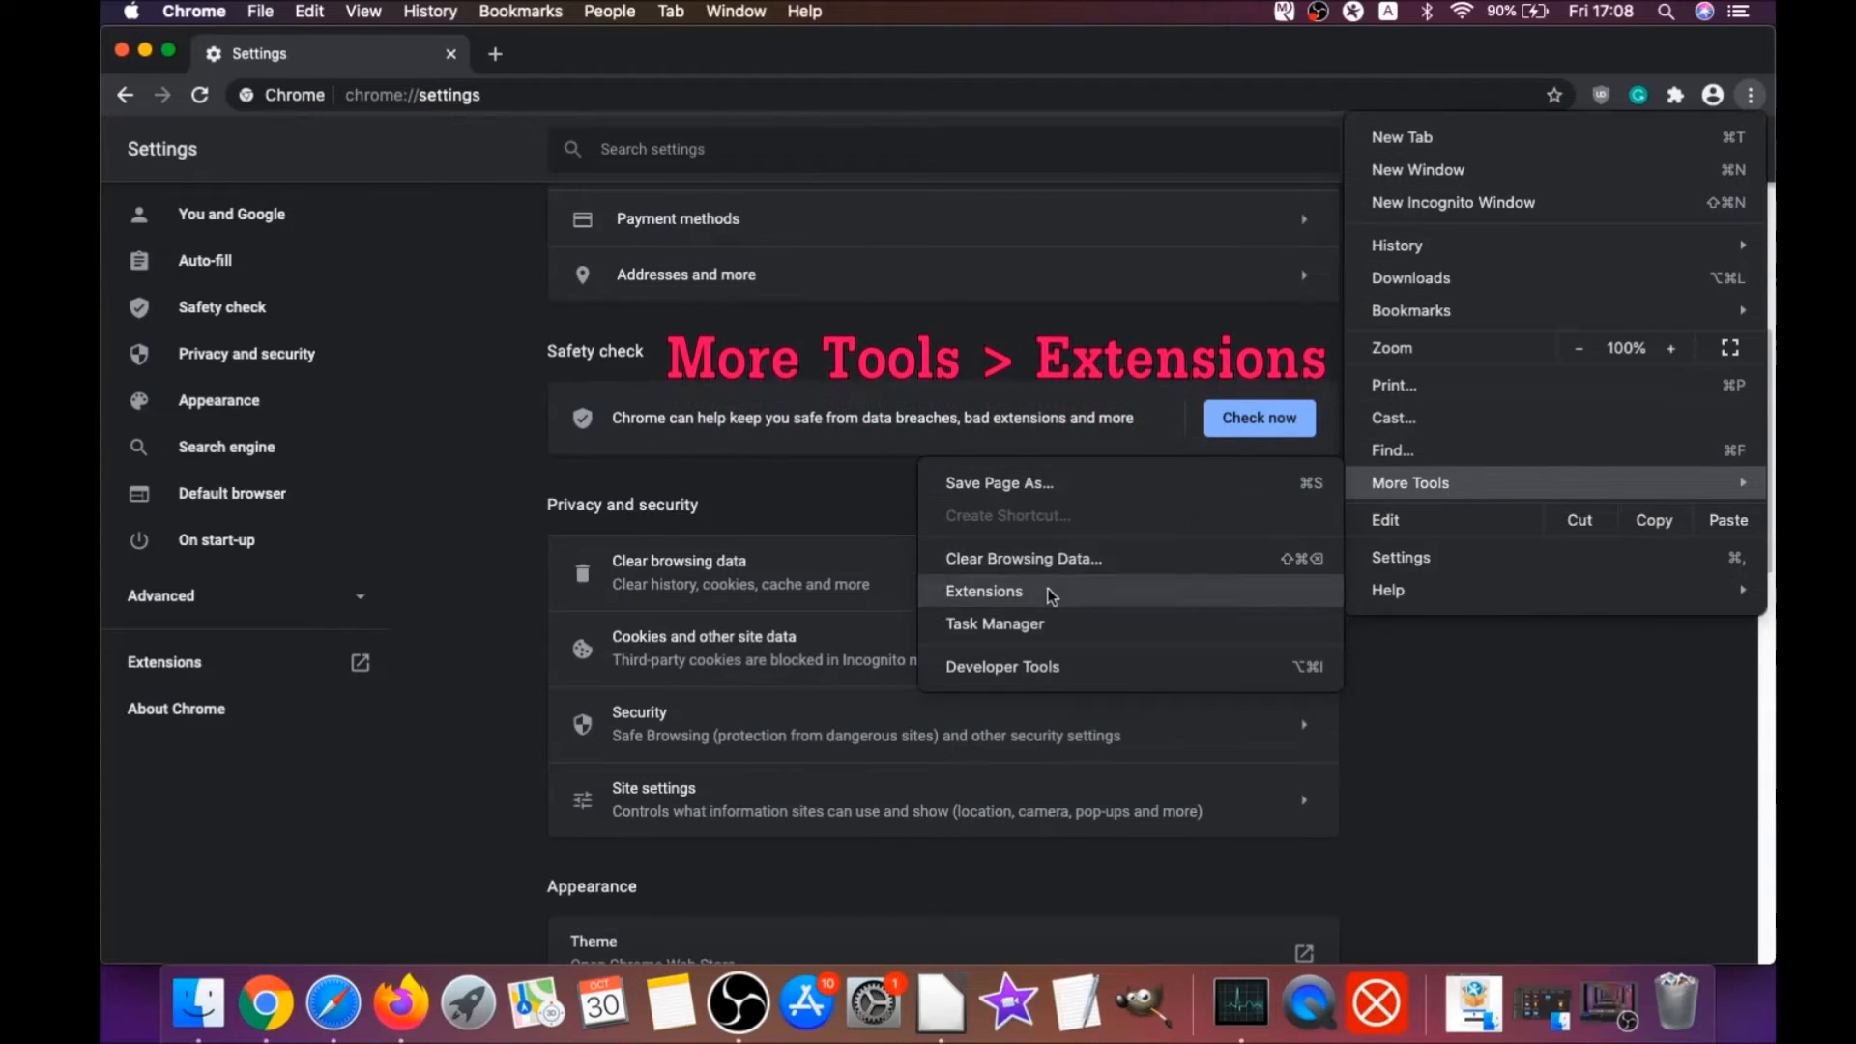
Remove uBlock Origin from Chrome's Extensions page via More Tools
{"action": "left_click", "coordinate": [984, 591]}
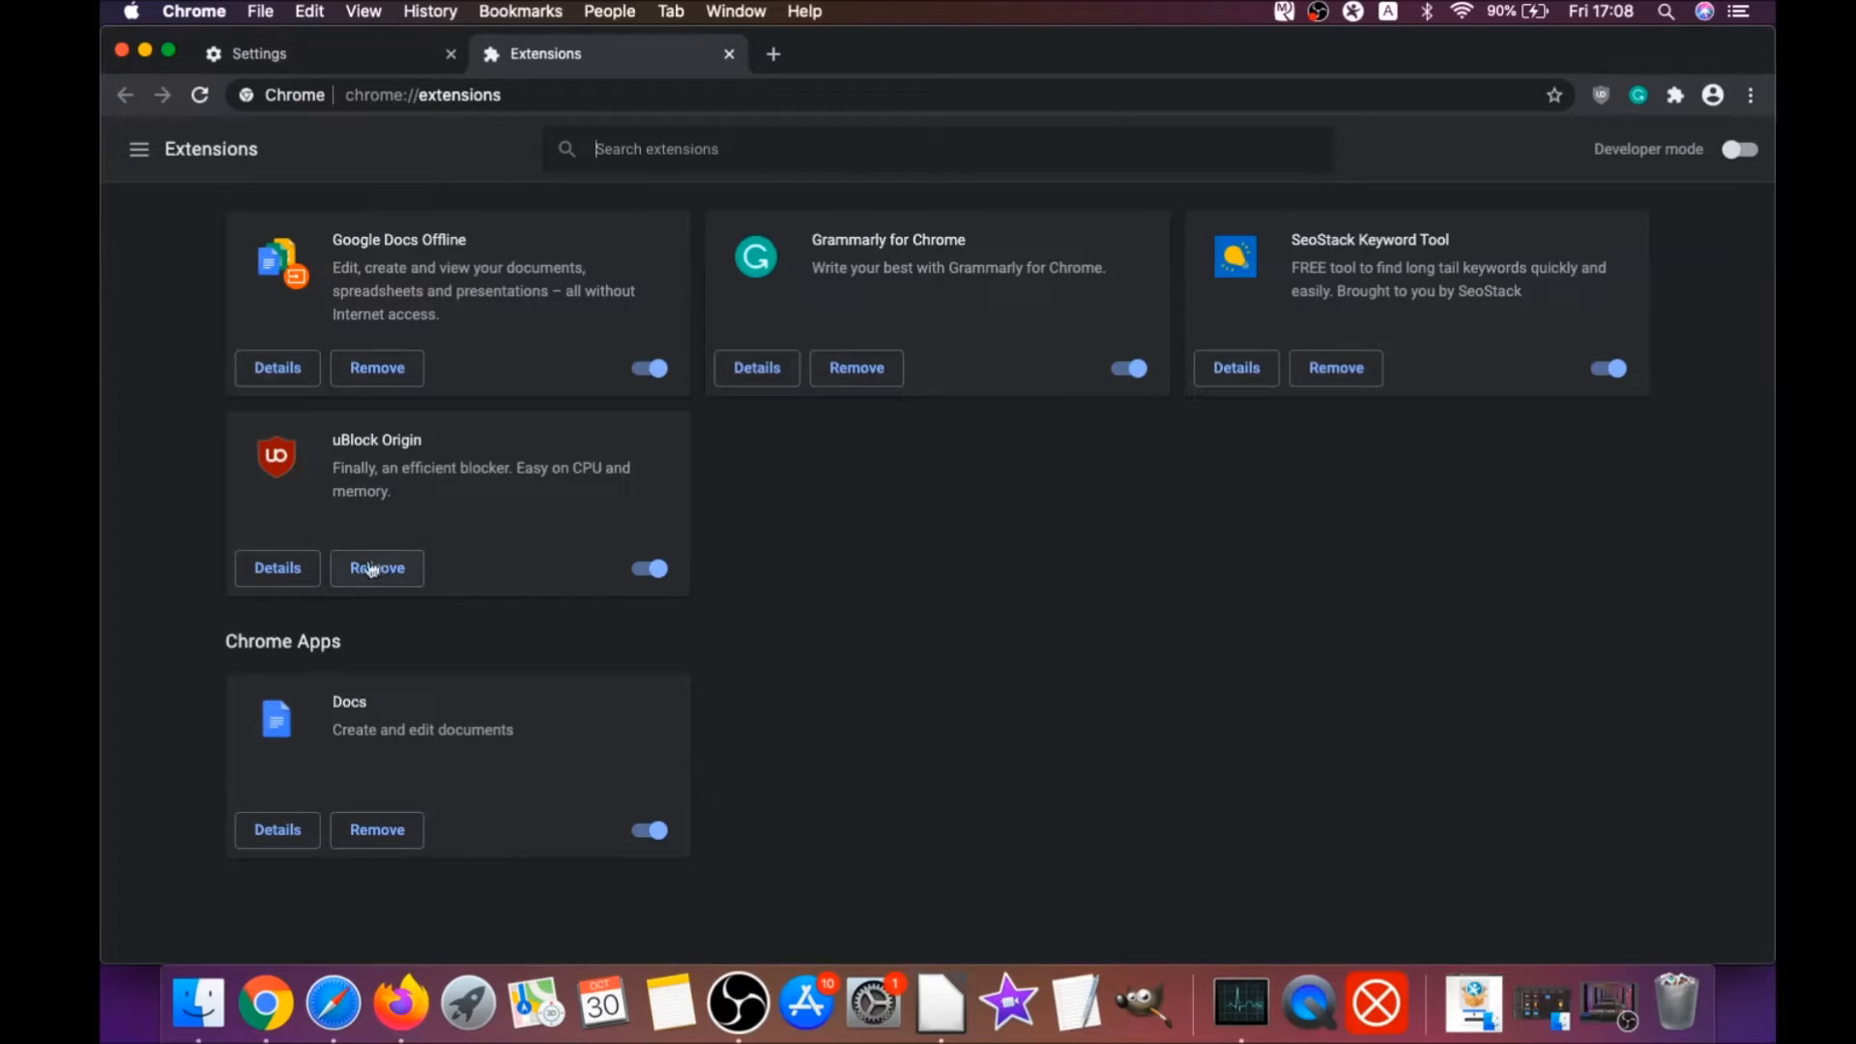
{"action": "left_click", "coordinate": [377, 568]}
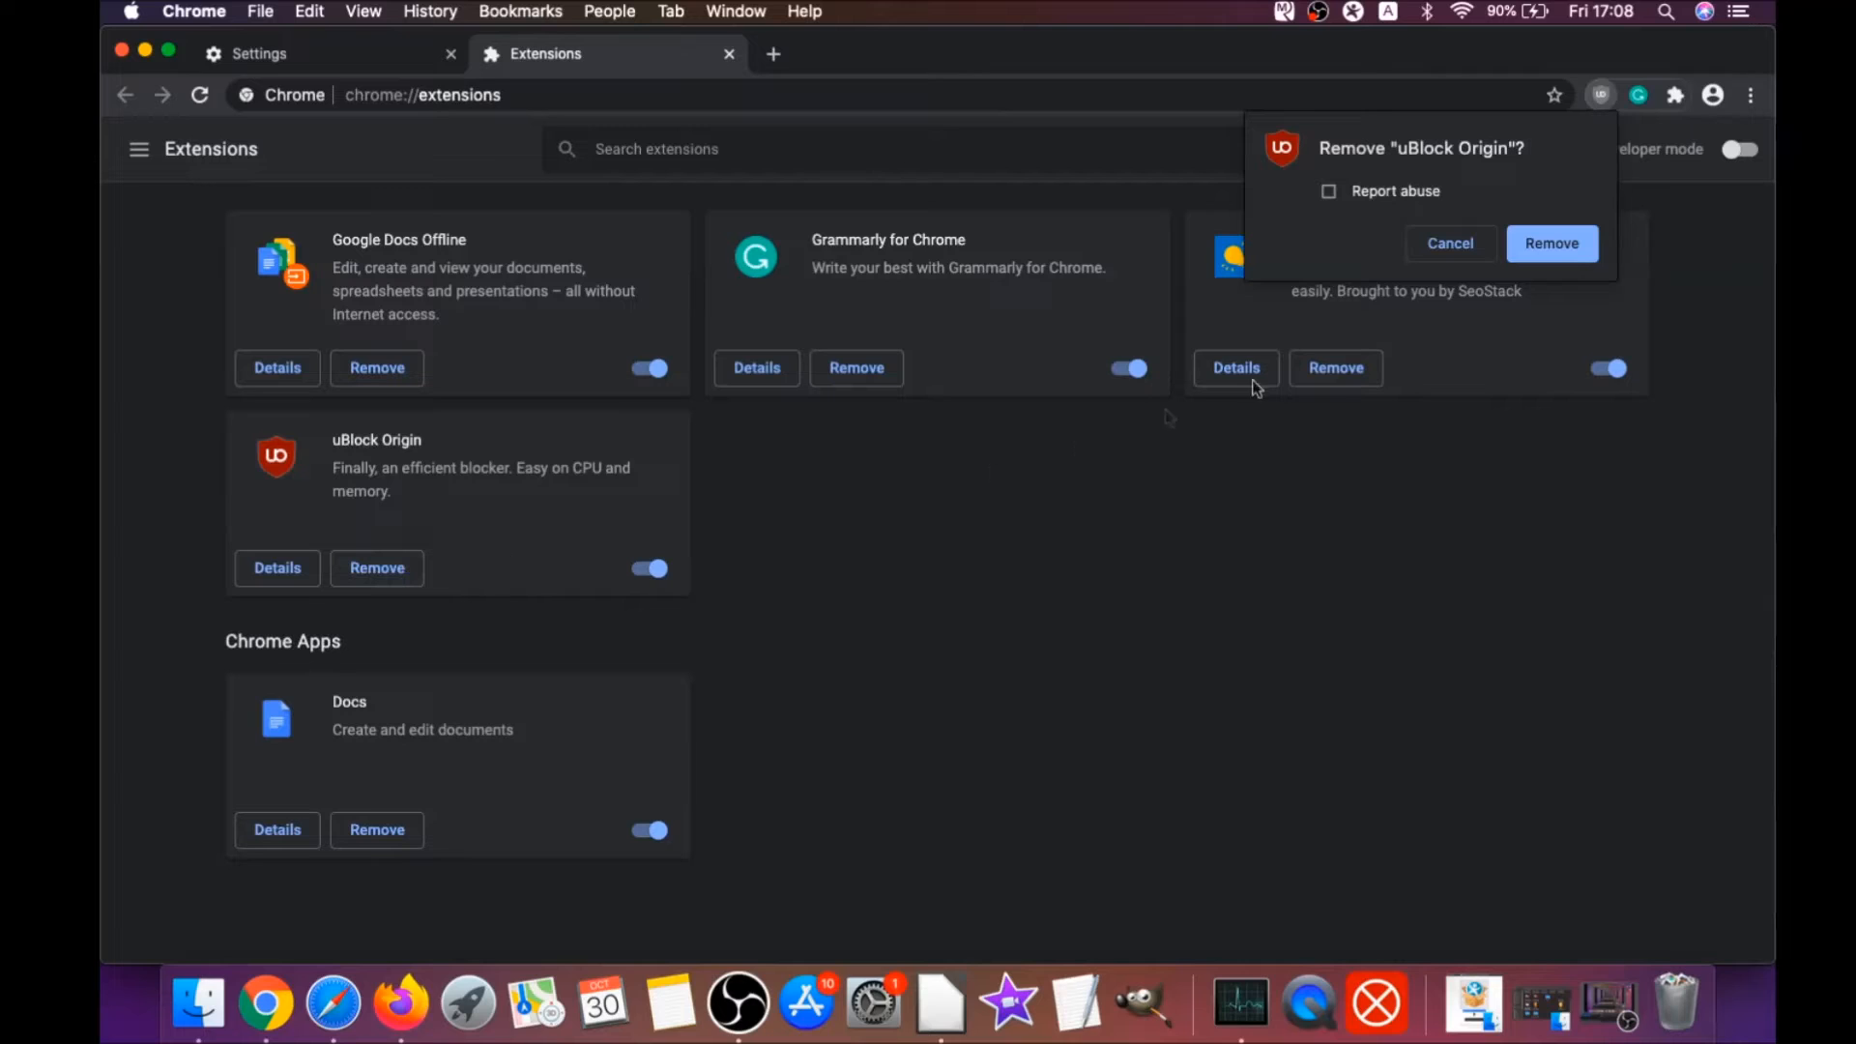
{"action": "left_click", "coordinate": [1552, 243]}
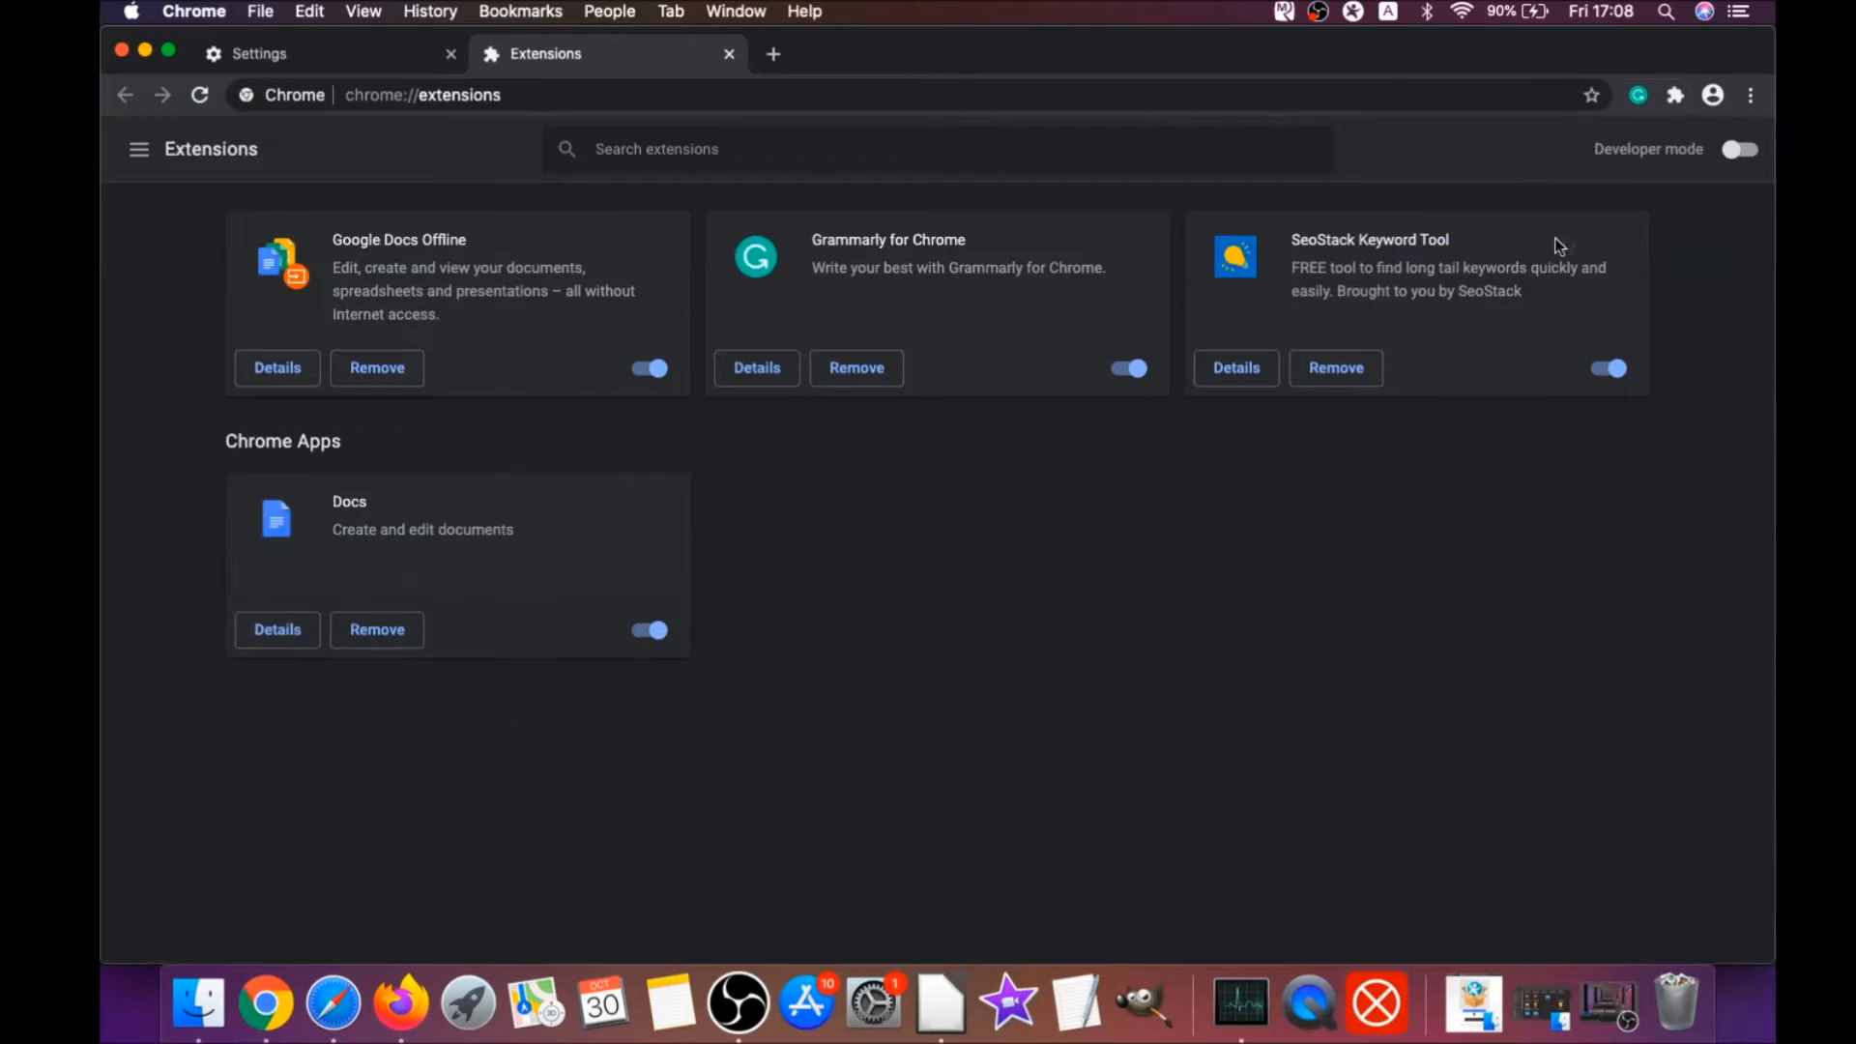
{"action": "mouse_move", "coordinate": [468, 298]}
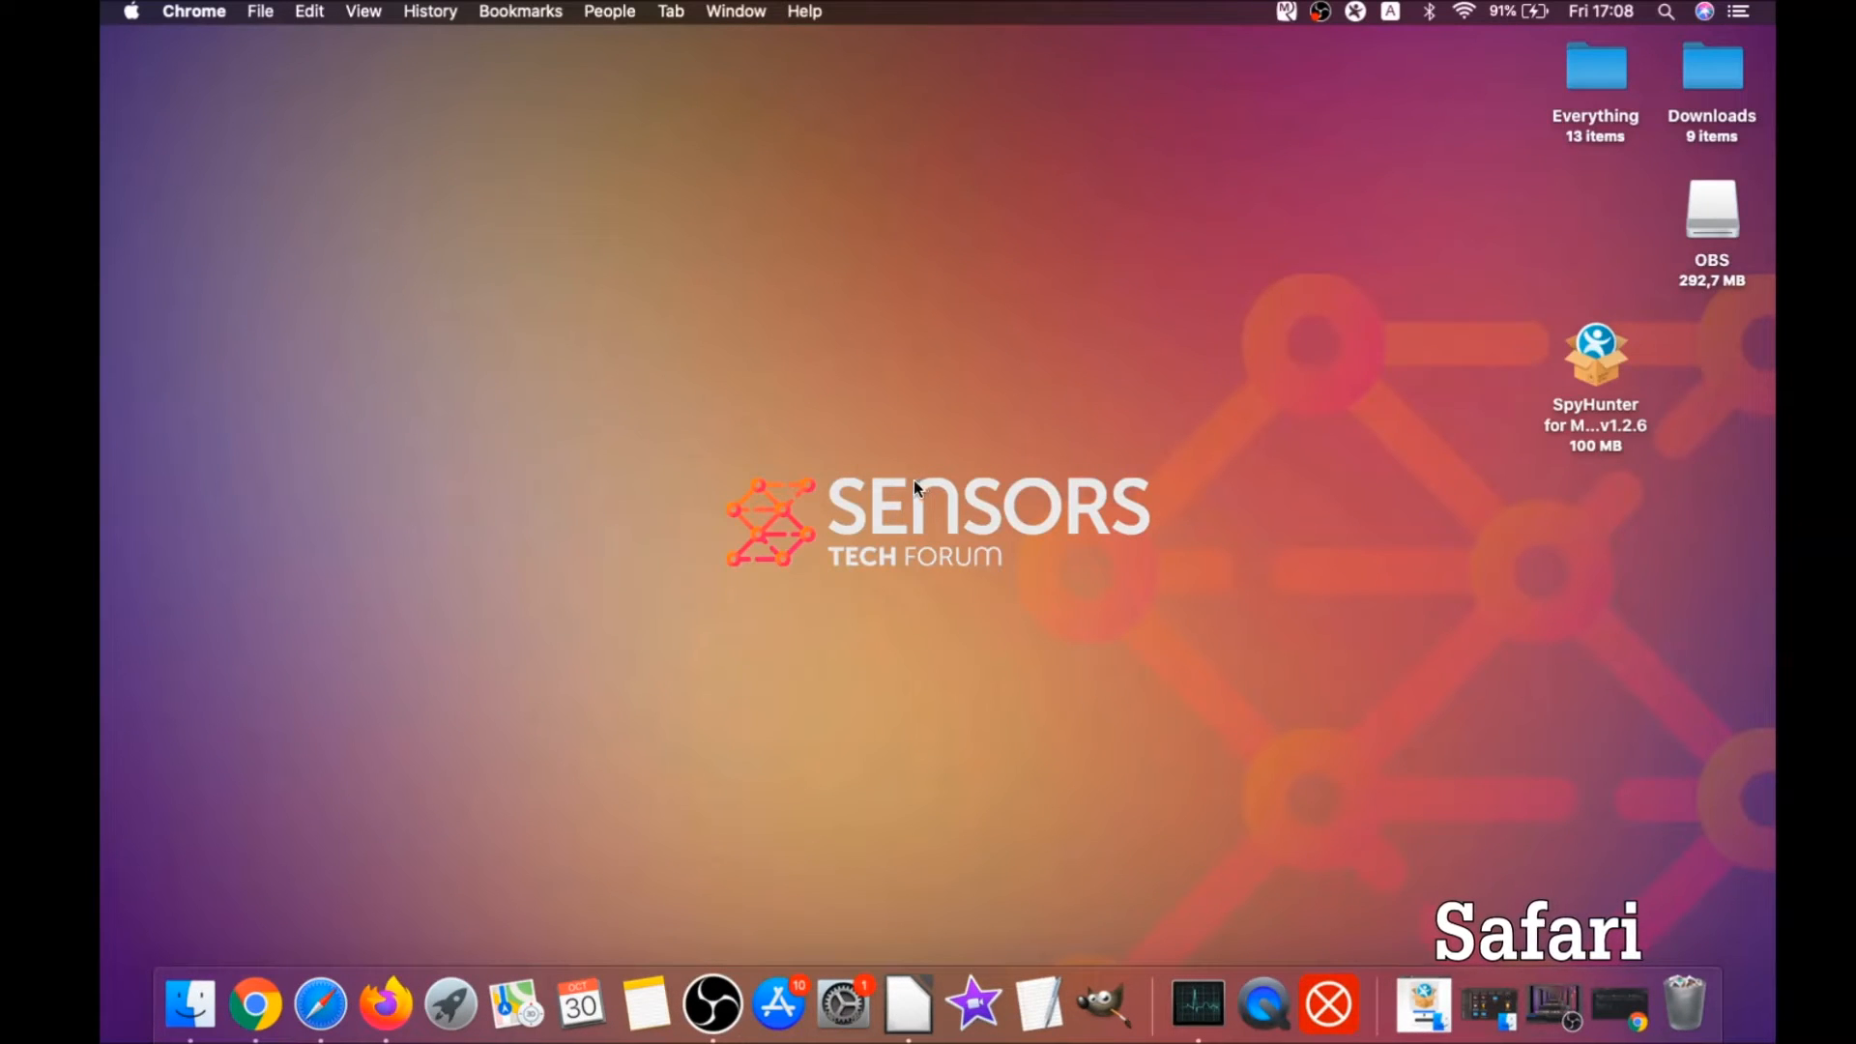
{"action": "left_click", "coordinate": [319, 1006]}
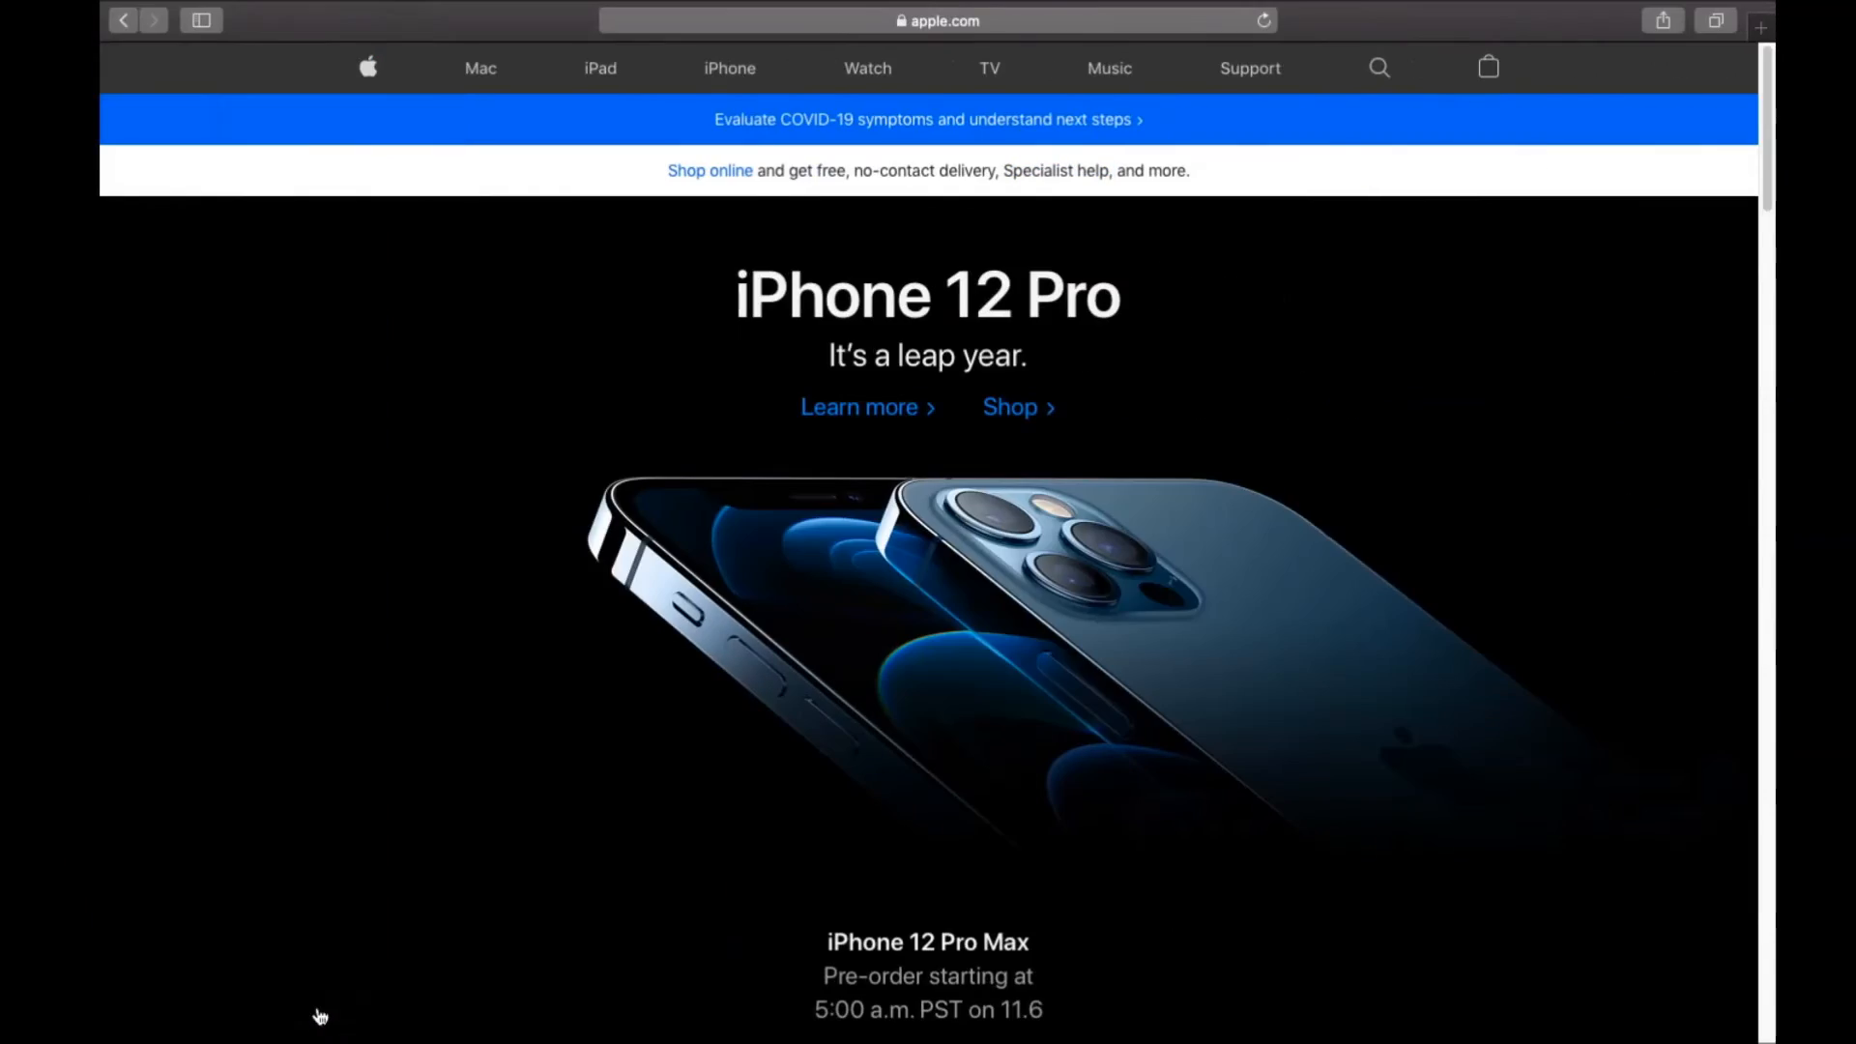
{"action": "mouse_move", "coordinate": [395, 33]}
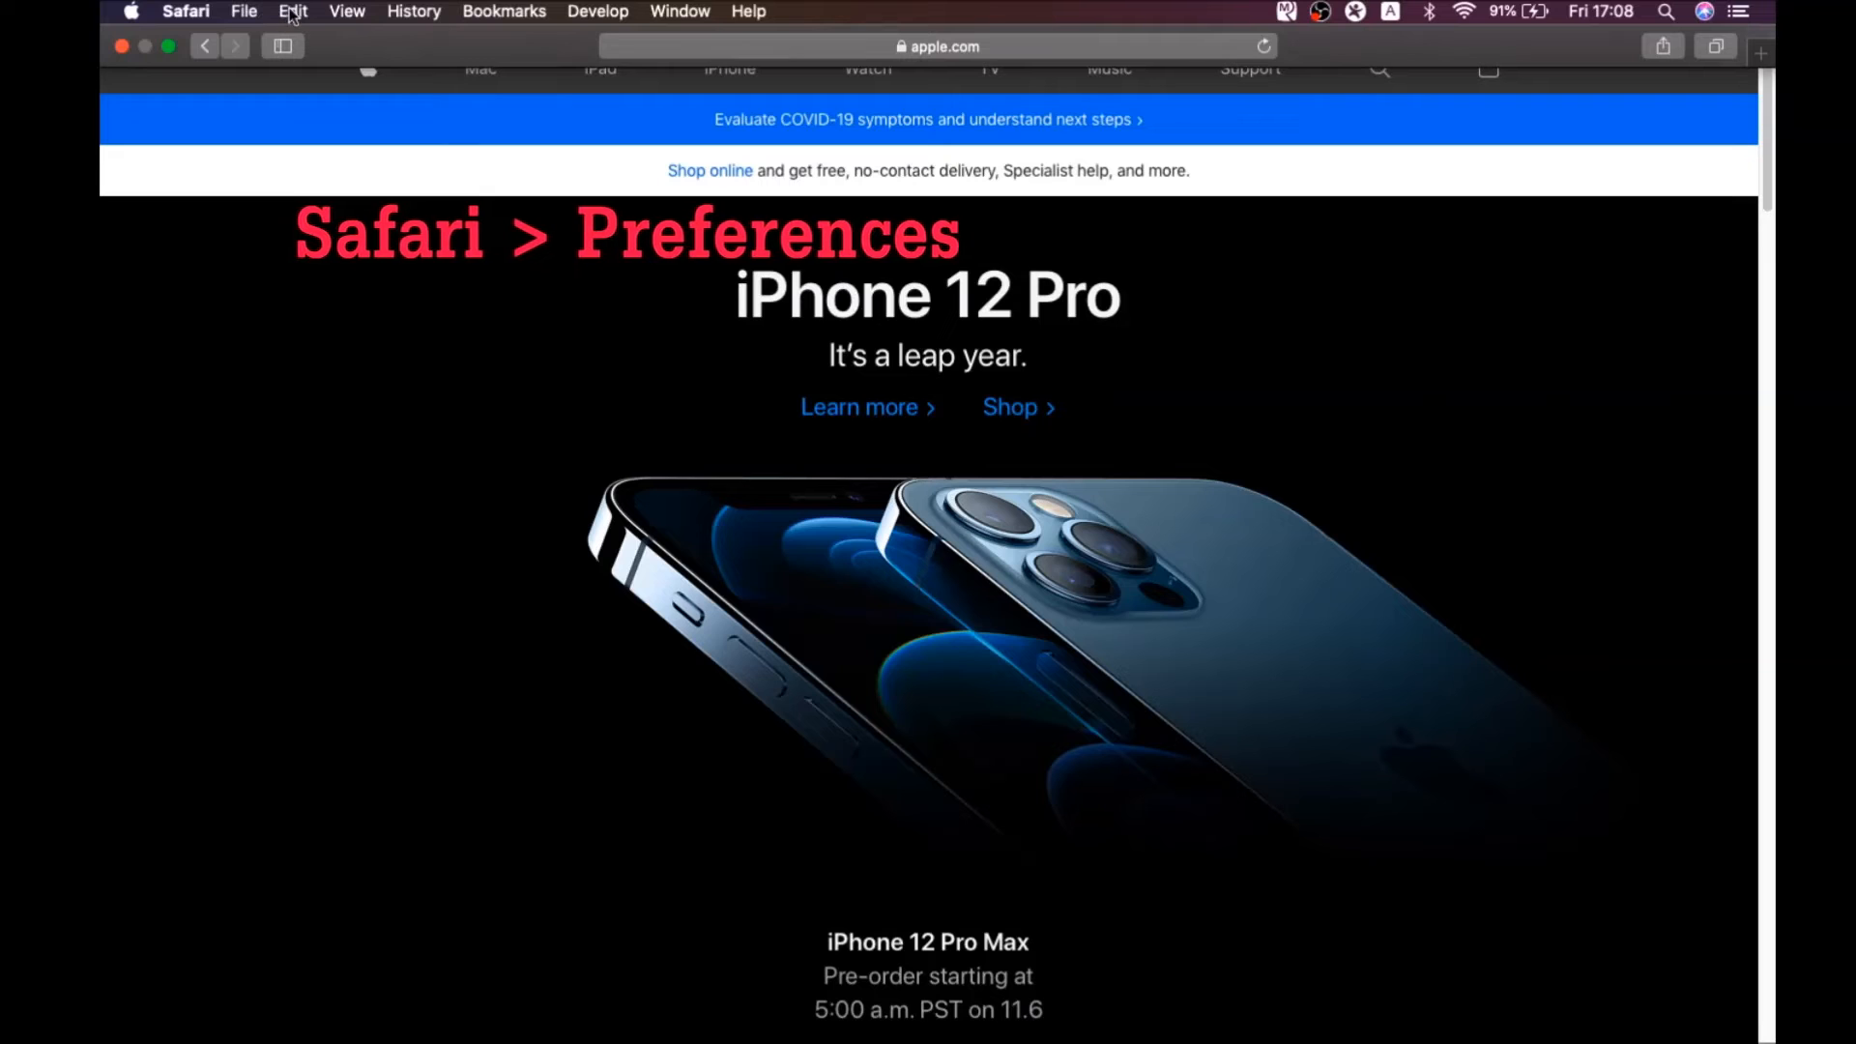
{"action": "left_click", "coordinate": [186, 12]}
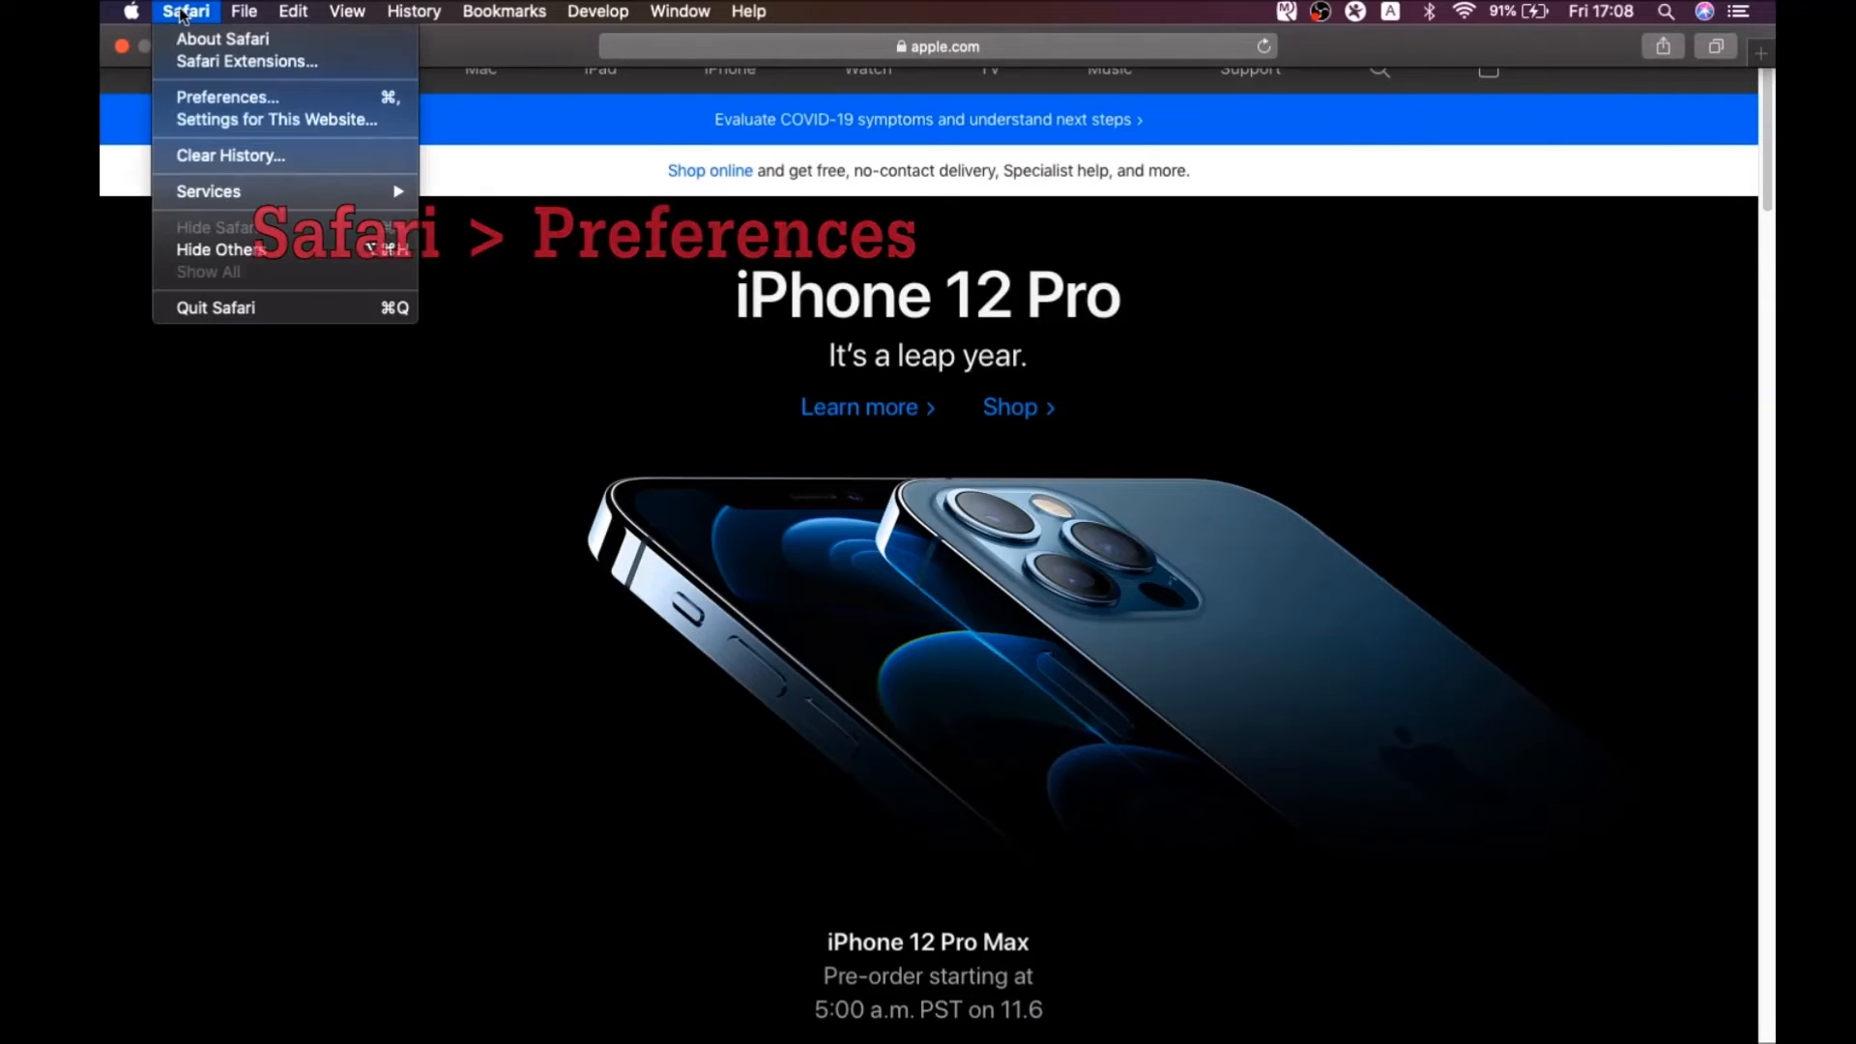
{"action": "left_click", "coordinate": [226, 97]}
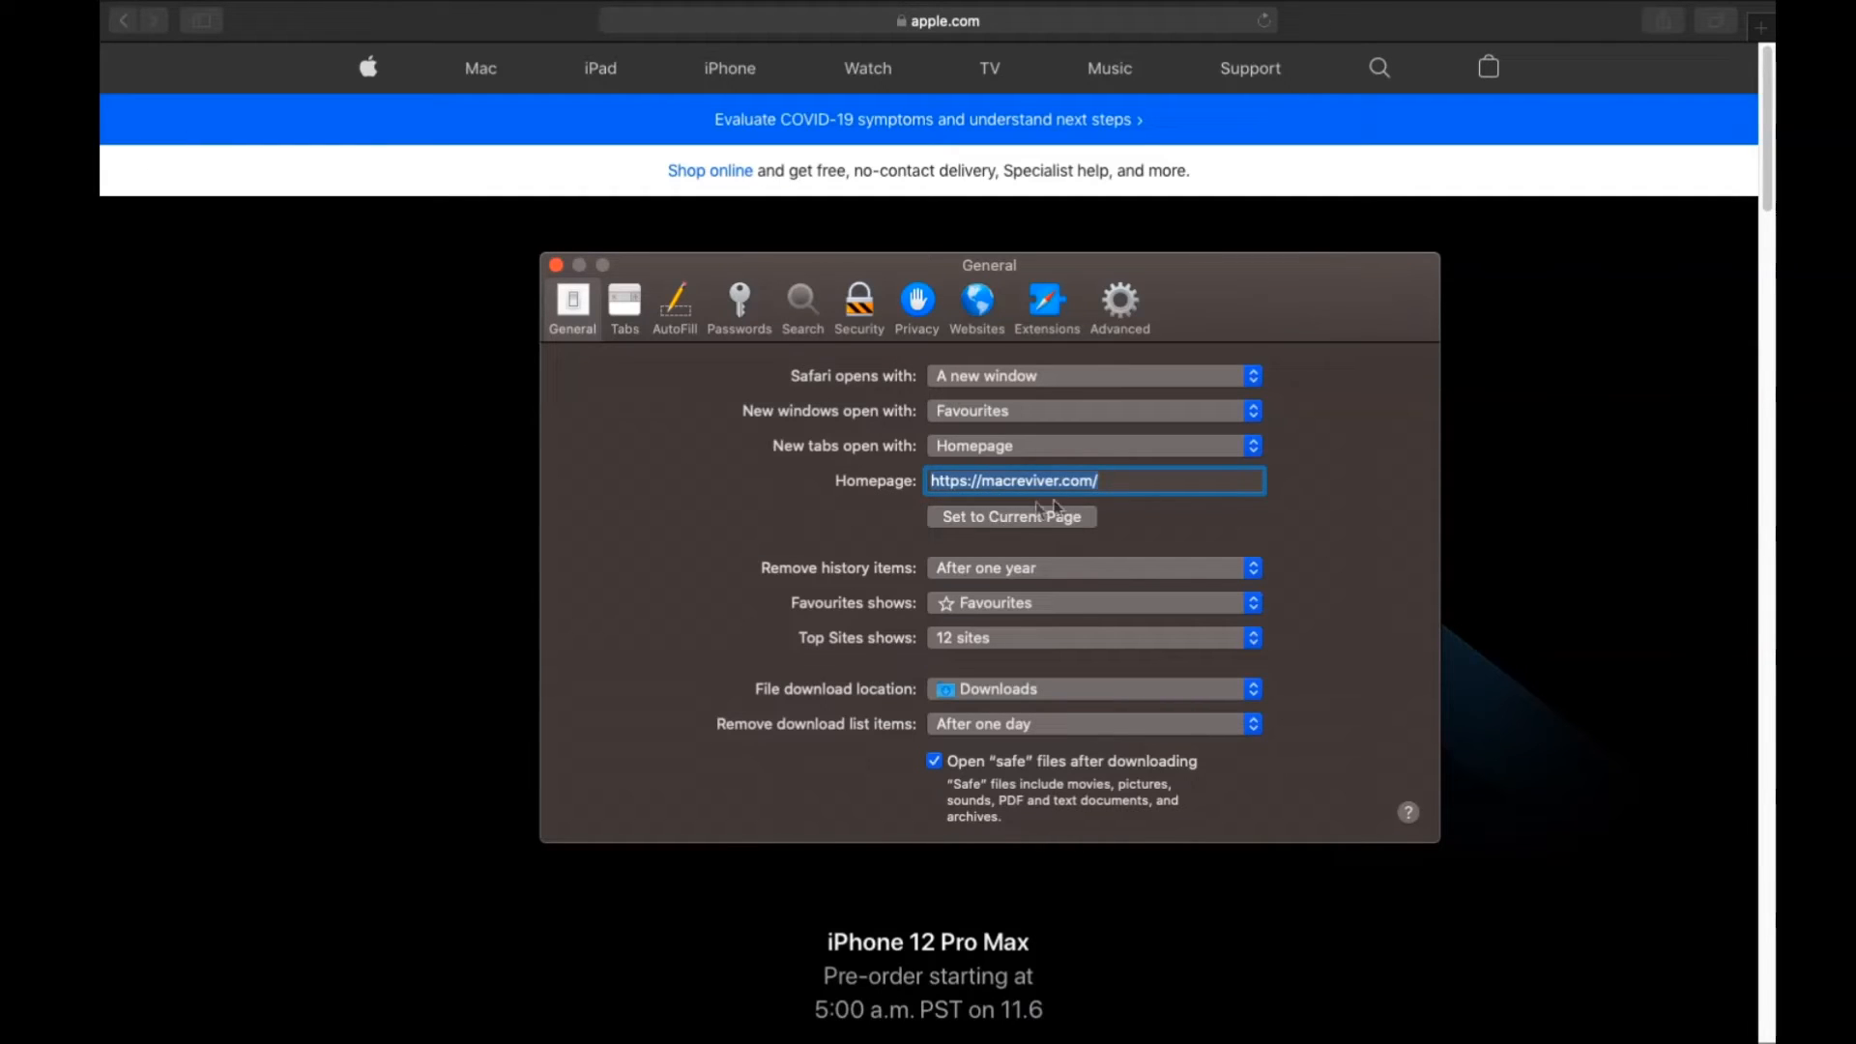
{"action": "type", "text": "https://www.apple.com/"}
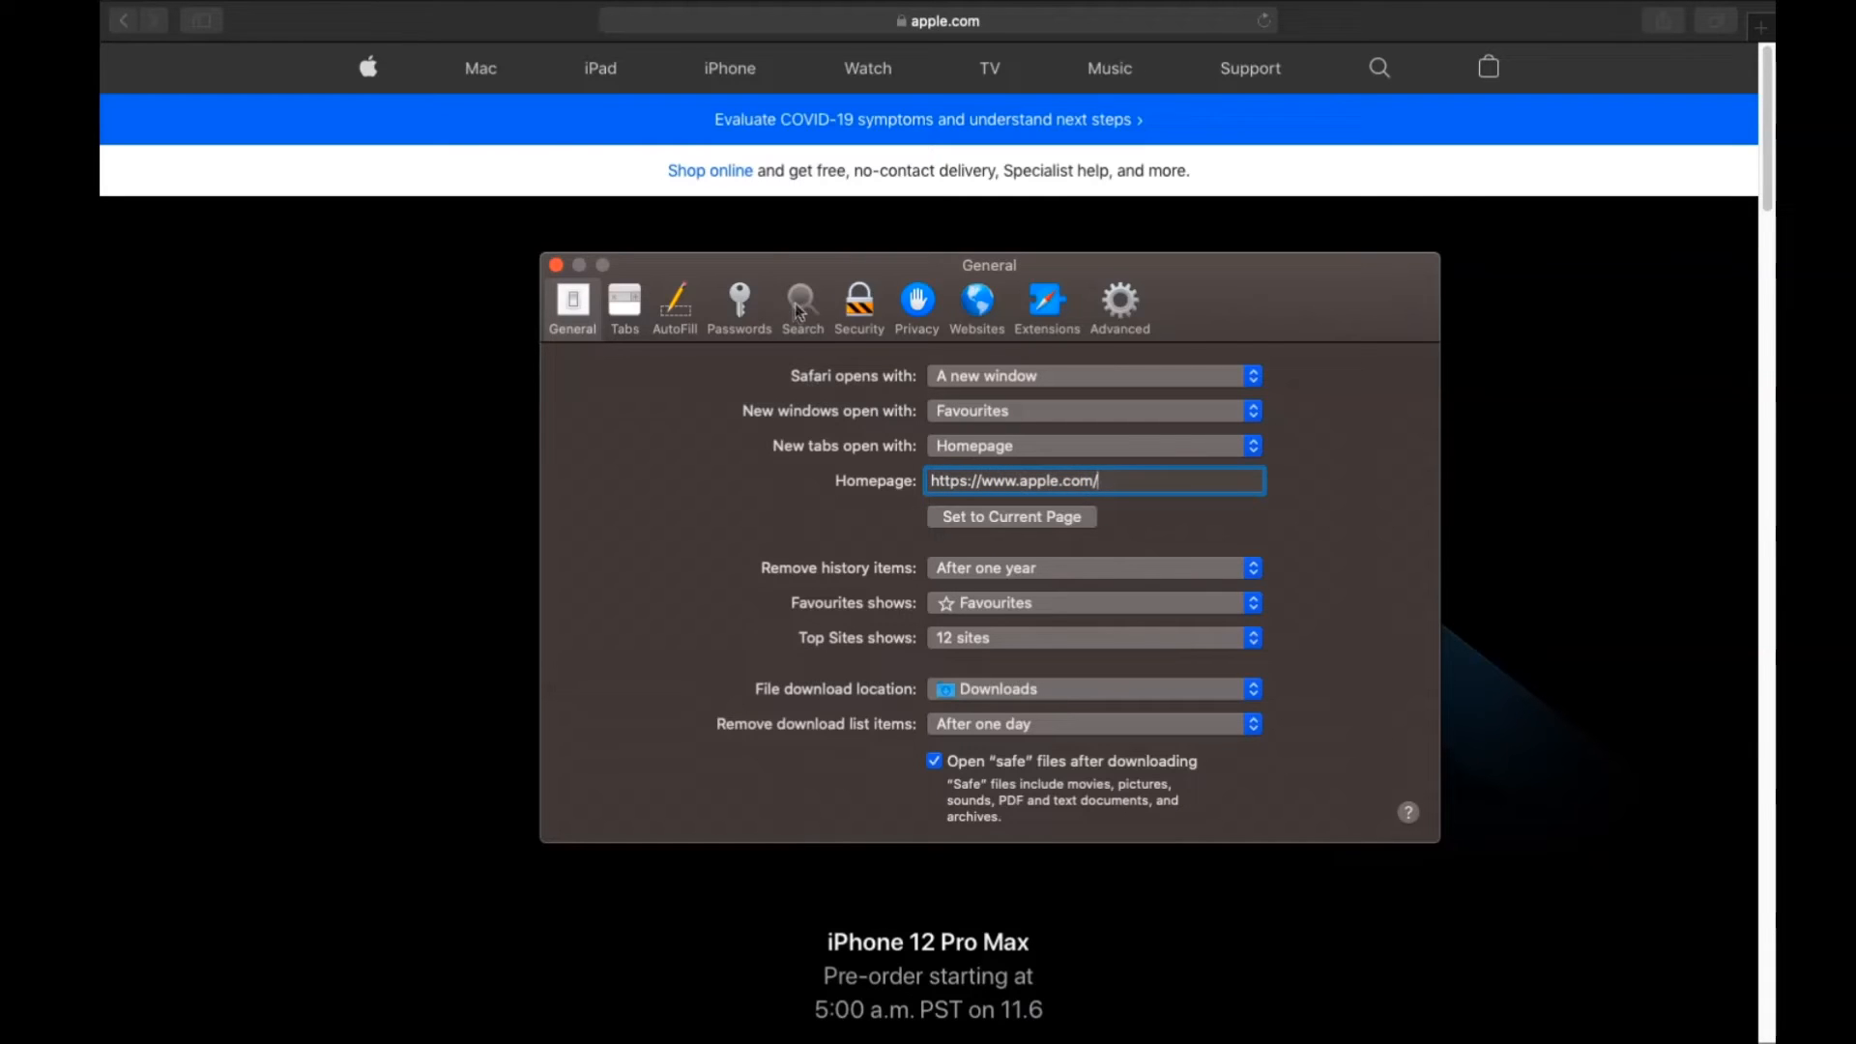
Change Safari's search engine from Yahoo to Google
{"action": "left_click", "coordinate": [802, 306]}
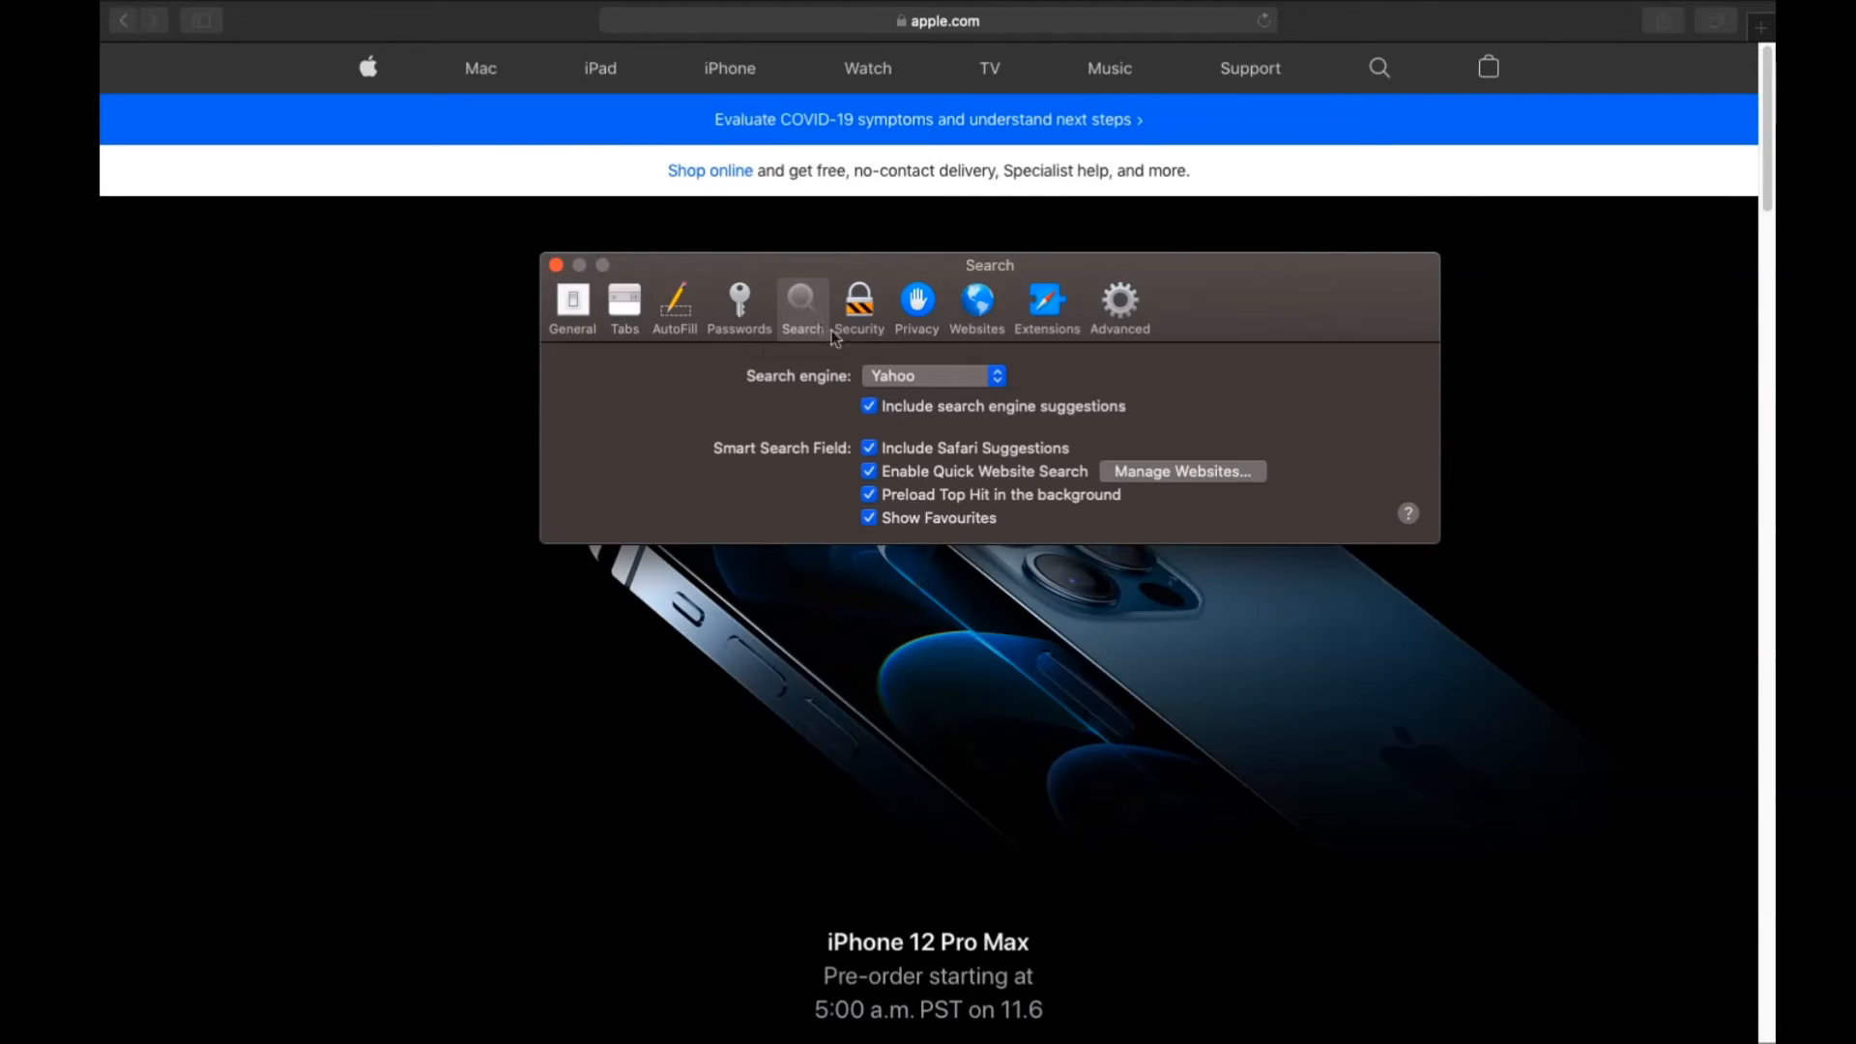
{"action": "left_click", "coordinate": [932, 375]}
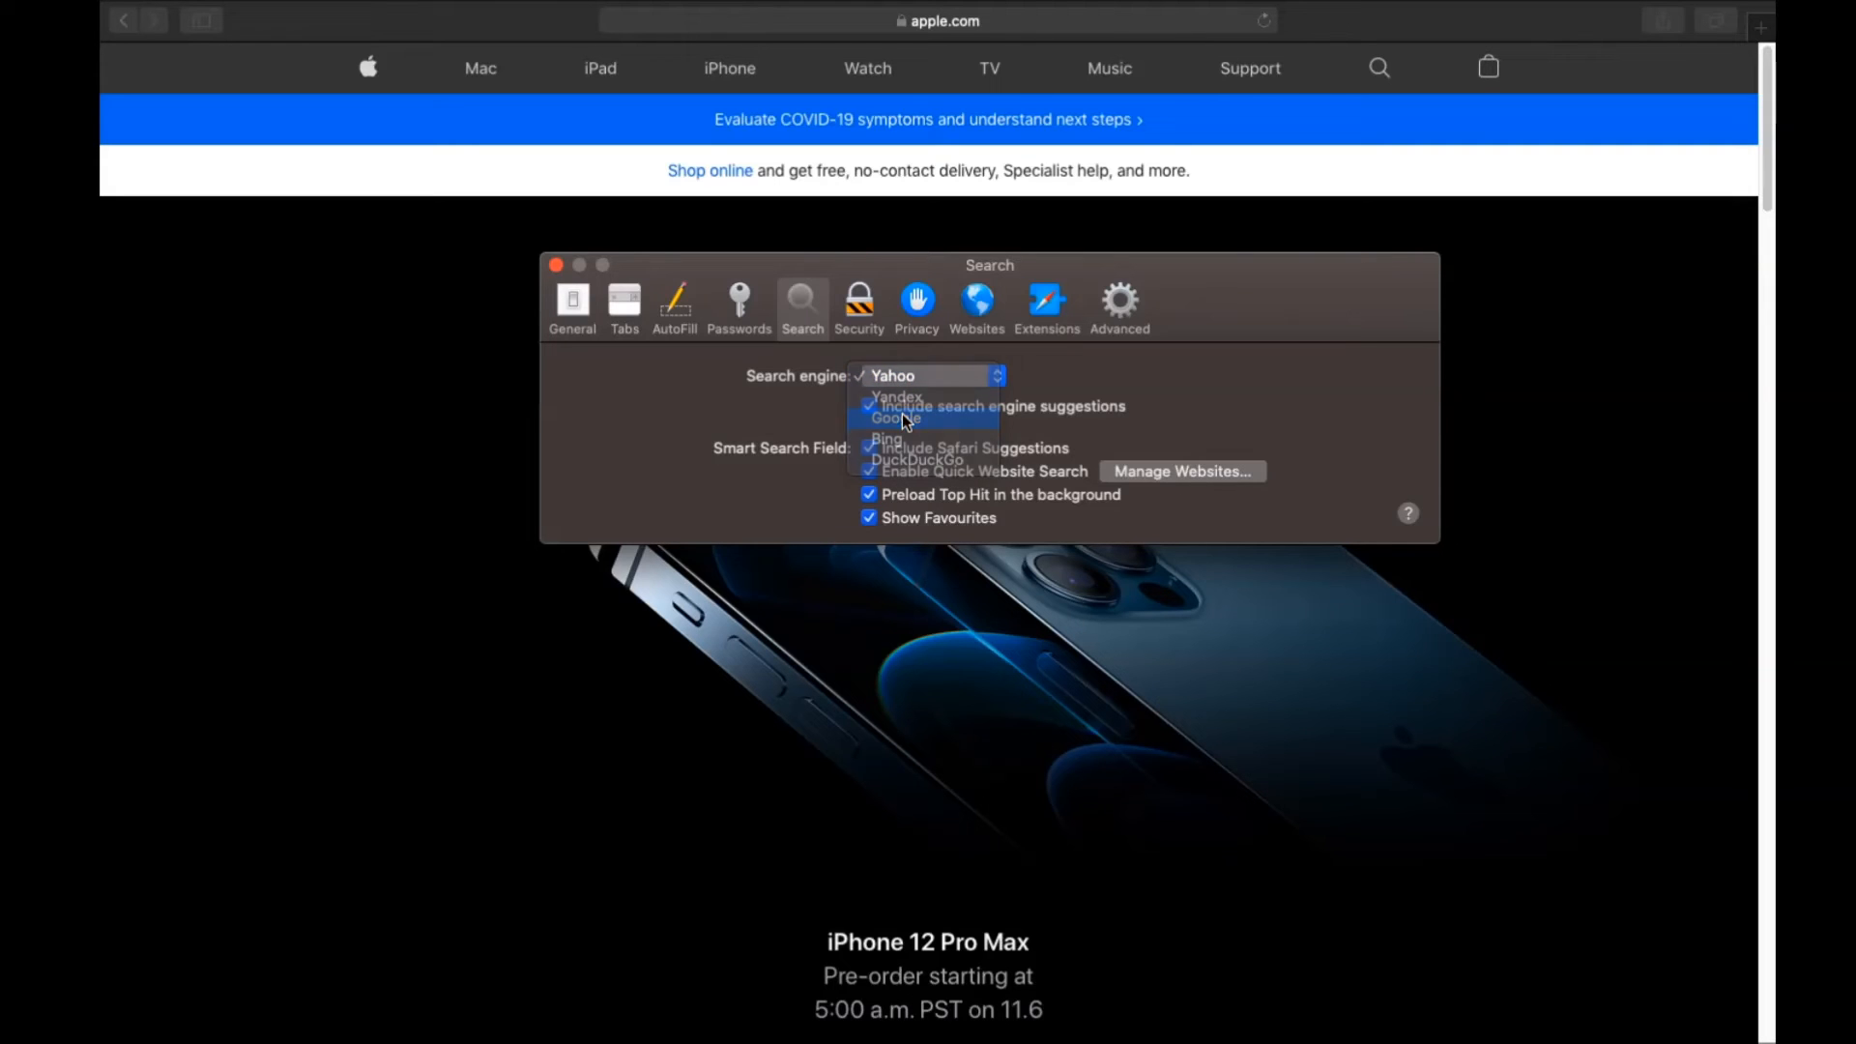
{"action": "left_click", "coordinate": [1046, 302]}
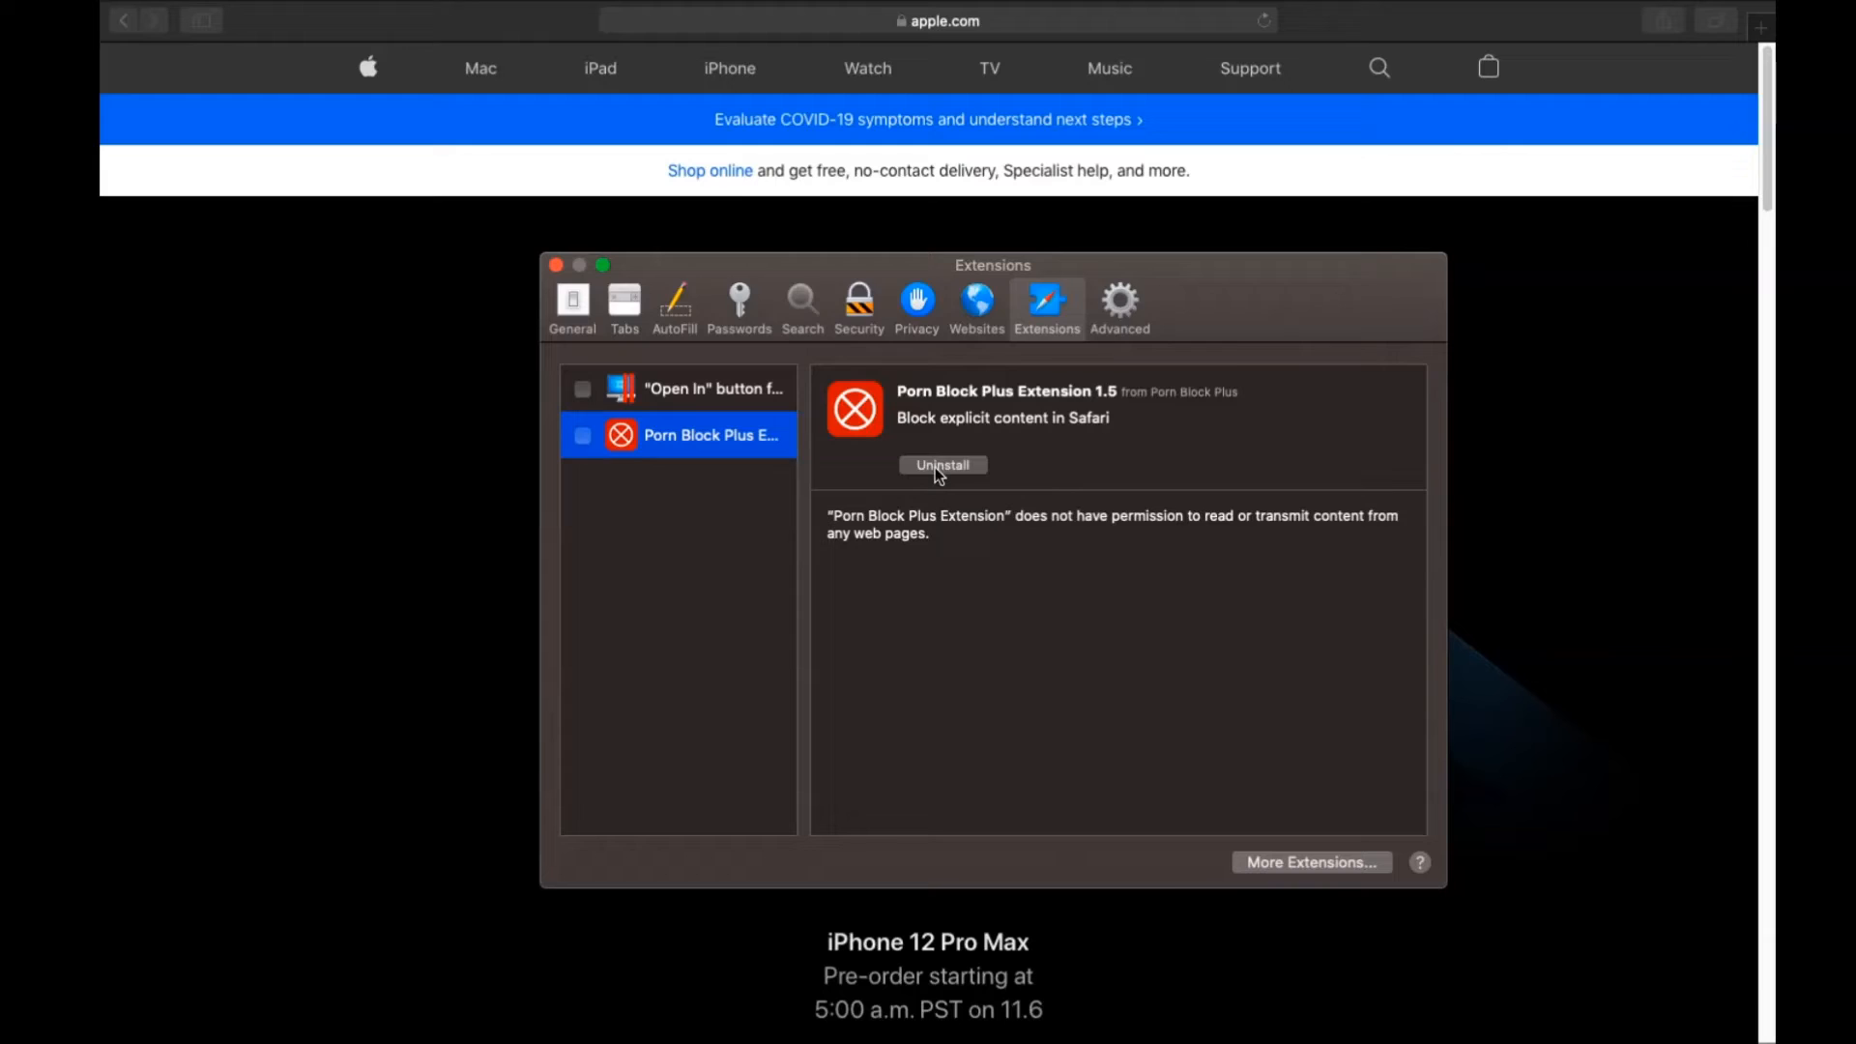
Uninstall the Porn Block Plus Safari extension by moving its app to the Bin from Finder
{"action": "left_click", "coordinate": [943, 464]}
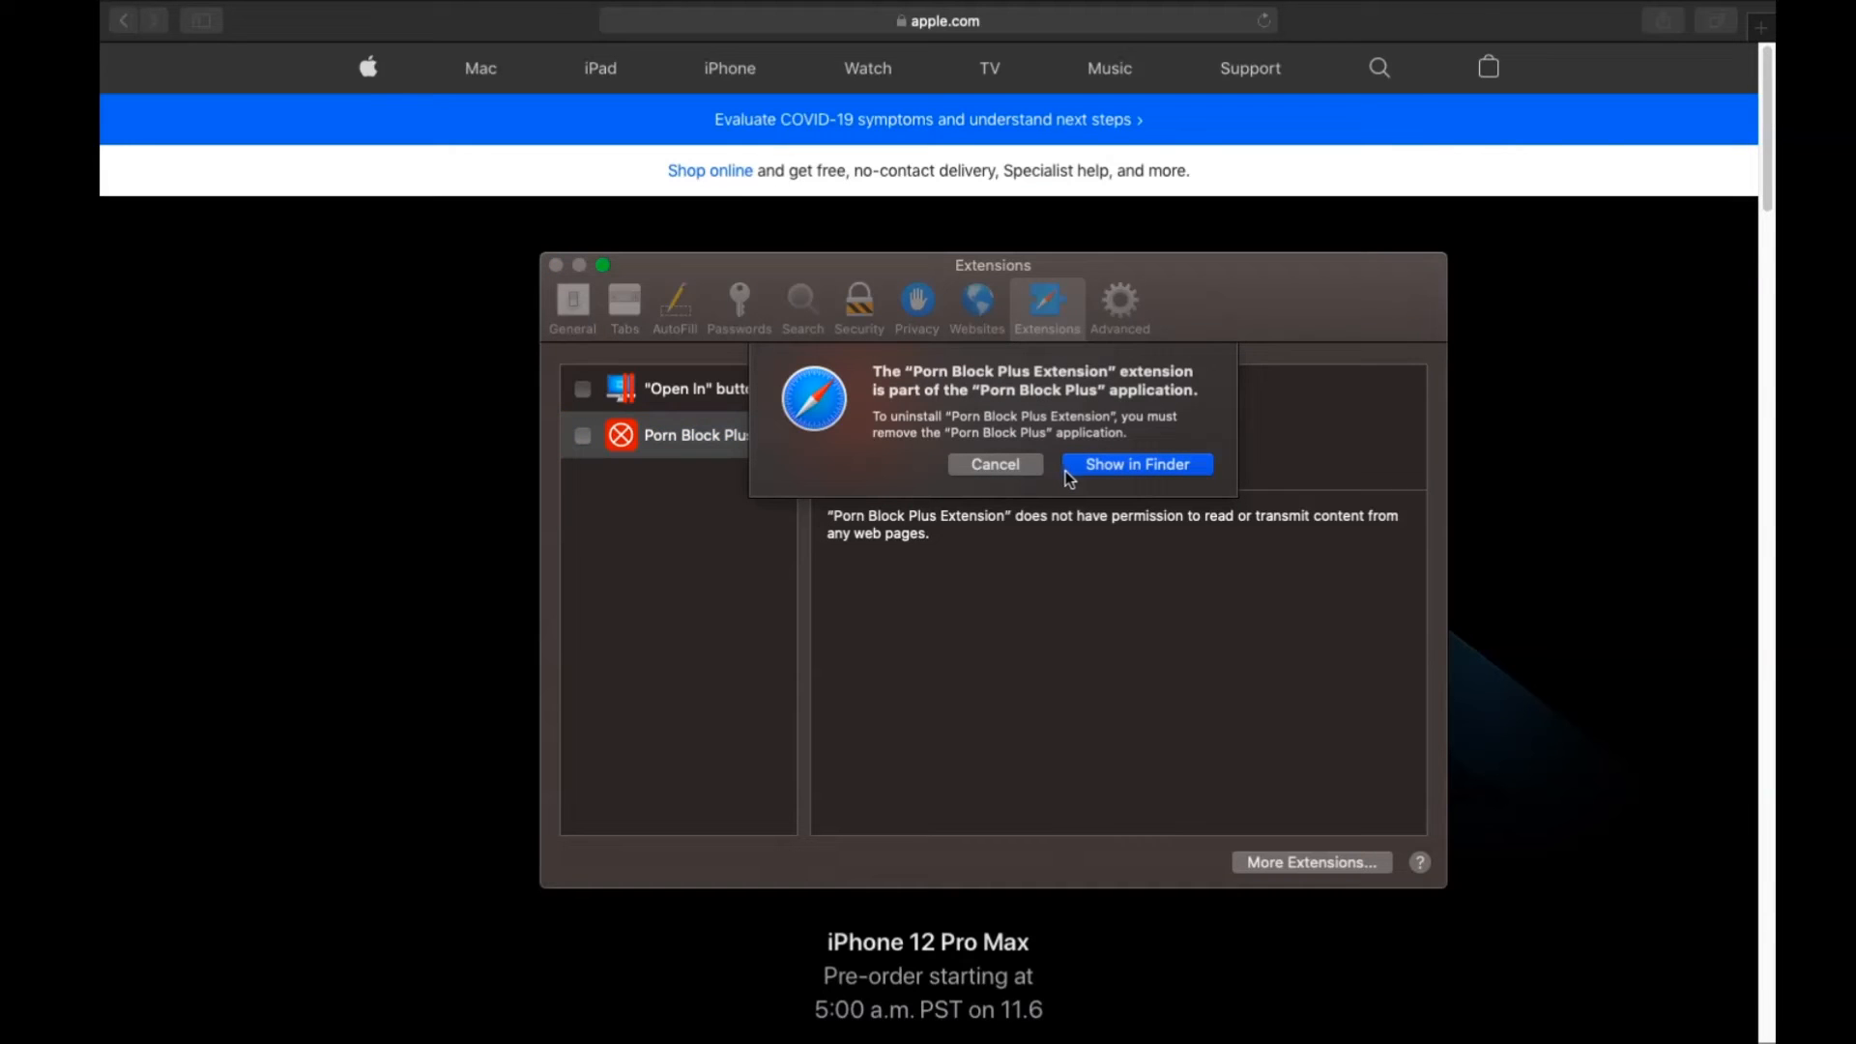
{"action": "left_click", "coordinate": [1135, 464]}
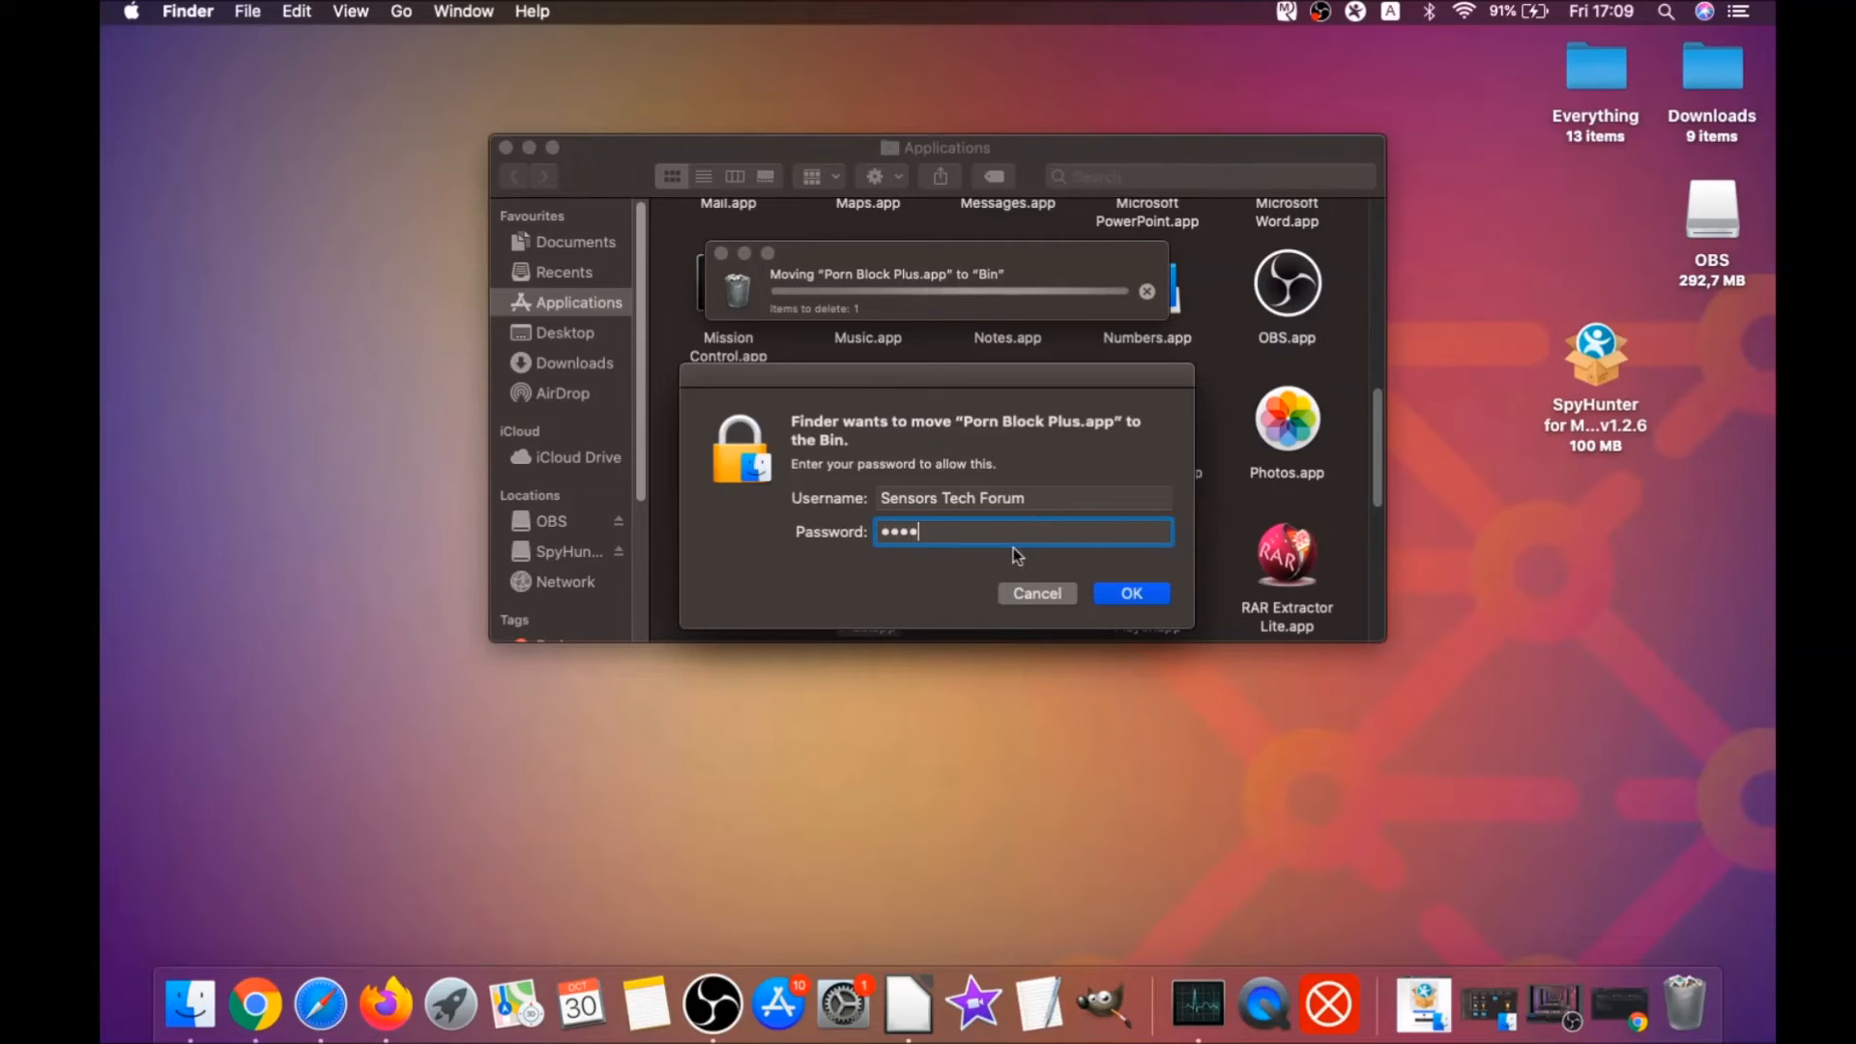
{"action": "left_click", "coordinate": [1129, 593]}
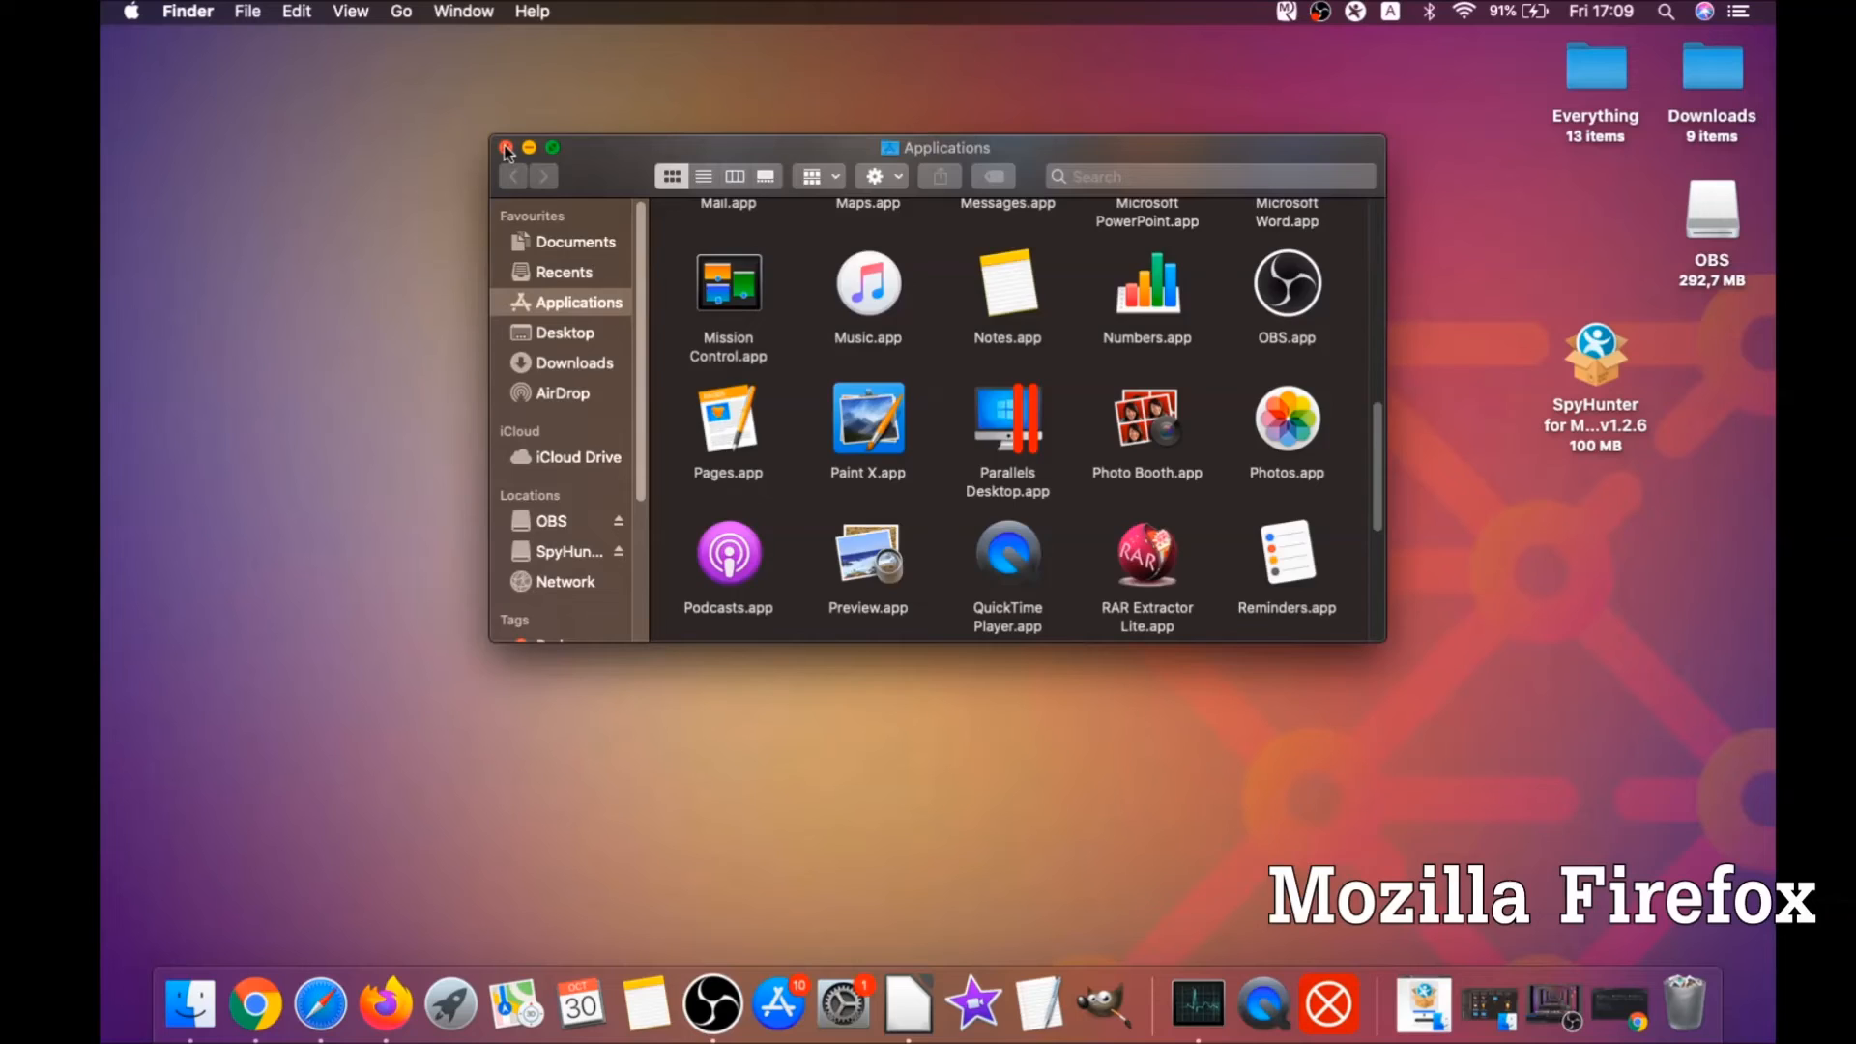
{"action": "left_click", "coordinate": [505, 147]}
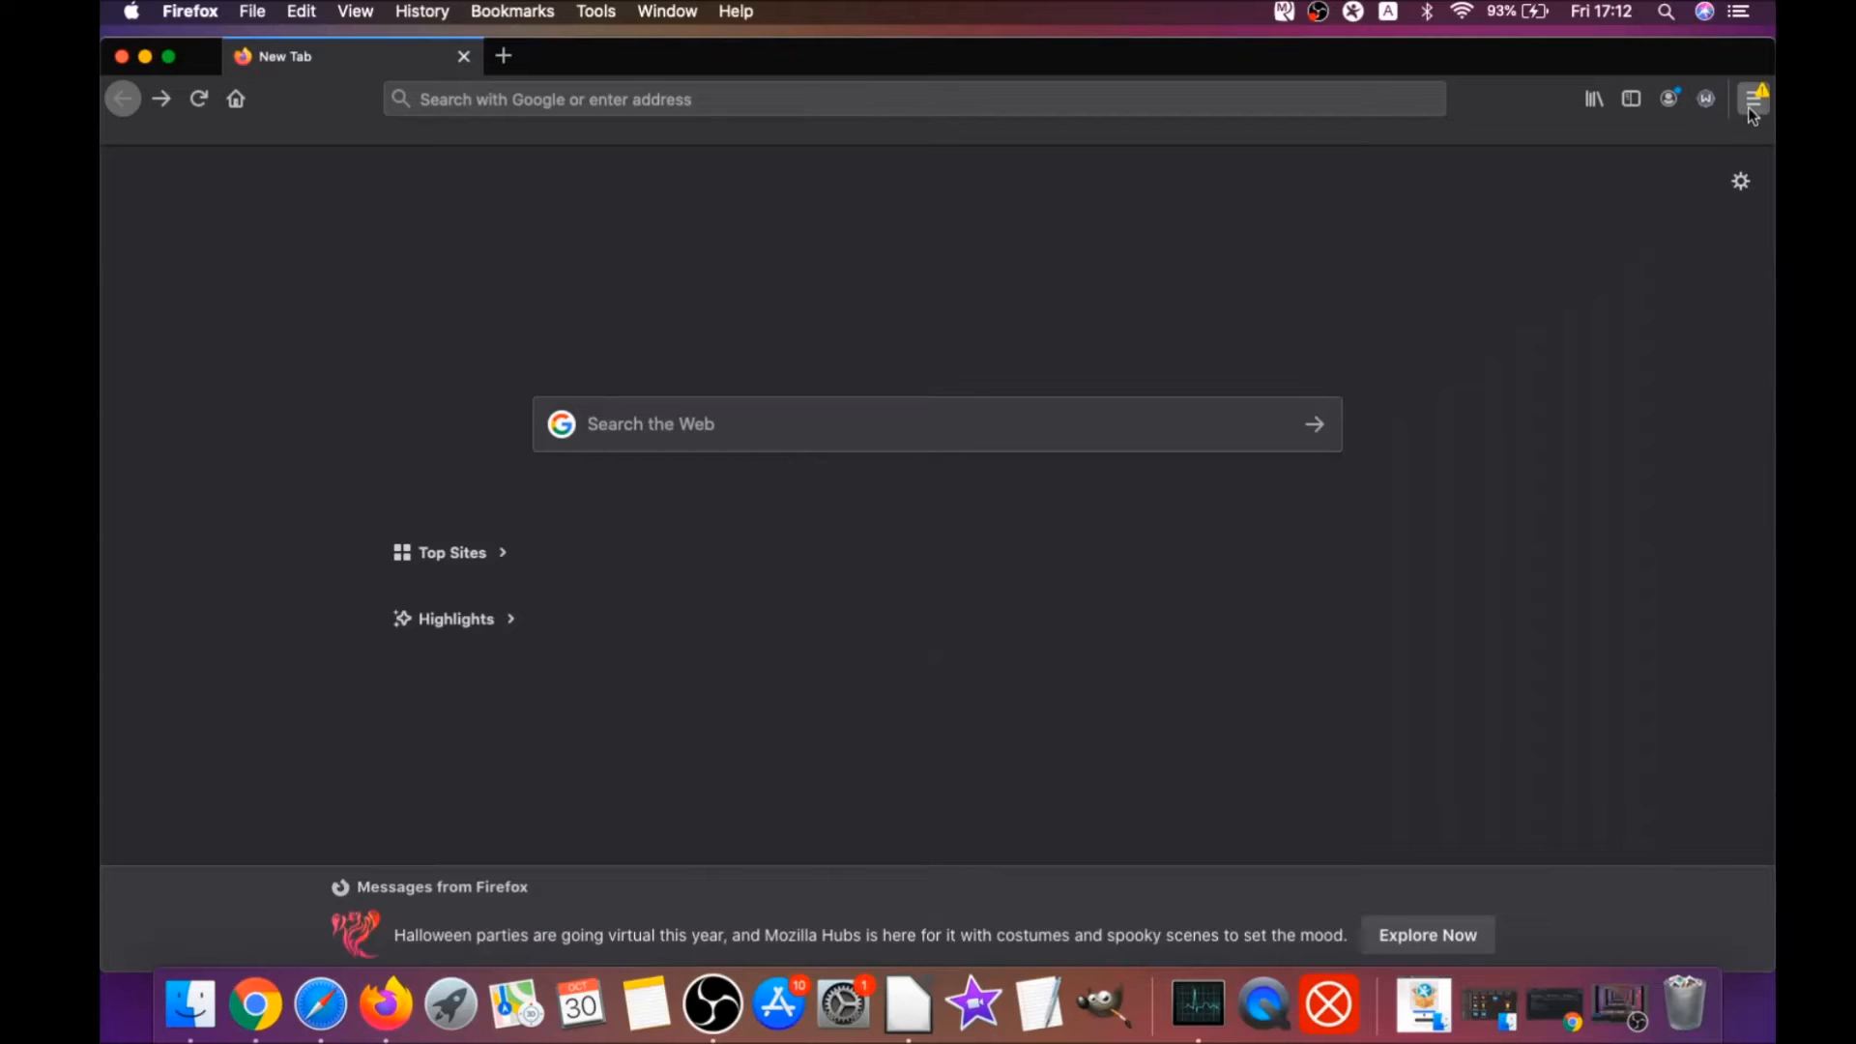
Remove the alice gear dice and Superpowers for Instagram extensions from Firefox's add-ons manager
{"action": "left_click", "coordinate": [1754, 99]}
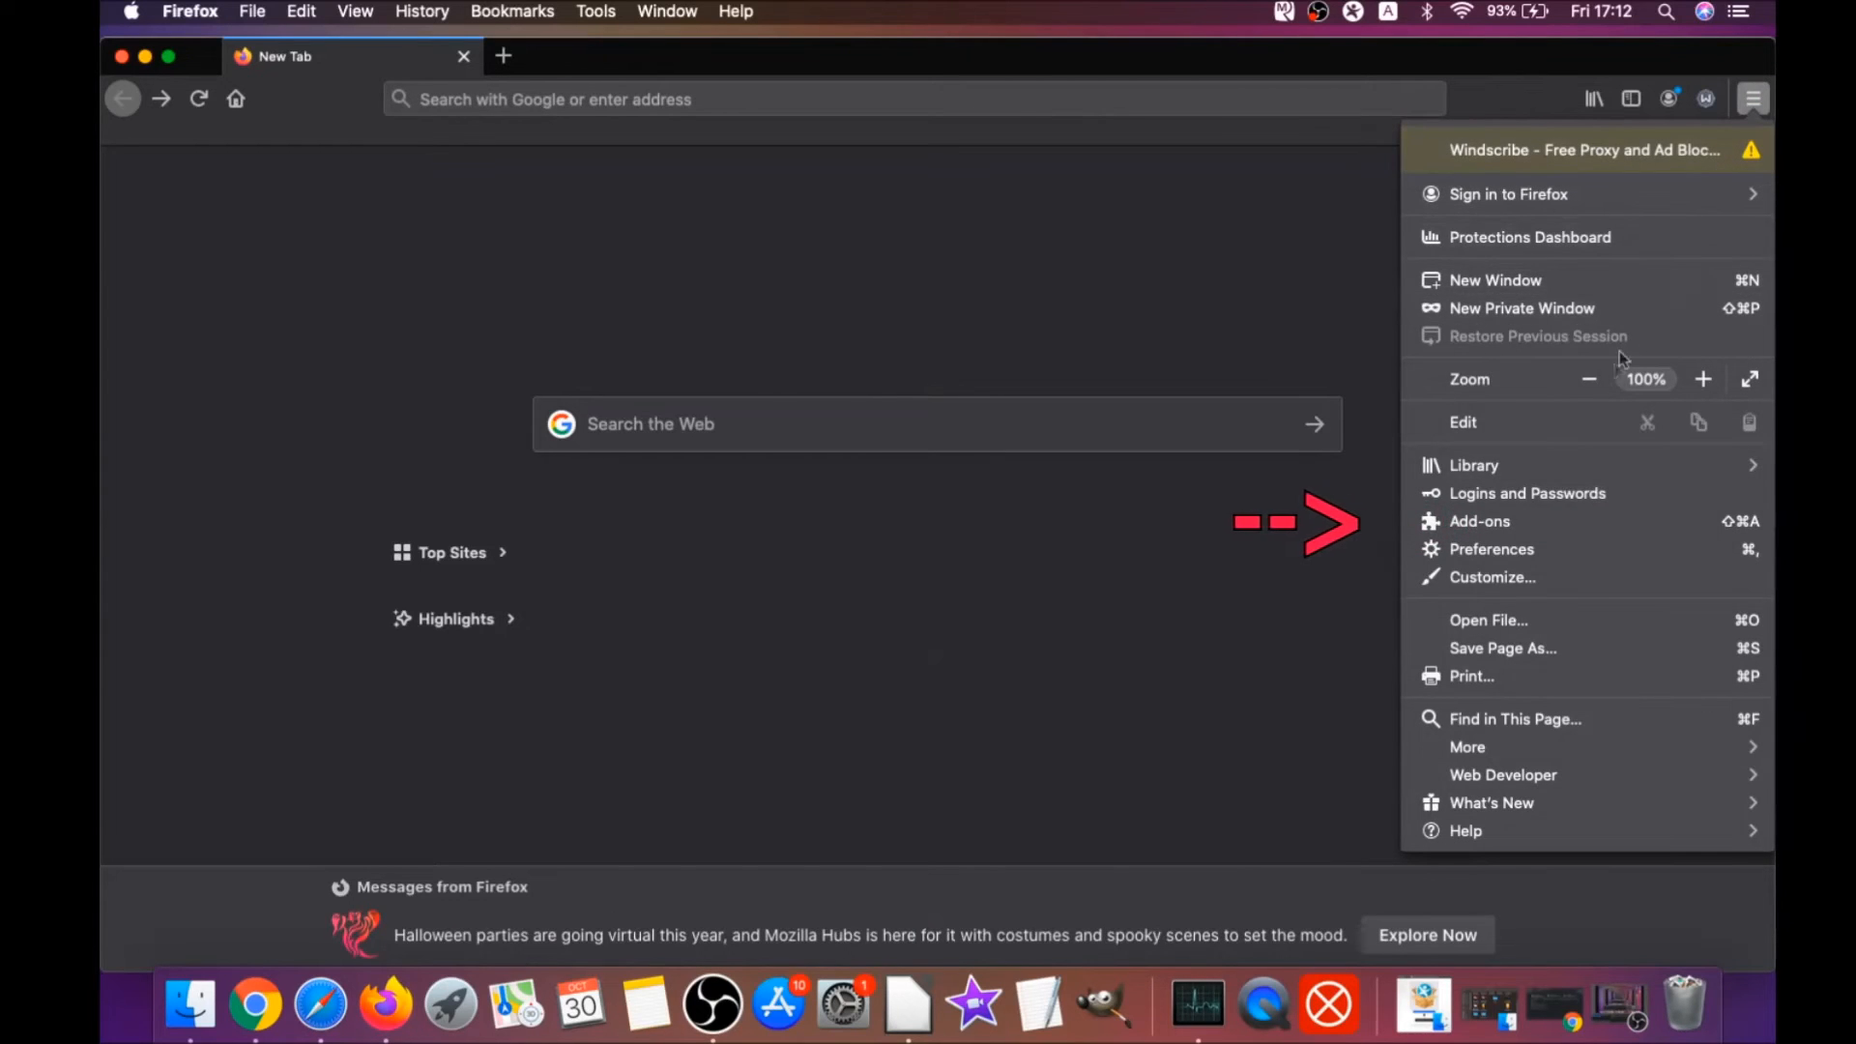
{"action": "left_click", "coordinate": [1479, 520]}
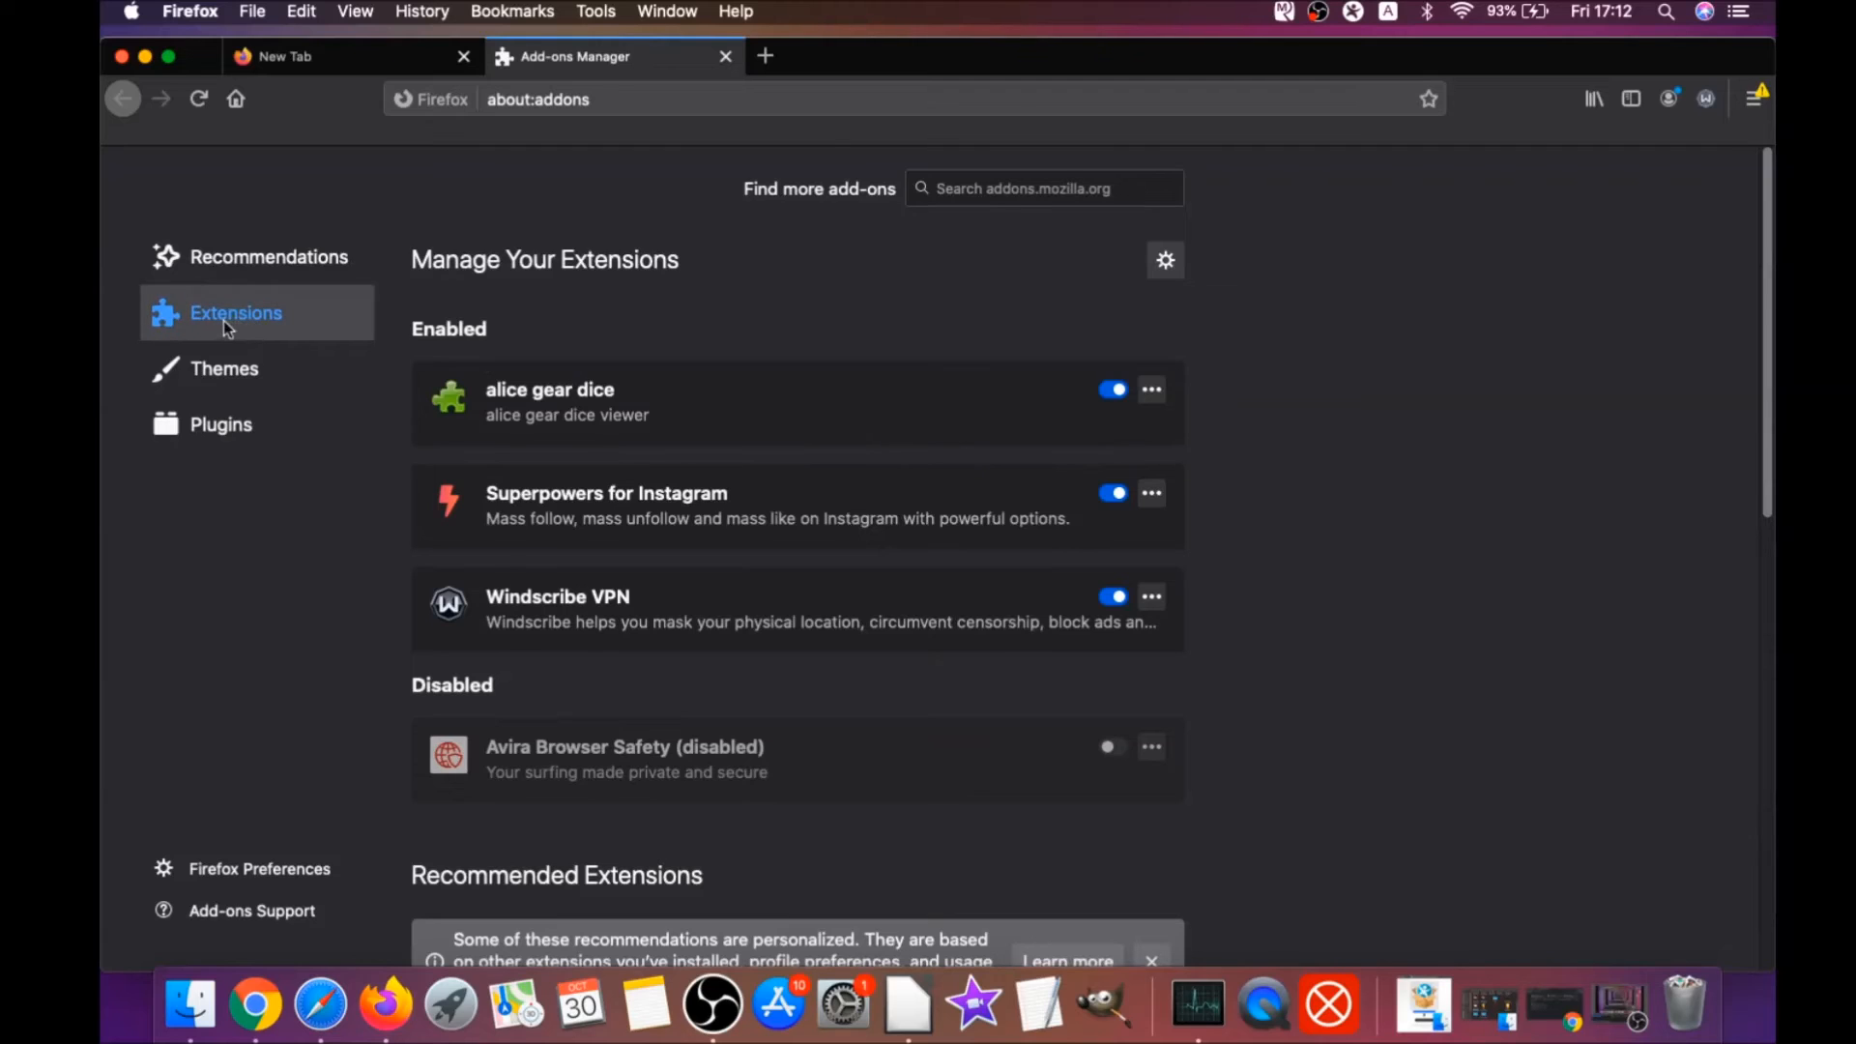
{"action": "mouse_move", "coordinate": [592, 507]}
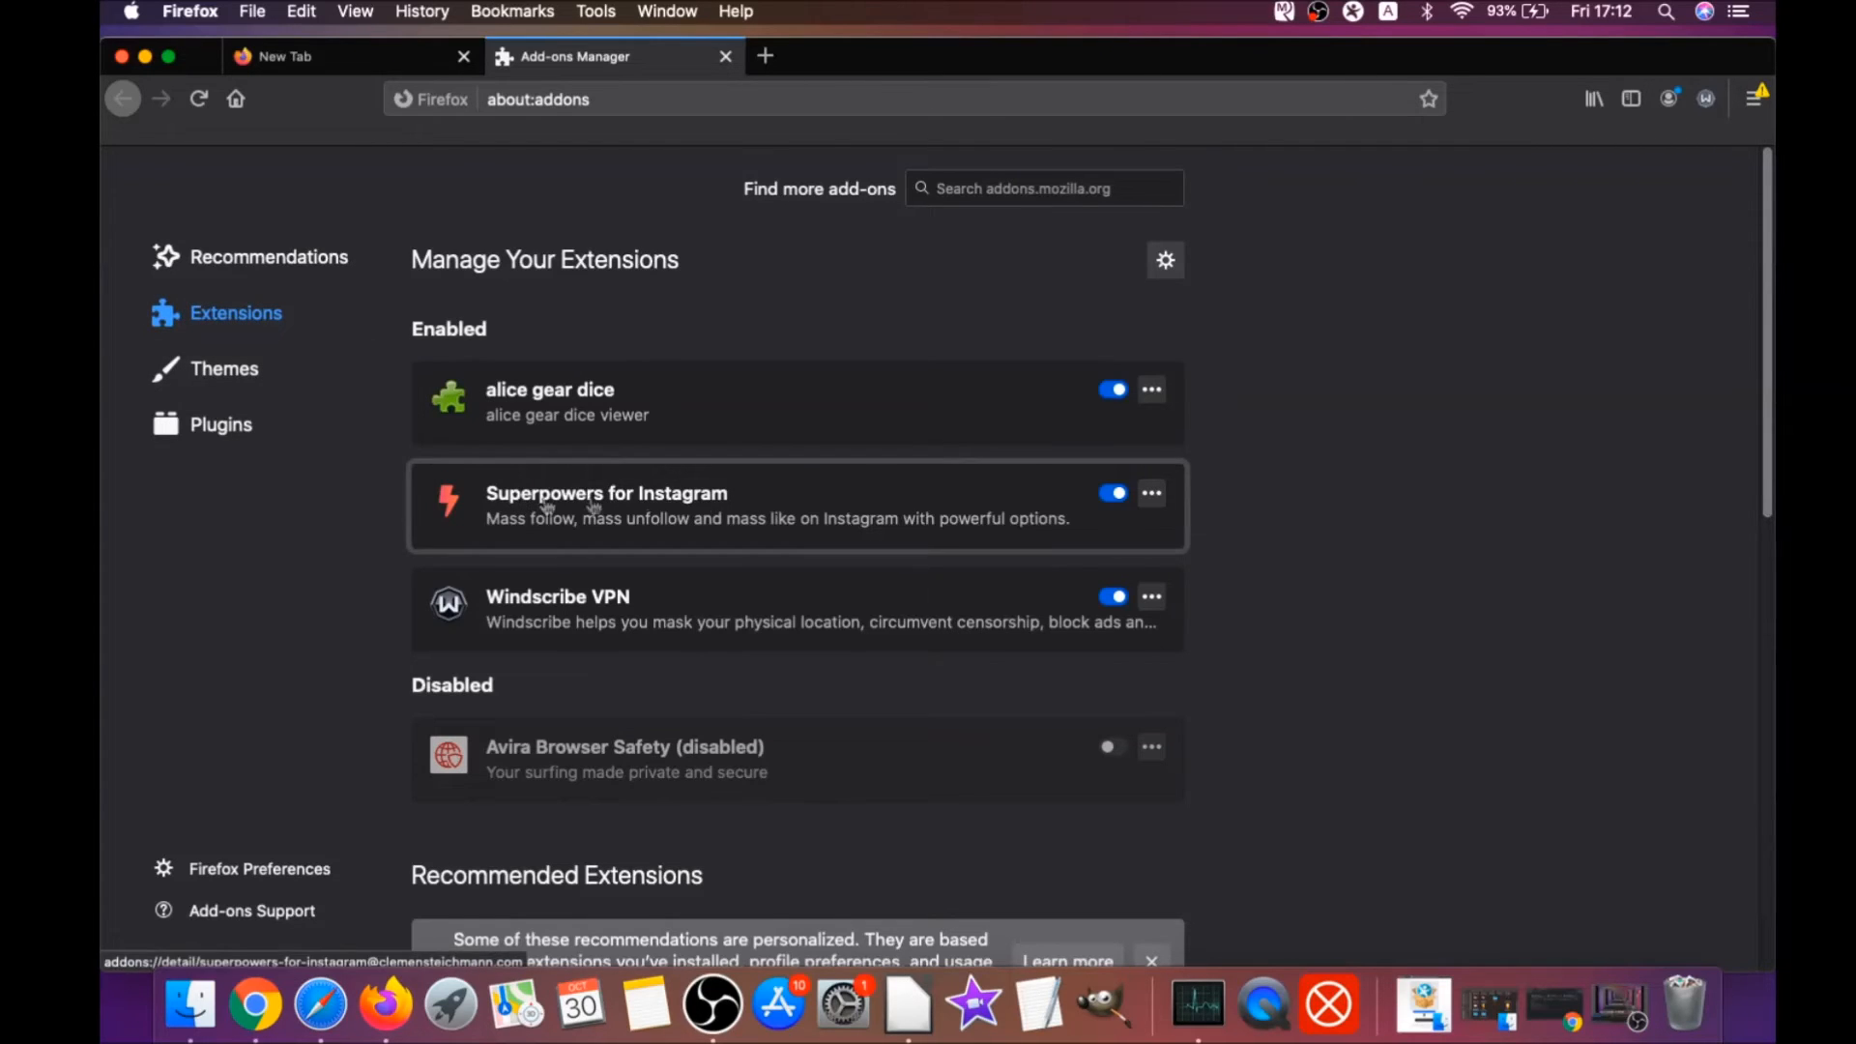
{"action": "left_click", "coordinate": [1111, 493]}
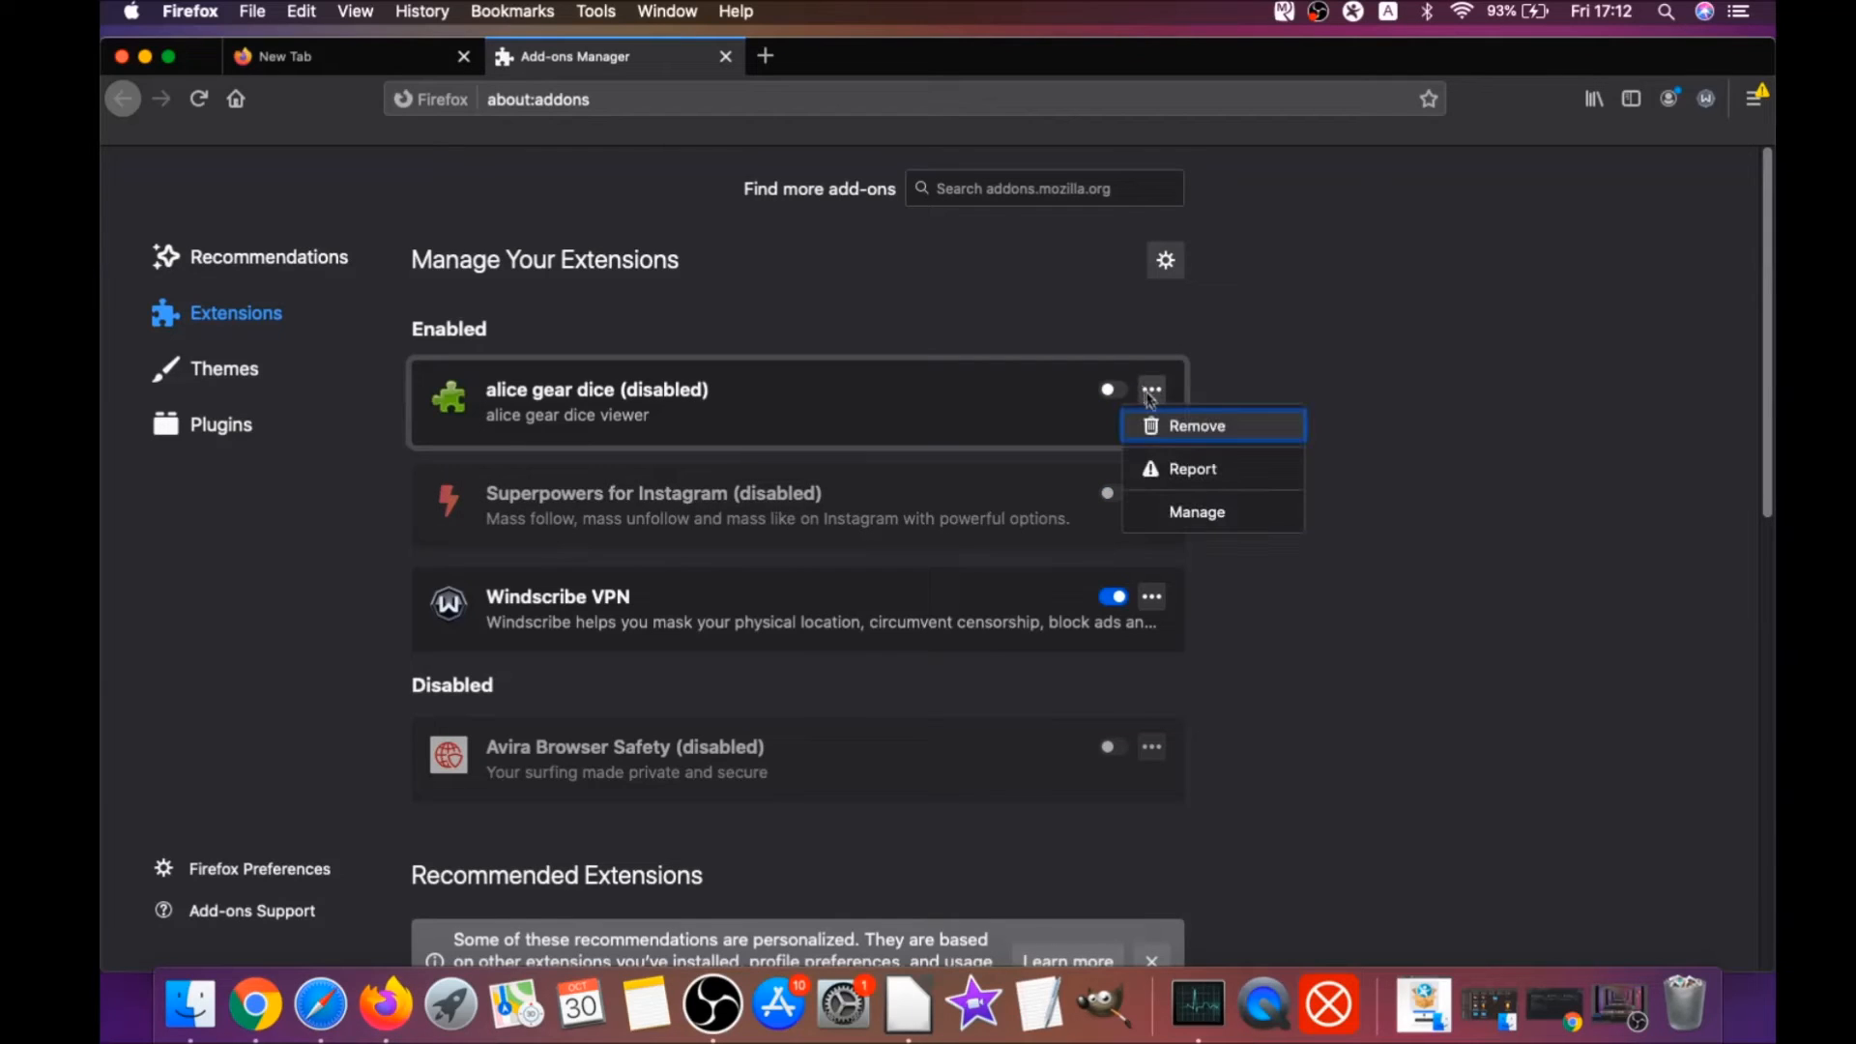
{"action": "left_click", "coordinate": [1077, 319]}
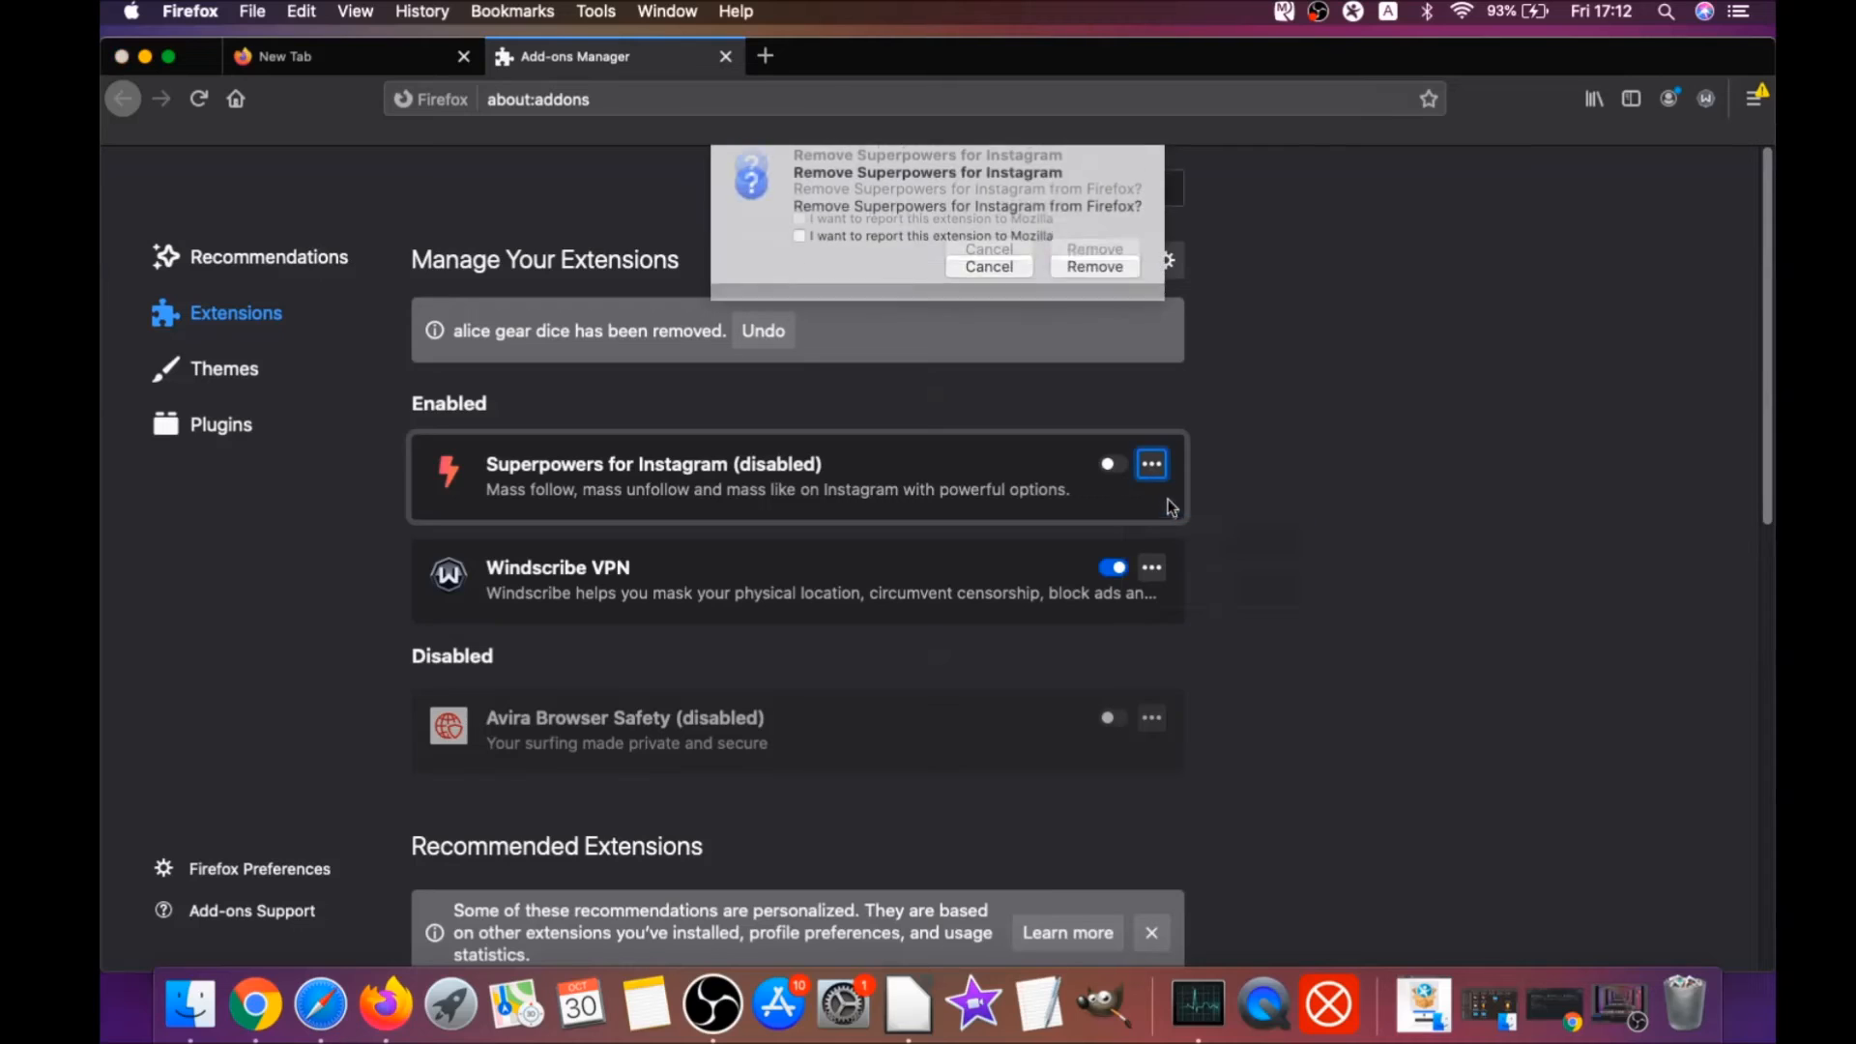
{"action": "left_click", "coordinate": [1092, 267]}
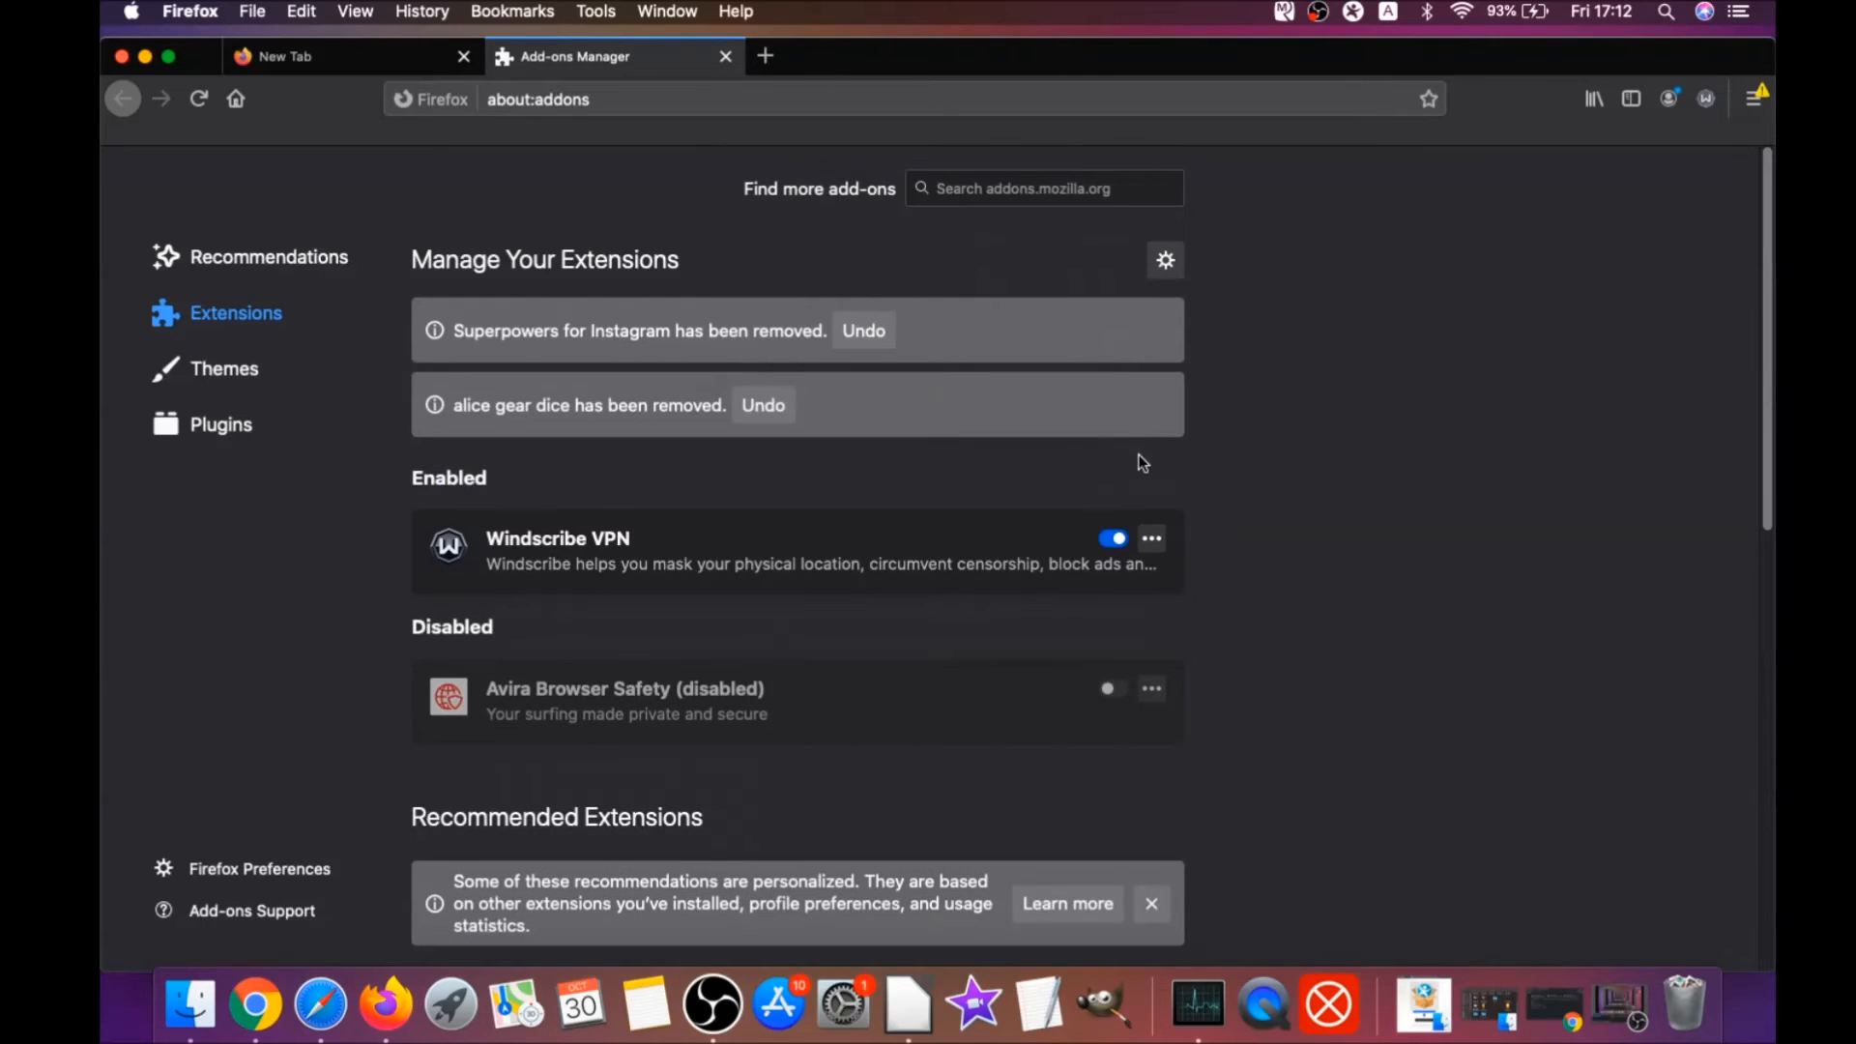
Refresh Firefox to its defaults from the about:support troubleshooting page and let it restart
{"action": "left_click", "coordinate": [540, 98]}
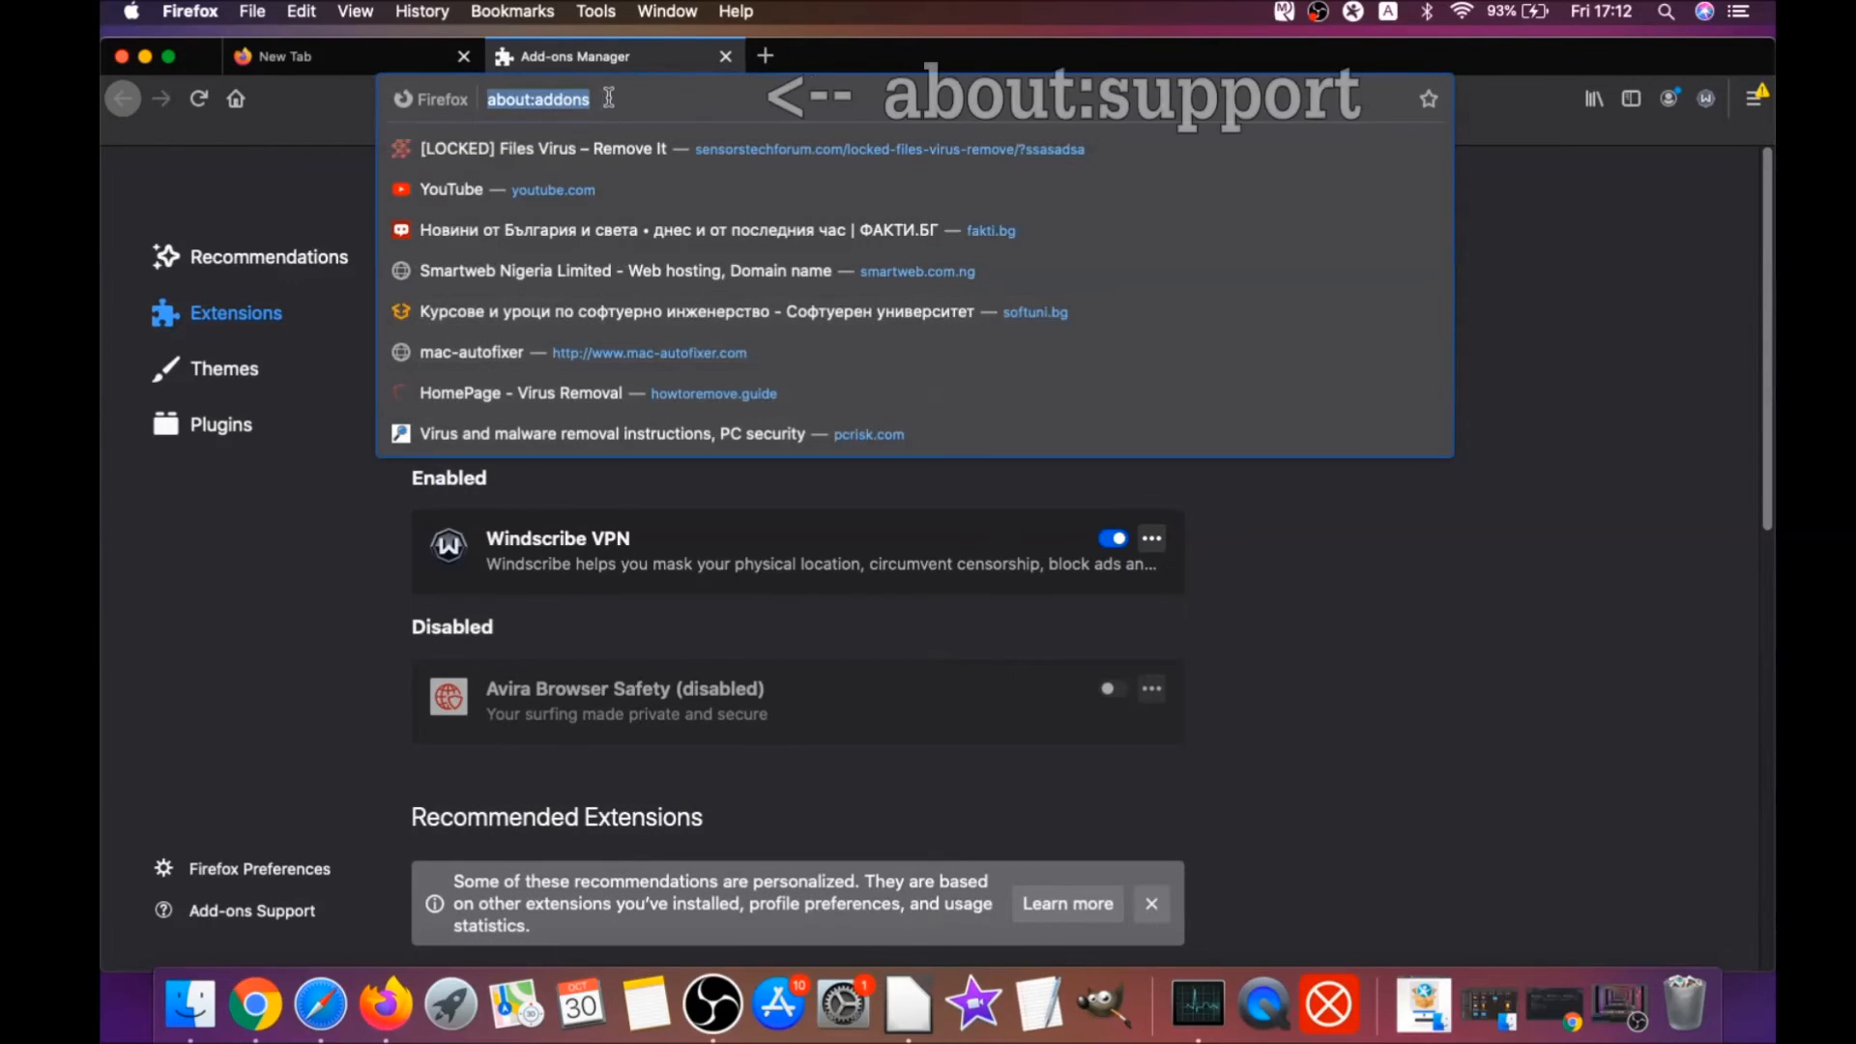
{"action": "type", "text": "a"}
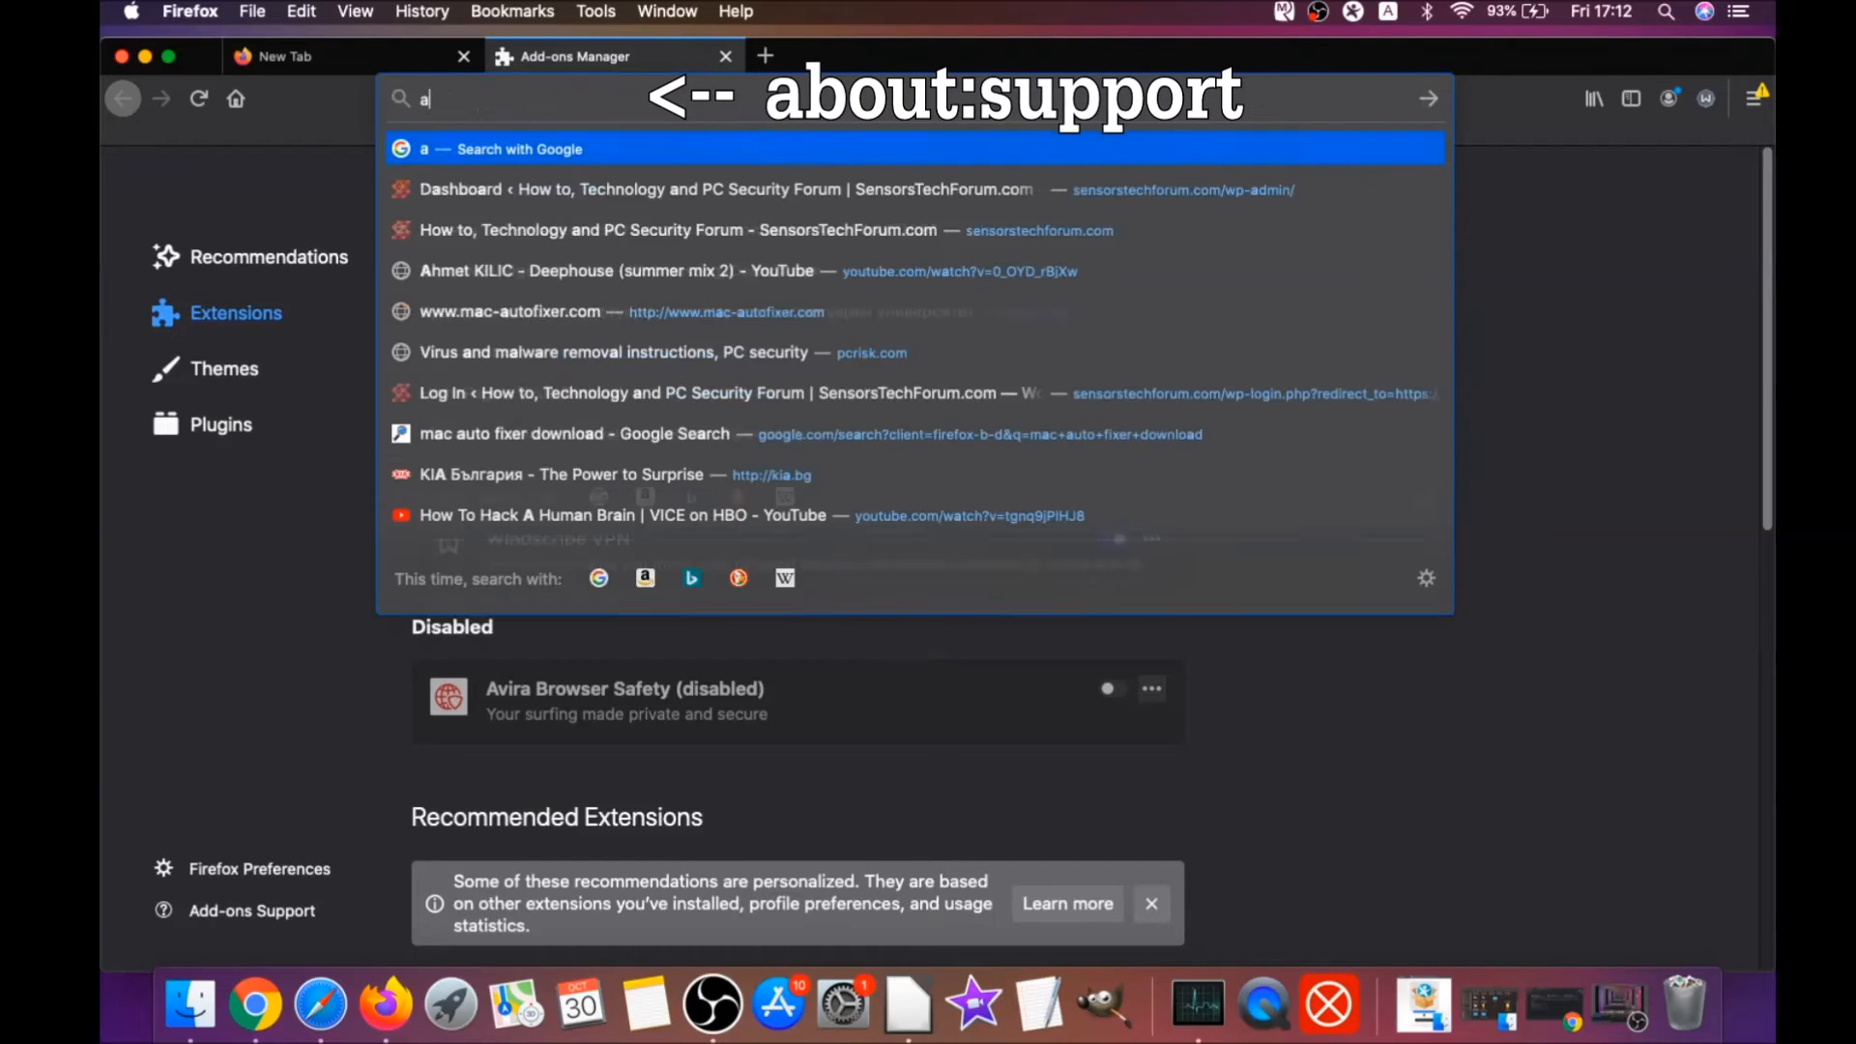
{"action": "type", "text": "bout:support"}
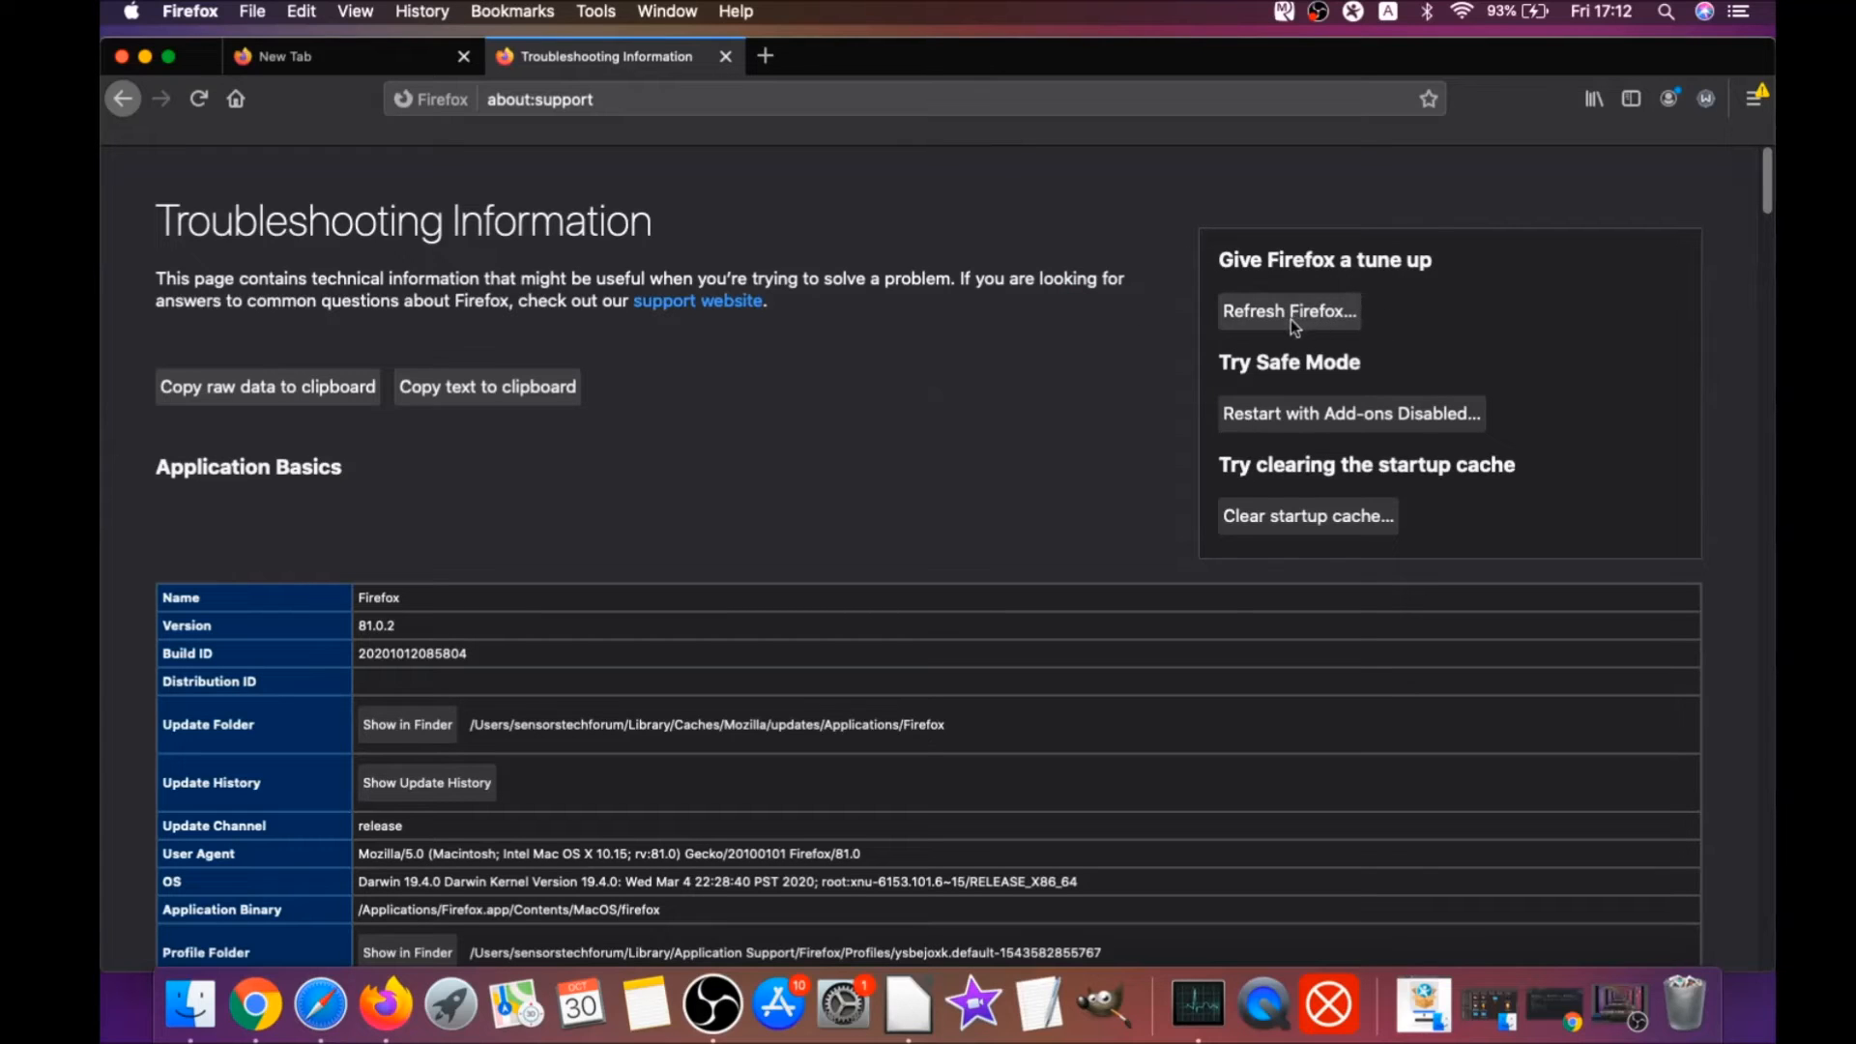
{"action": "left_click", "coordinate": [1288, 309]}
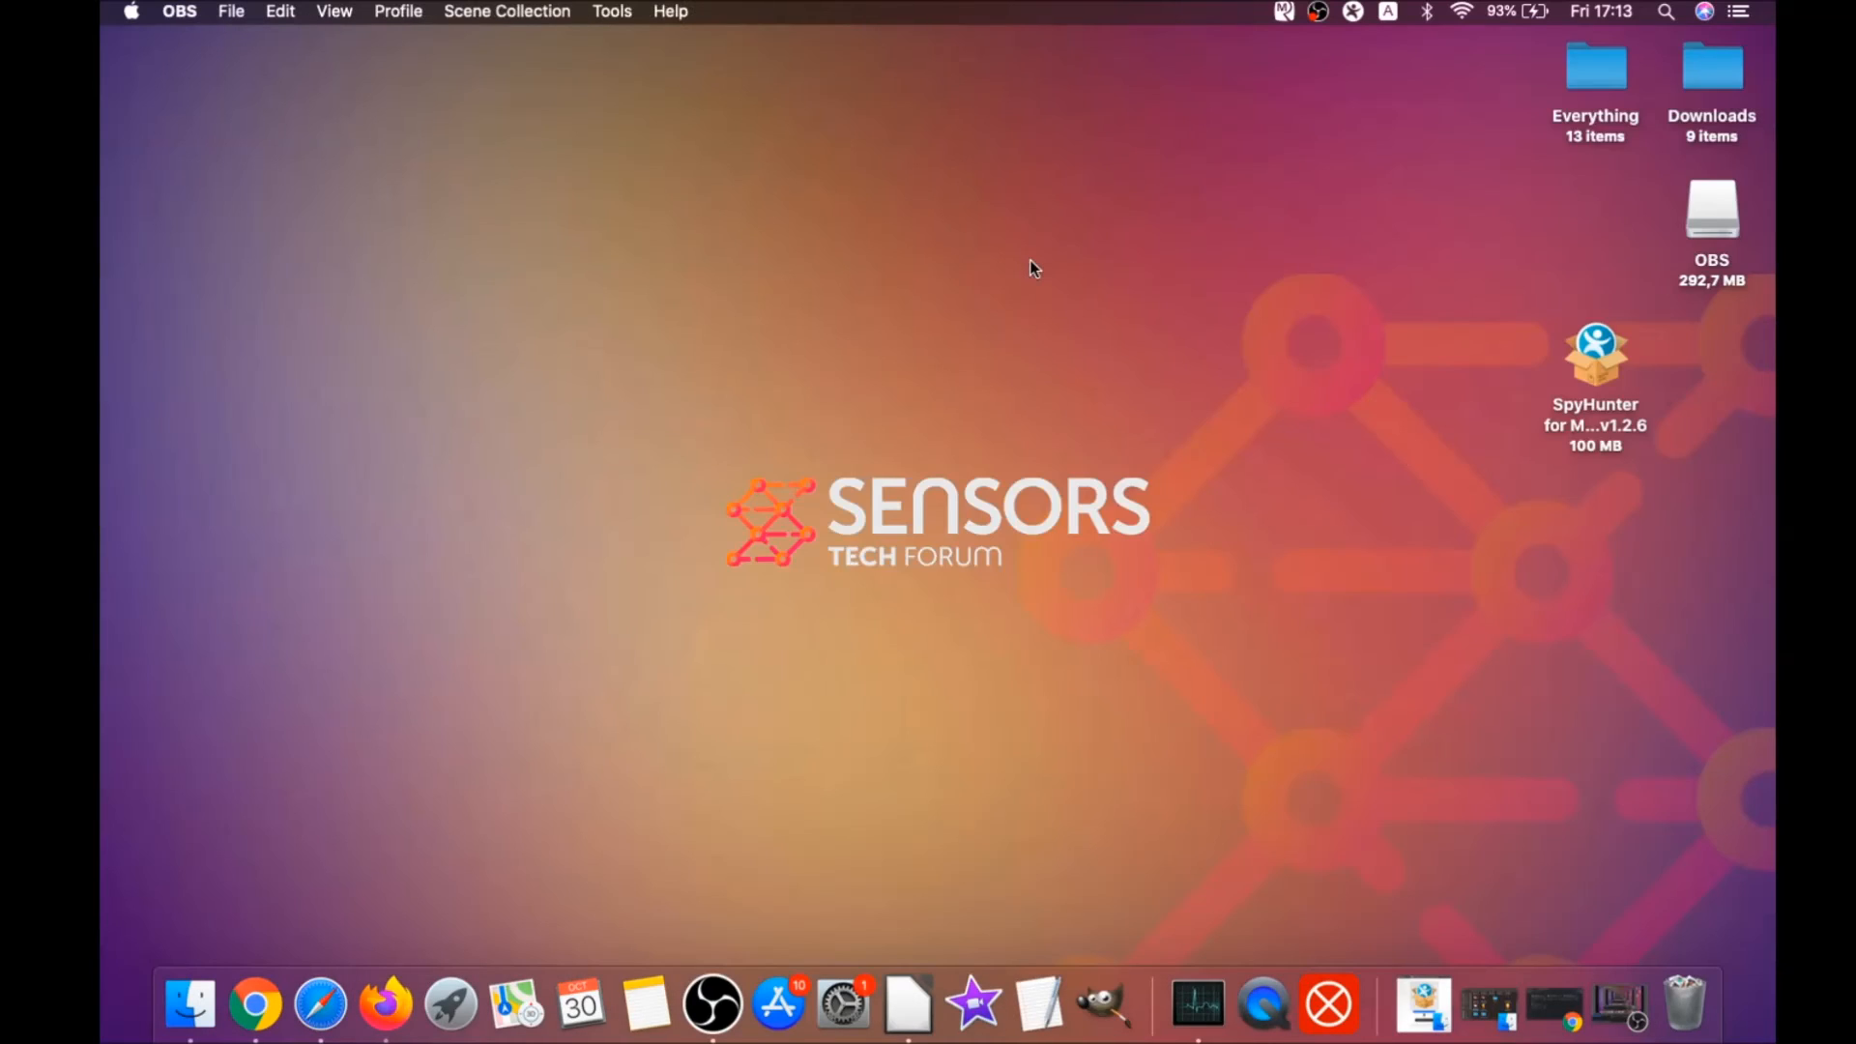
{"action": "mouse_move", "coordinate": [926, 462]}
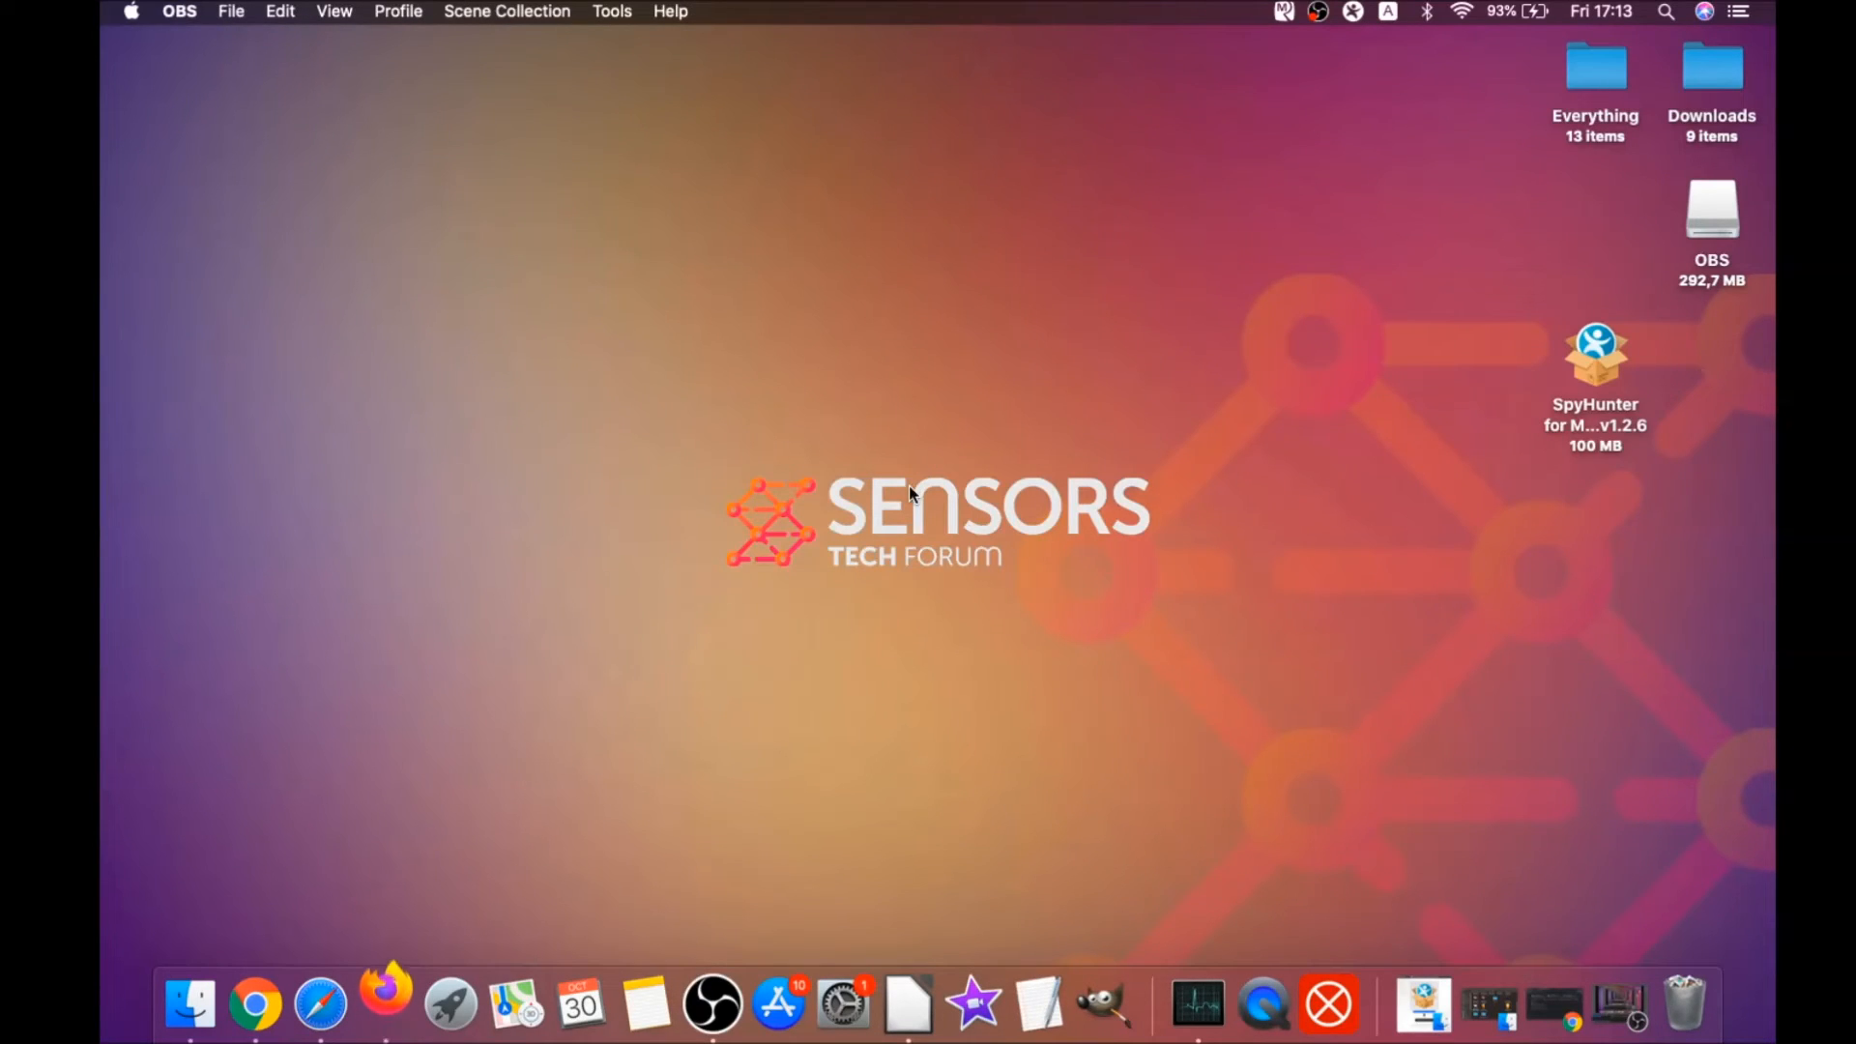
{"action": "left_click", "coordinate": [382, 1005]}
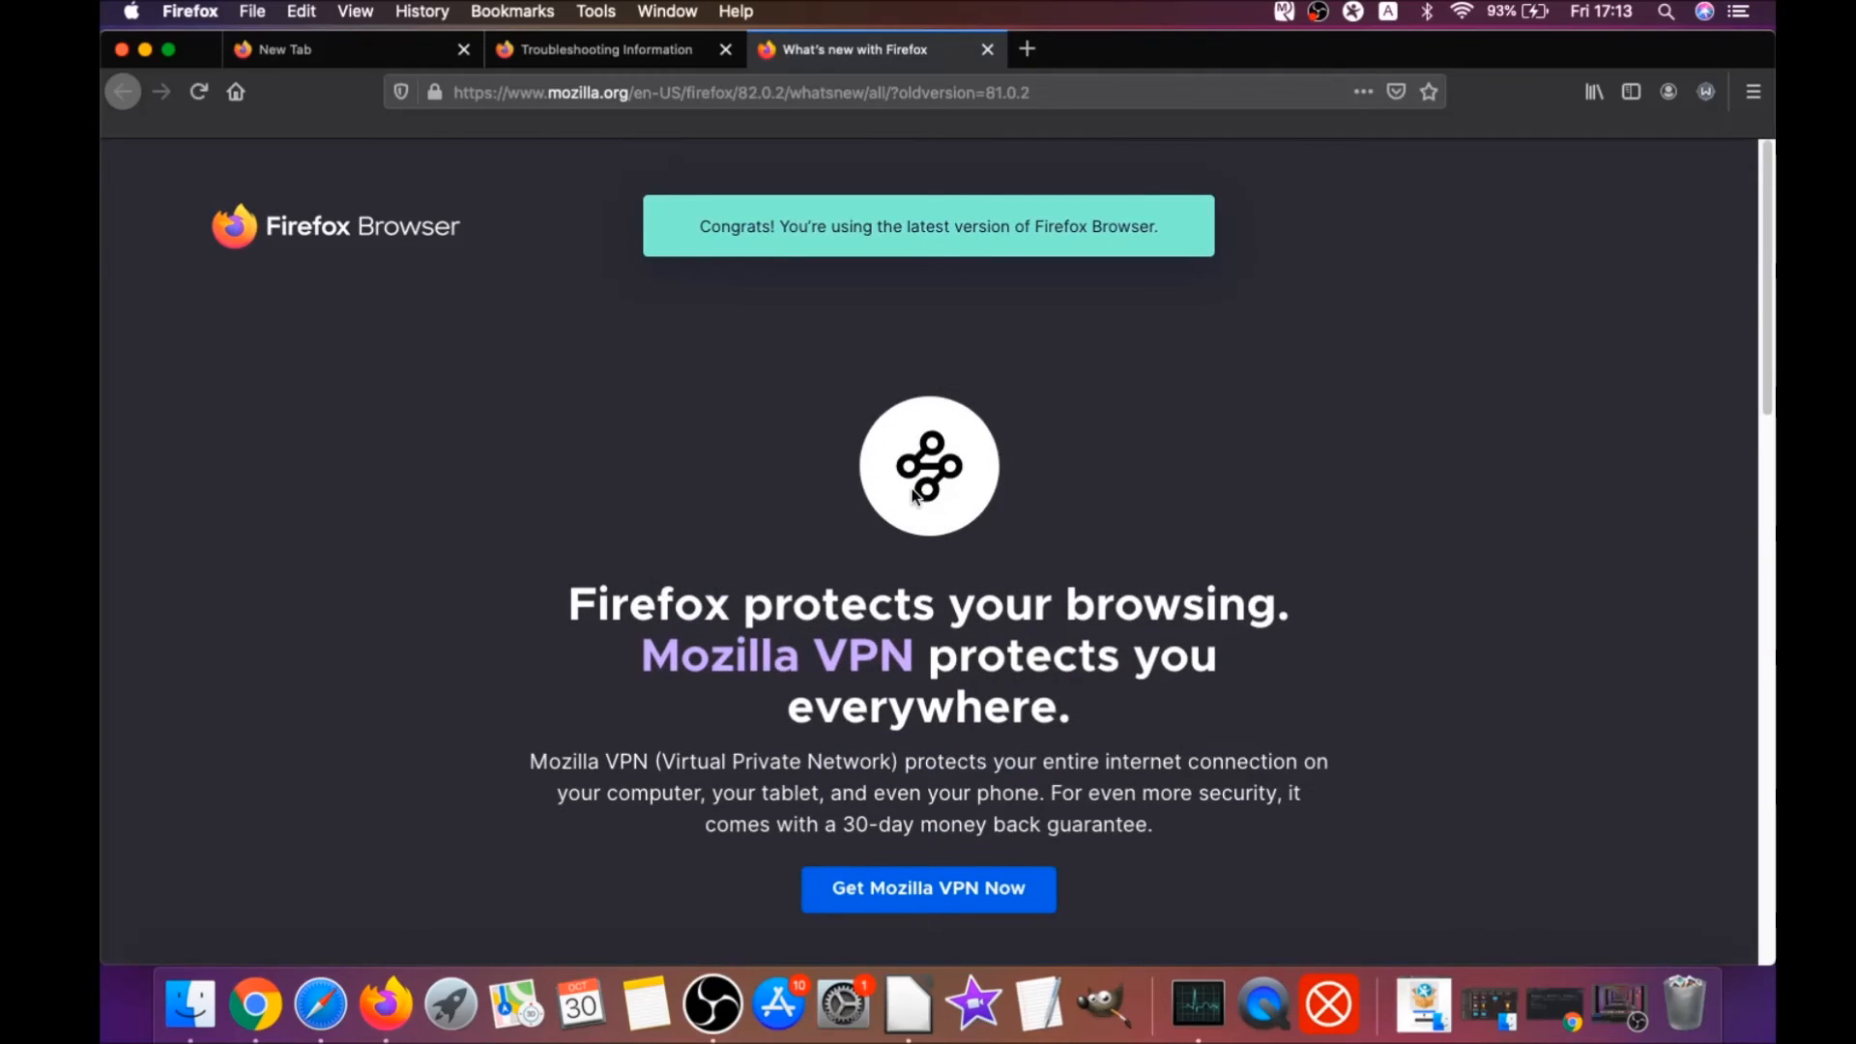
Confirm on Mozilla's page that Firefox is the latest version, 82.0.2
{"action": "triple_click", "coordinate": [926, 227]}
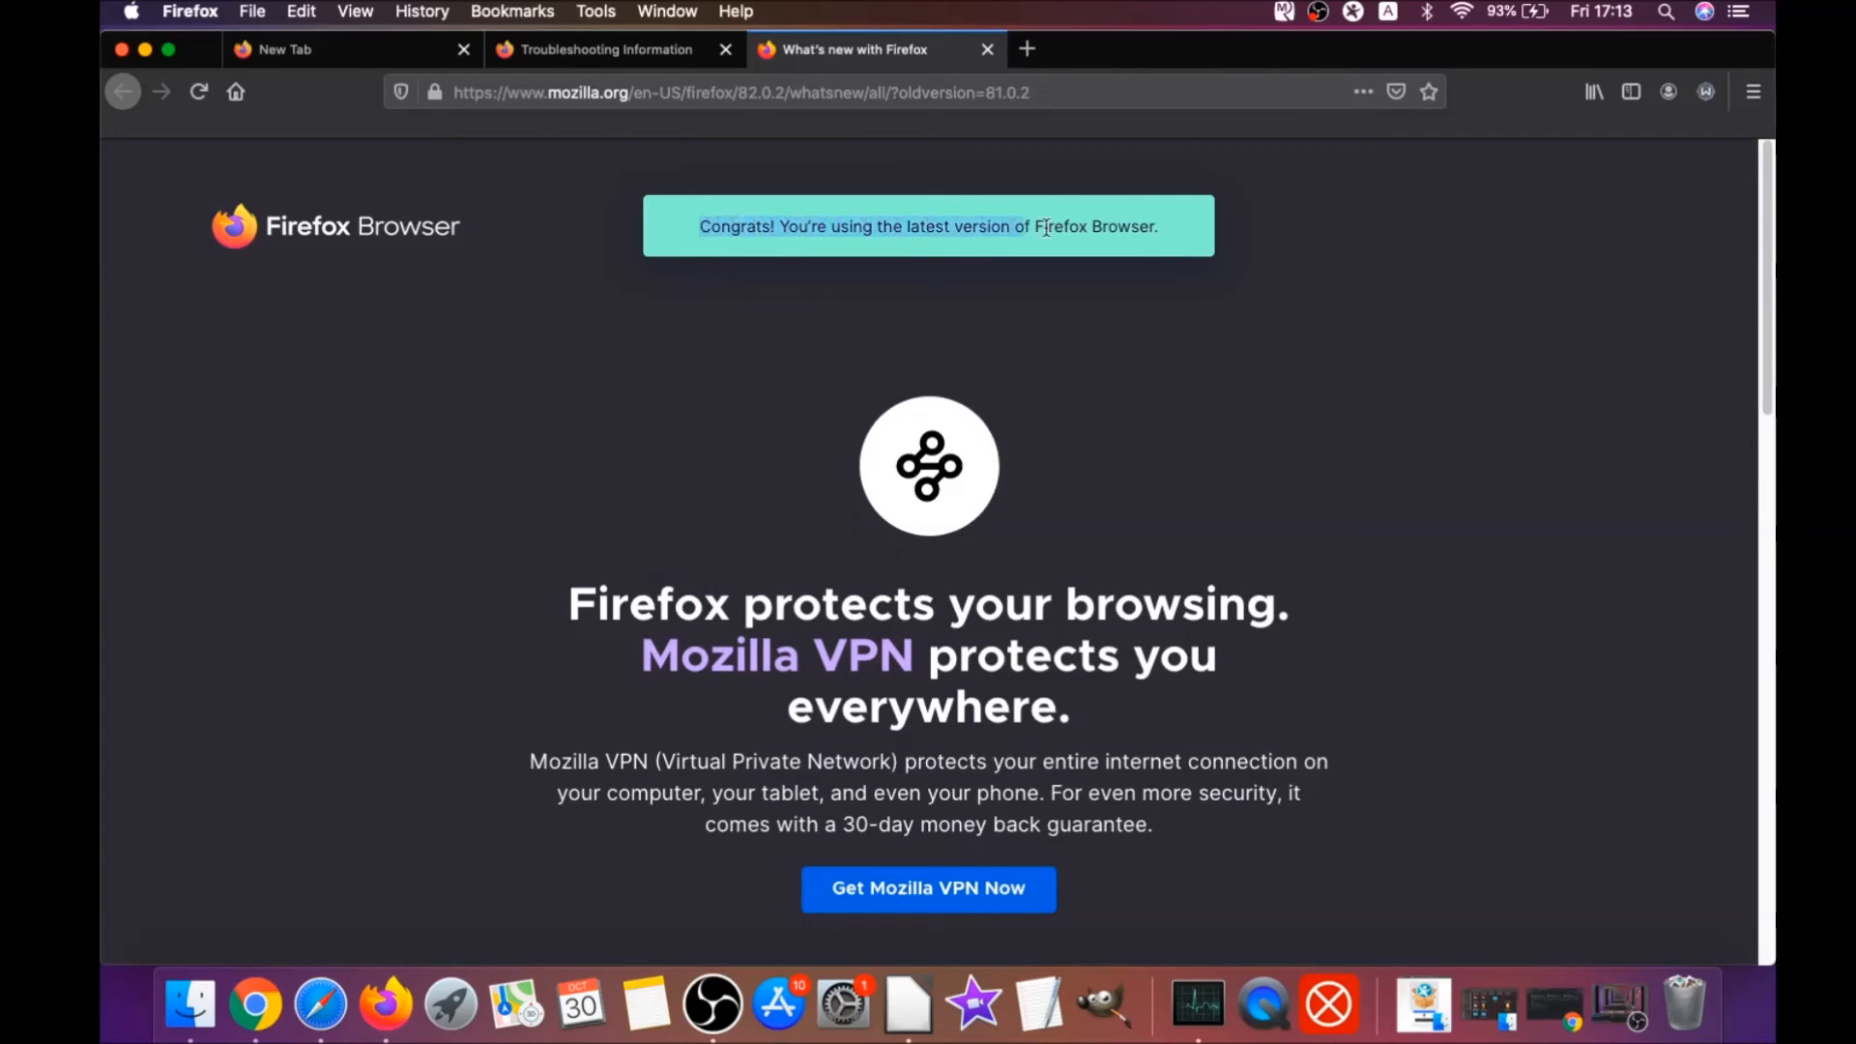
{"action": "scroll", "scroll_direction": "down", "scroll_amount": 3}
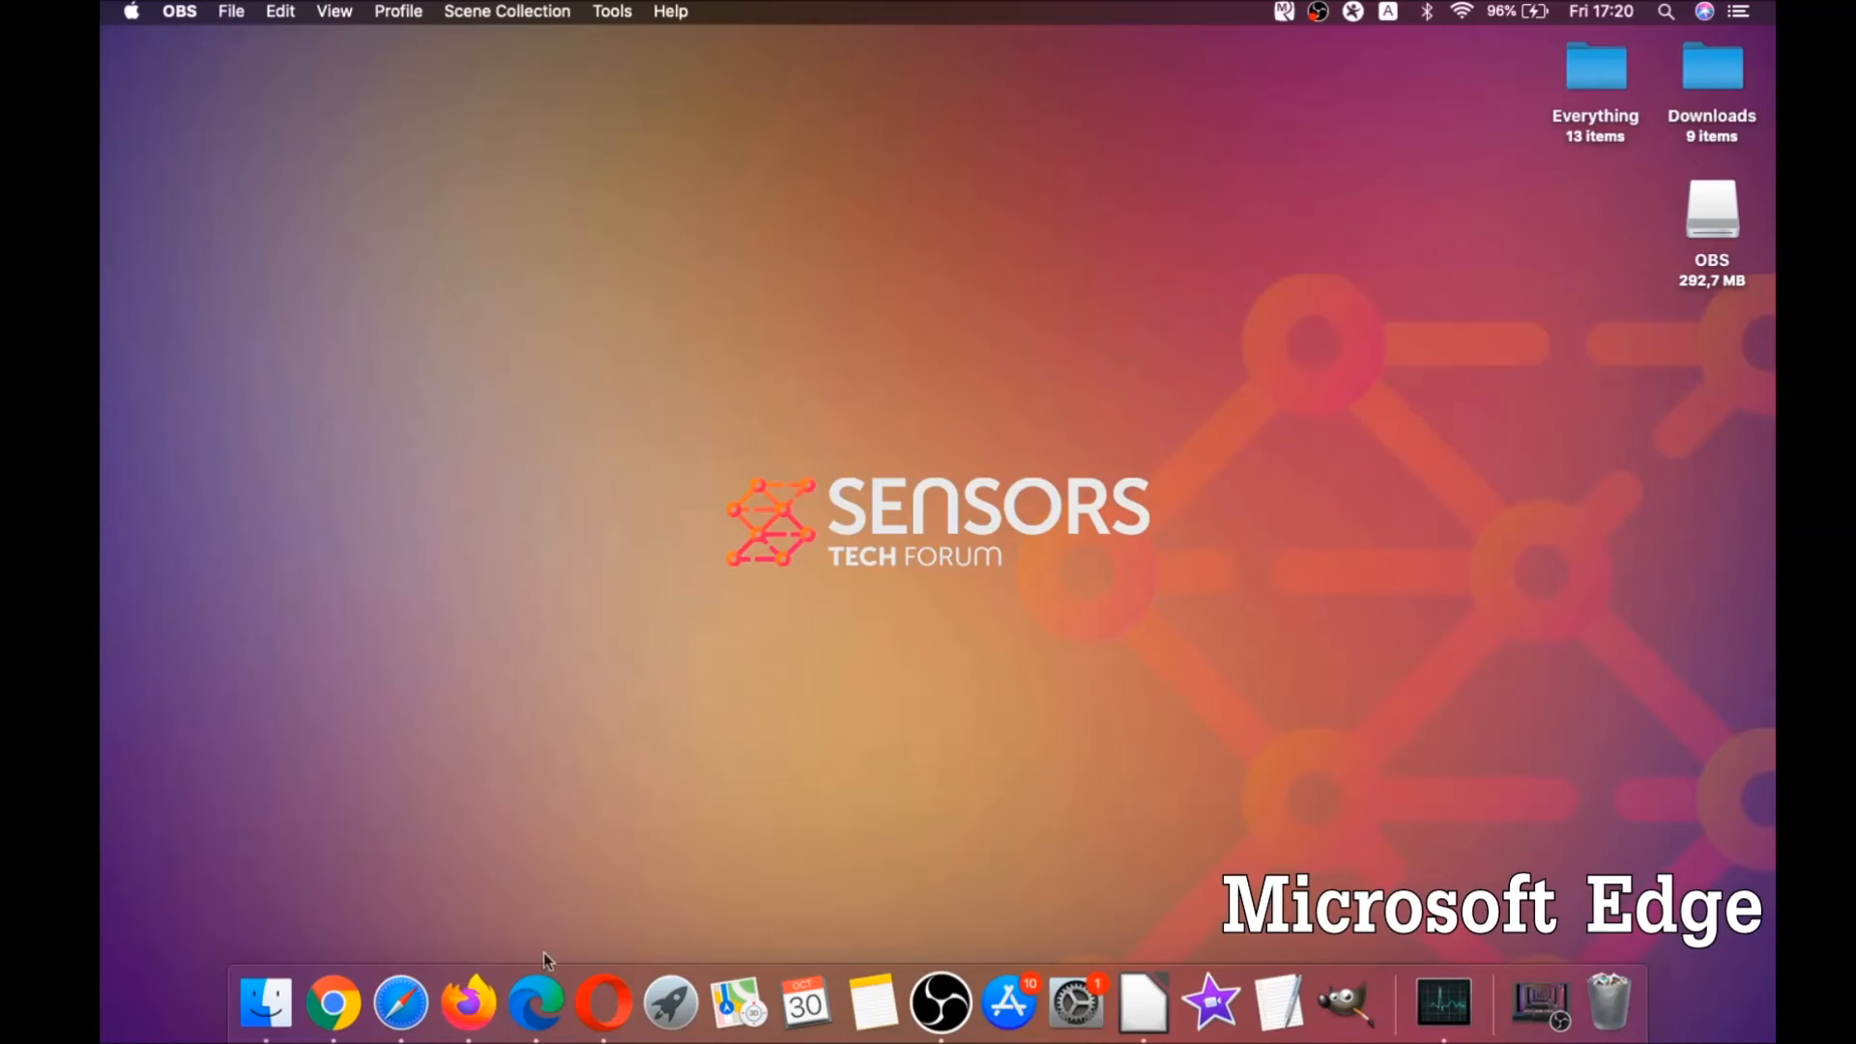
Launch Edge, go to edge://settings/clearBrowserData and set the time range to All Time
{"action": "left_click", "coordinate": [536, 1003]}
{"action": "type", "text": "edge://settings/clear"}
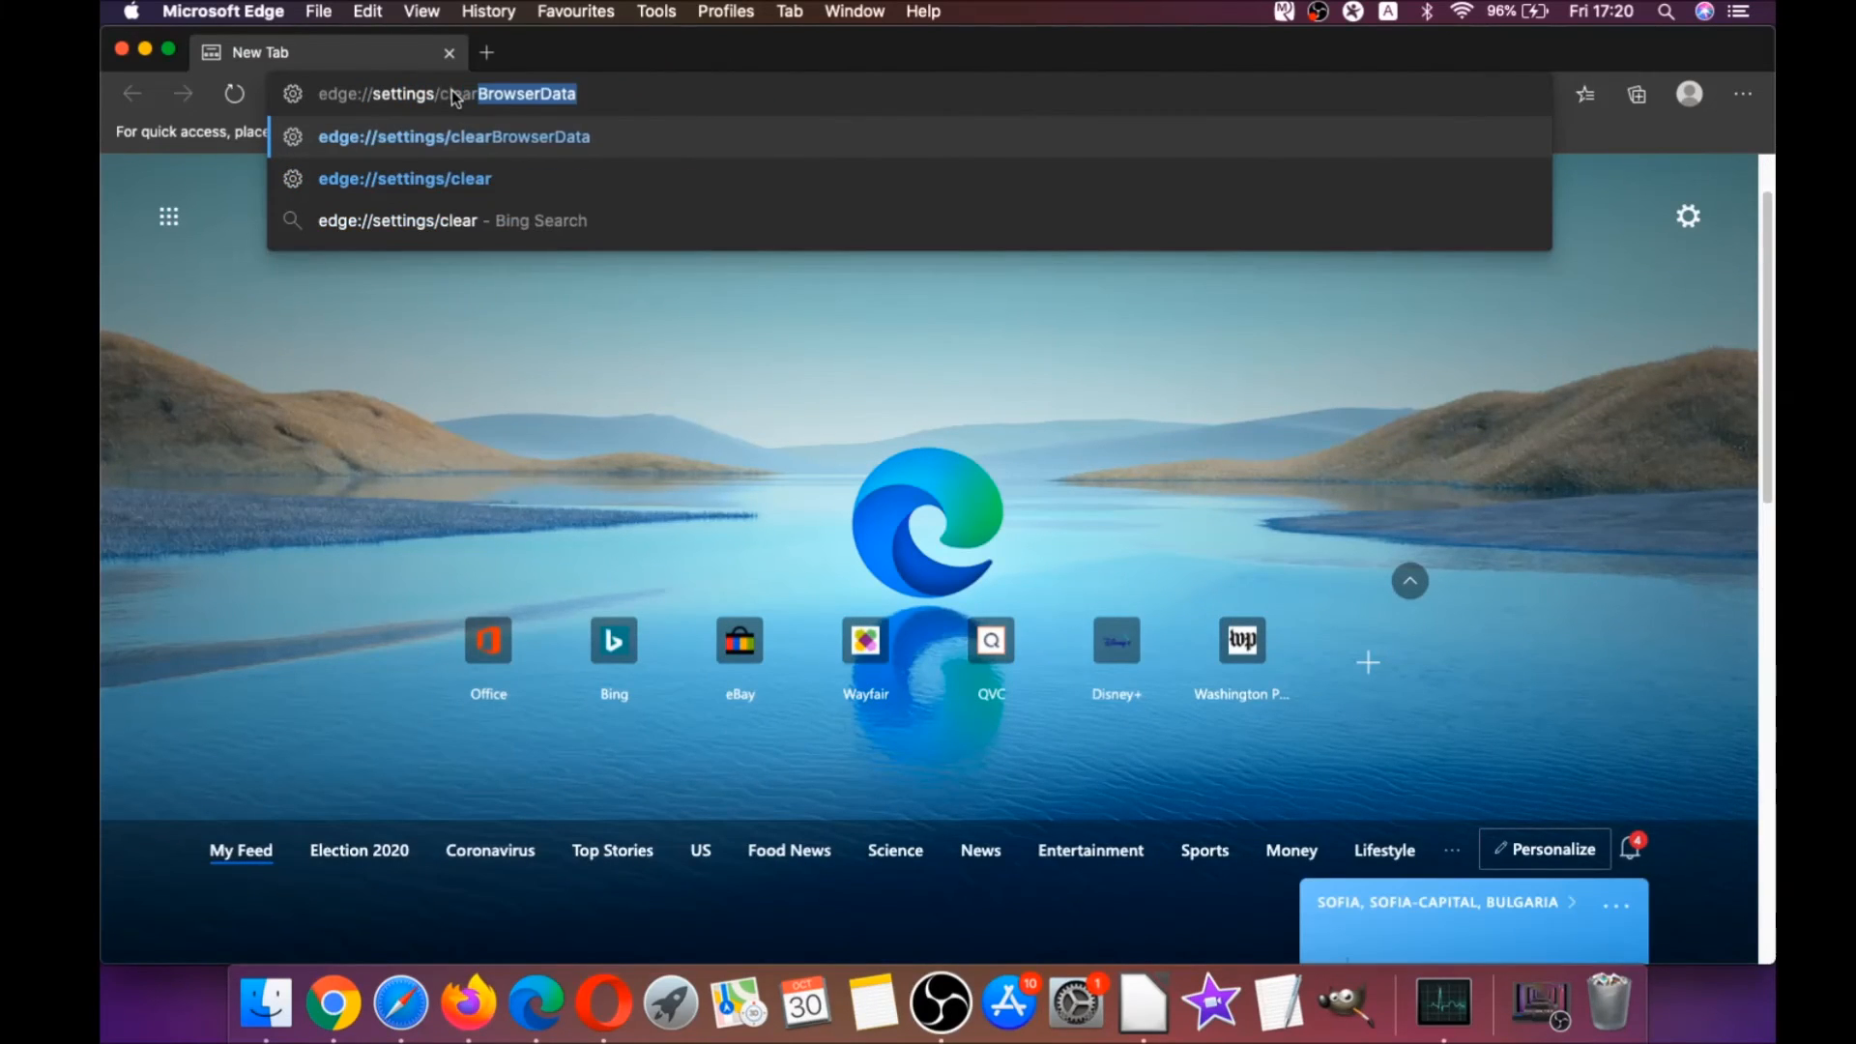
{"action": "key", "text": "Enter"}
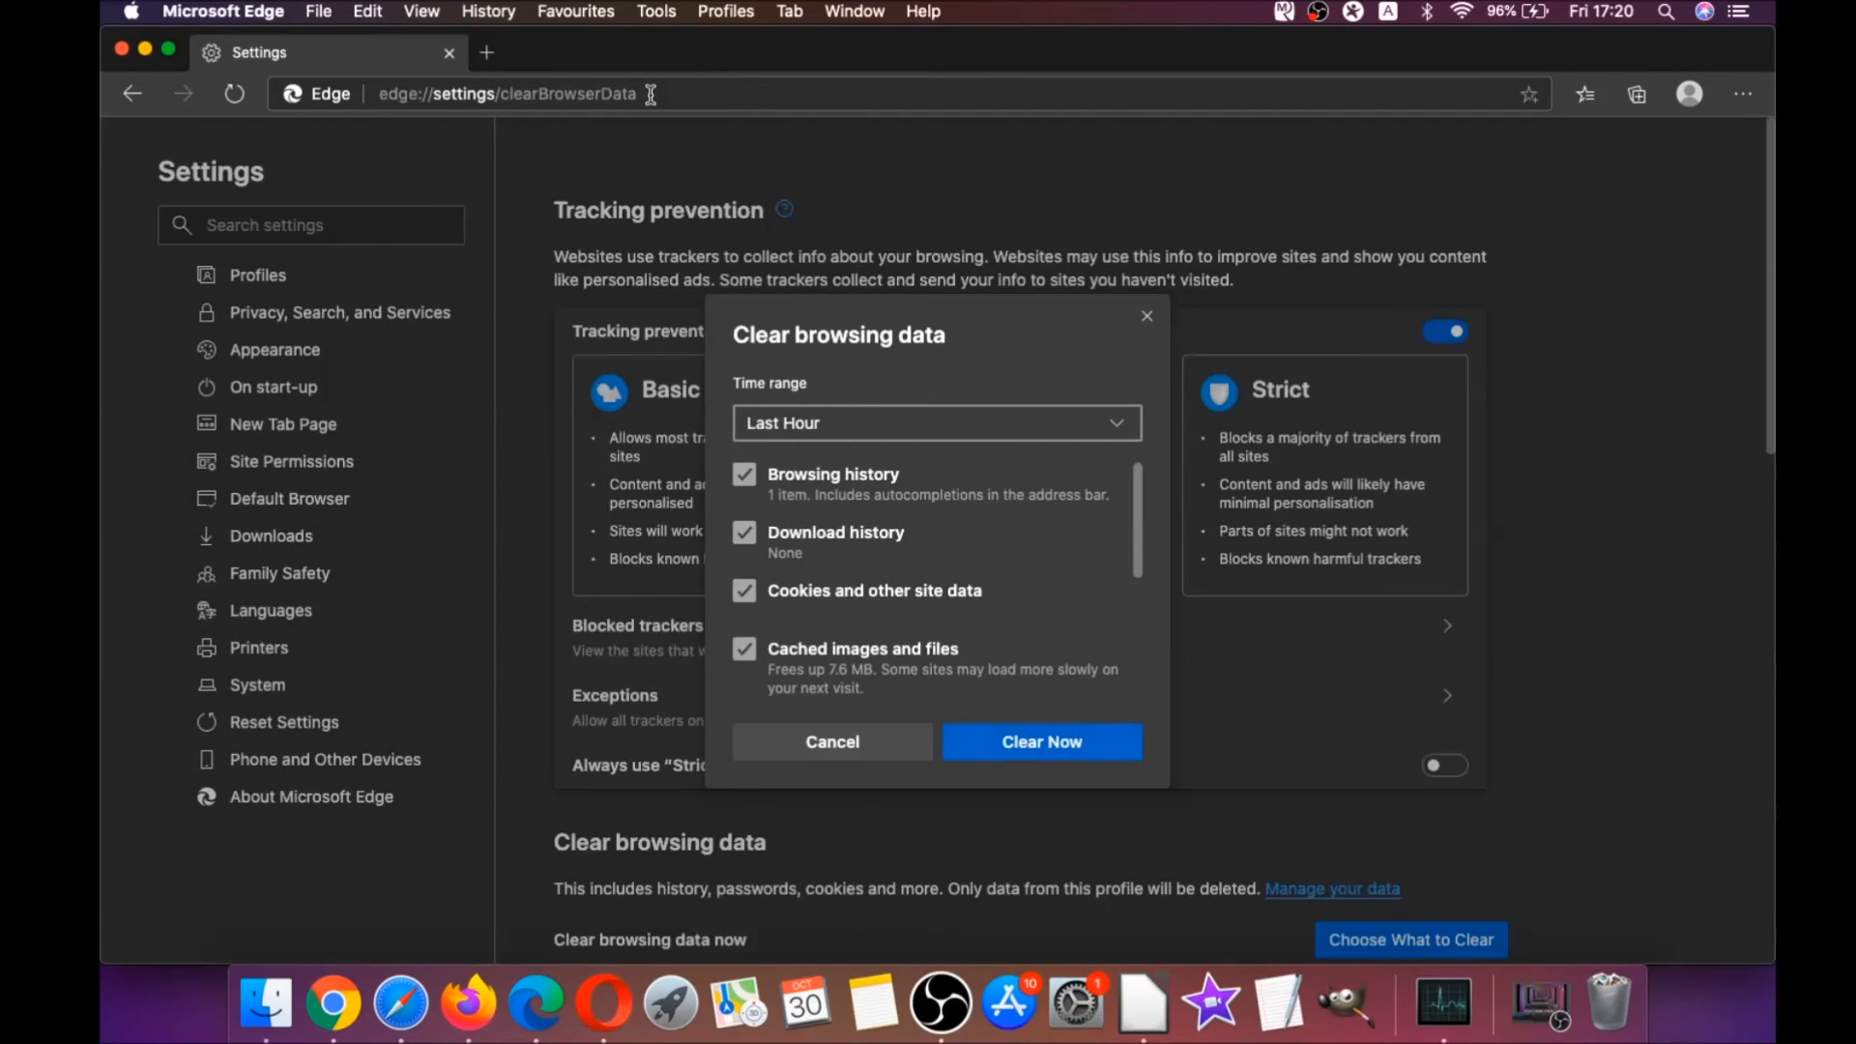
{"action": "left_click", "coordinate": [934, 423]}
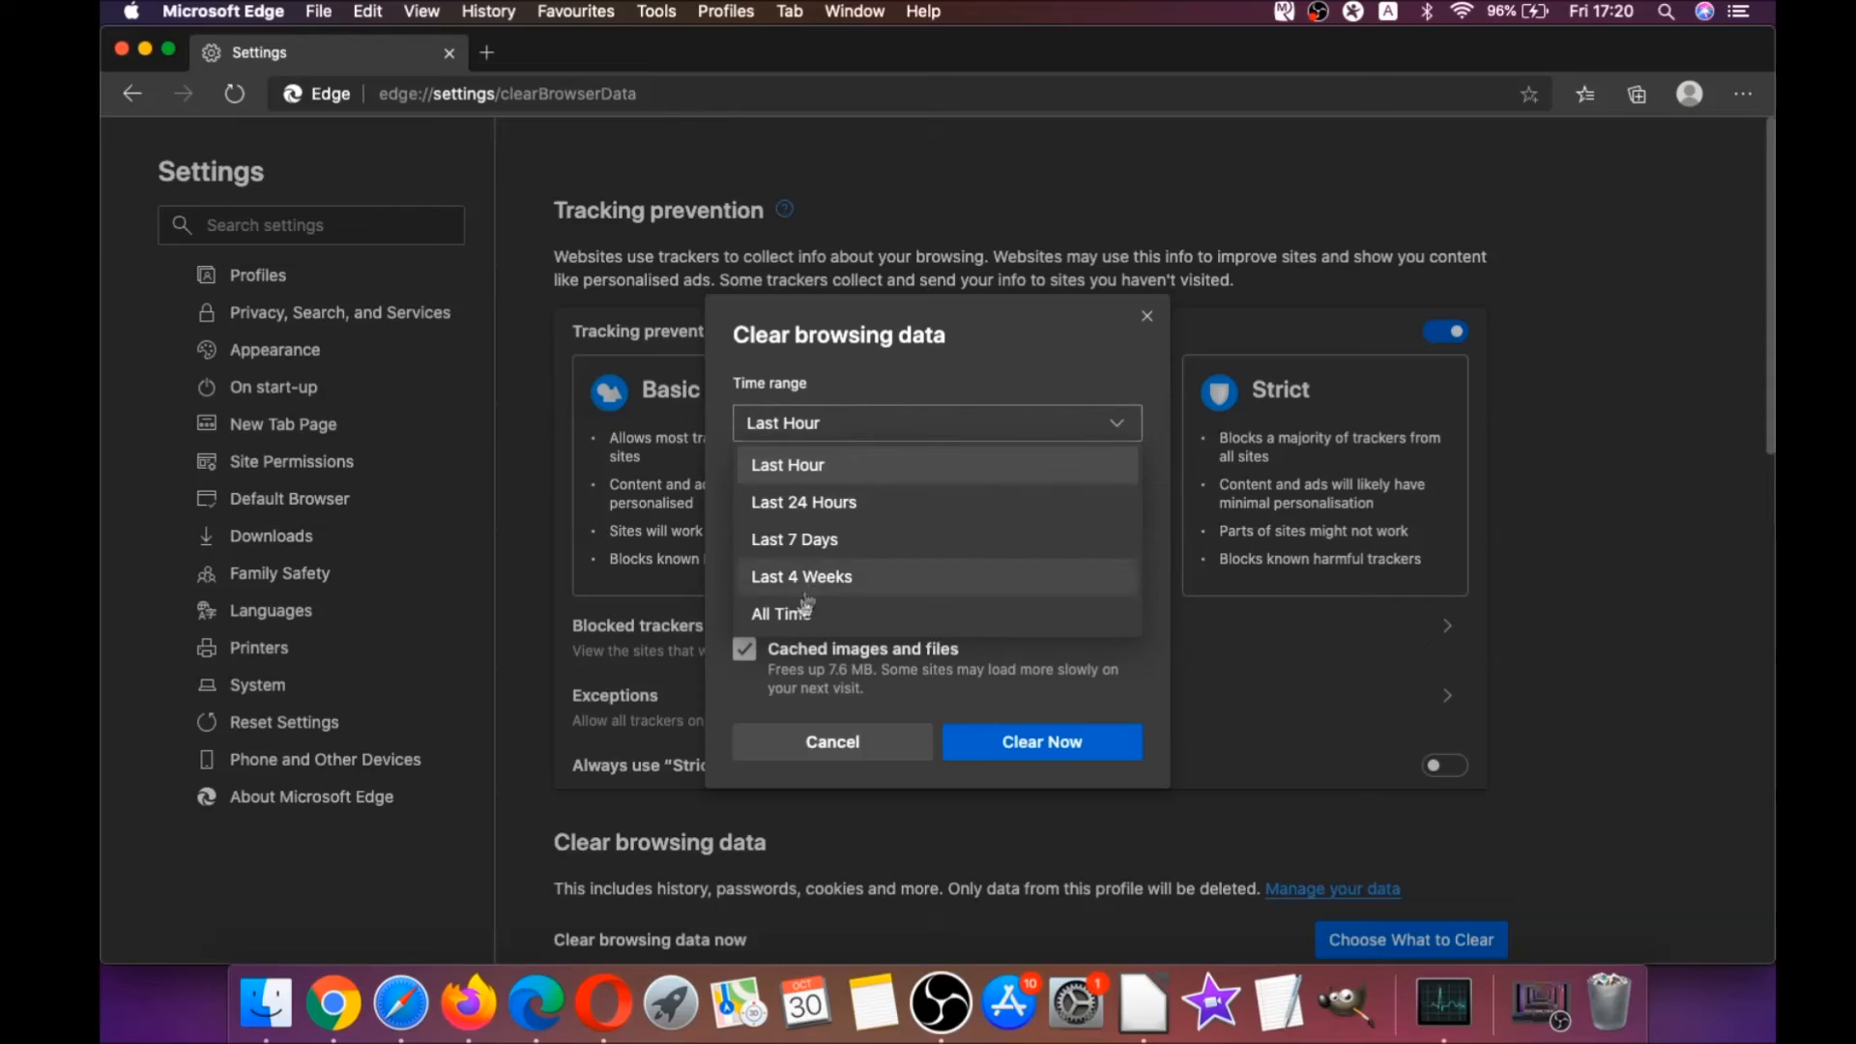
{"action": "left_click", "coordinate": [781, 613]}
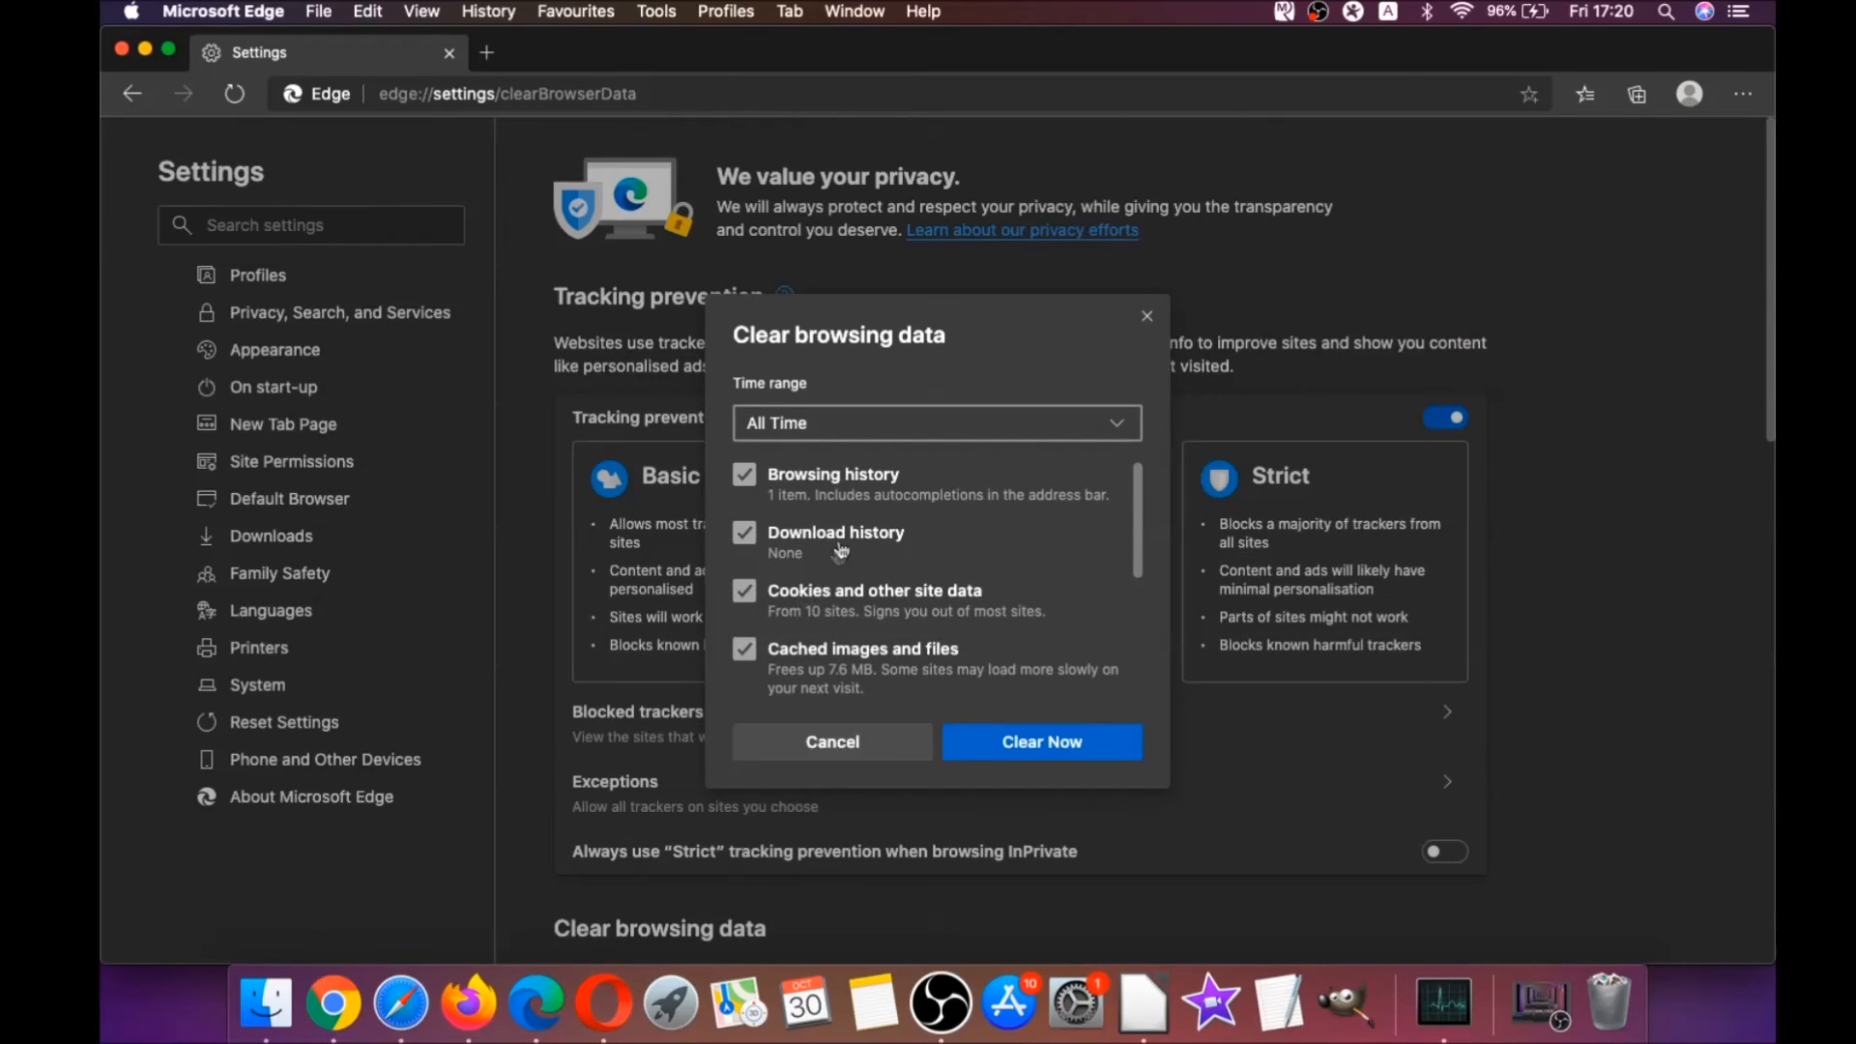
Clear the all-time browsing data with passwords left unticked, then close Edge
{"action": "scroll", "scroll_direction": "down", "scroll_amount": 3}
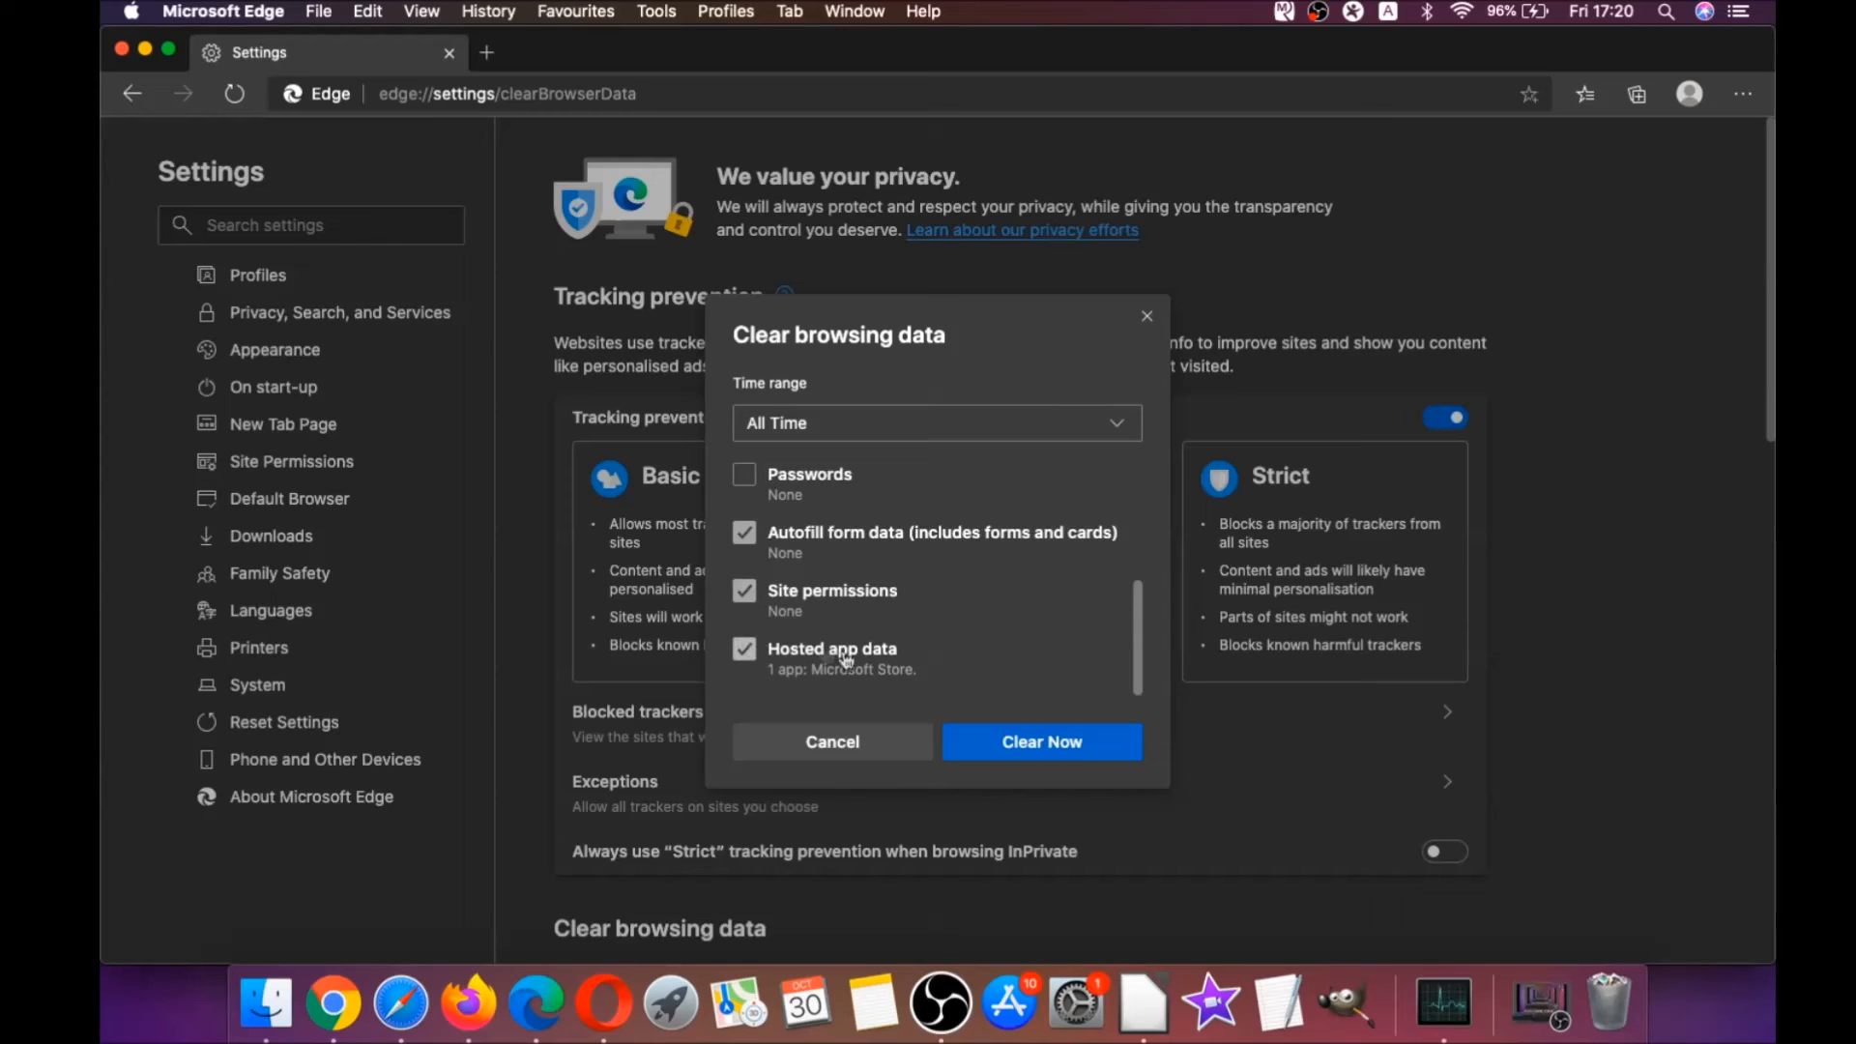
{"action": "left_click", "coordinate": [1040, 740]}
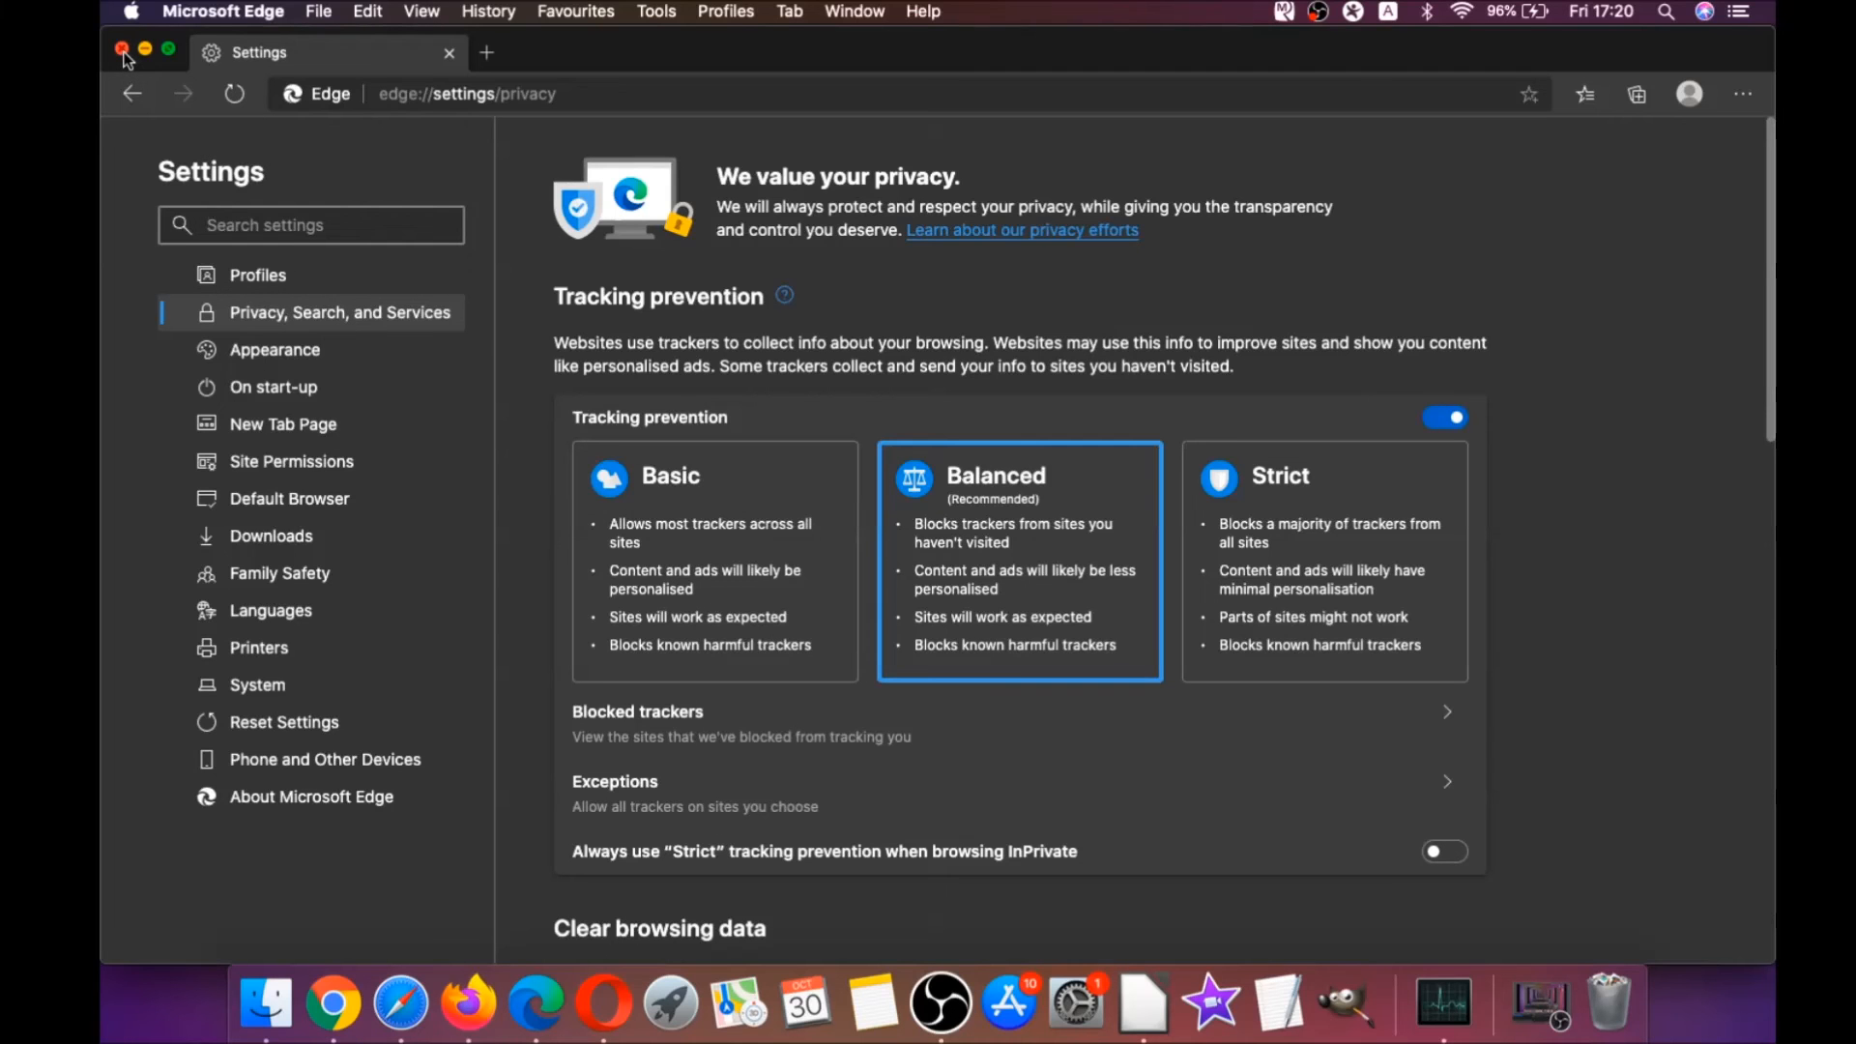
{"action": "left_click", "coordinate": [122, 52]}
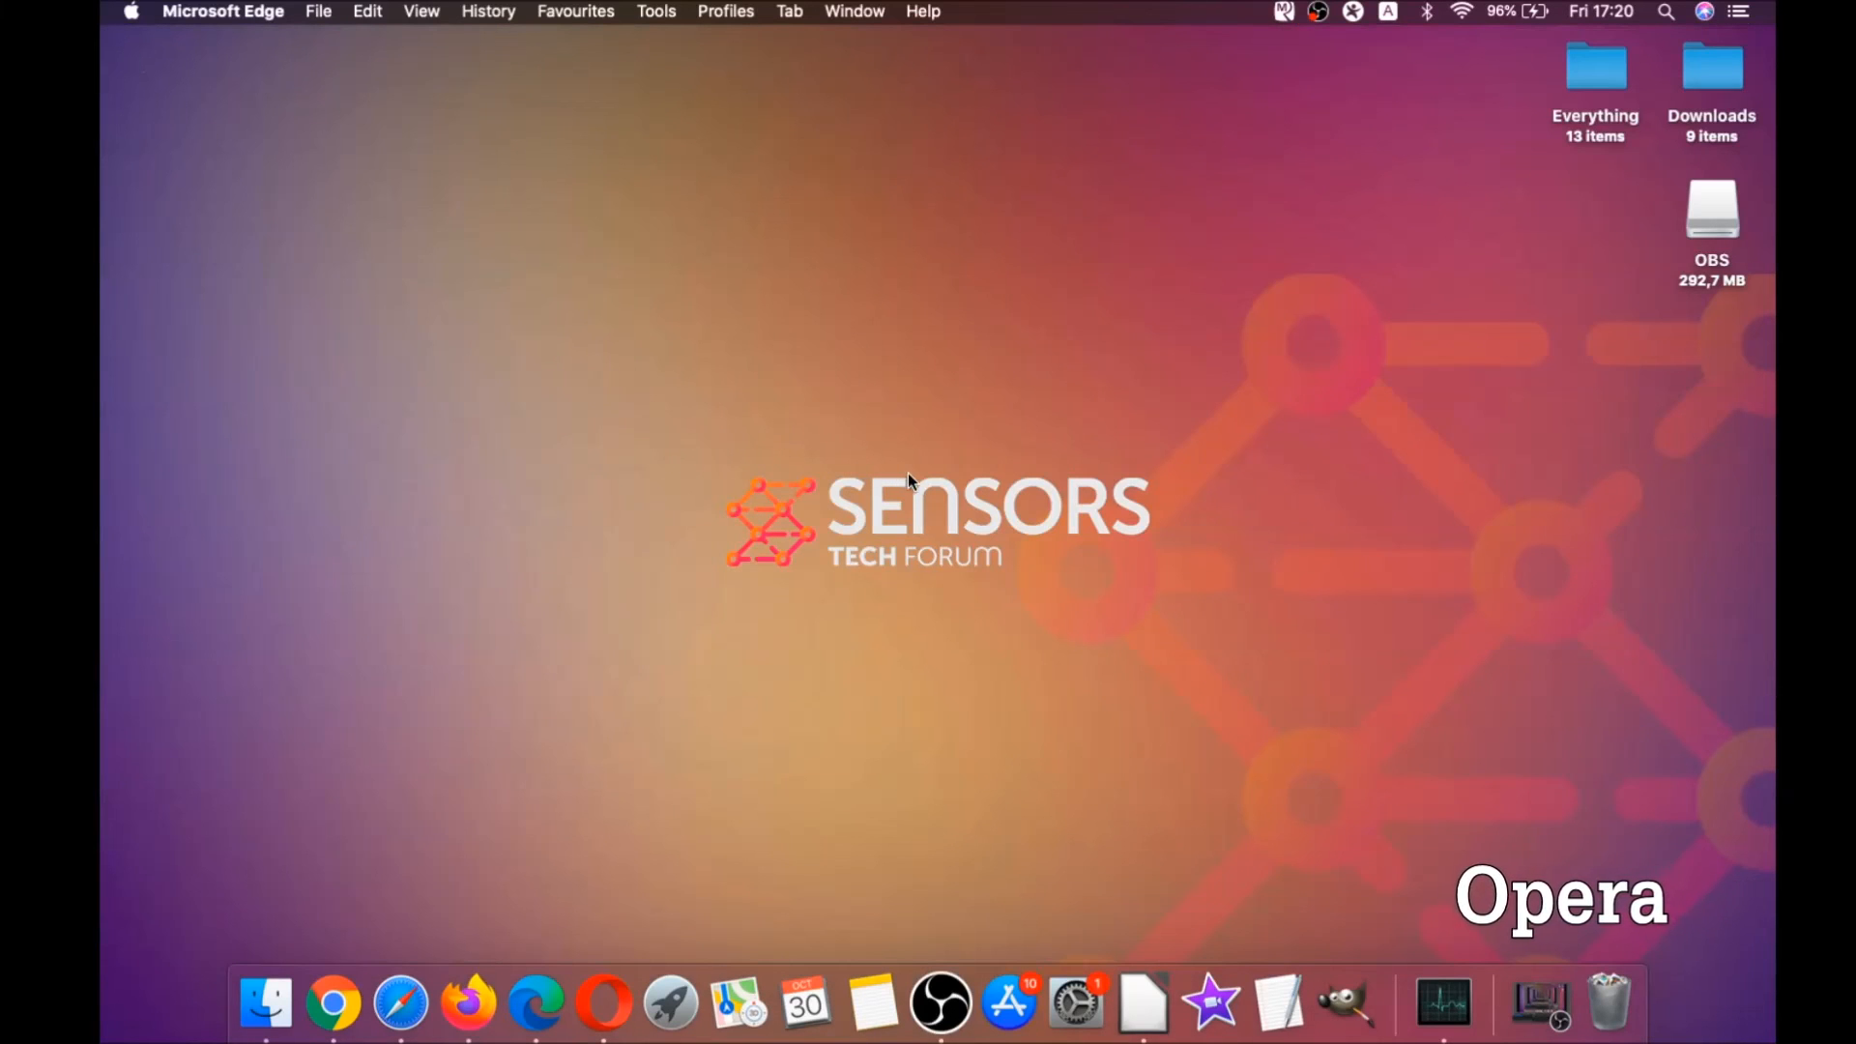
{"action": "mouse_move", "coordinate": [603, 1003]}
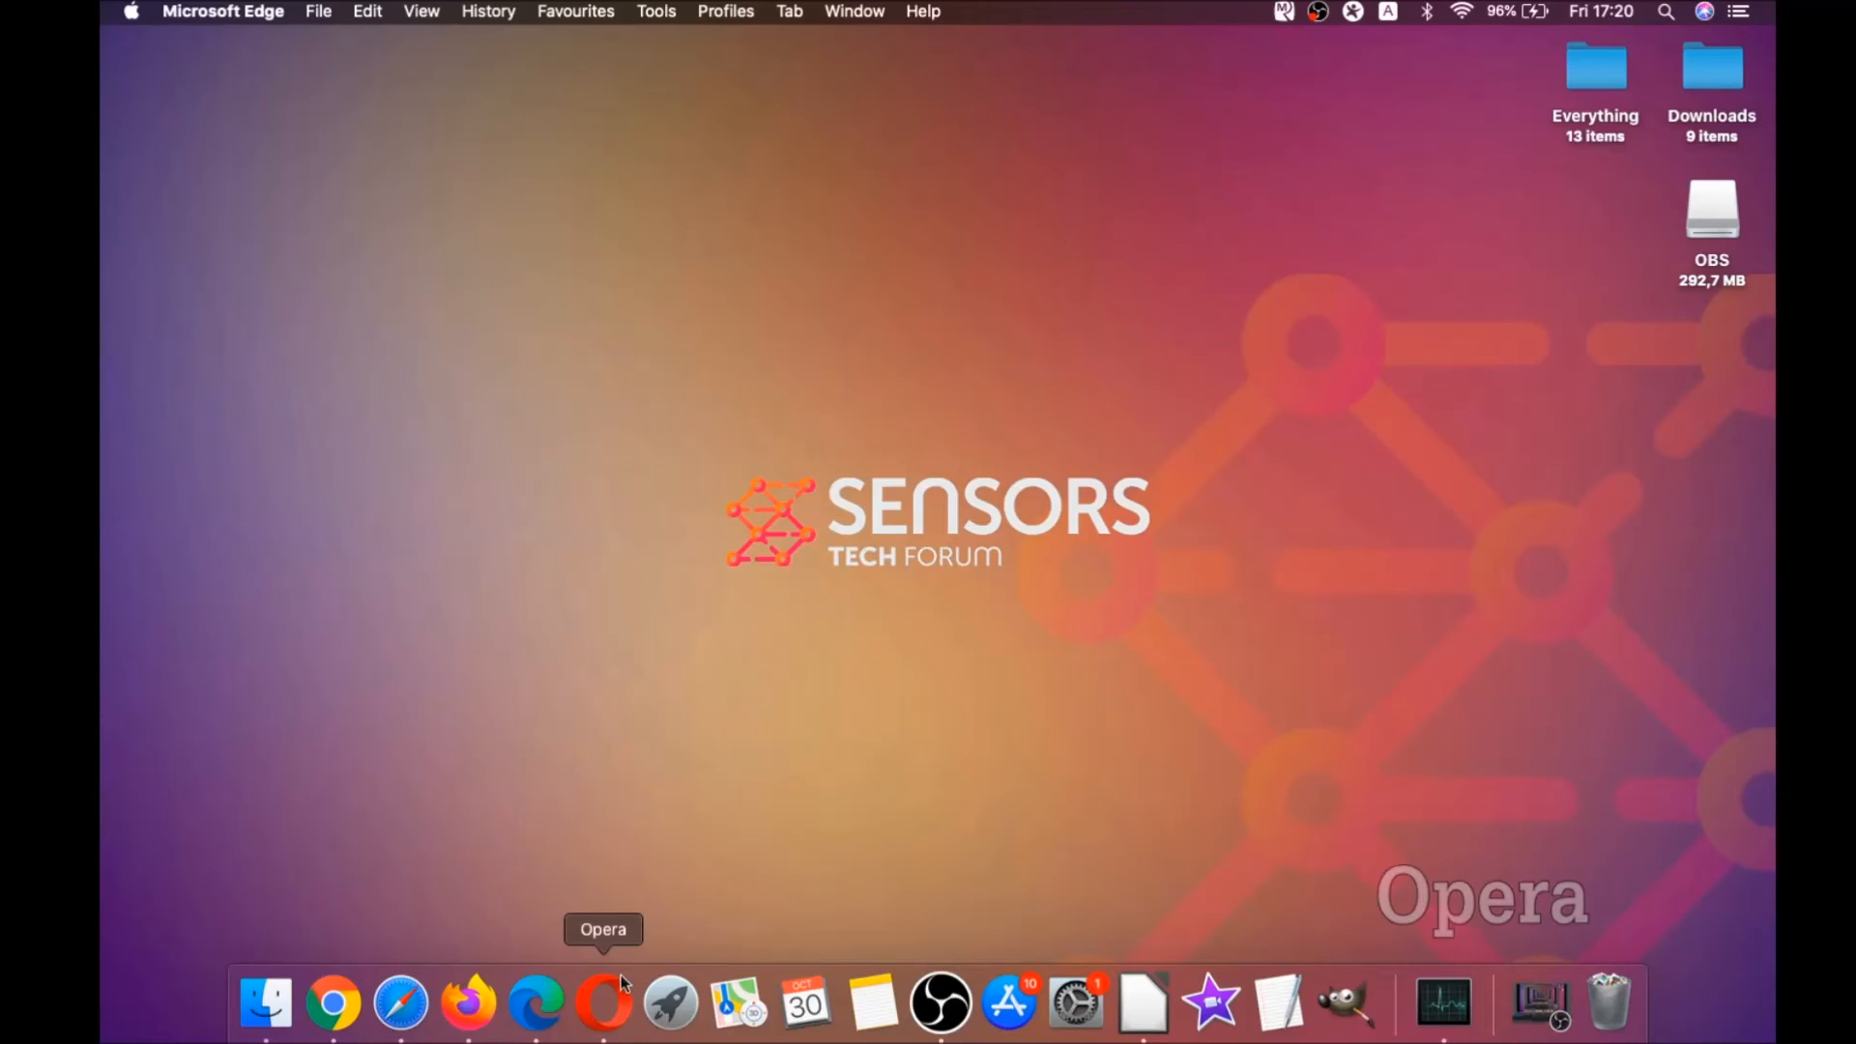
Launch Opera and go to opera://settings/clearBrowserData to reach the clear browsing data options
{"action": "left_click", "coordinate": [603, 1004]}
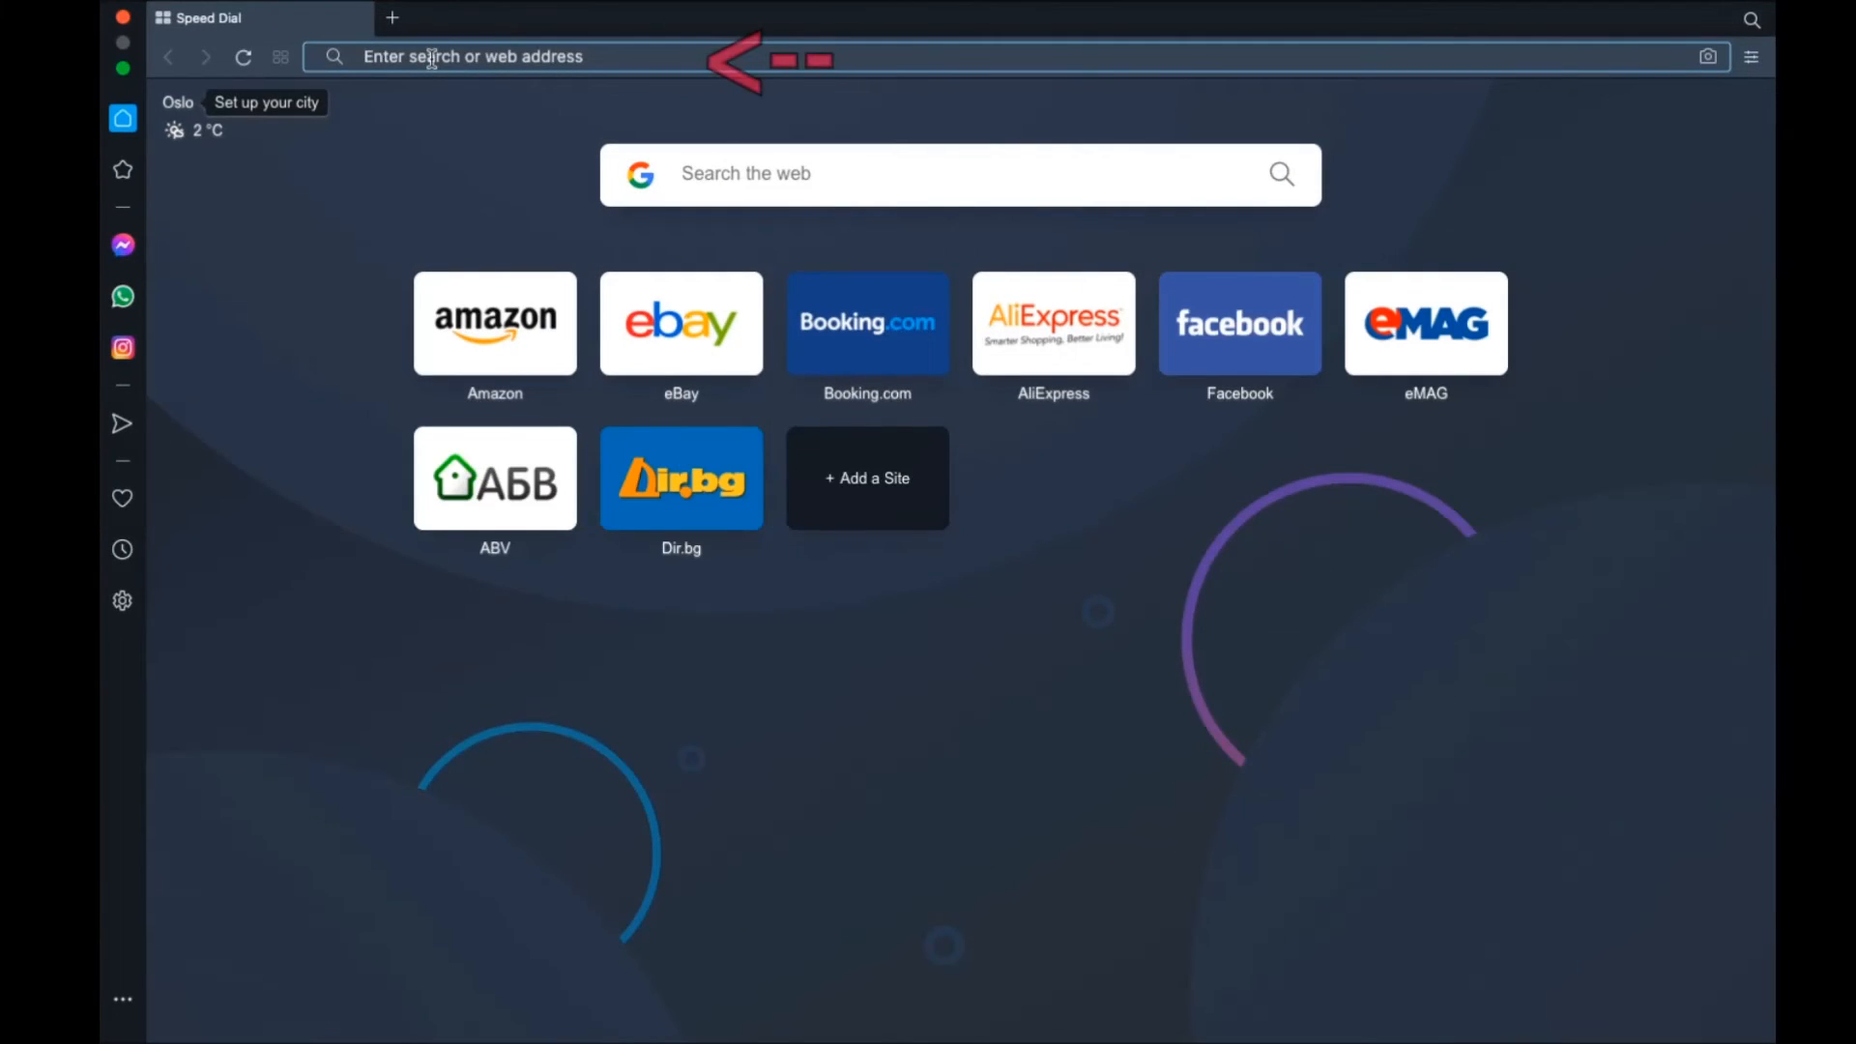
{"action": "type", "text": "opera://settings/clearB"}
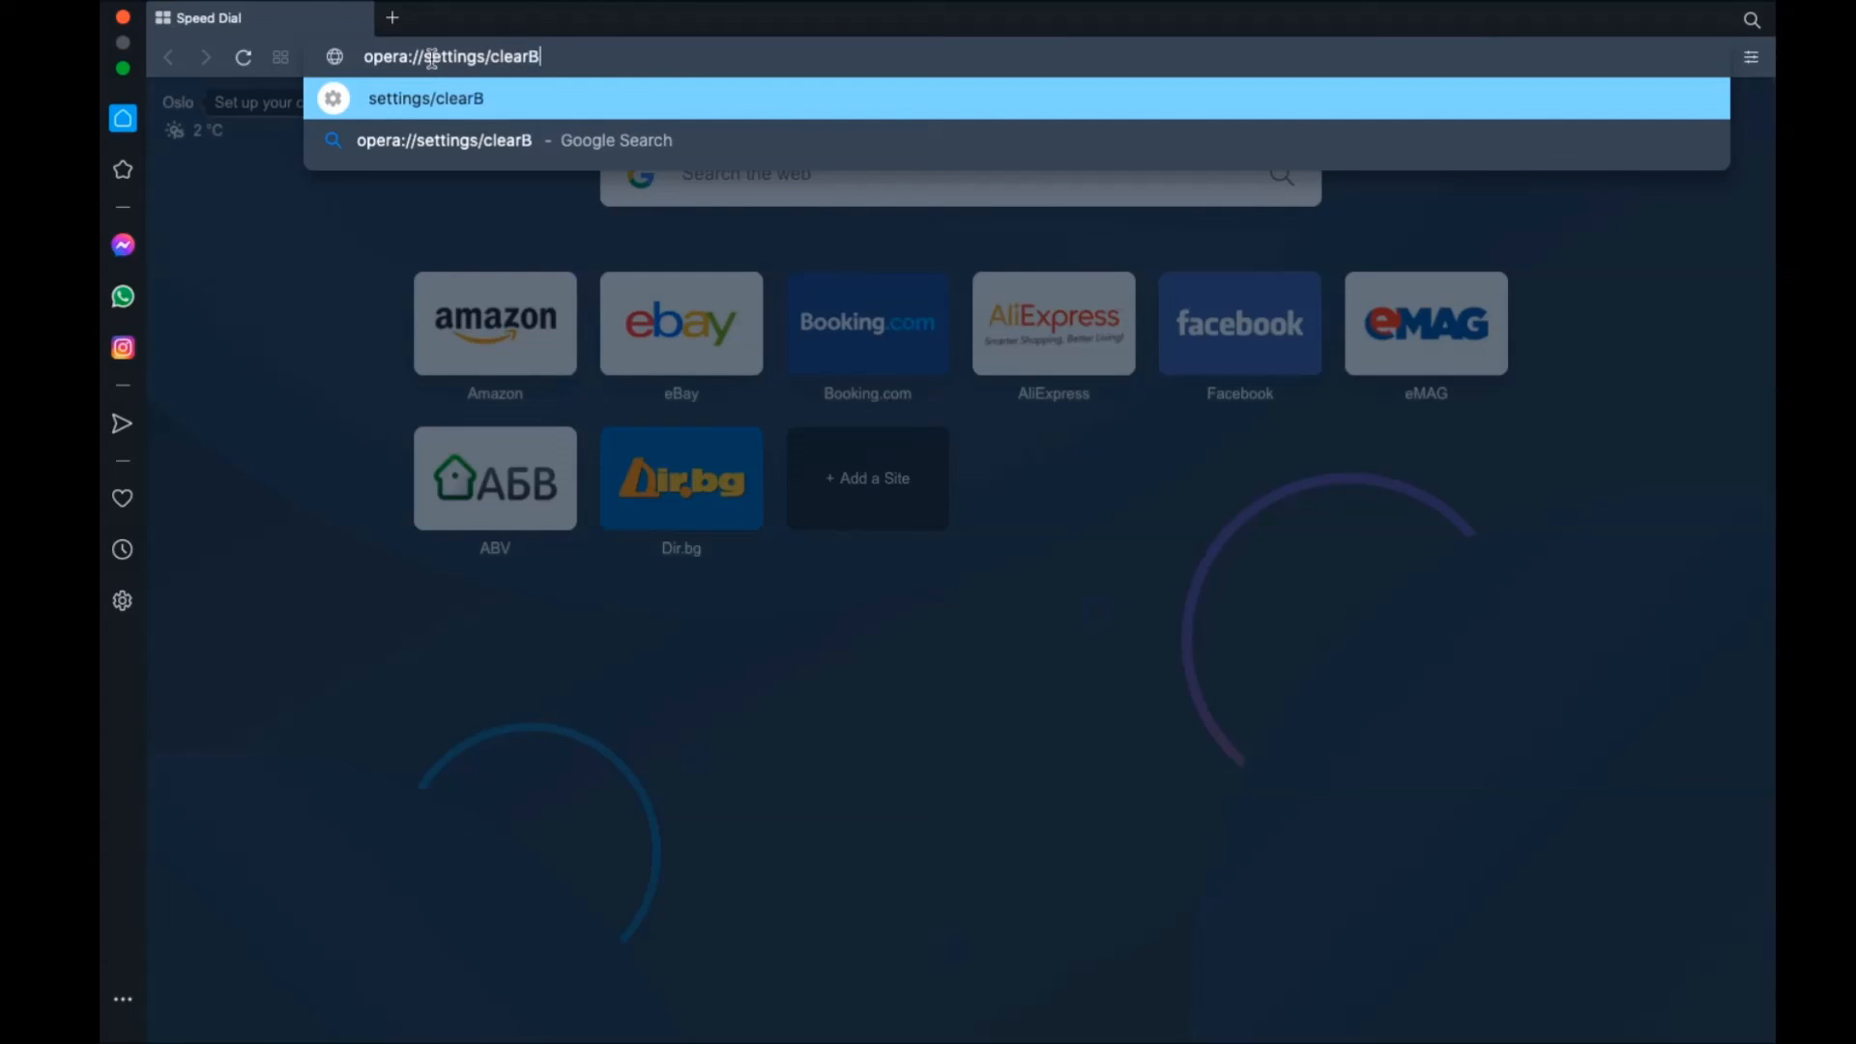
{"action": "type", "text": "rowserData"}
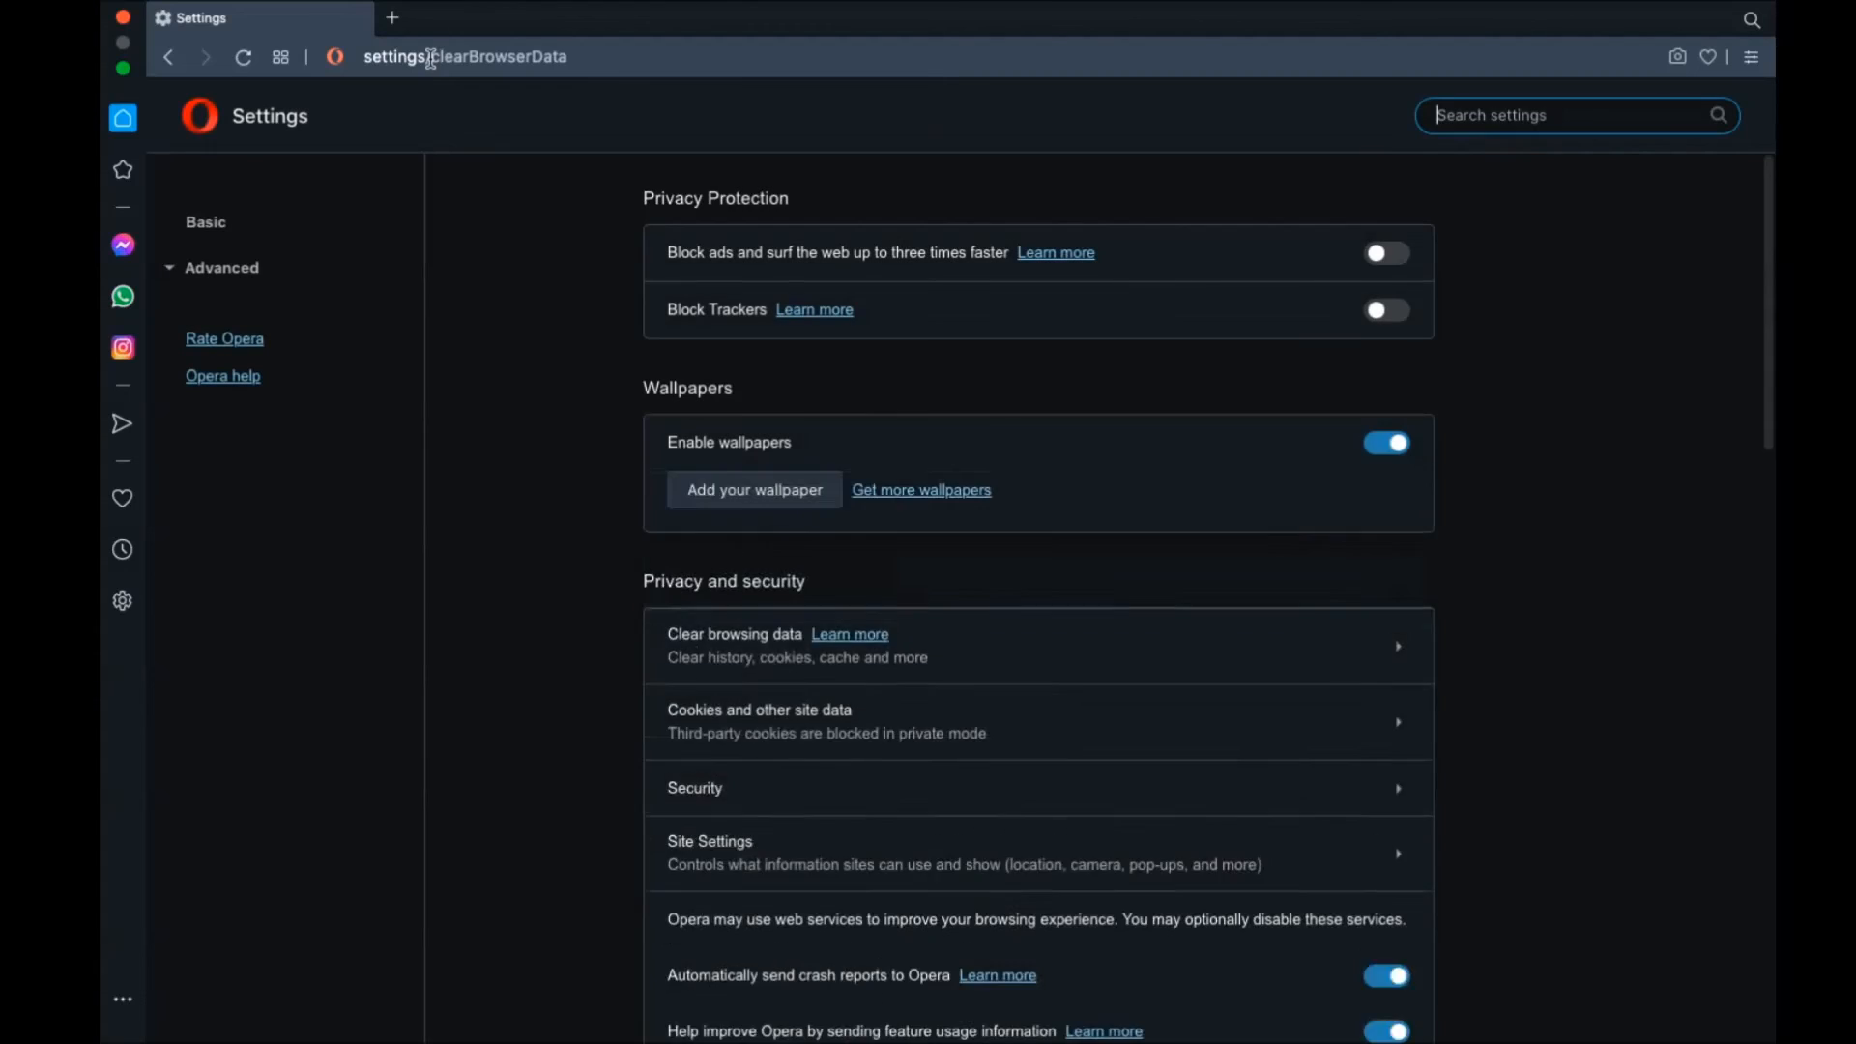
{"action": "left_click", "coordinate": [735, 646]}
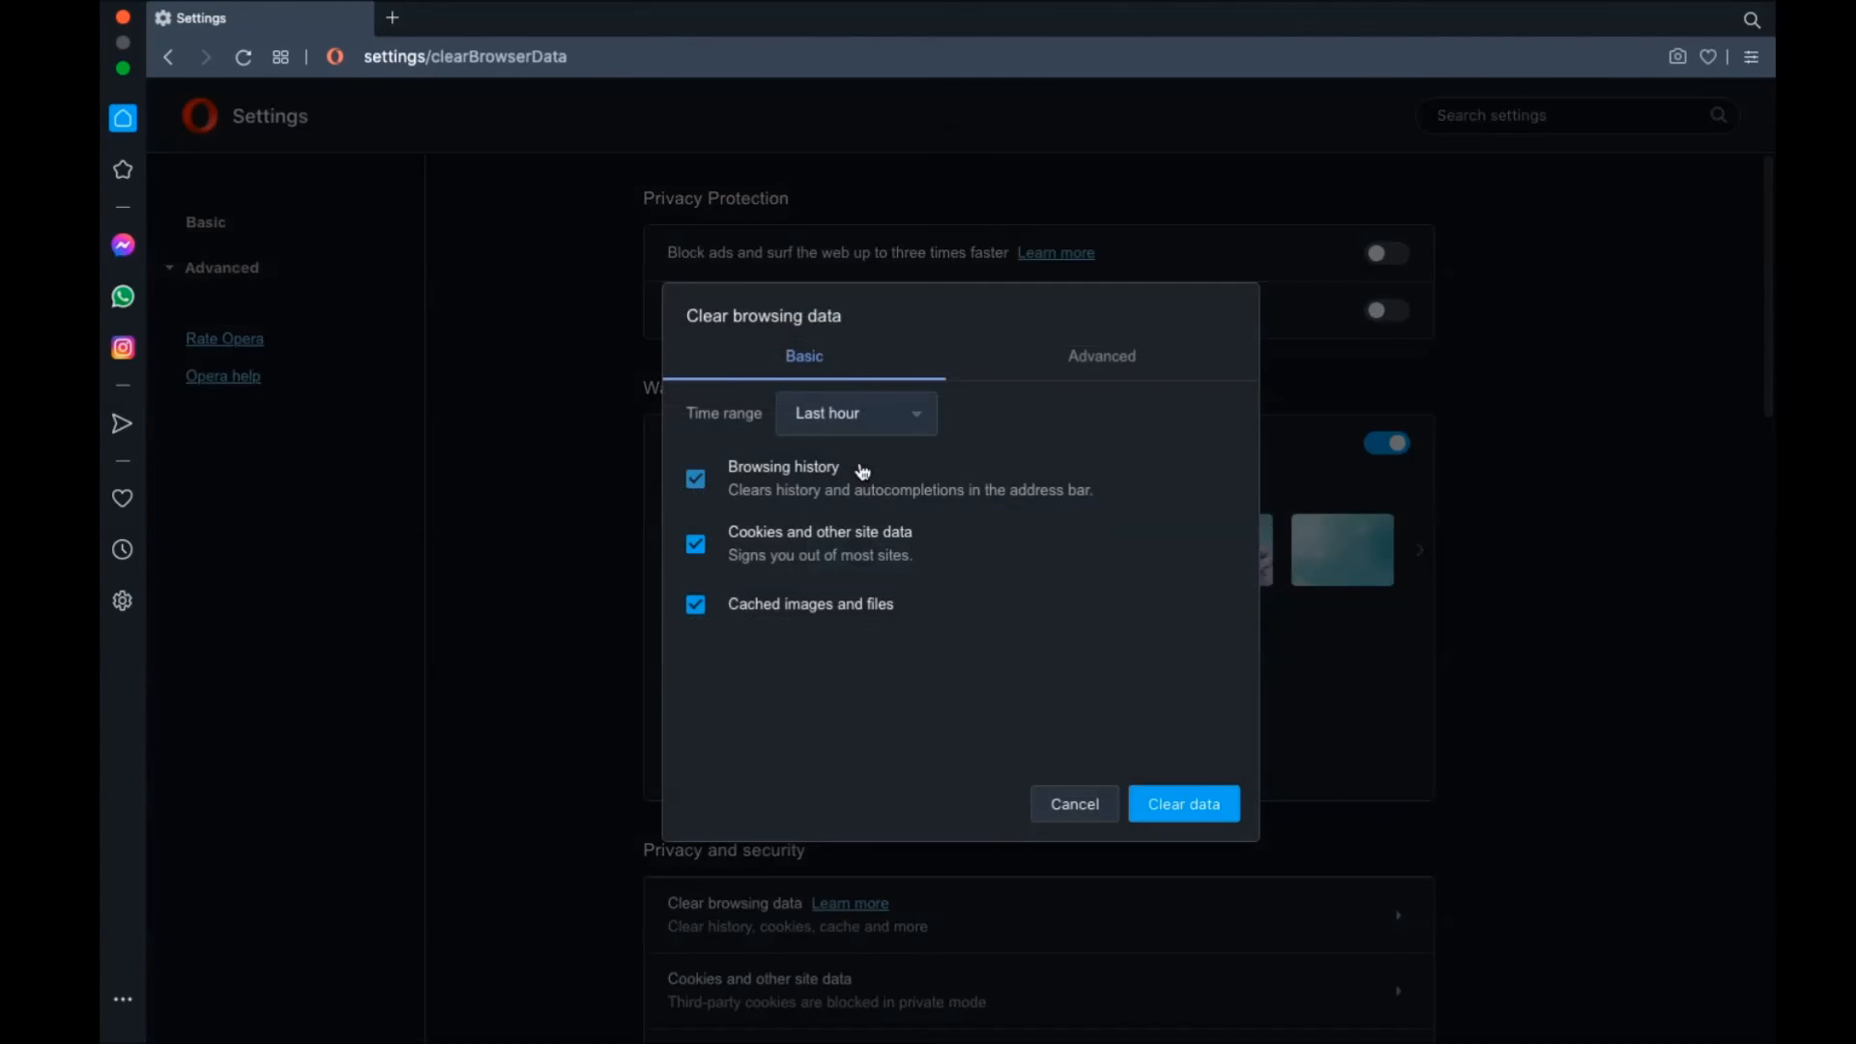
On the Advanced list, set the time range and clear history, cookies, cache and site data, keeping passwords
{"action": "left_click", "coordinate": [853, 413]}
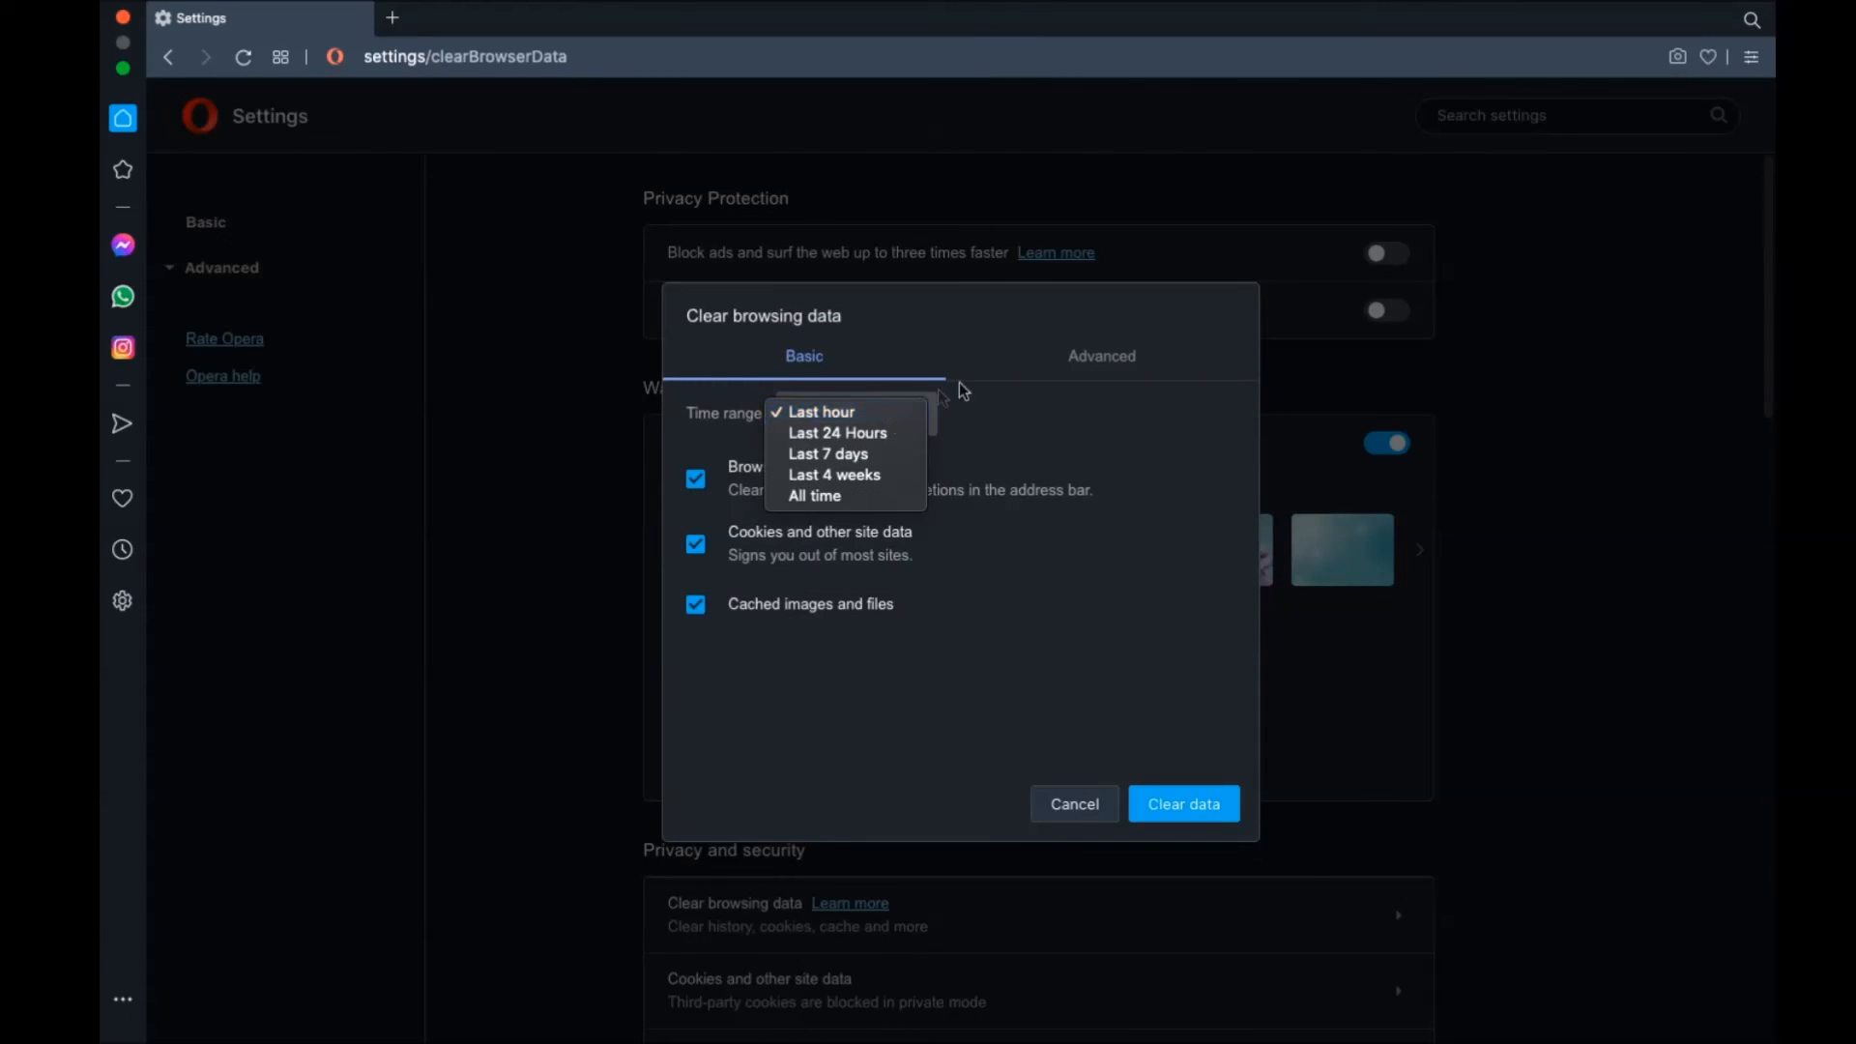
{"action": "left_click", "coordinate": [1100, 356]}
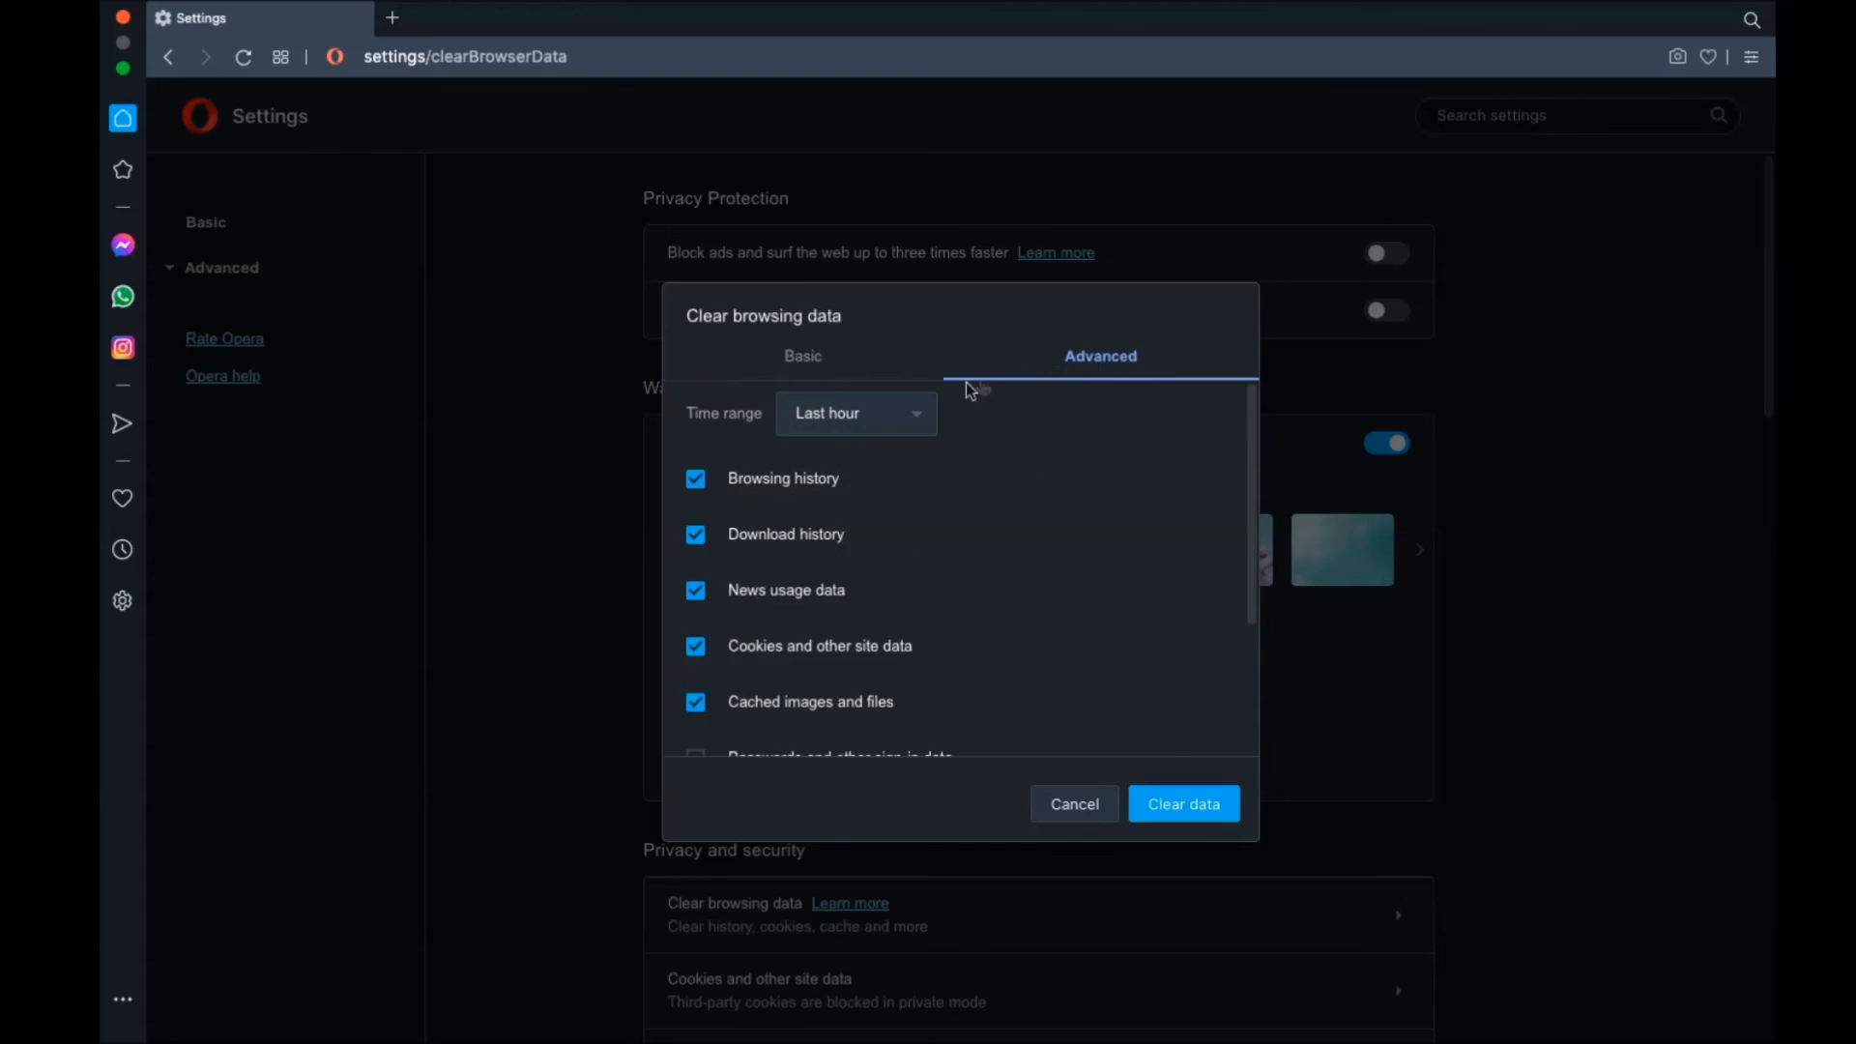
{"action": "left_click", "coordinate": [854, 414]}
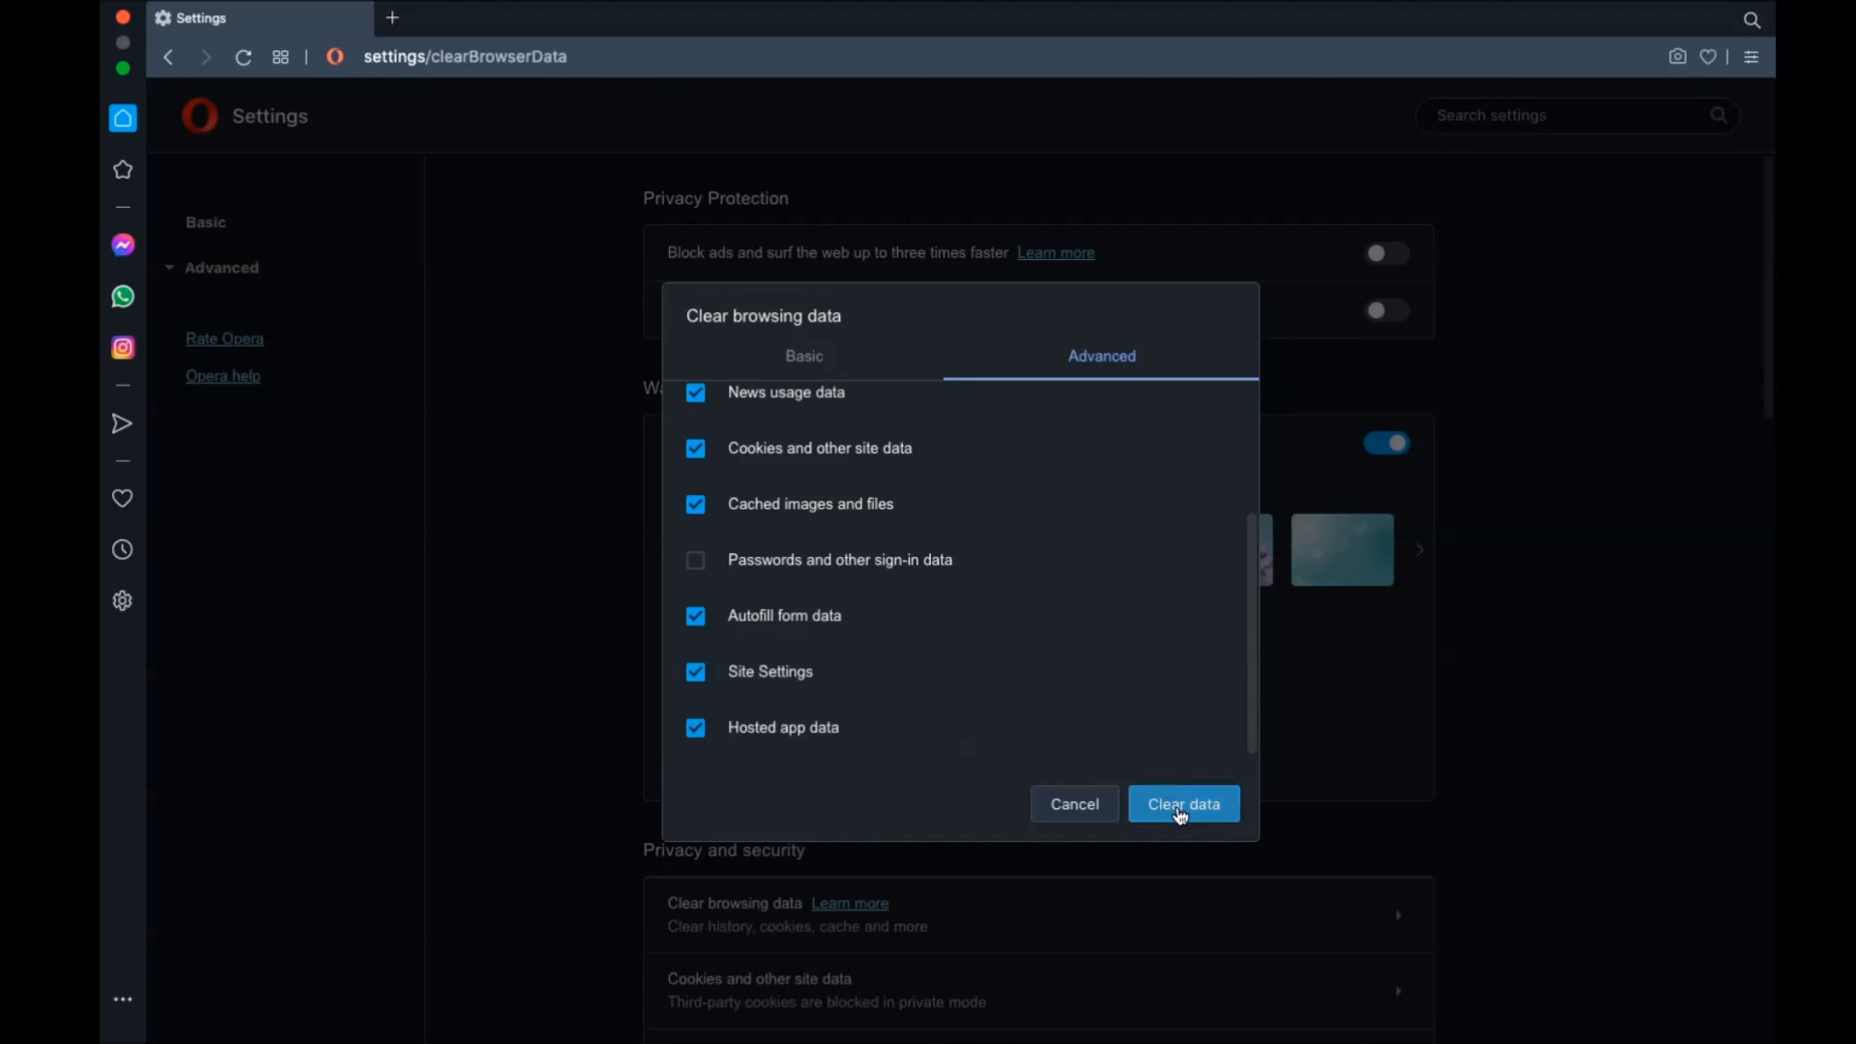
{"action": "left_click", "coordinate": [1181, 804]}
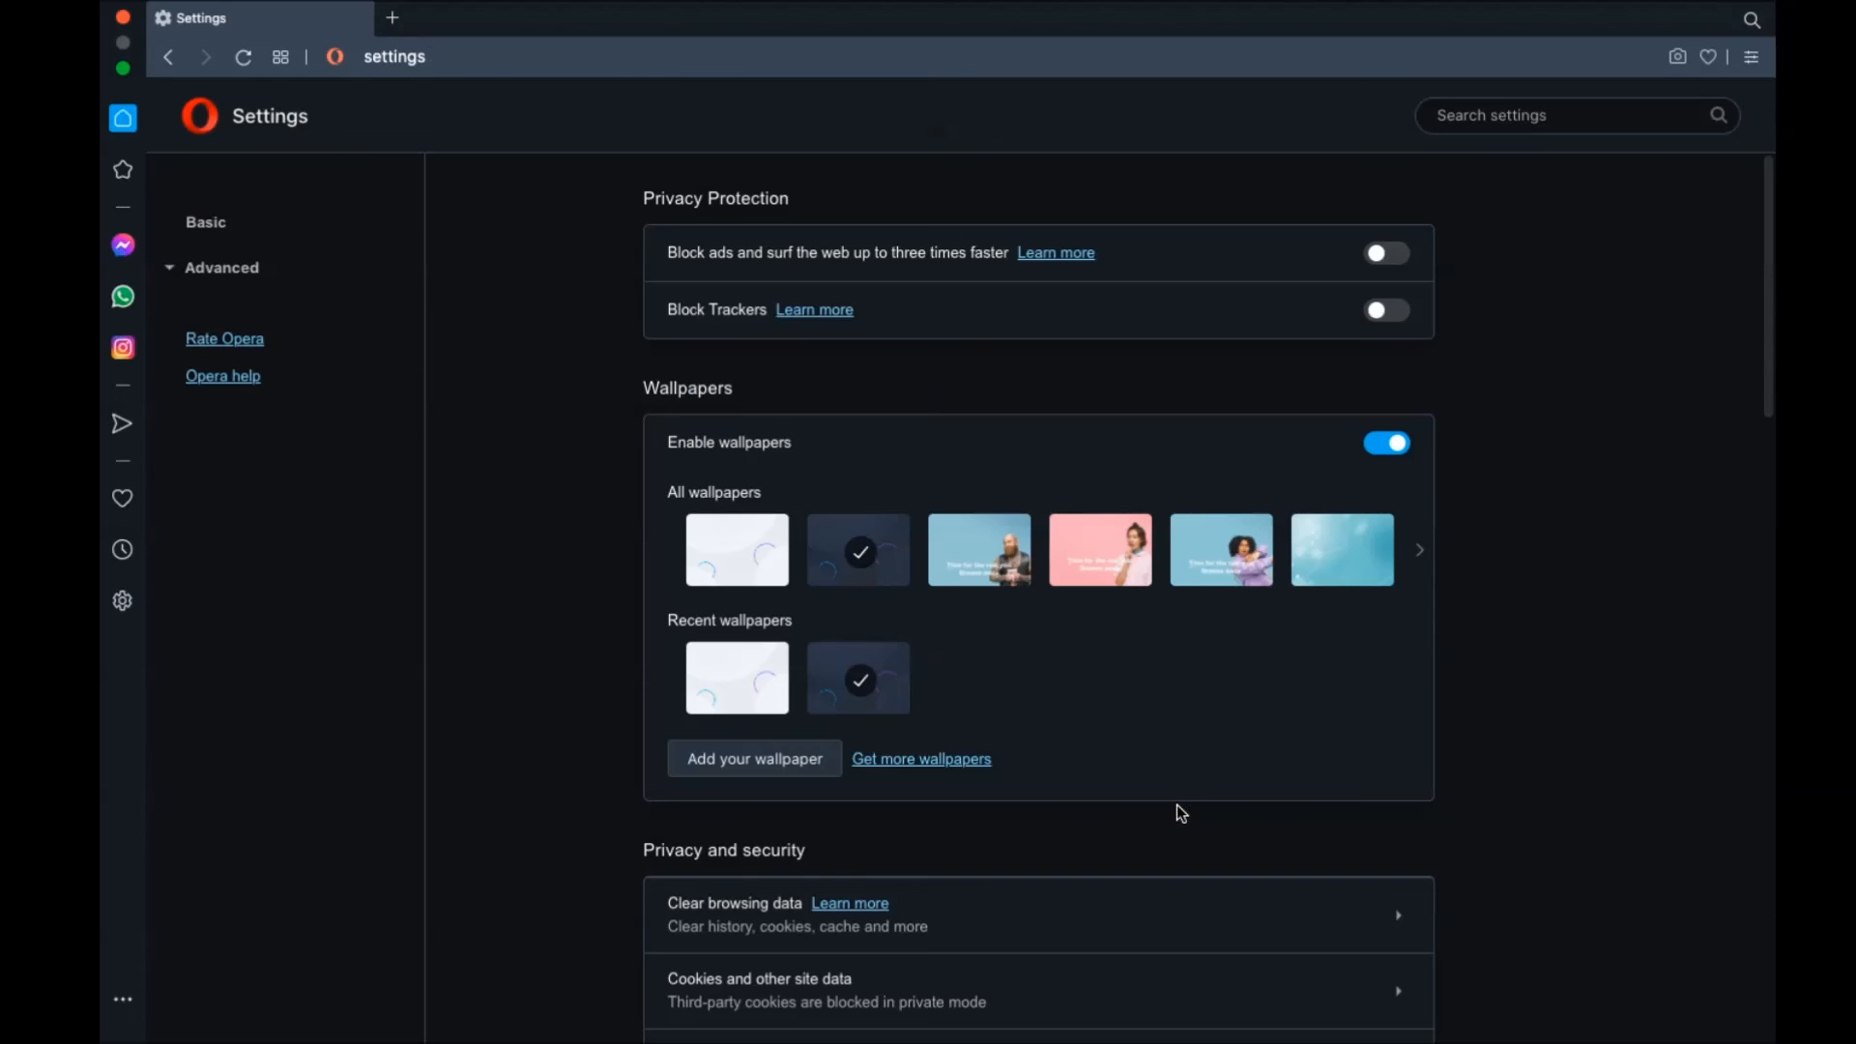